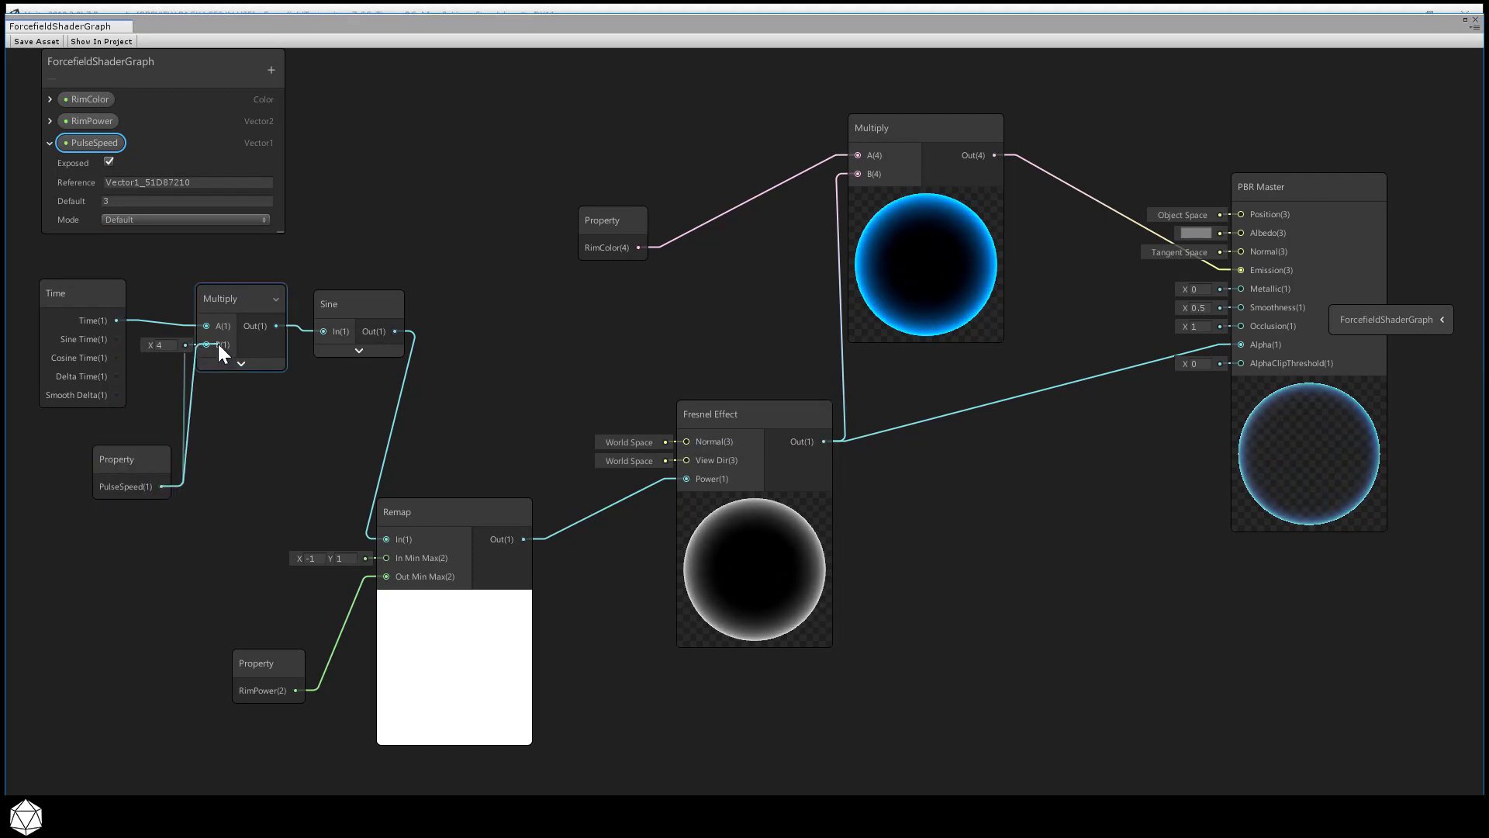
Step: Browse force-field references such as a hexagonal bubble, mage sphere and domed barrier
left_click(716, 55)
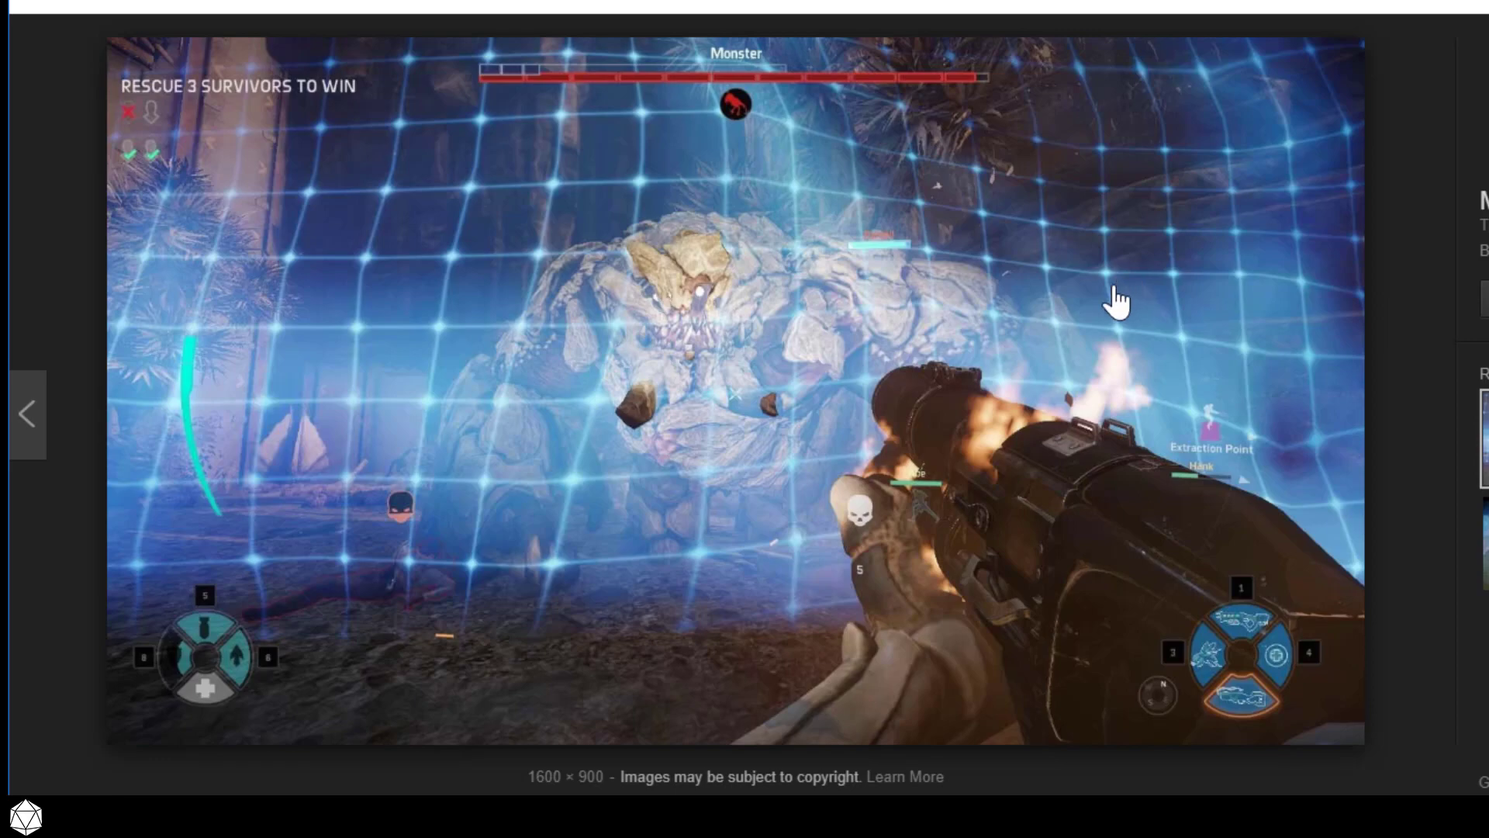
scroll("down", 3)
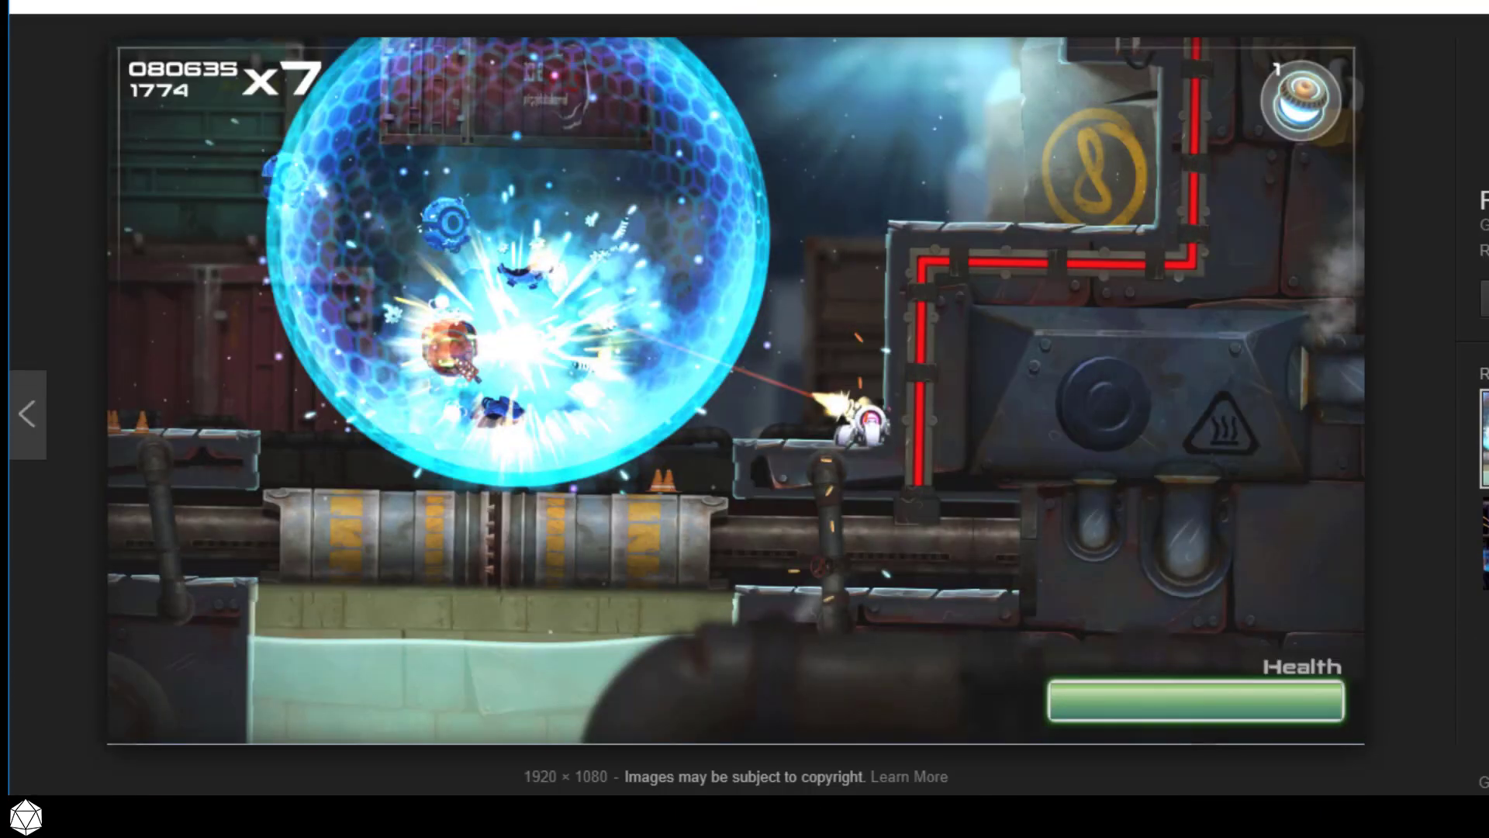
scroll("down", 3)
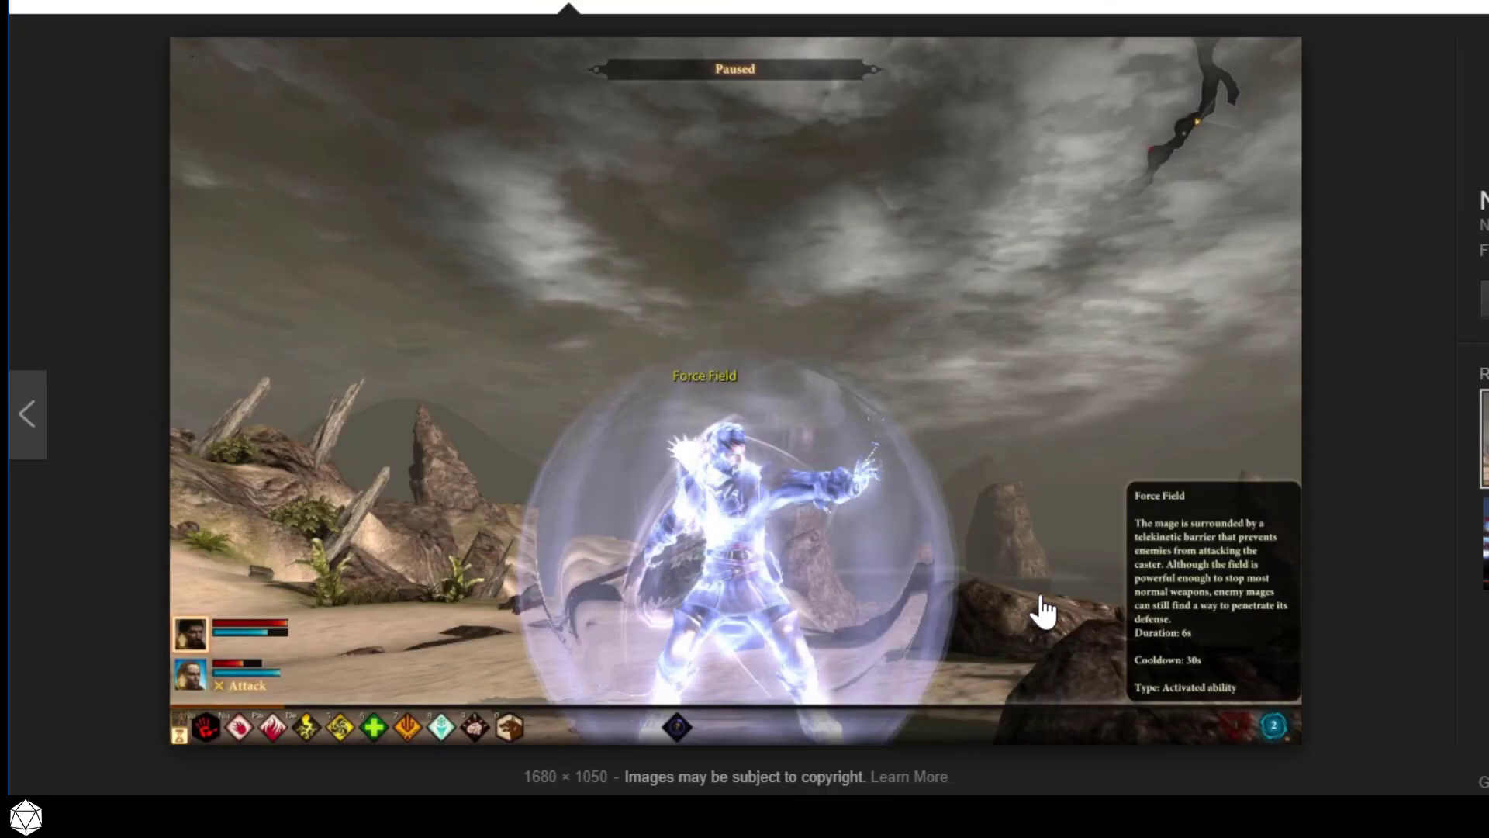
scroll("down", 3)
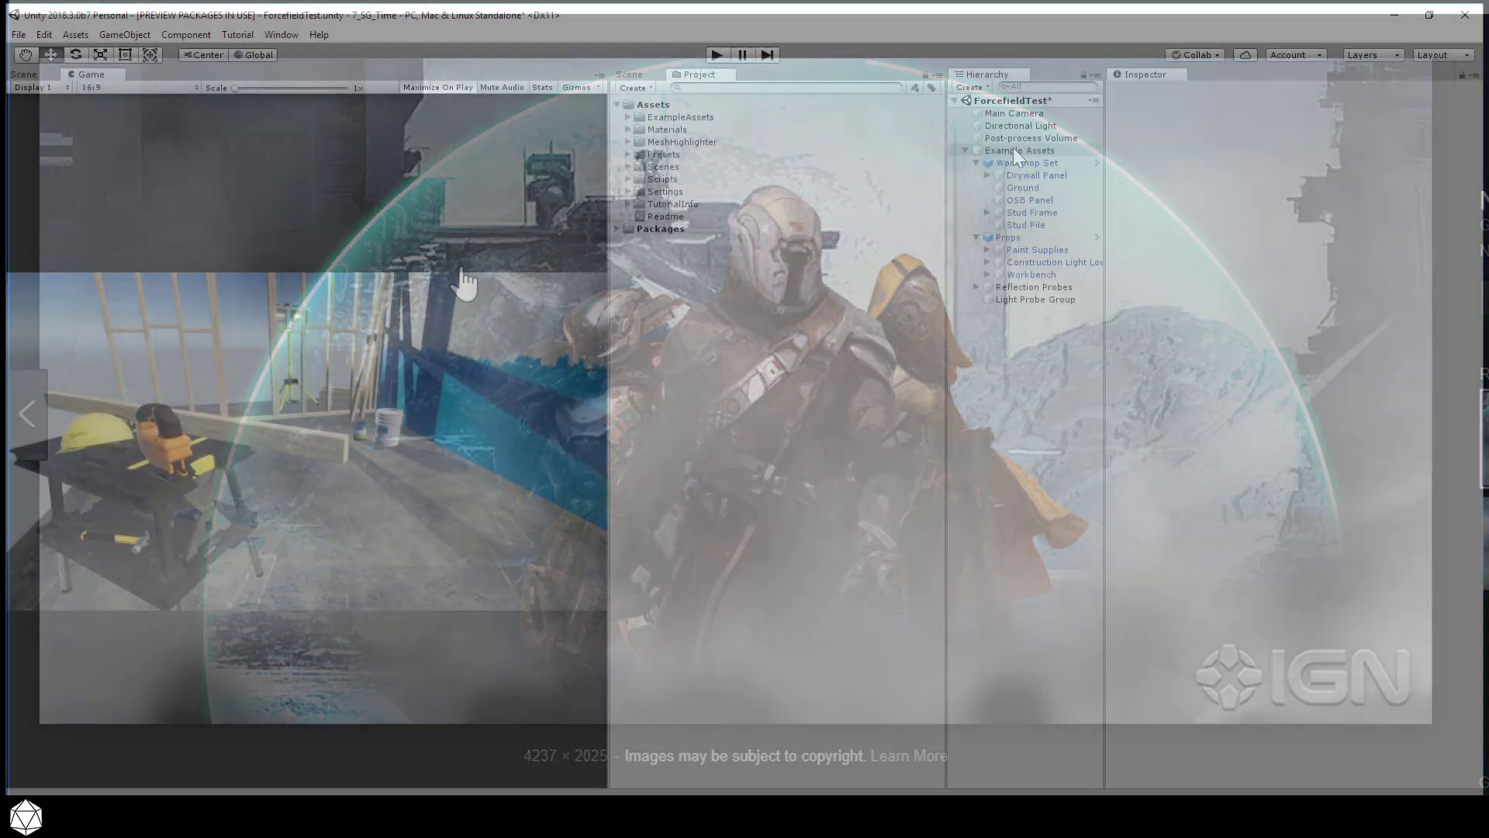
Step: Deactivate Drywall Panel, OSB Panel, Stud Frame and Props, and briefly check Lighting Settings
left_click(1036, 174)
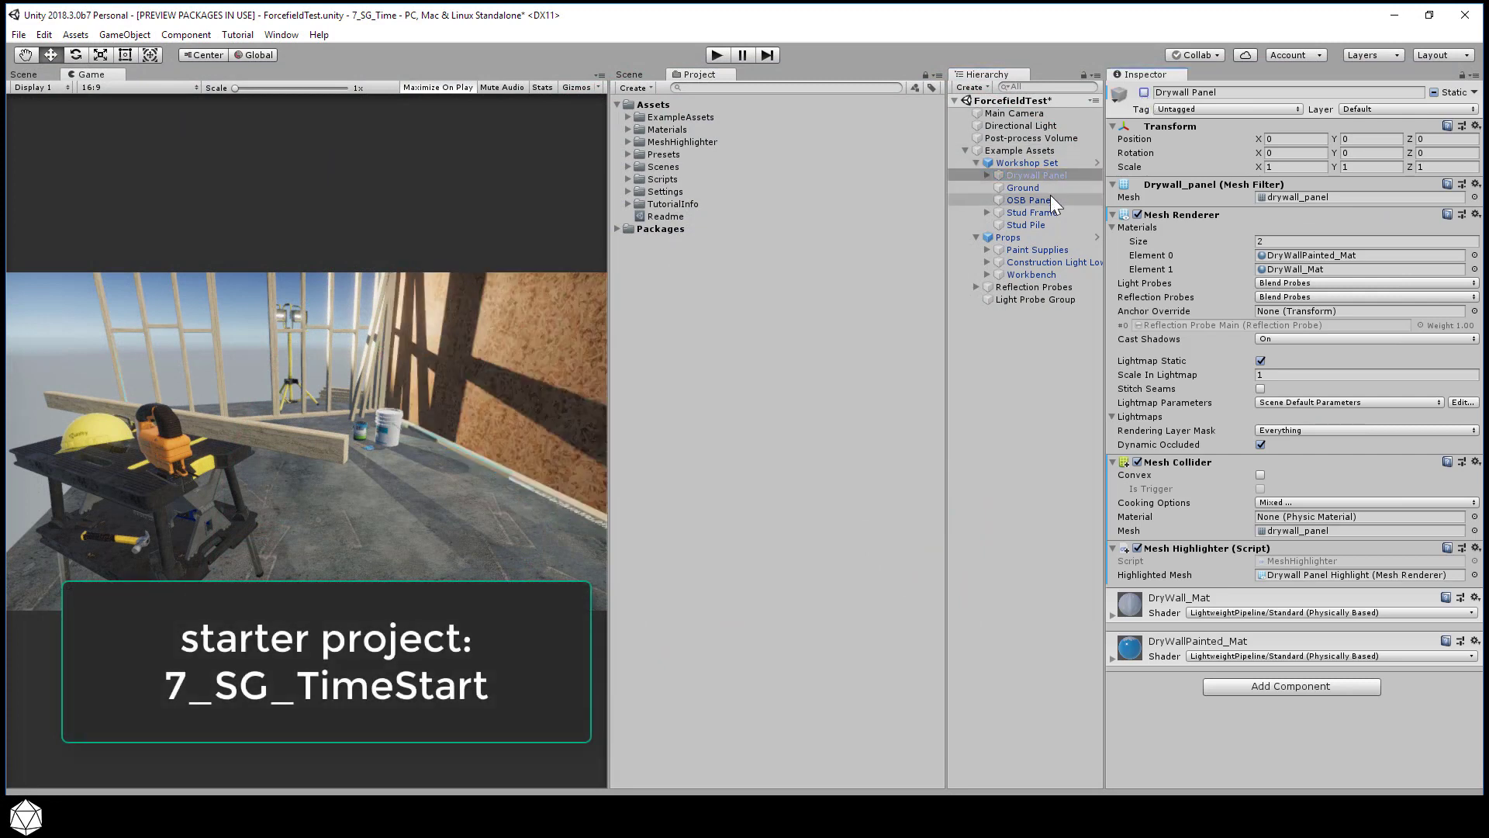
left_click(1031, 211)
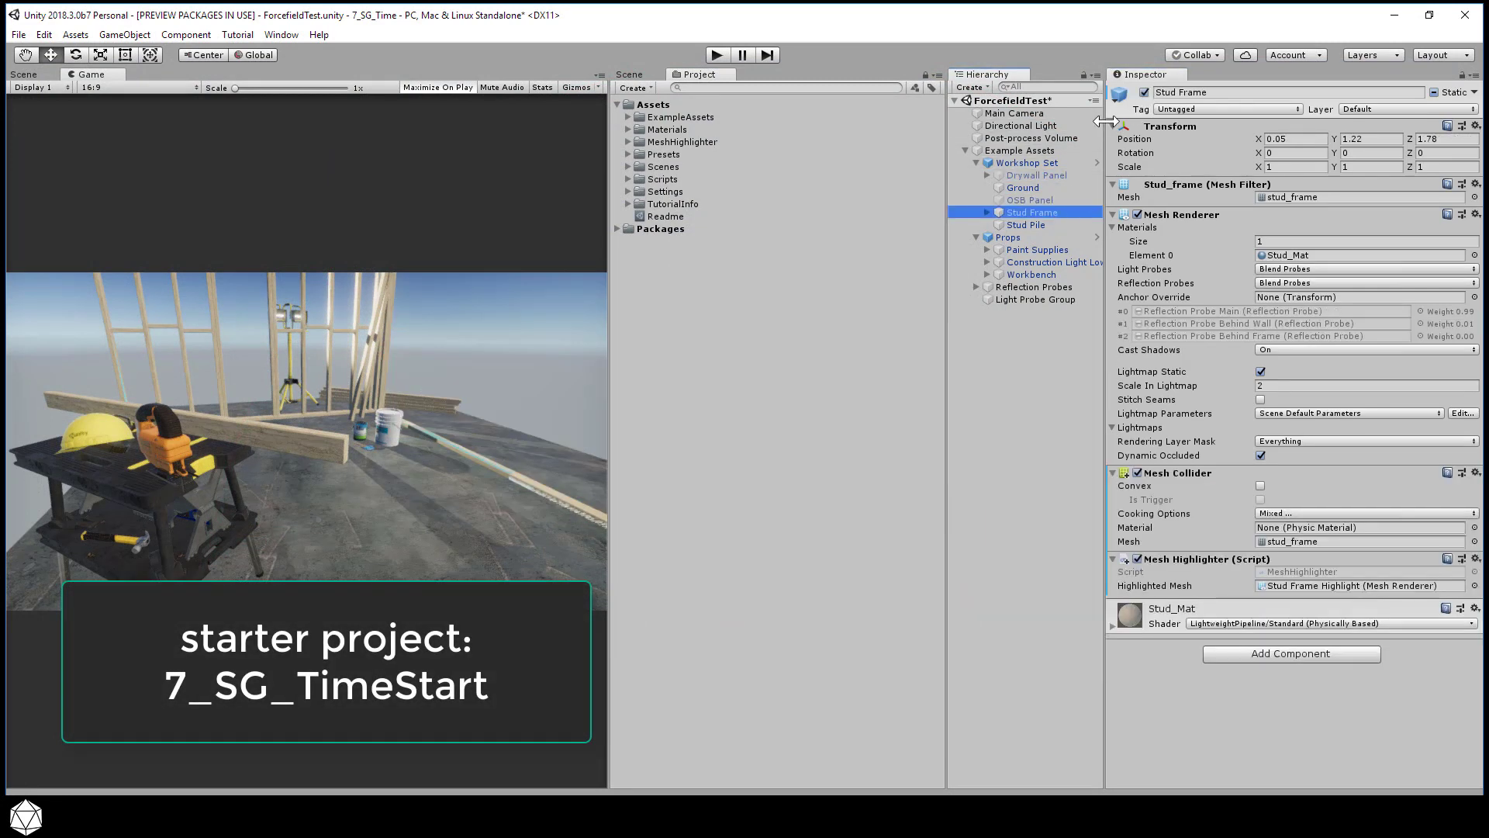
left_click(1025, 224)
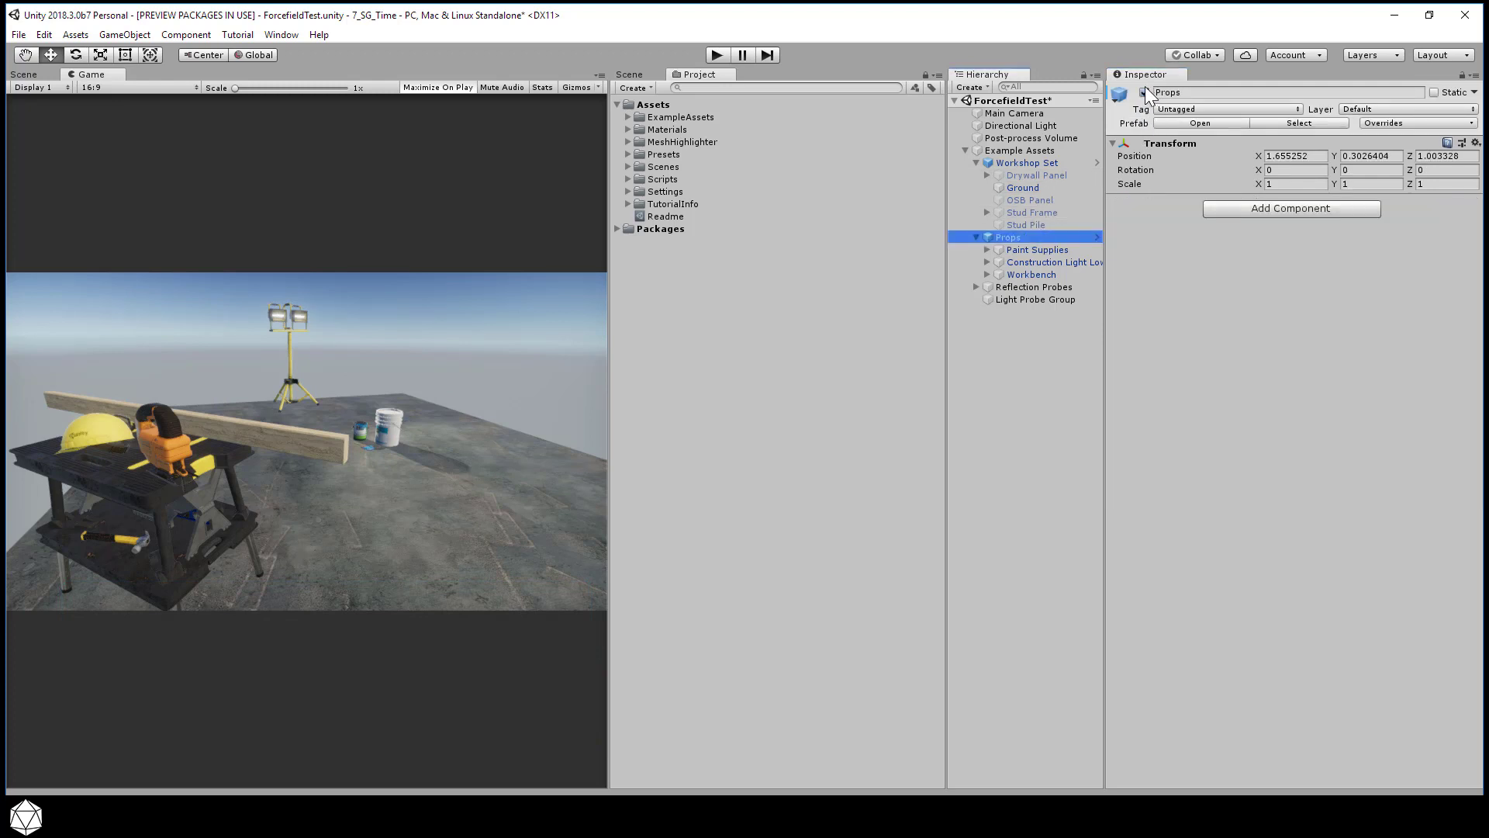
left_click(280, 34)
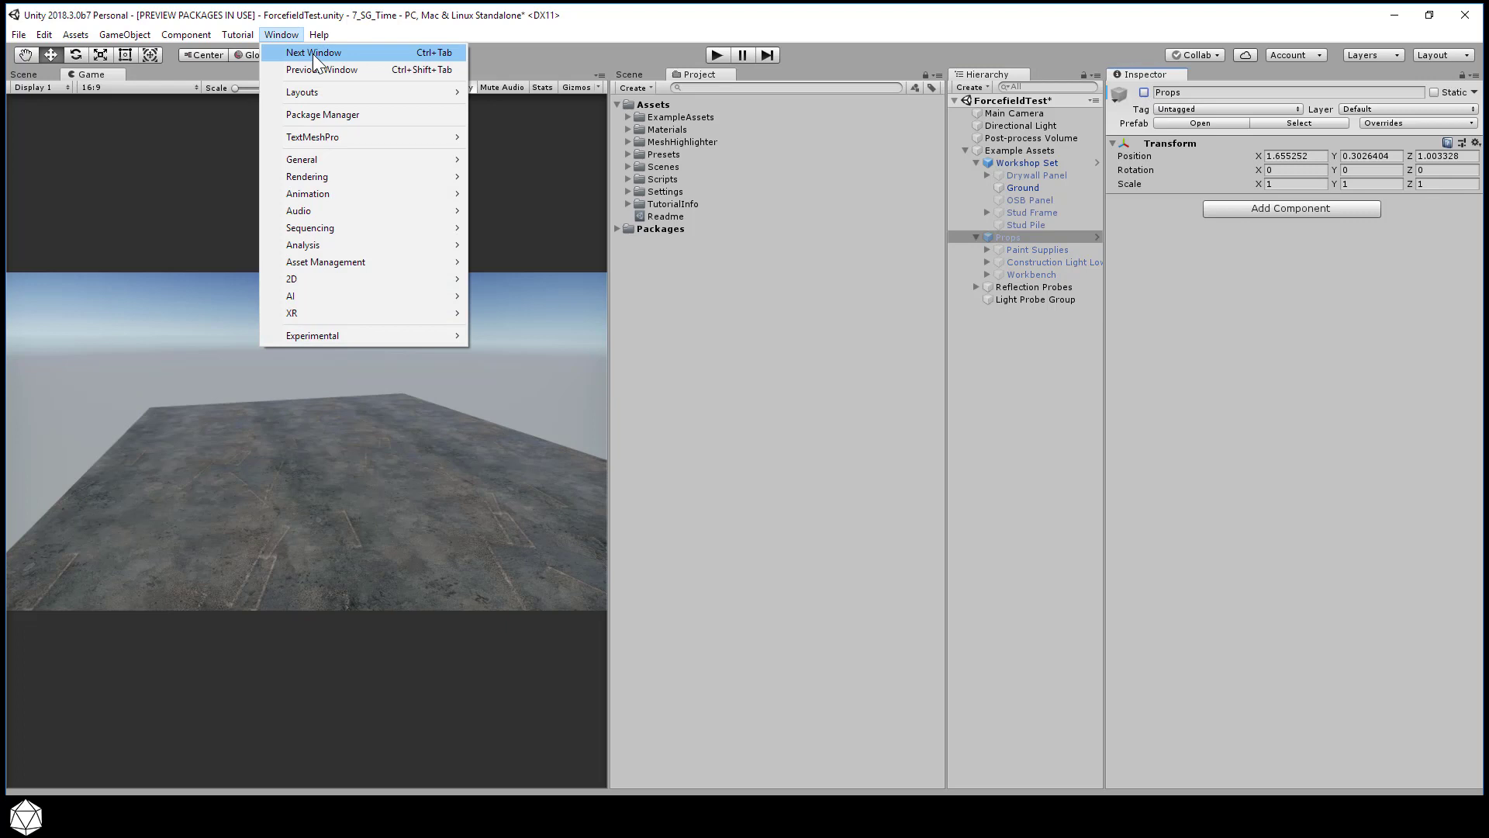
mouse_move(457, 179)
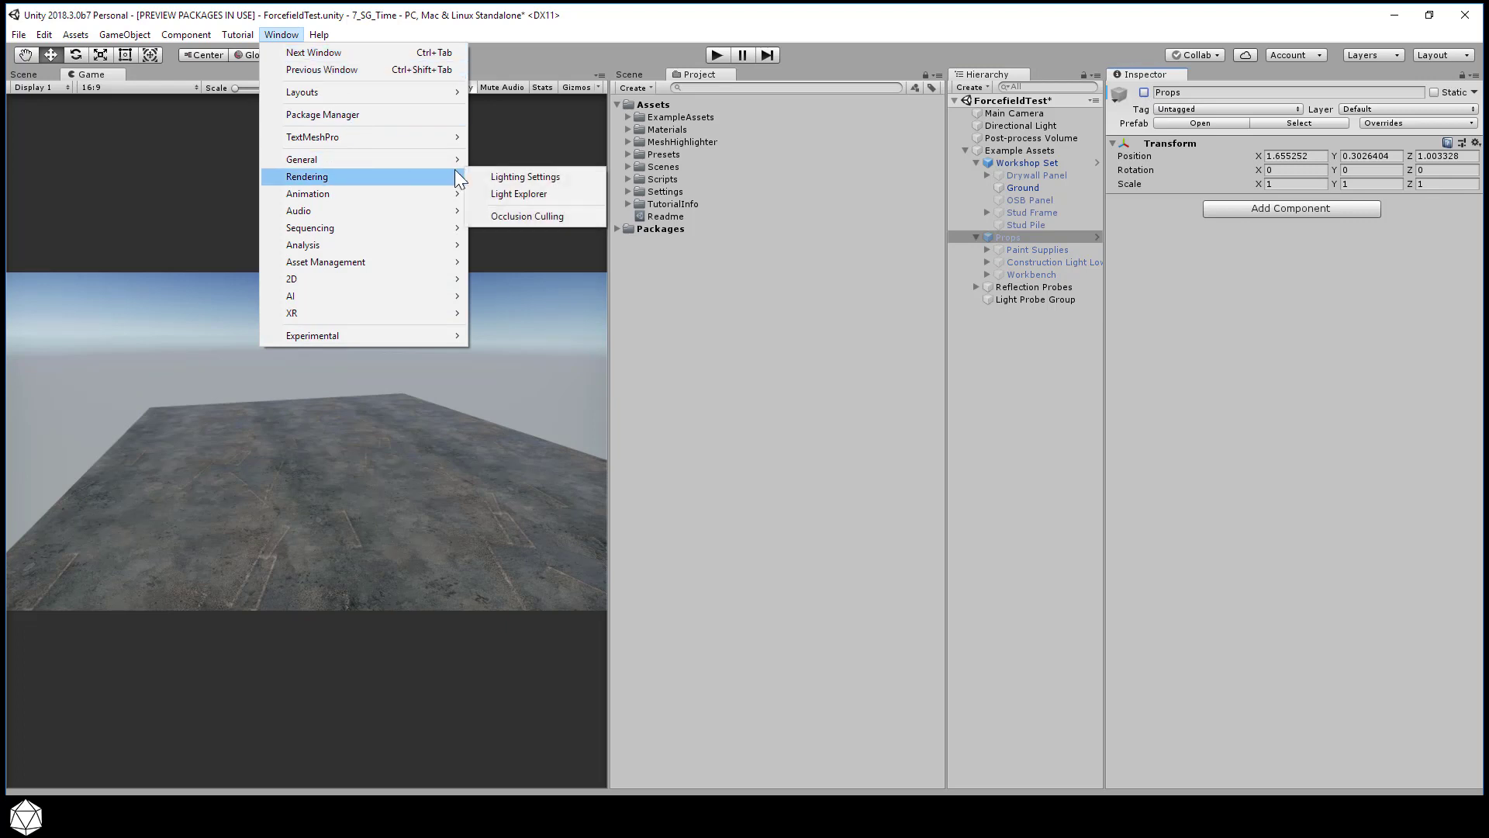
left_click(524, 176)
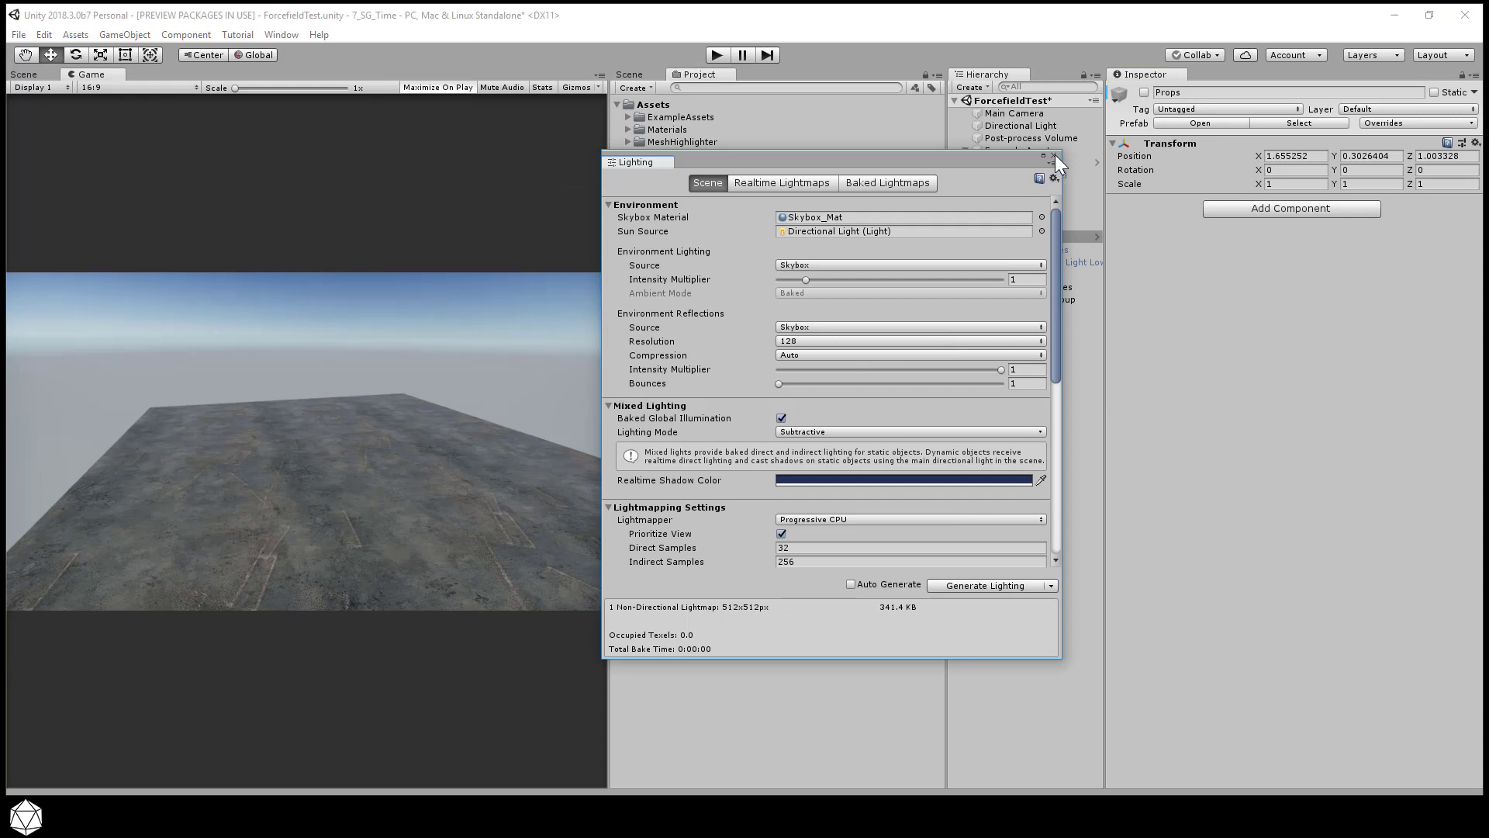
left_click(1049, 158)
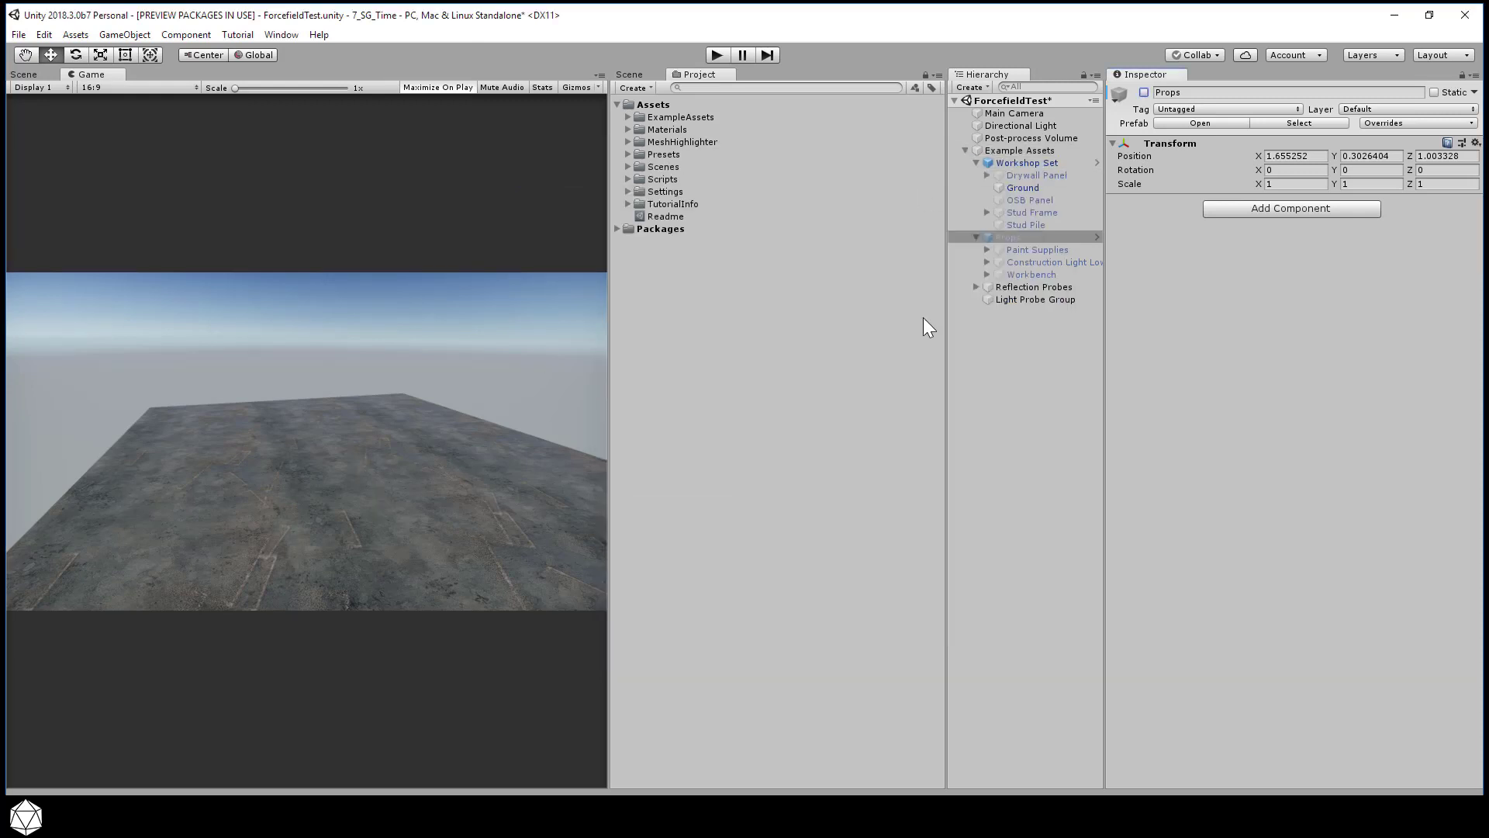
Step: Create a Forcefield folder under Assets containing a new PBR shader graph
right_click(652, 104)
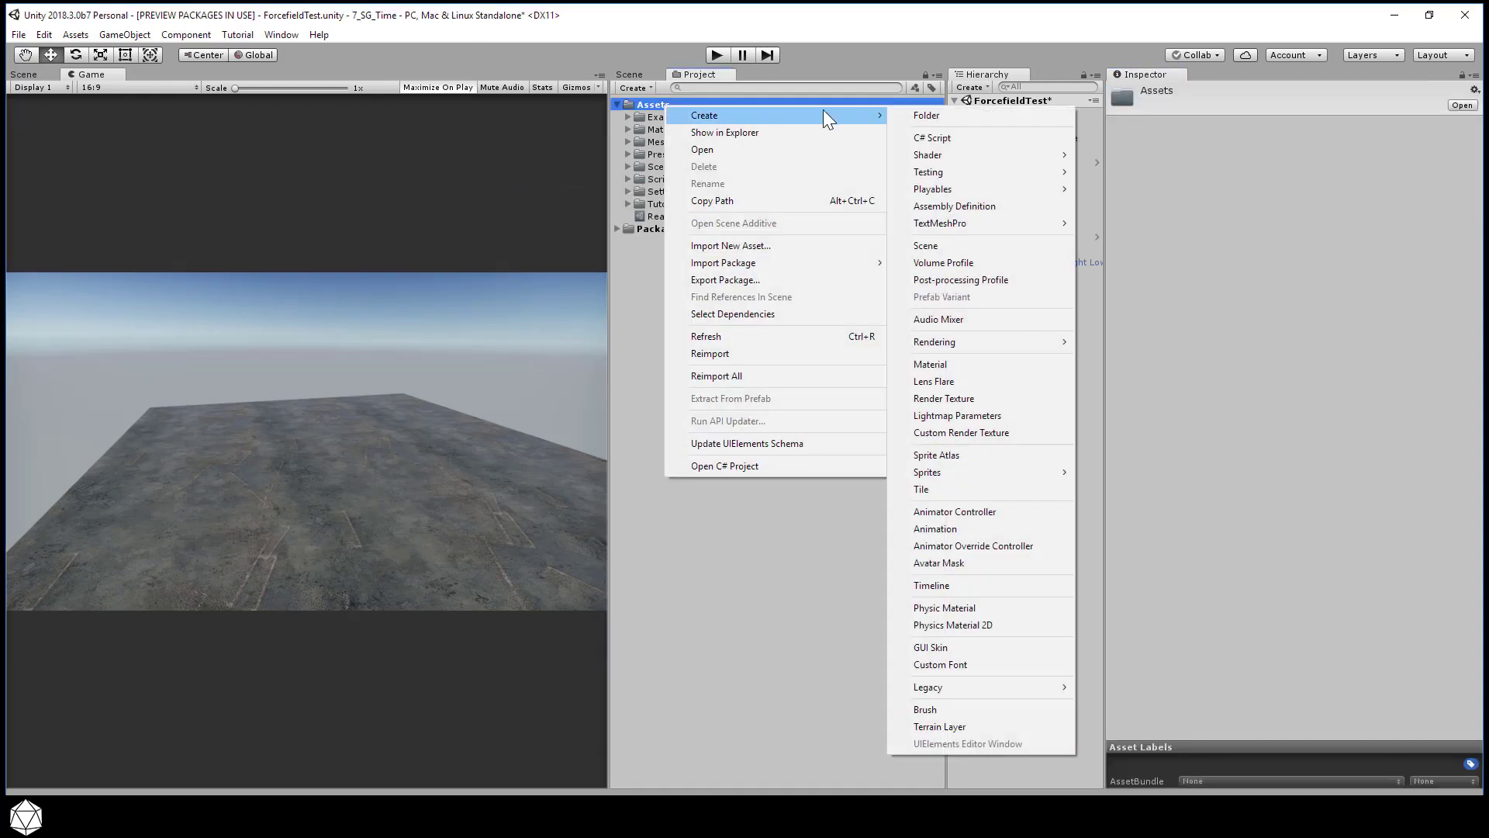
left_click(927, 115)
type("Forcefield")
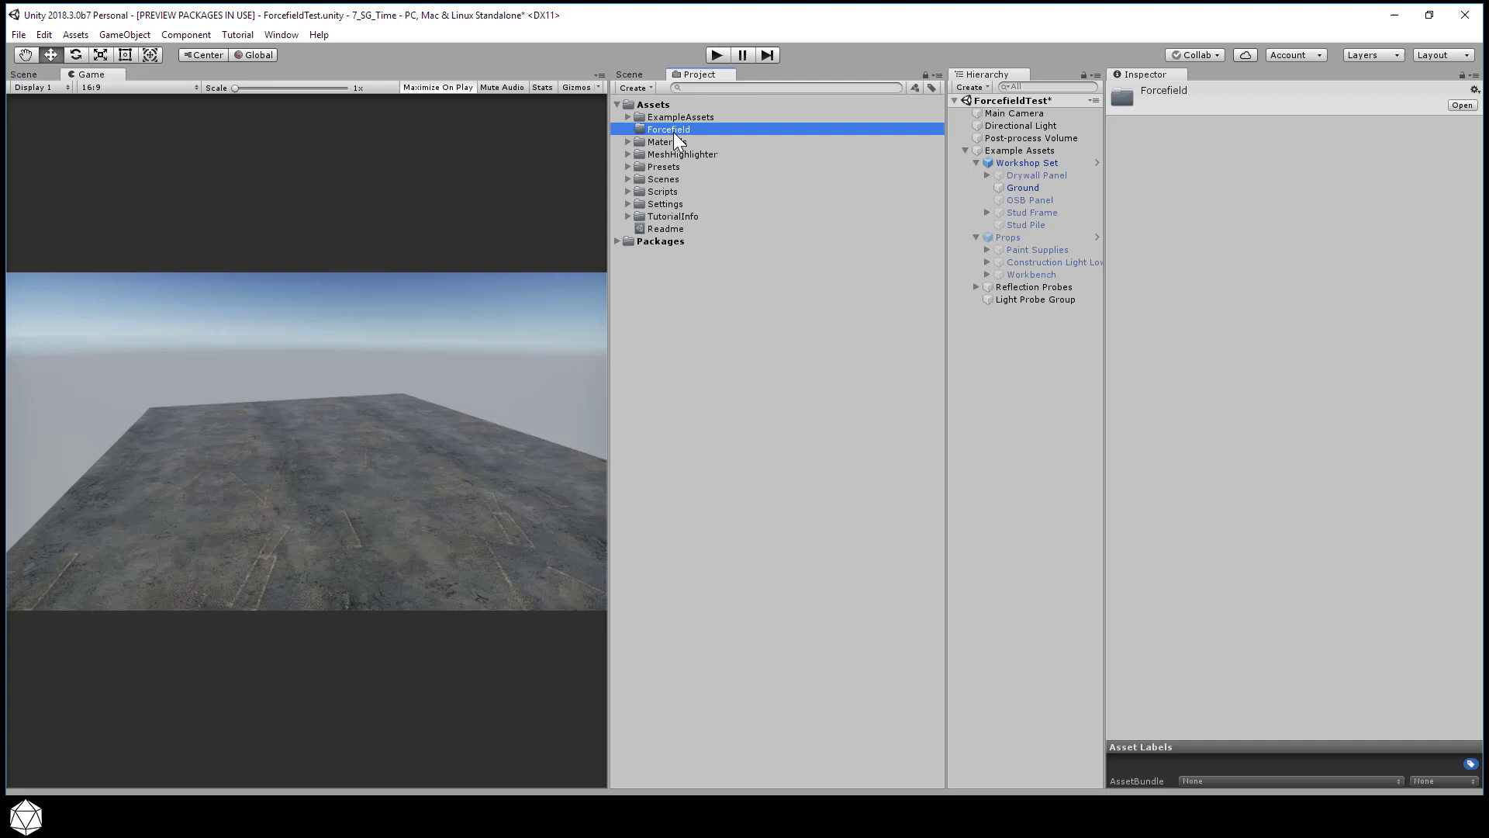
right_click(668, 129)
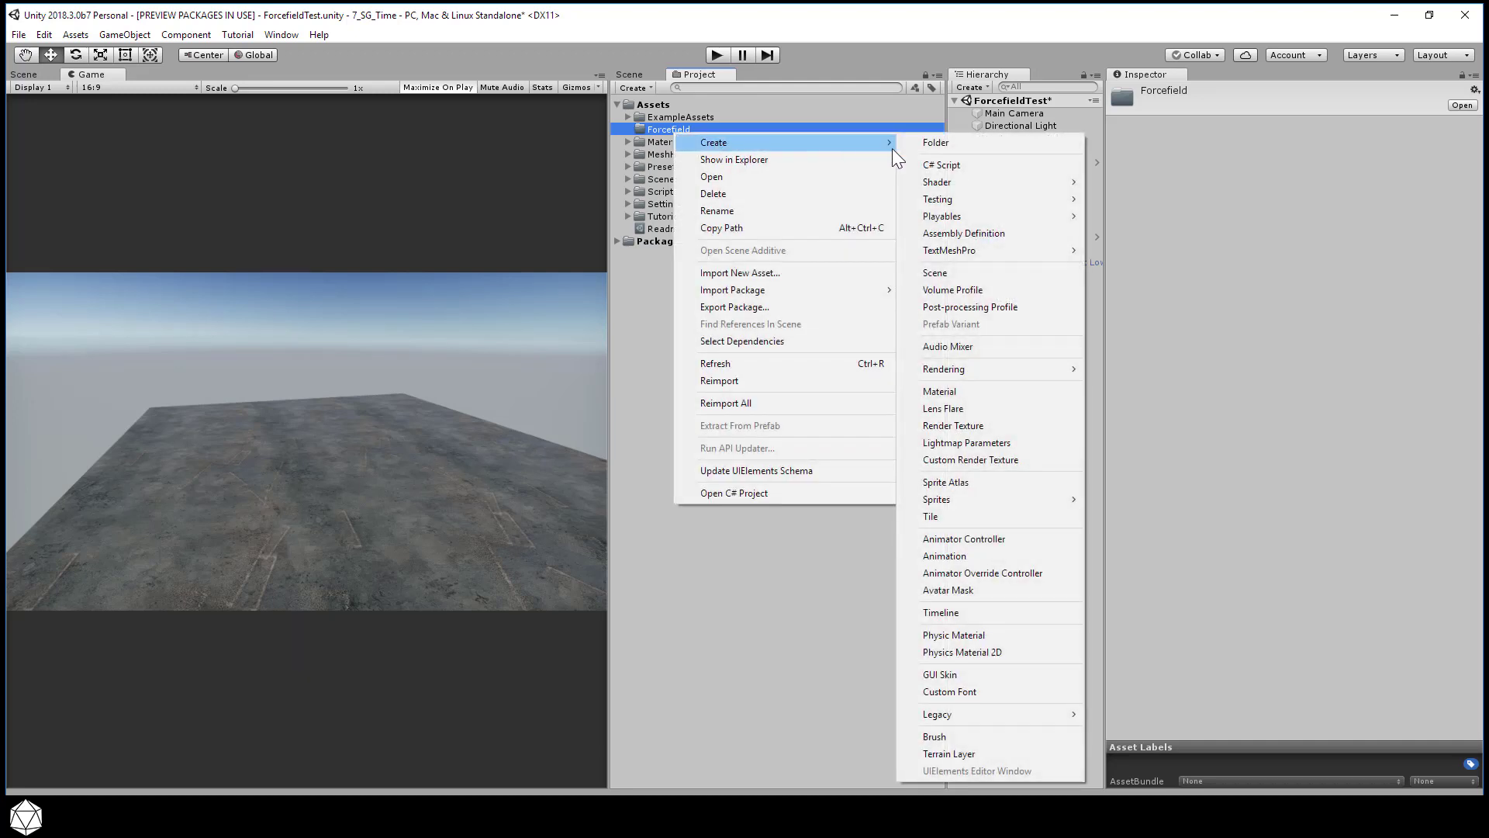
mouse_move(1012, 190)
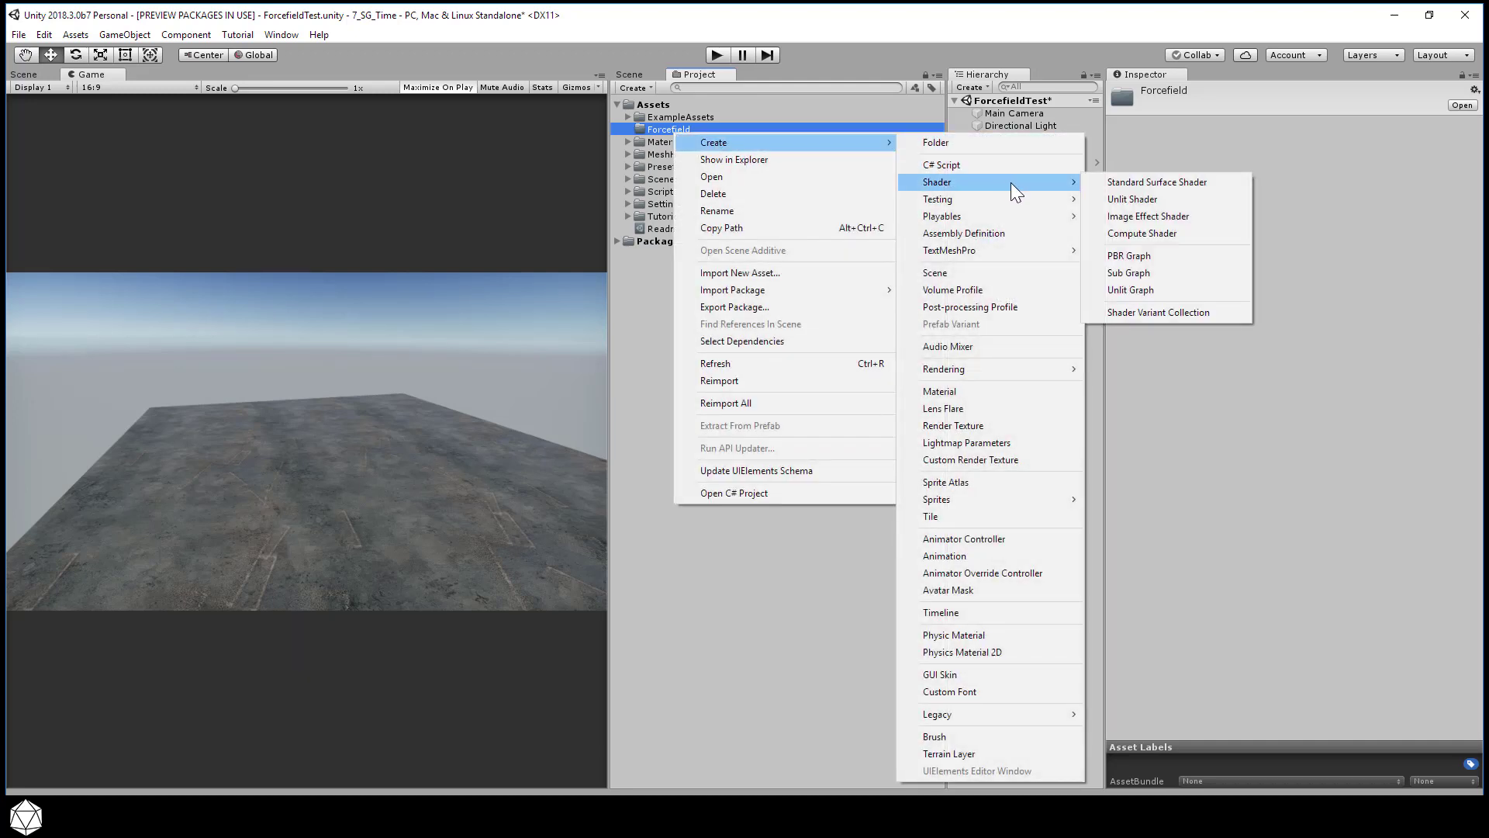
left_click(1129, 255)
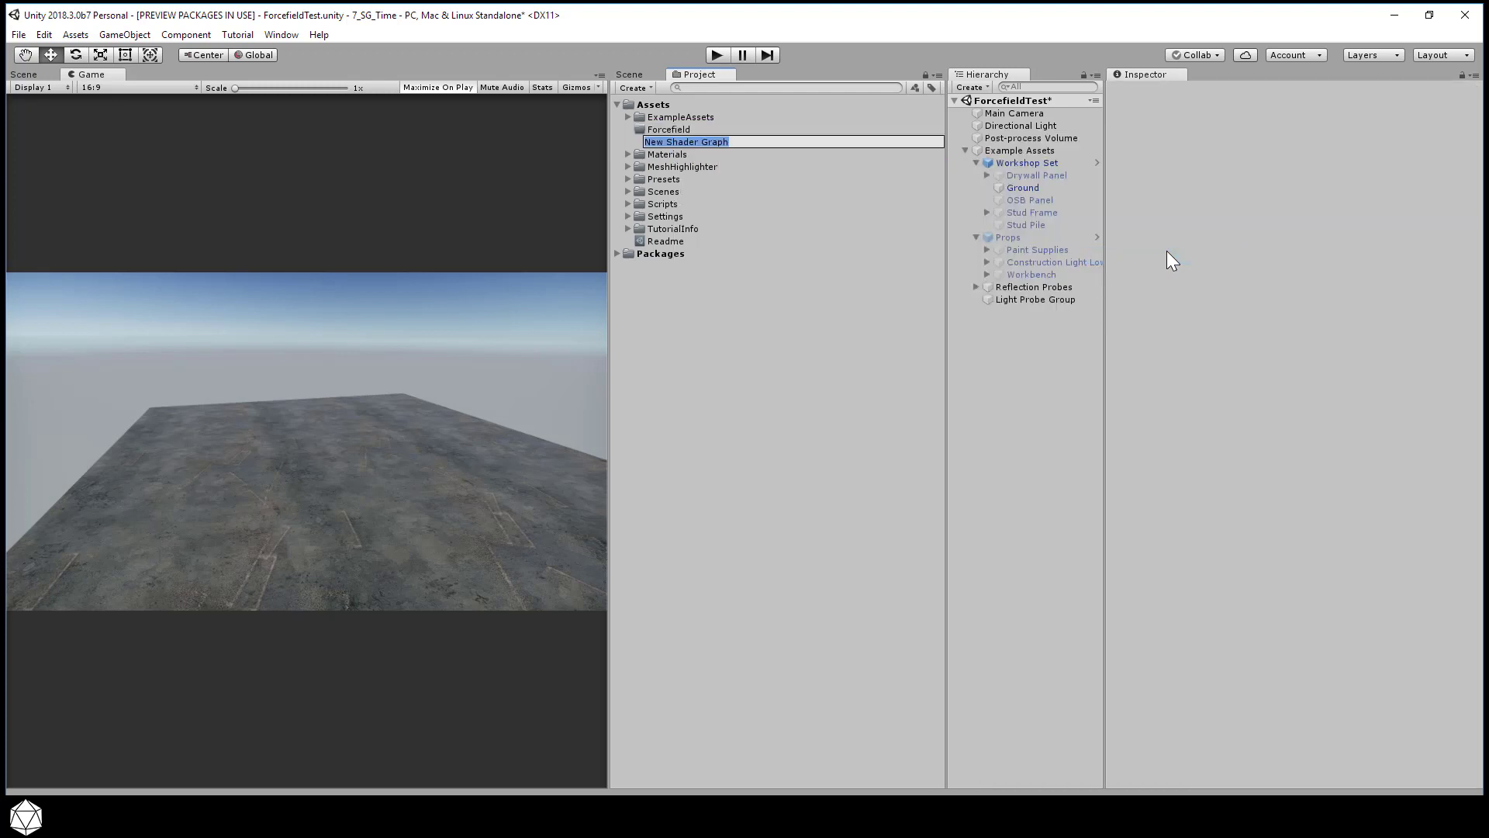
mouse_move(1166, 256)
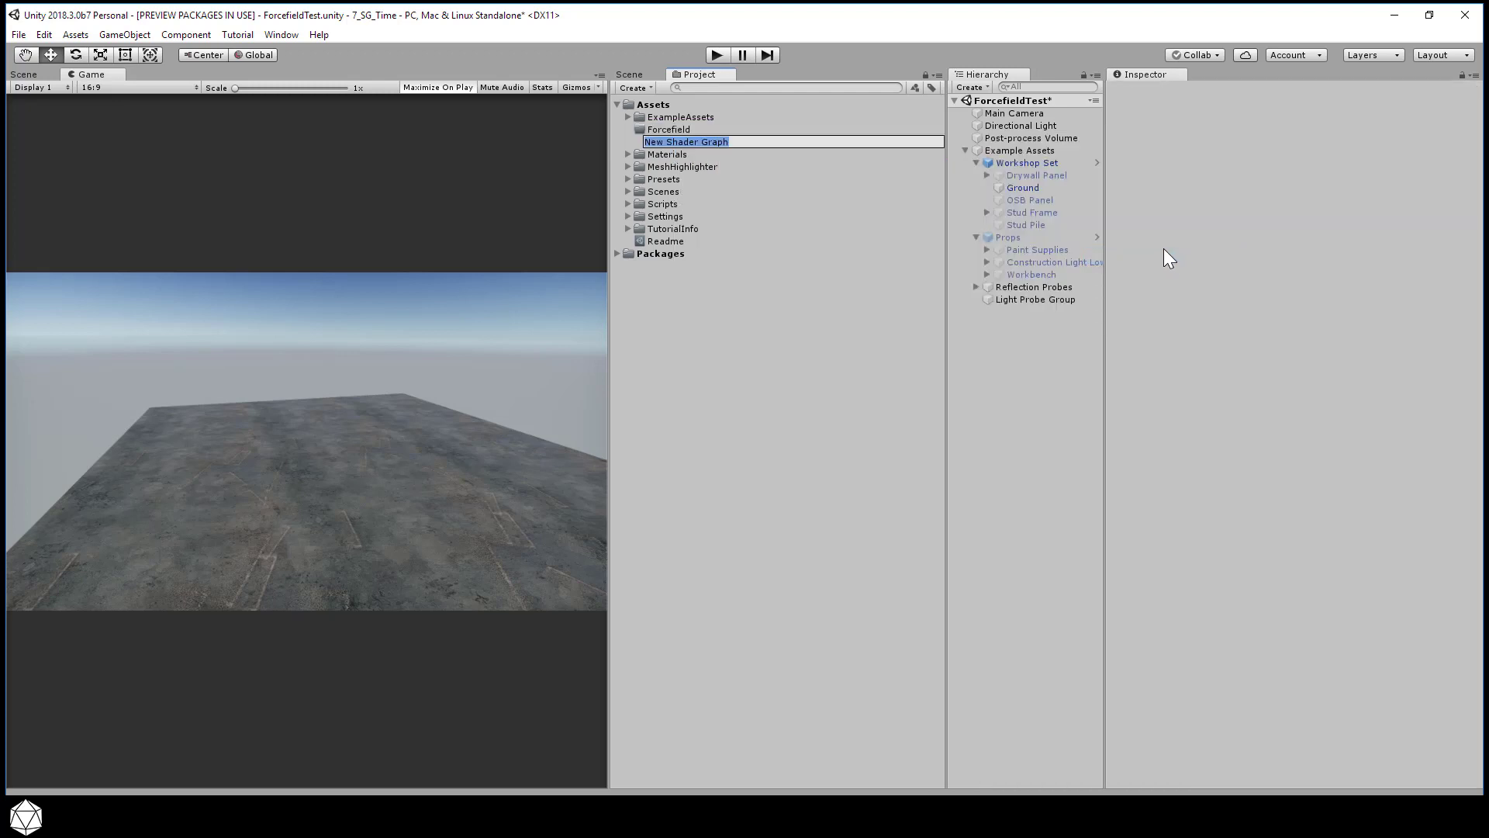
type("Forcefield")
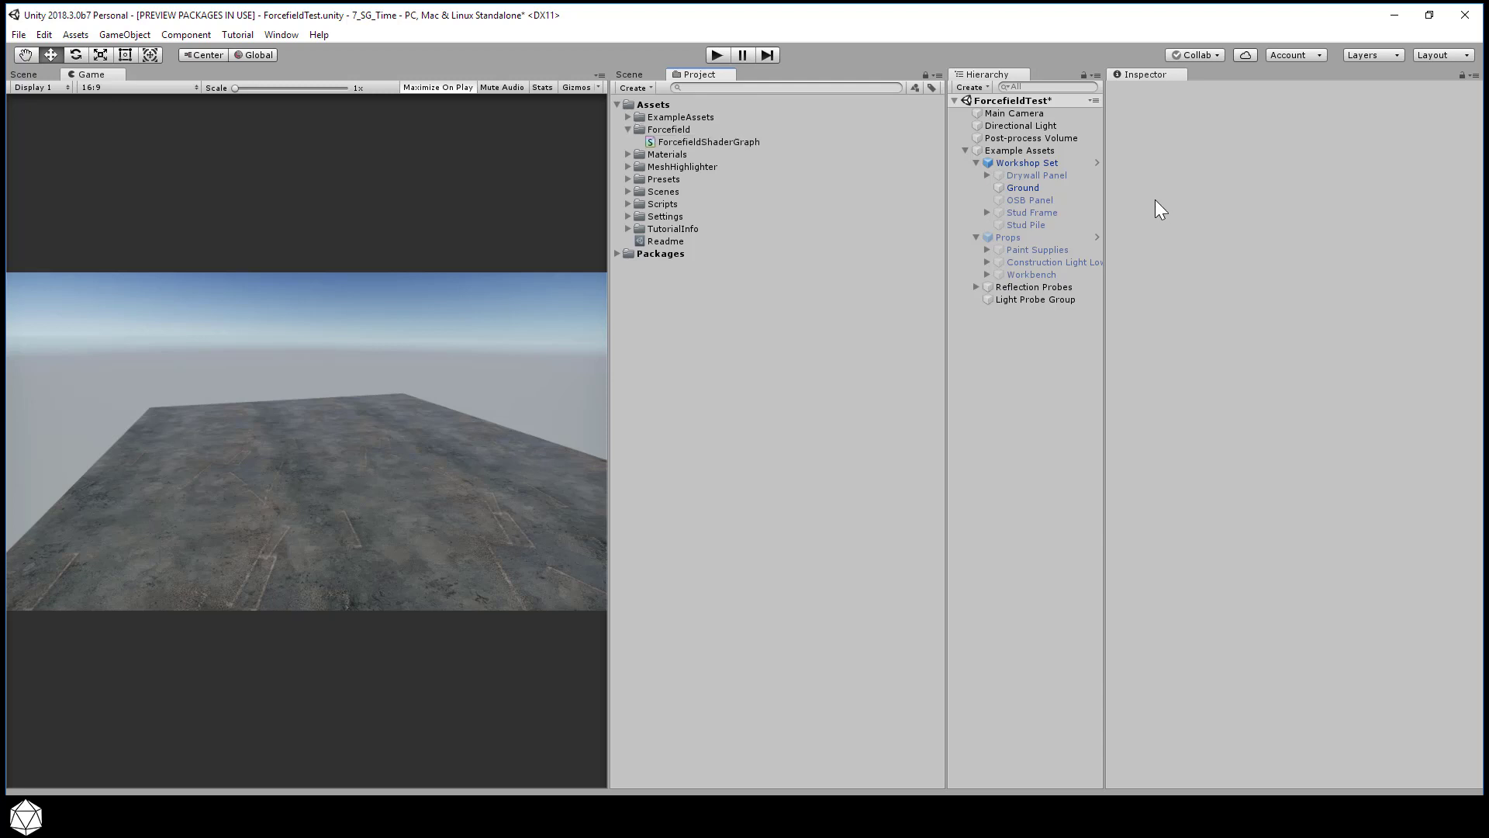
Step: Create Forcefield_Mat in the folder and set its shader to ForcefieldShaderGraph
left_click(668, 129)
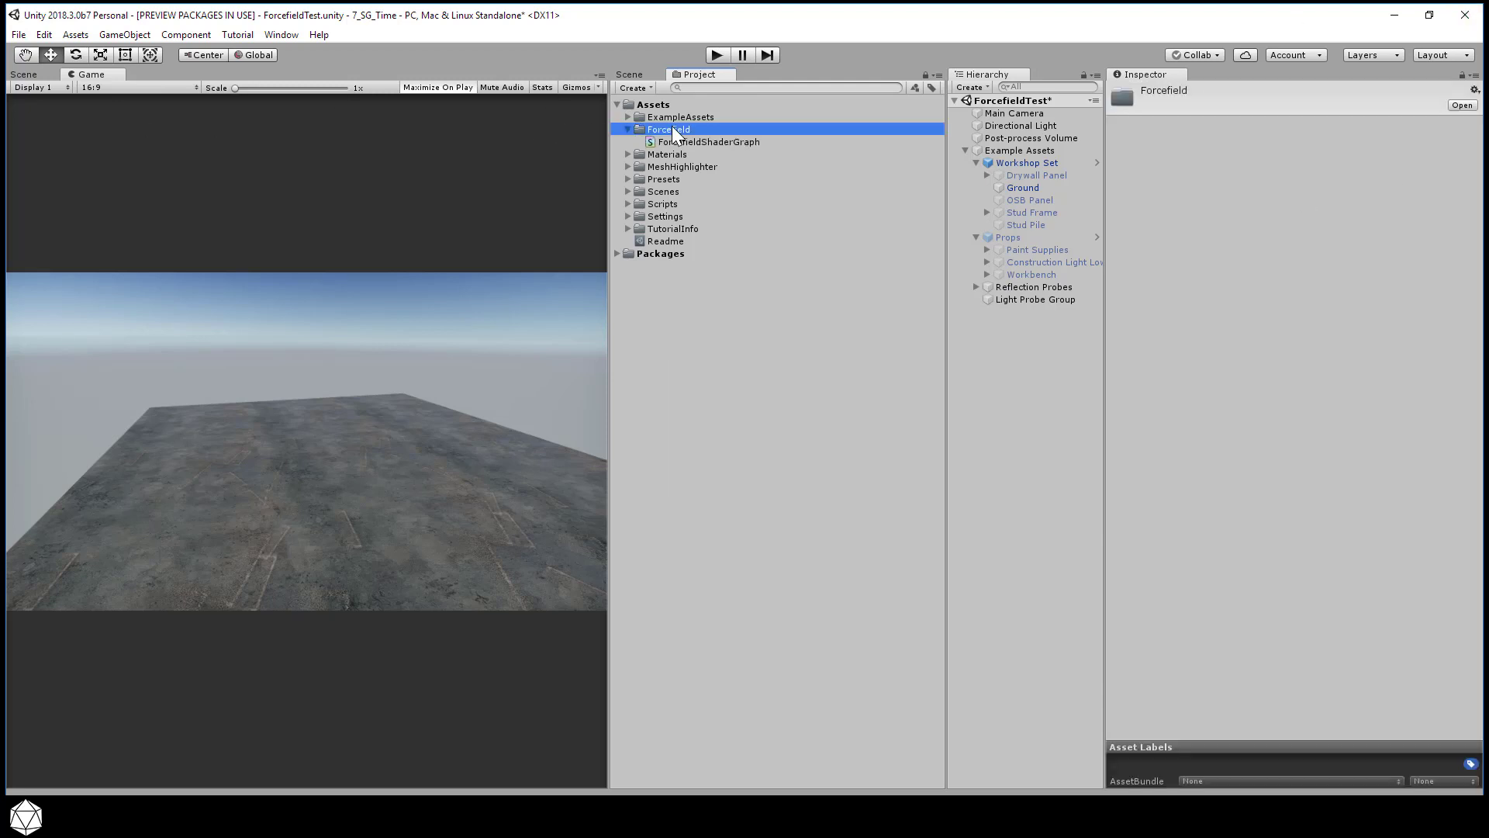
right_click(673, 130)
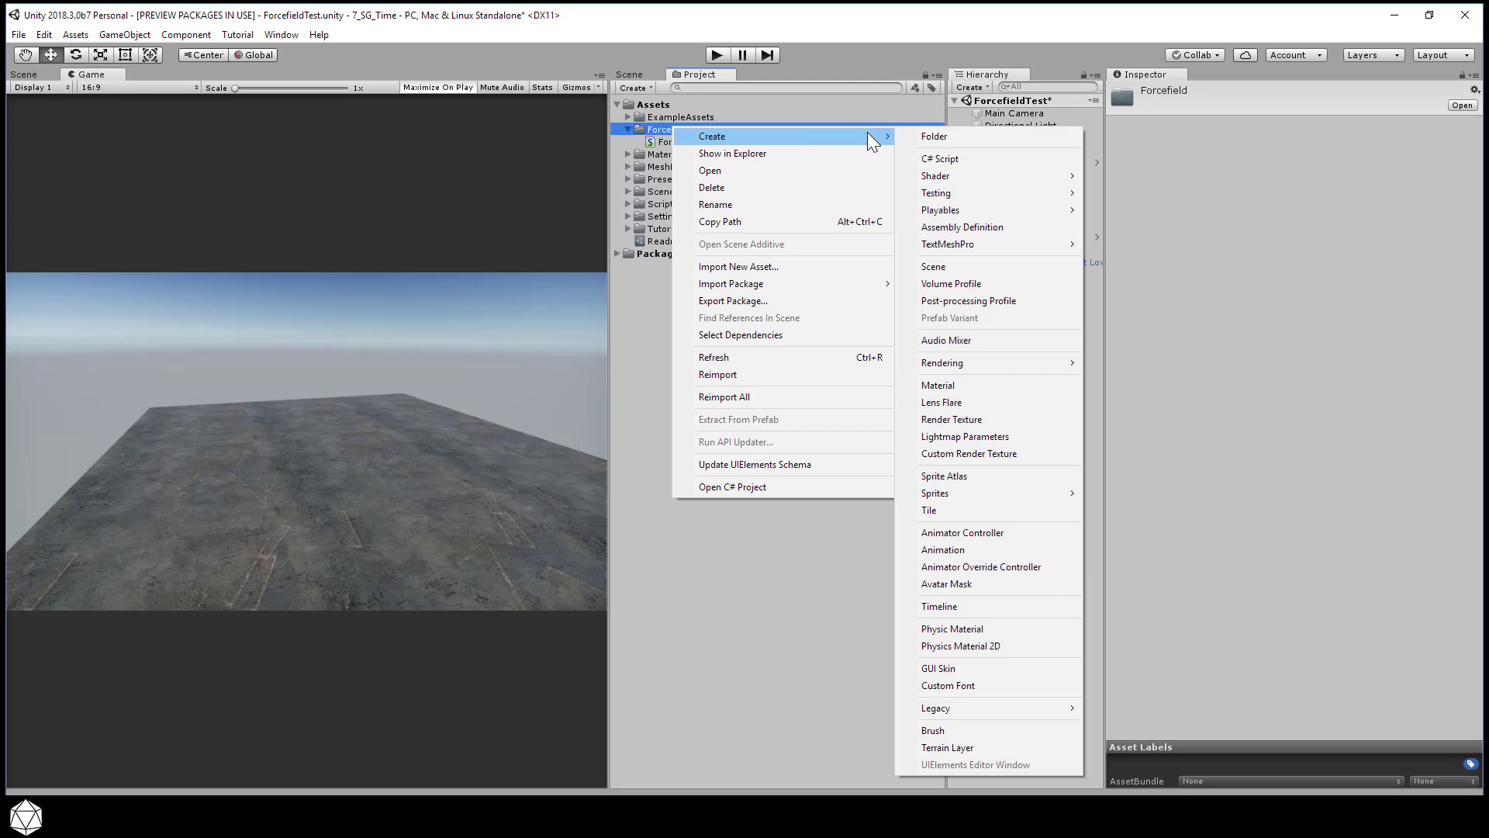
mouse_move(976, 165)
type("Forcefield_Mat")
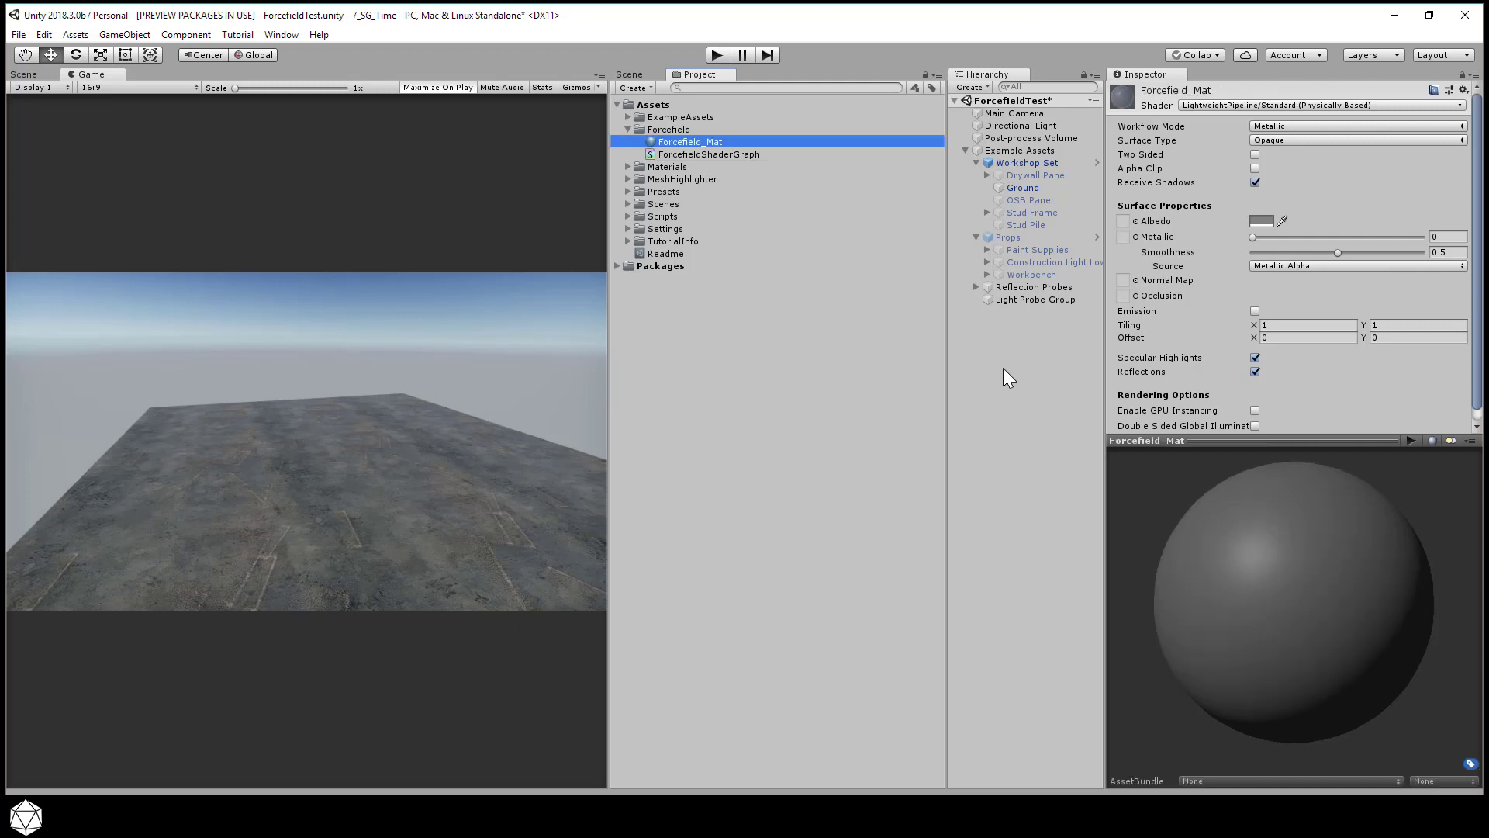
left_click(1316, 104)
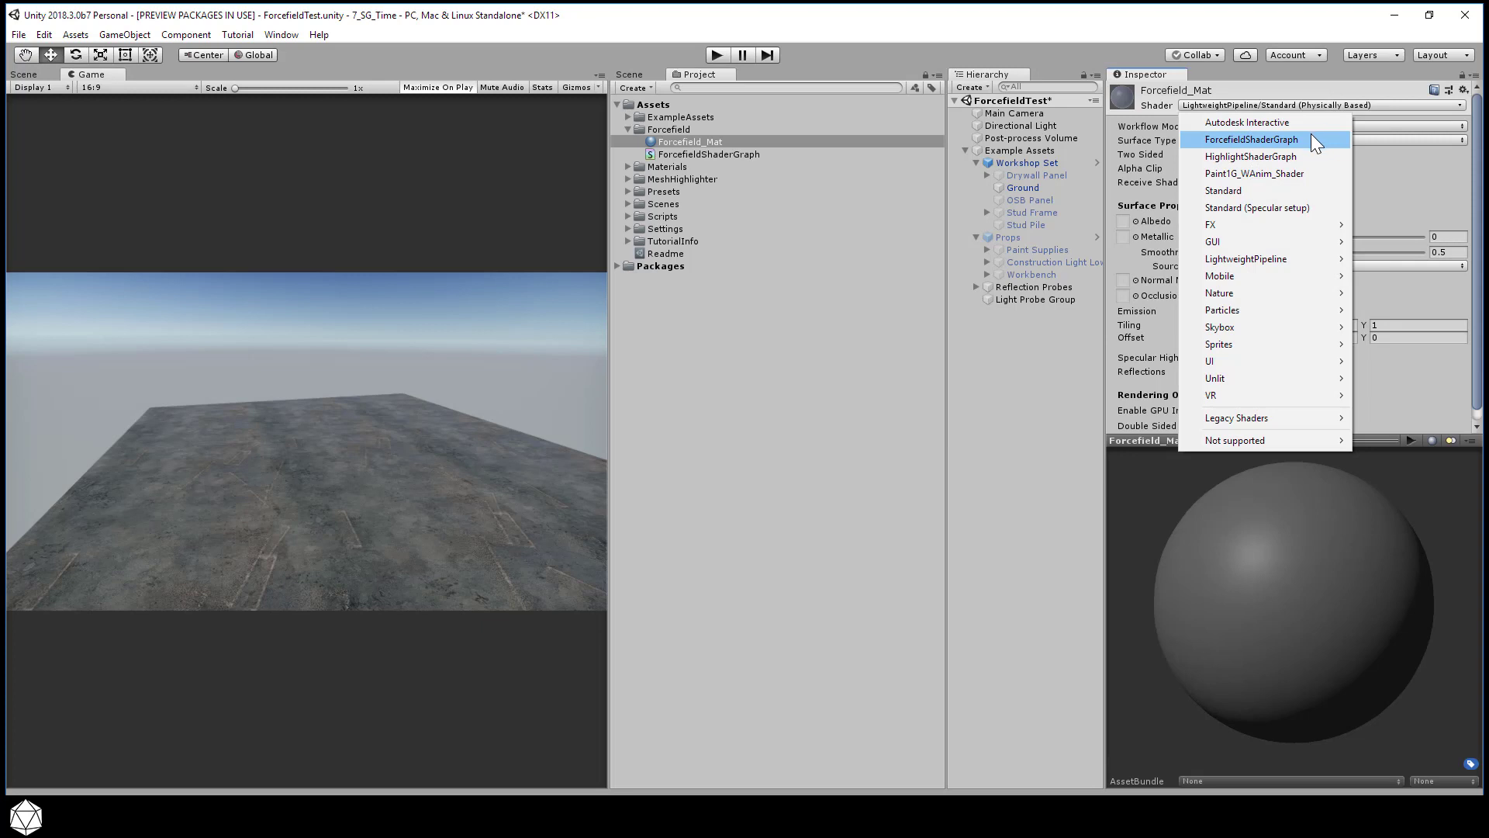
left_click(1251, 140)
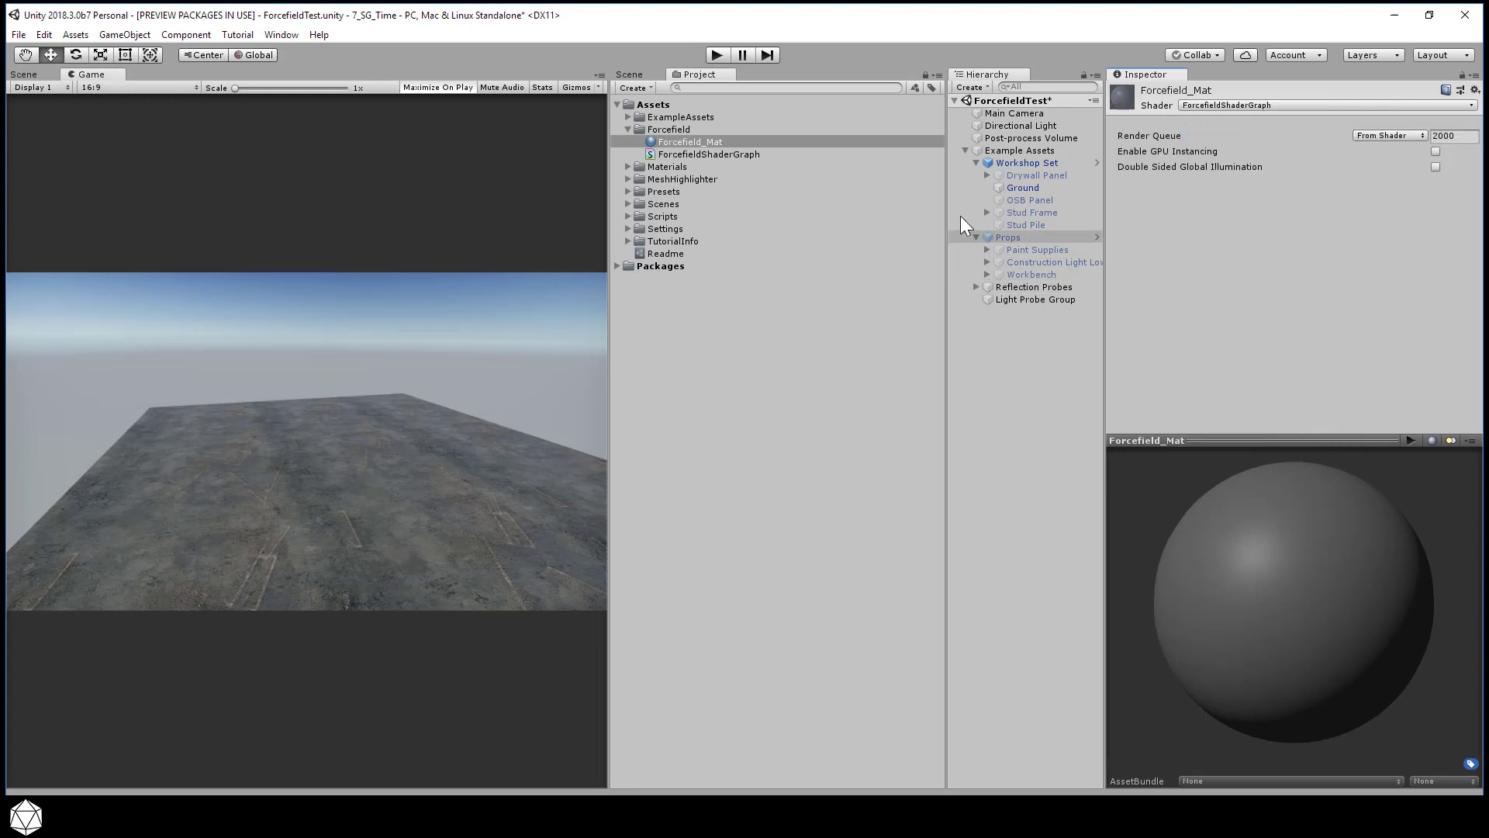
left_click(668, 129)
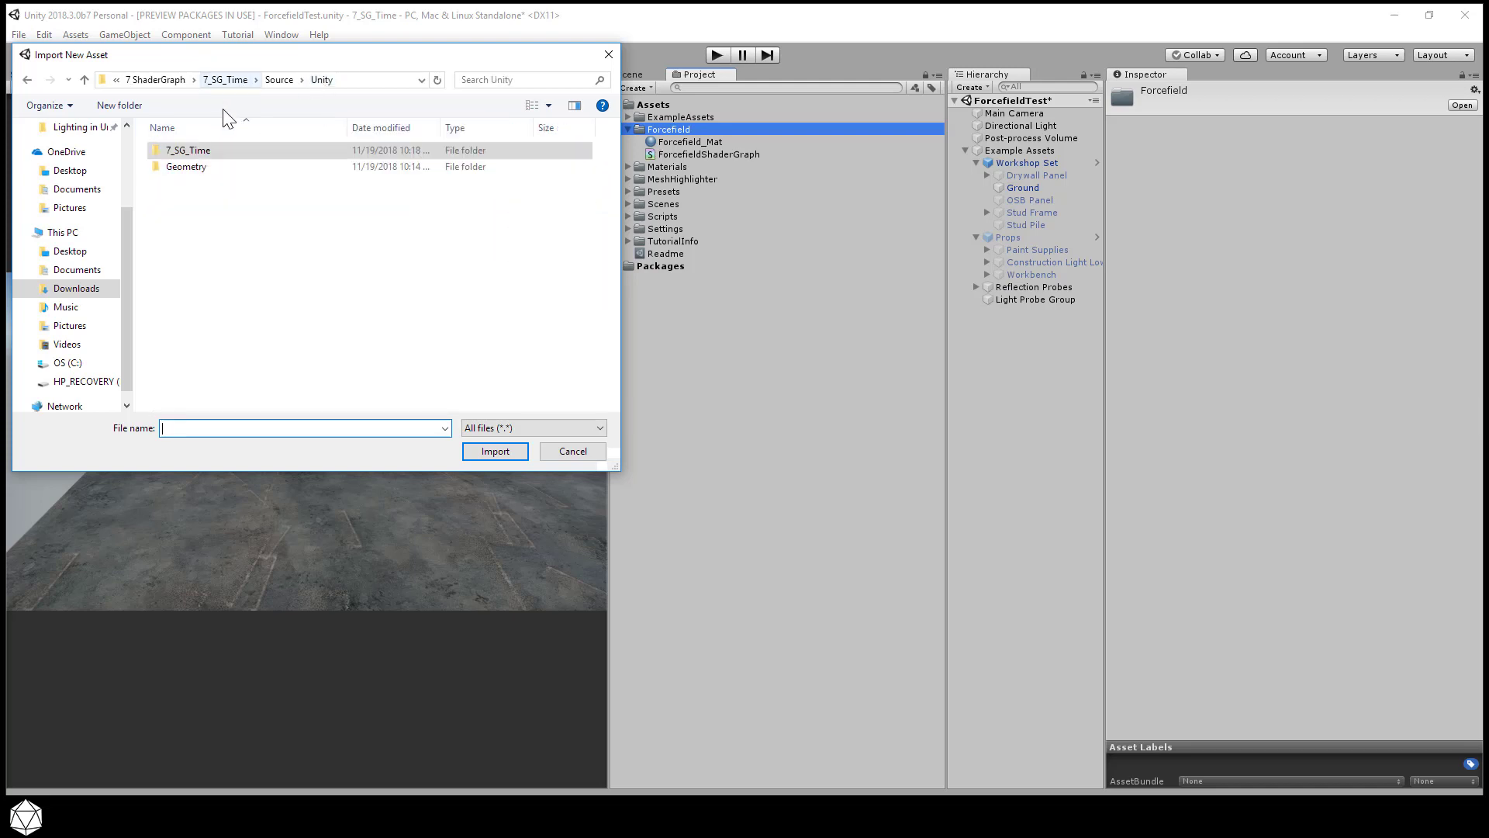
Step: Import sphere.fbx from the Geometry folder and place the sphere in the scene
double_click(186, 166)
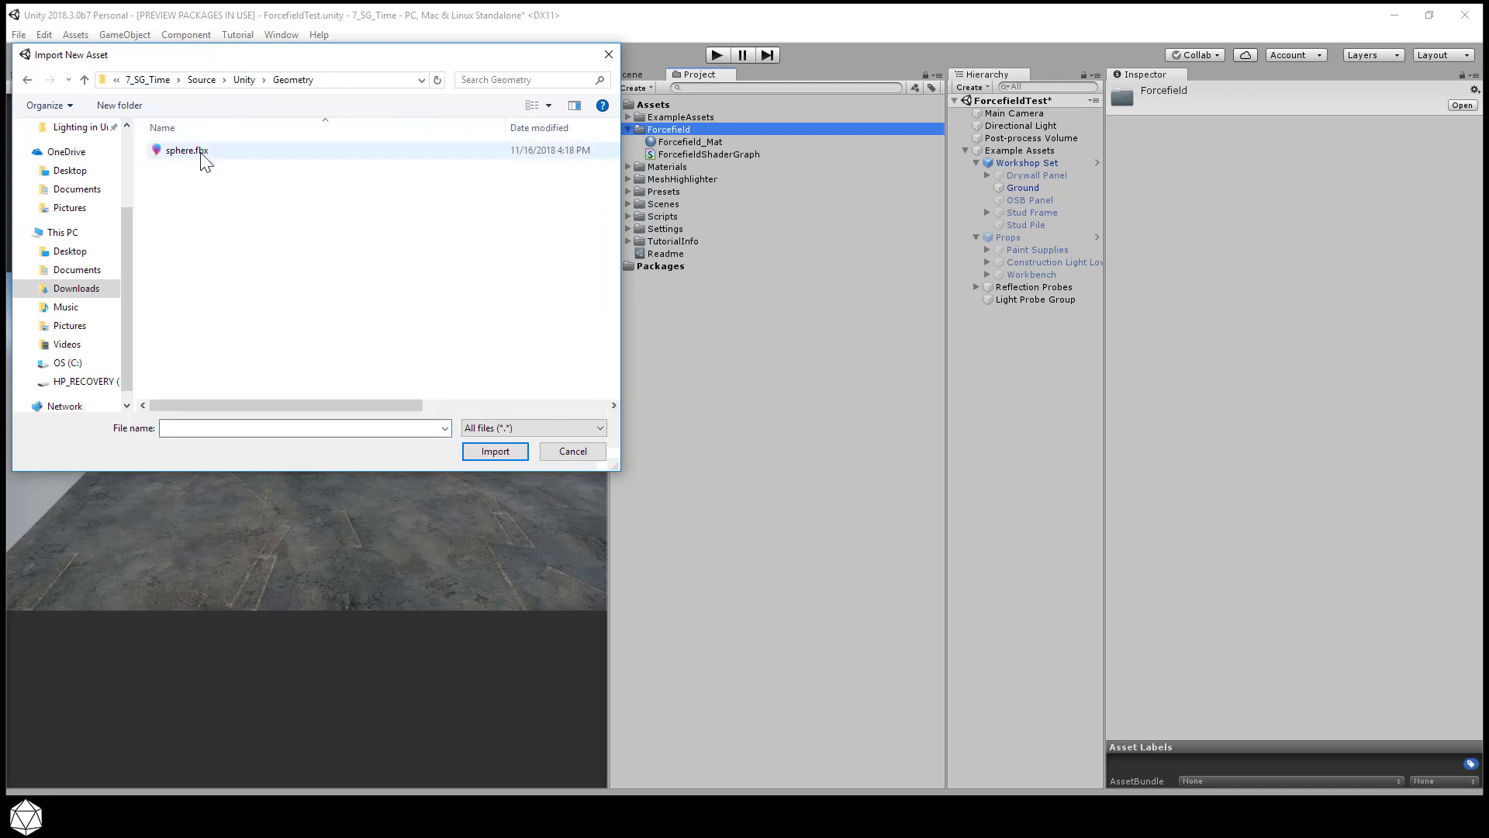
left_click(495, 450)
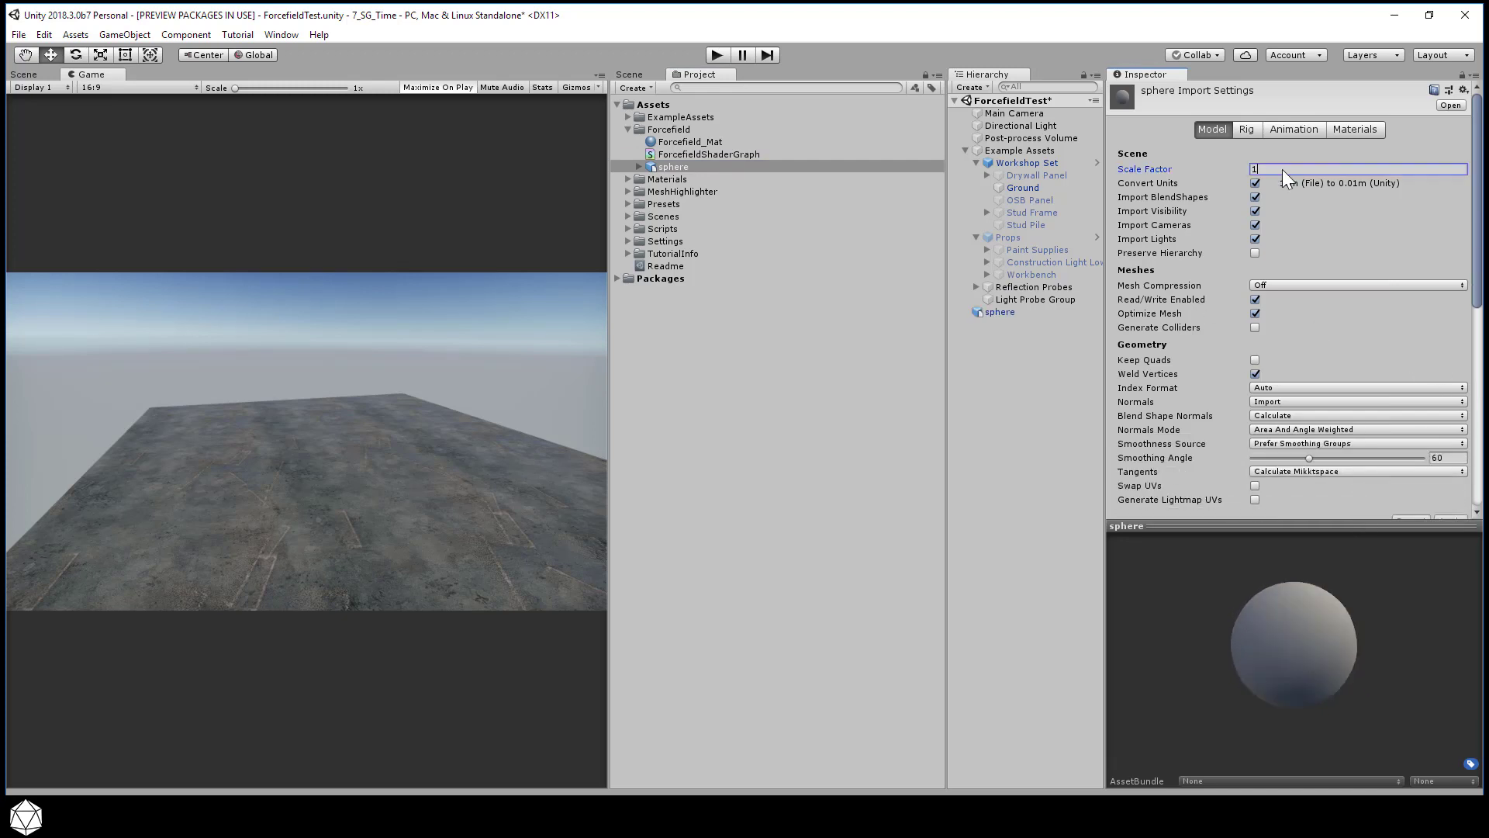
type("0")
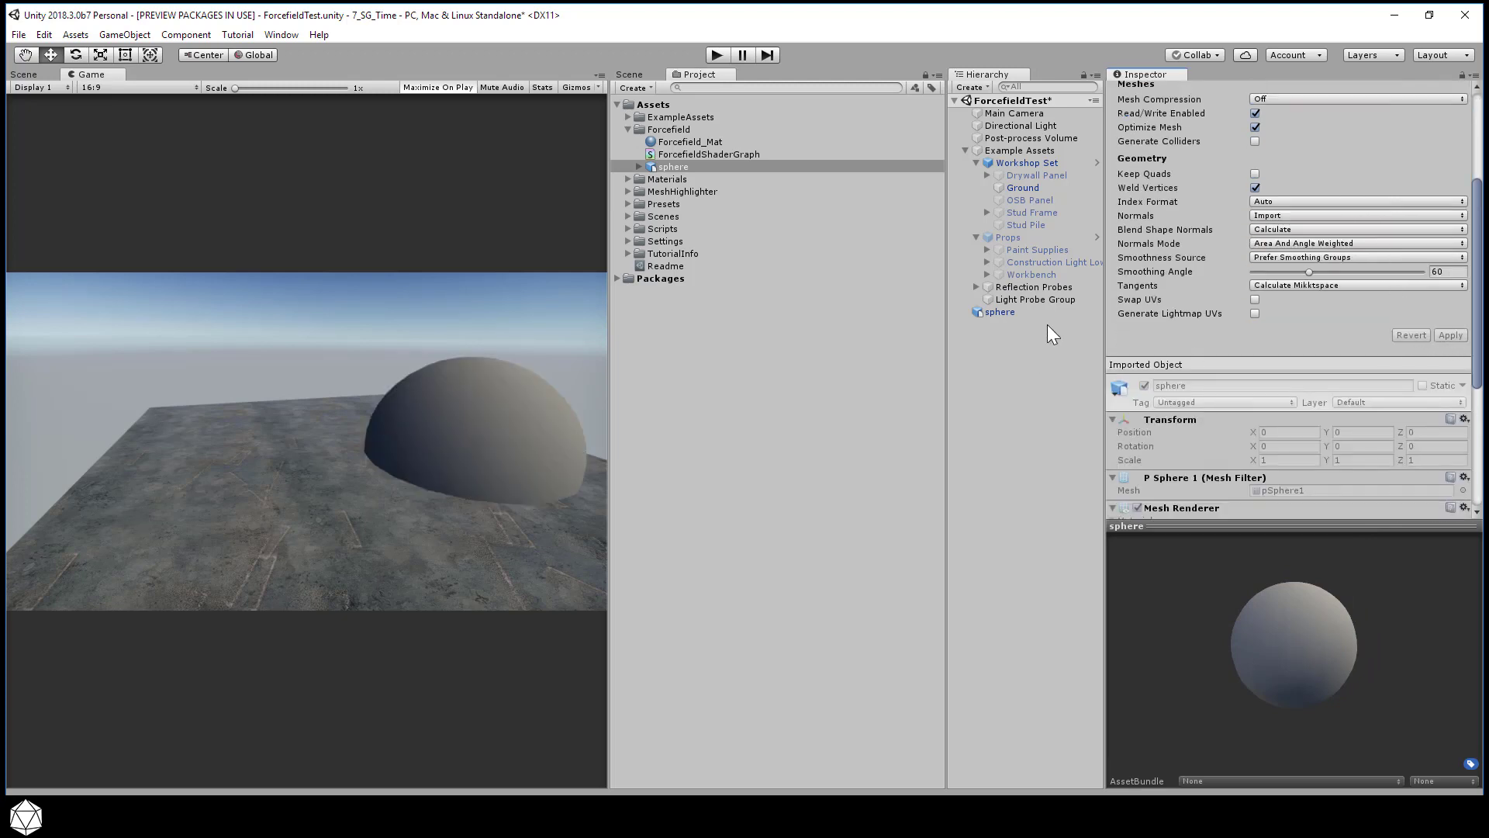
Step: Move the sphere dome toward the middle of the ground and assign Forcefield_Mat
left_click(1000, 311)
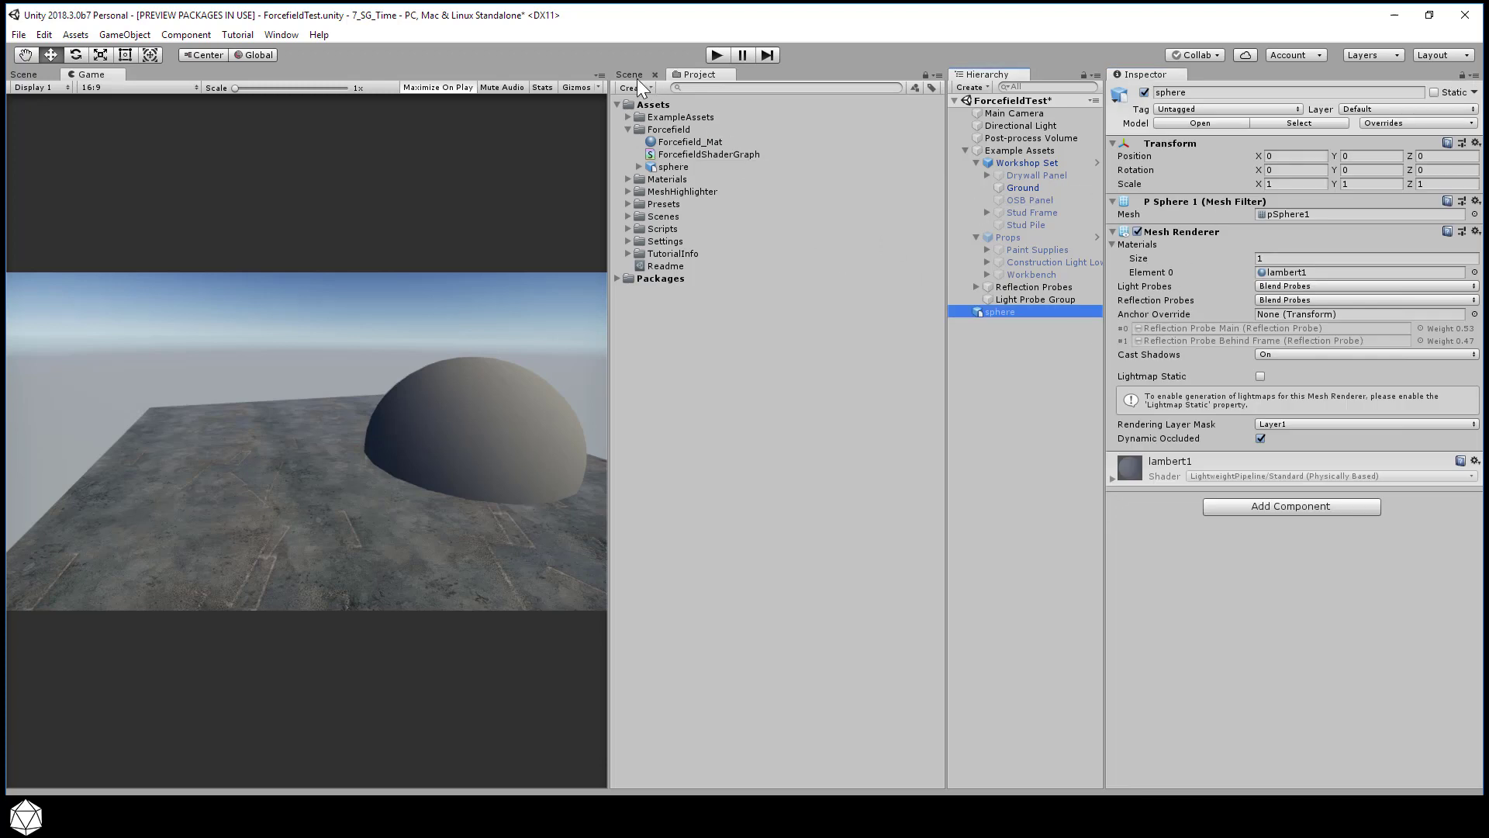
left_click(628, 74)
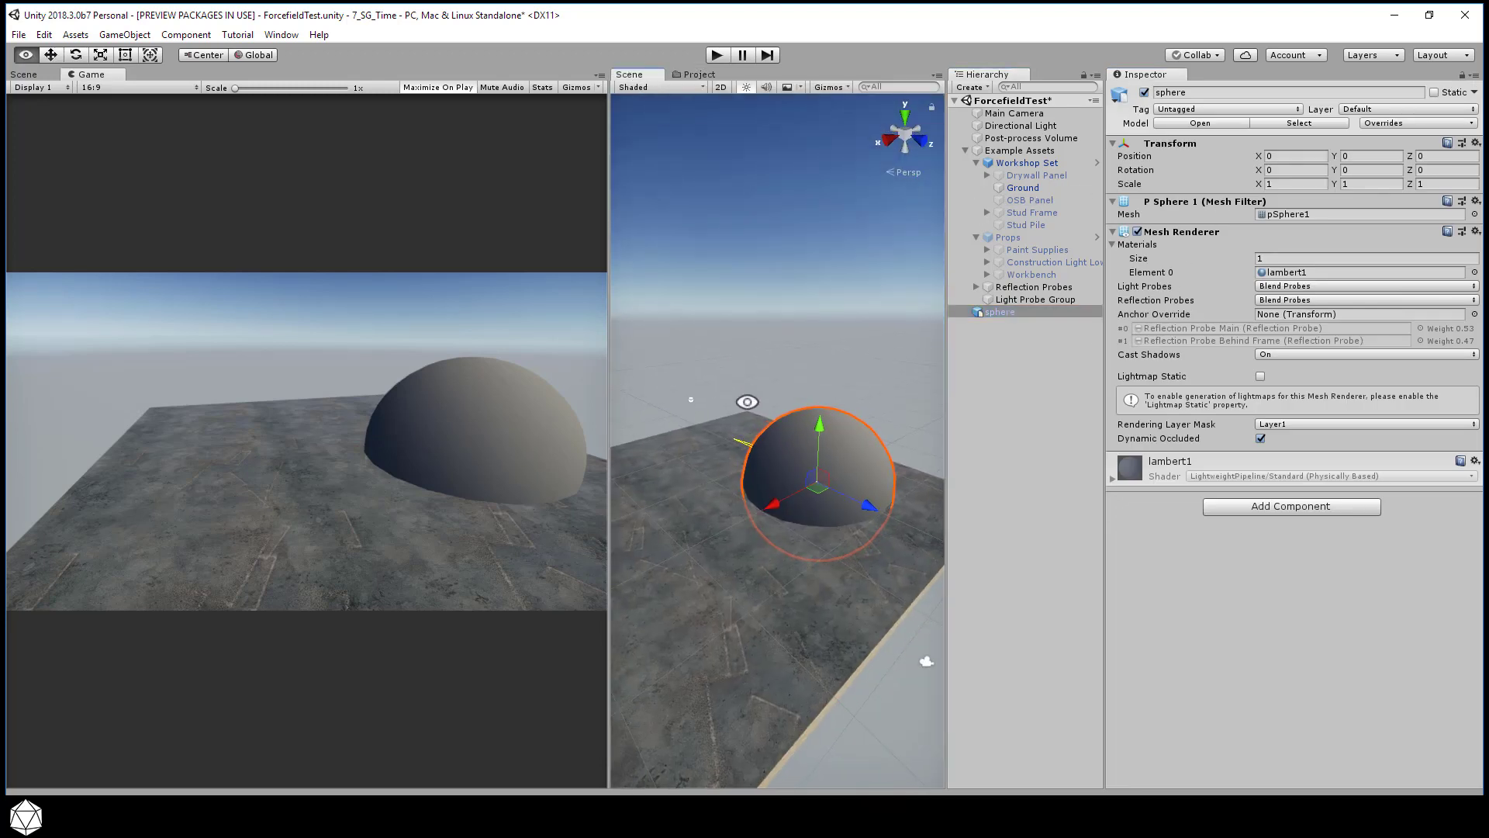
left_click_drag(816, 475, 698, 490)
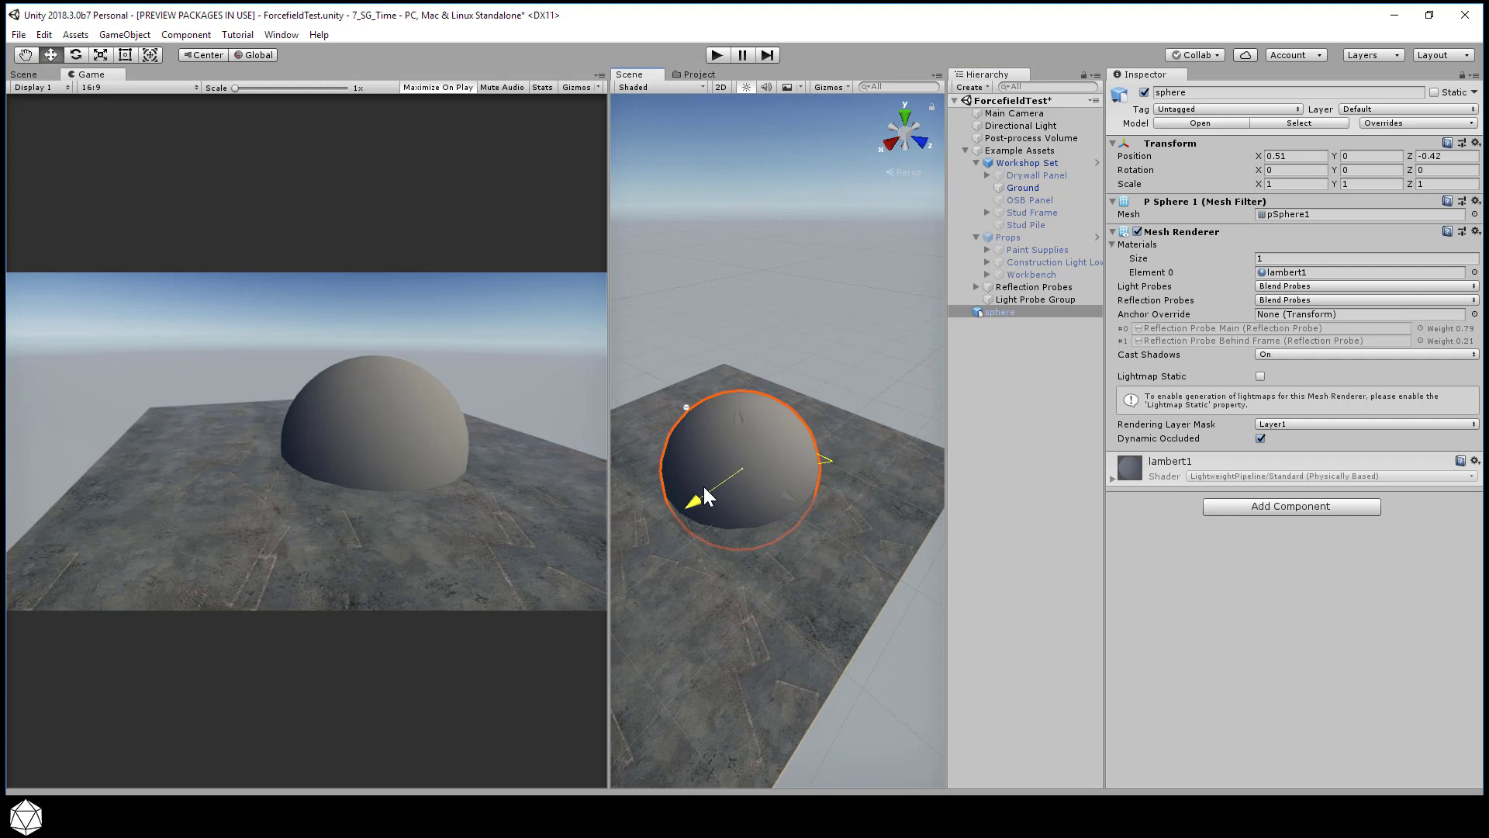
left_click_drag(703, 498, 694, 574)
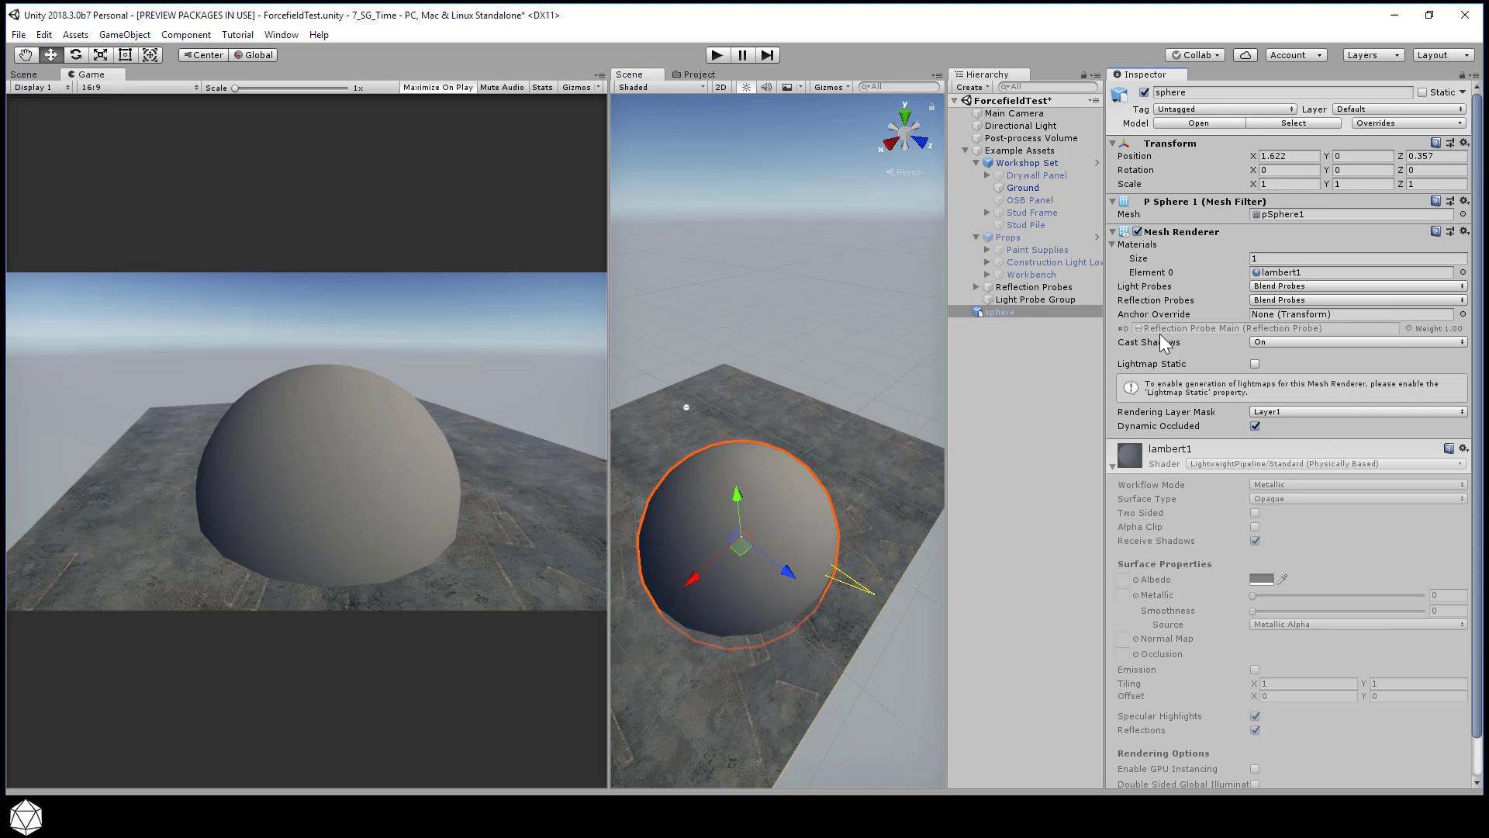
left_click(701, 73)
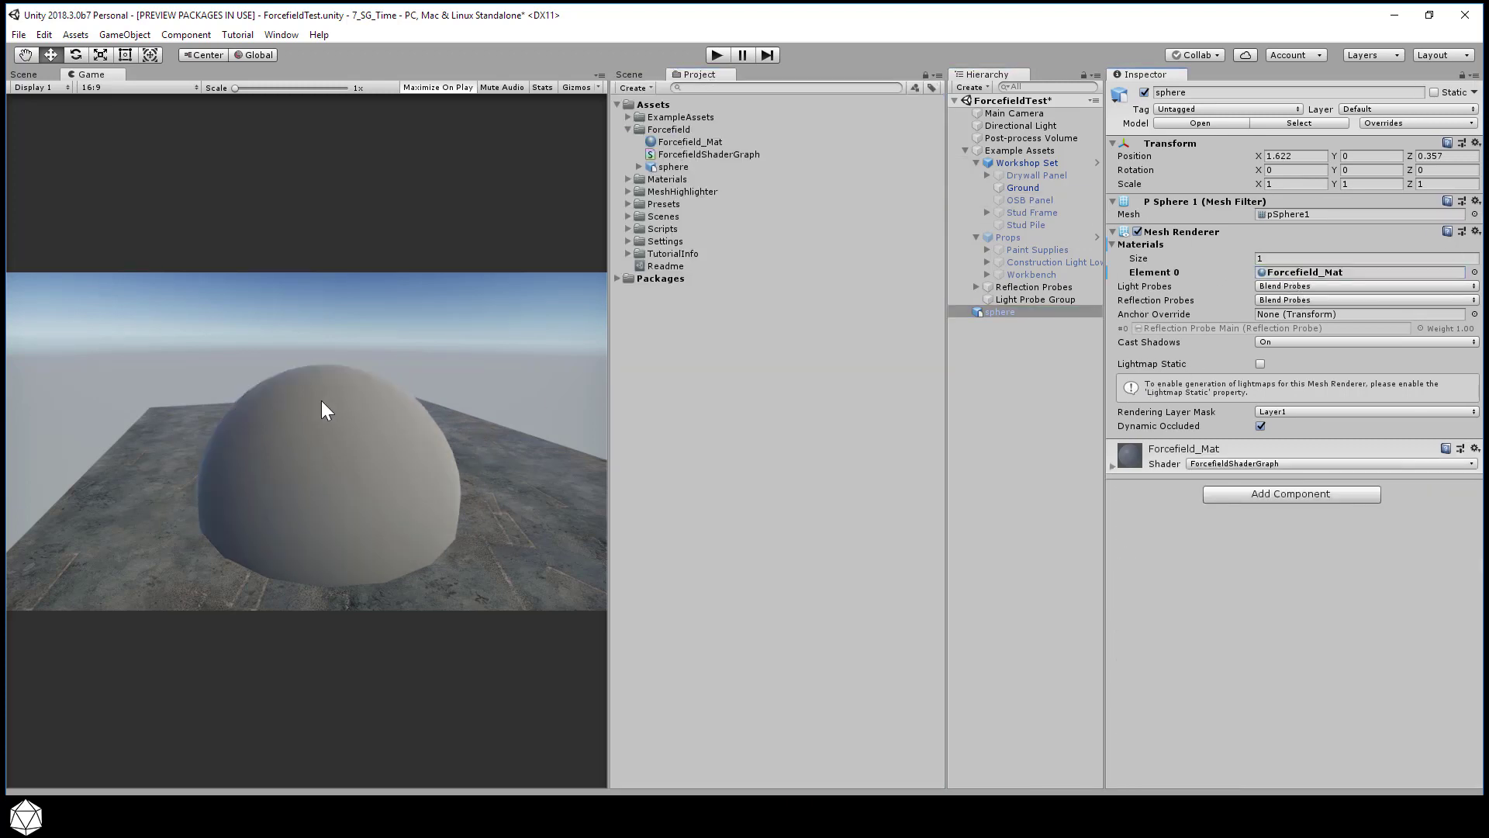
mouse_move(876, 367)
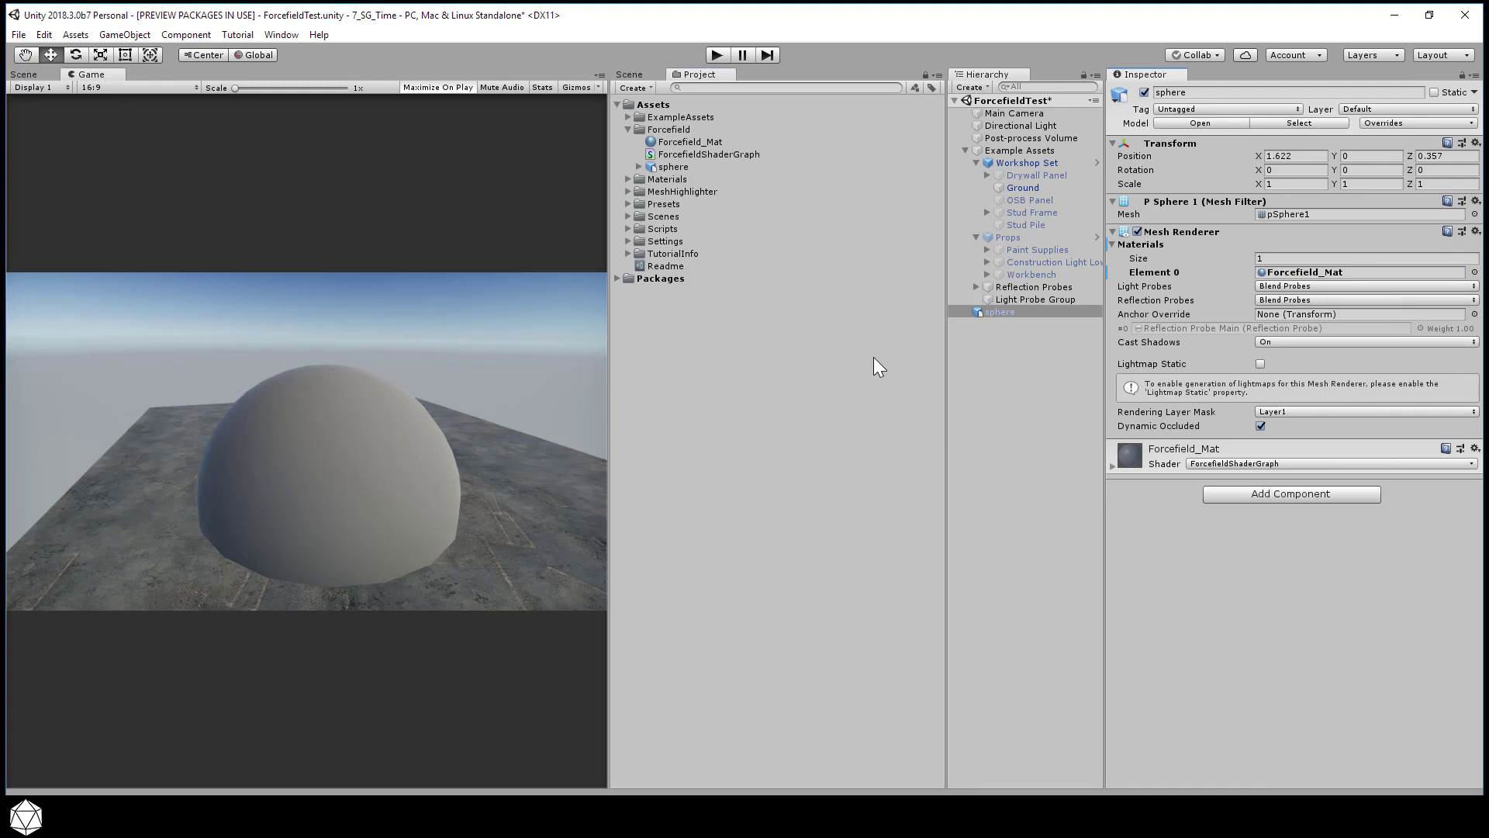
mouse_move(715, 159)
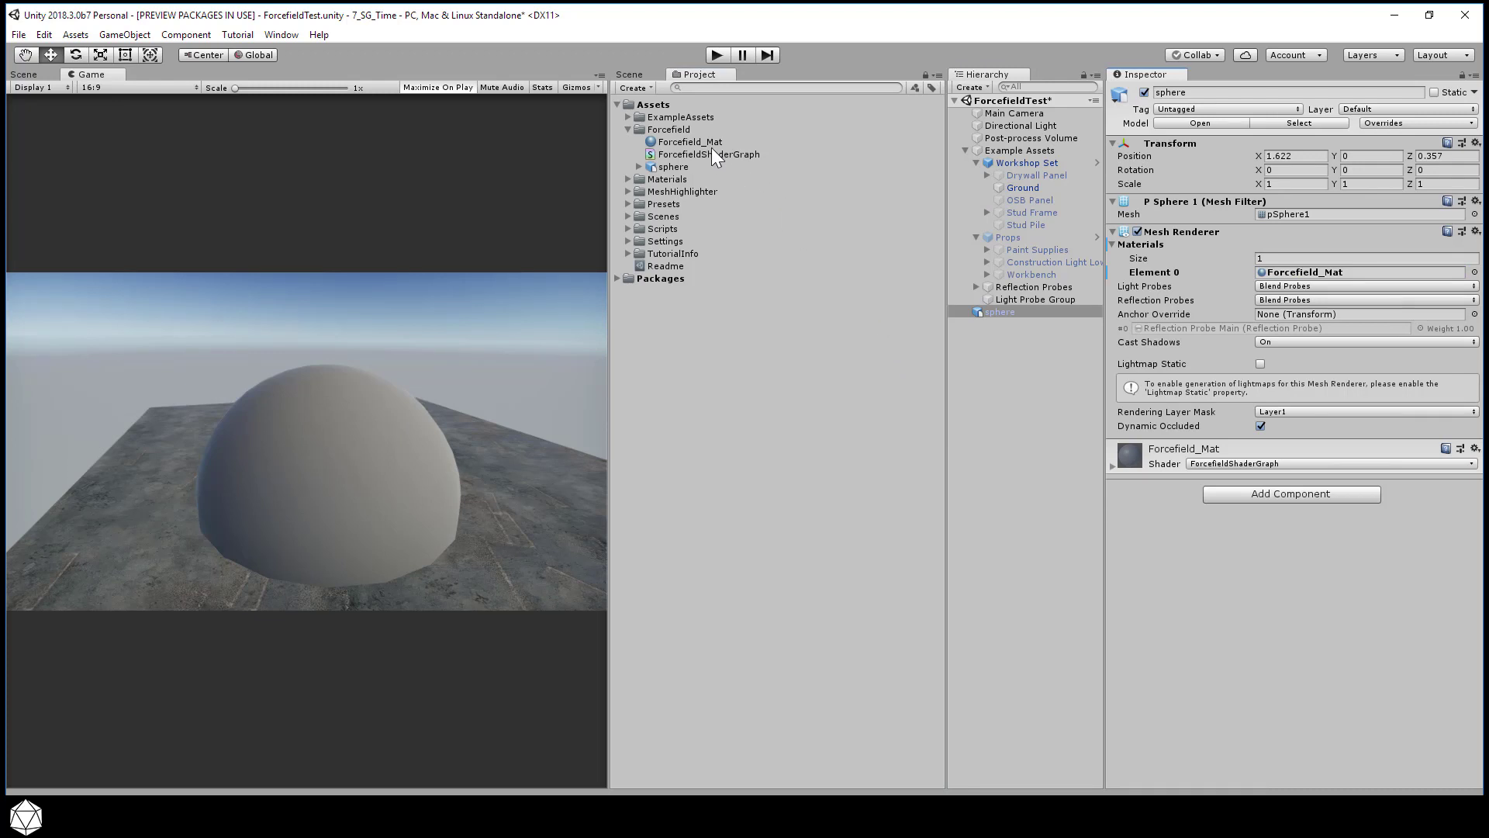
Step: Open ForcefieldShaderGraph in the shader graph editor
left_click(709, 153)
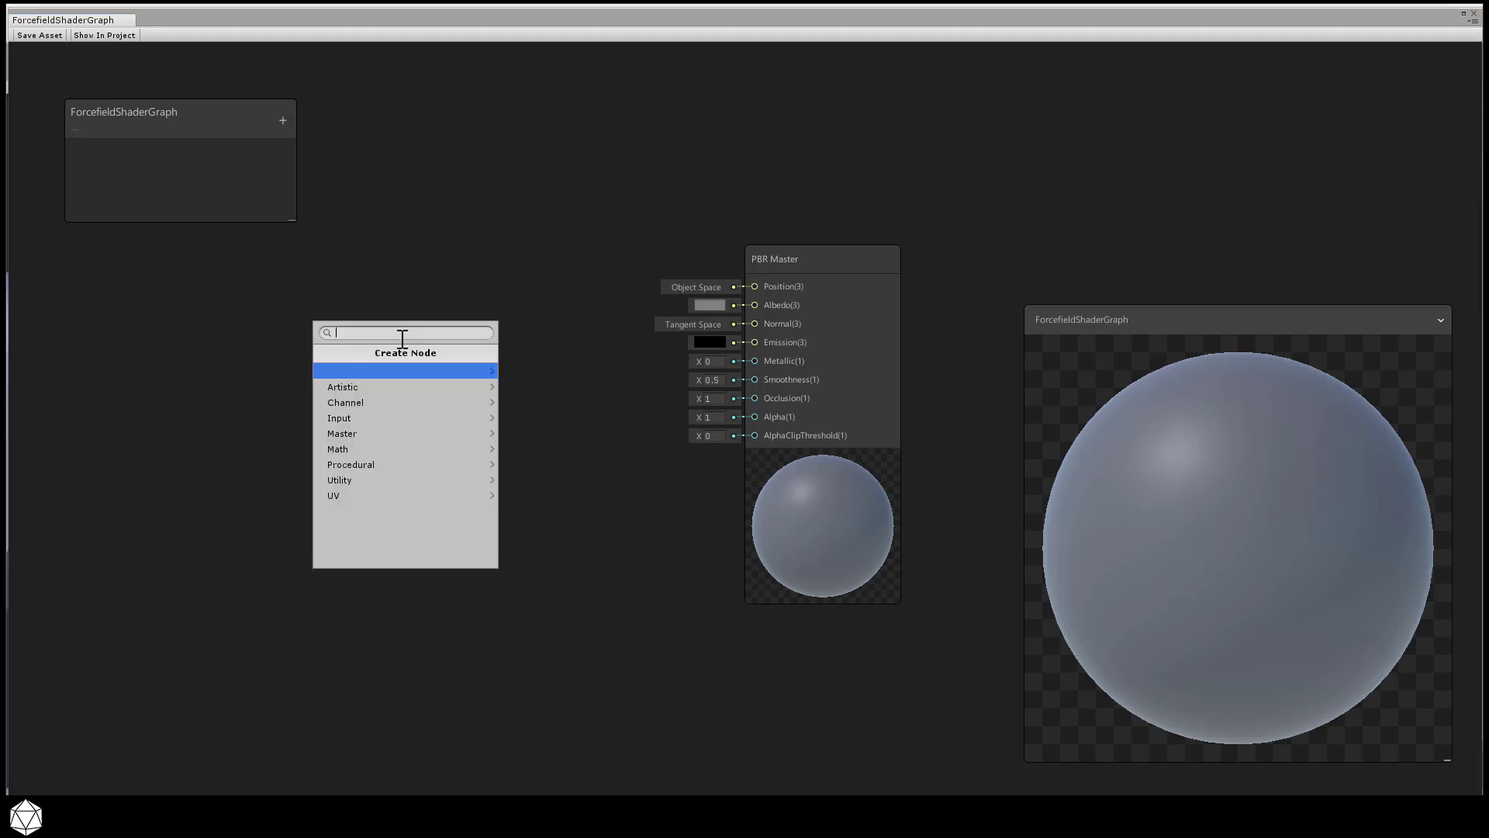
mouse_move(377, 456)
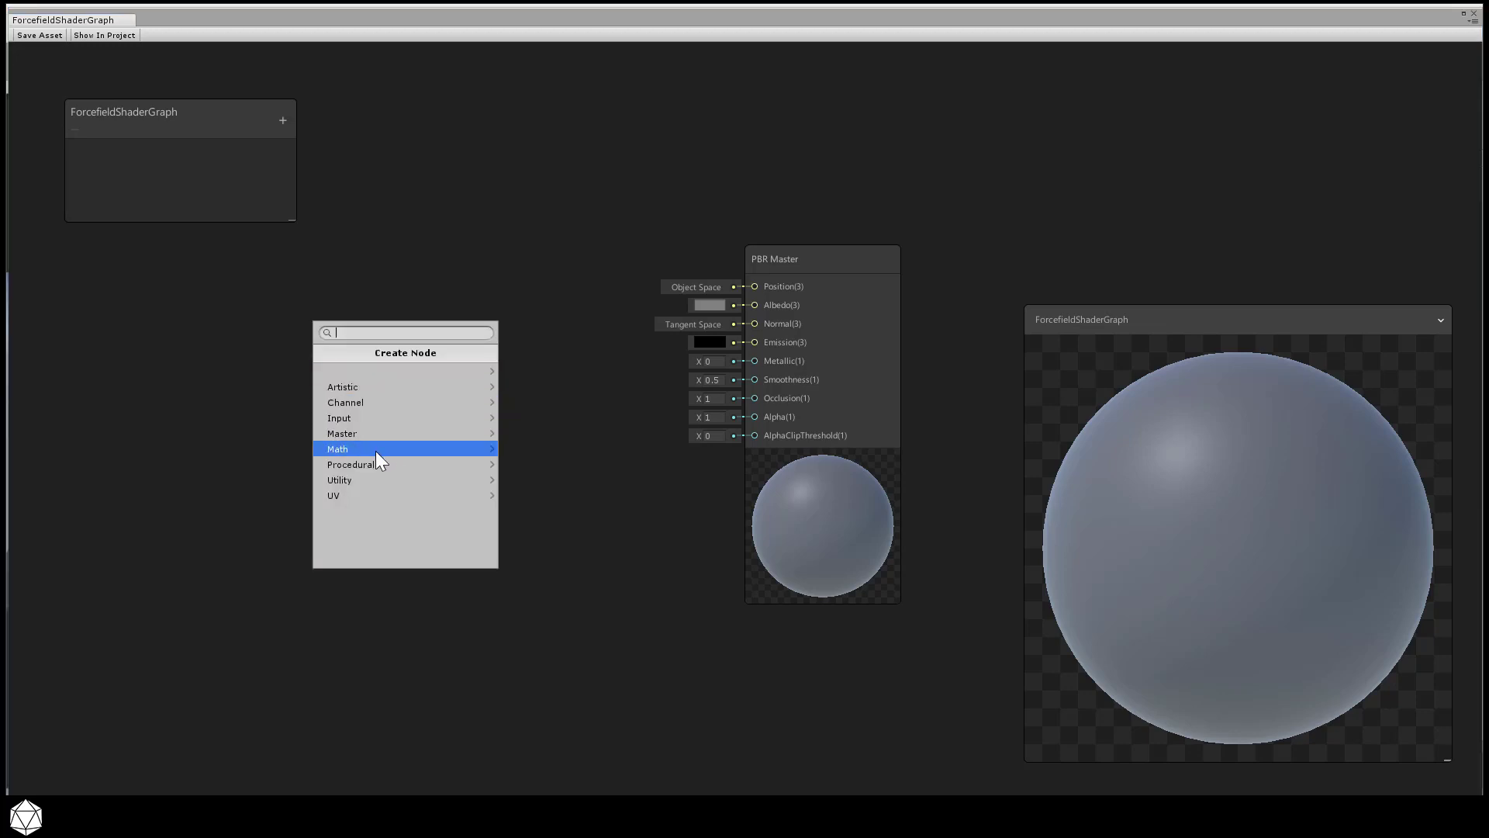
Step: Add a Fresnel Effect node and connect its output to PBR Master Emission
left_click(368, 448)
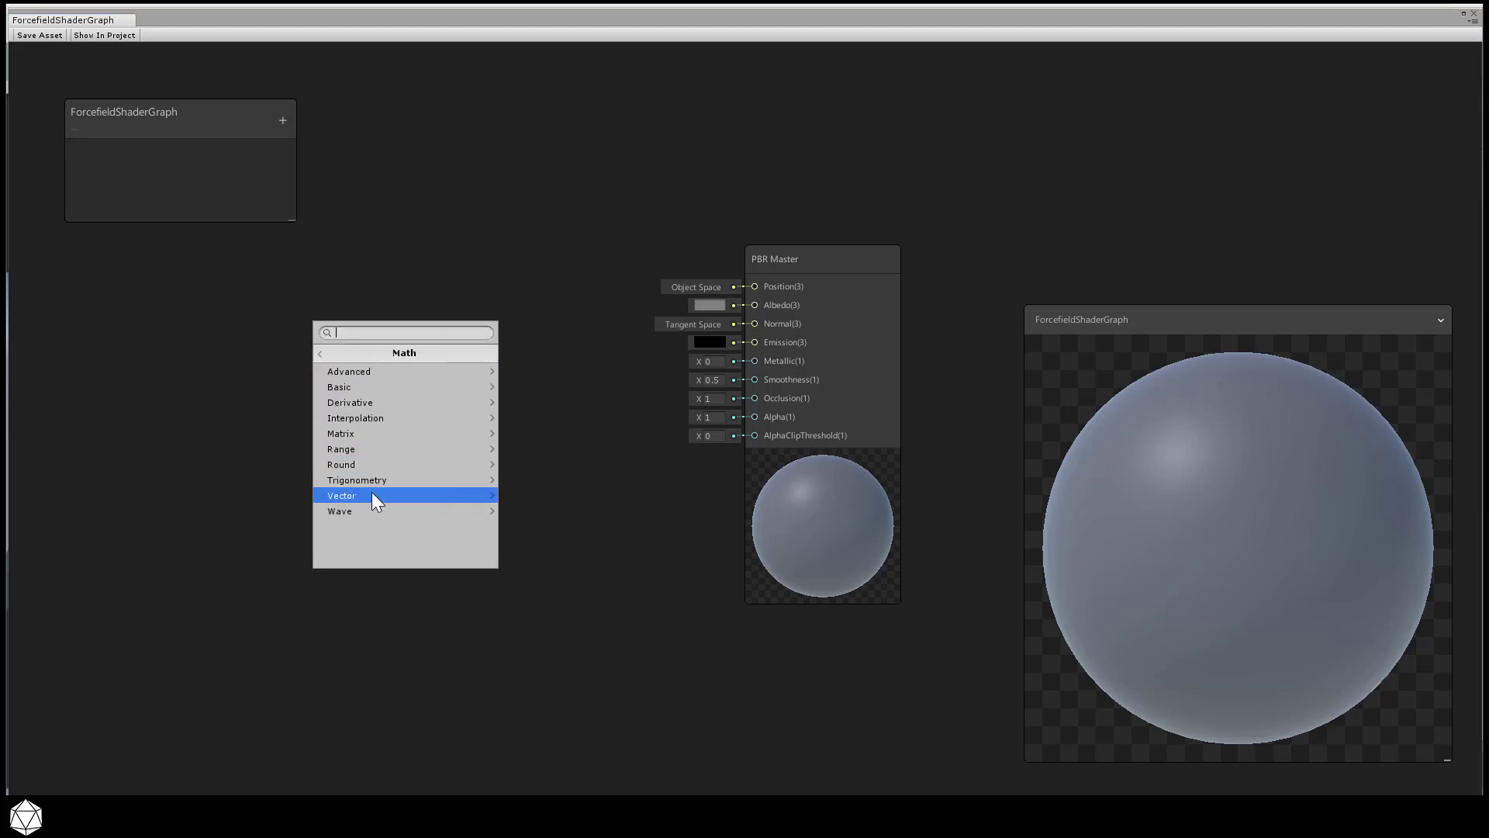
left_click(371, 495)
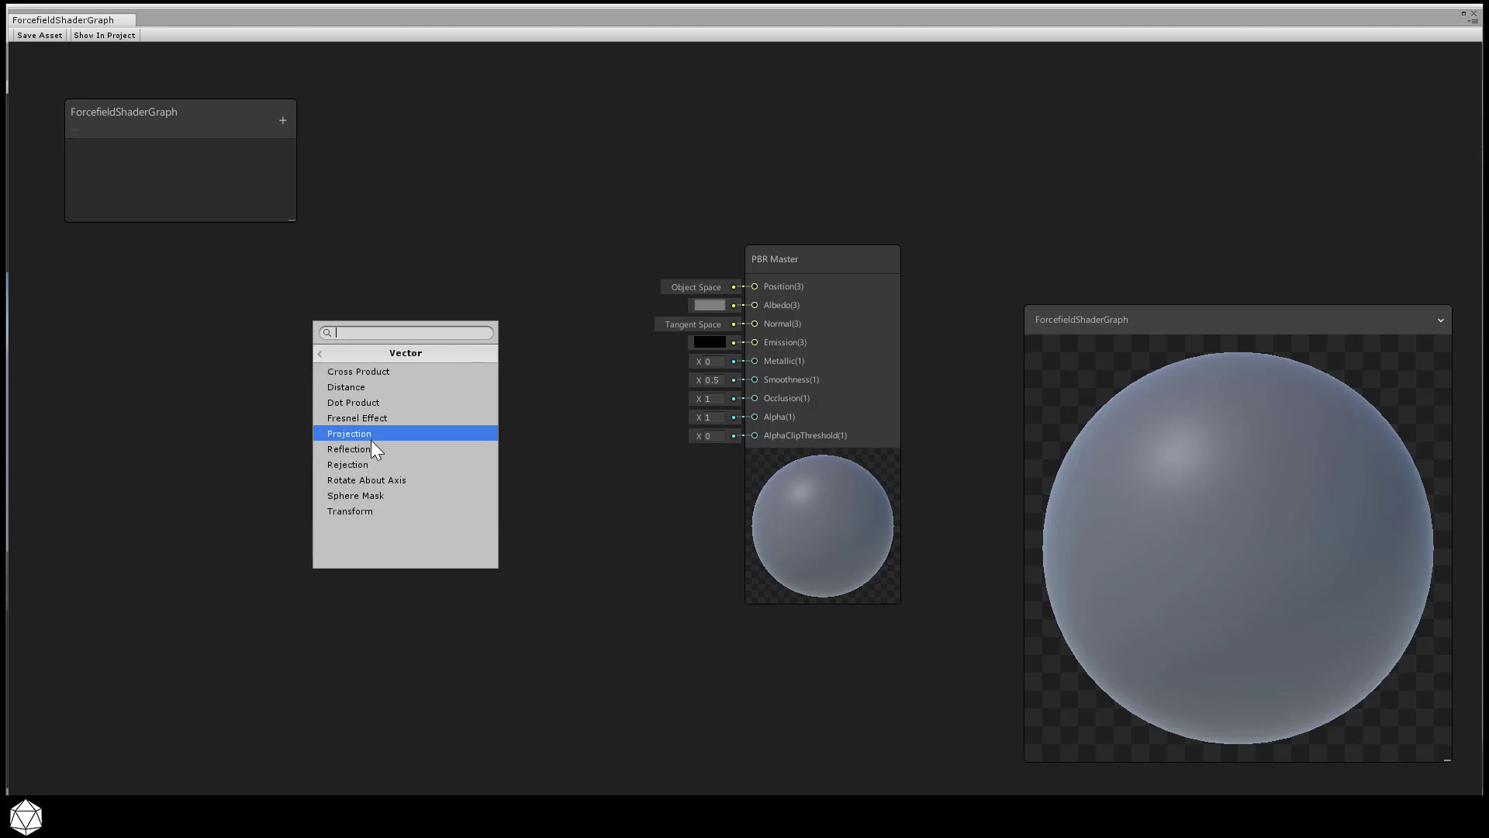
left_click(357, 418)
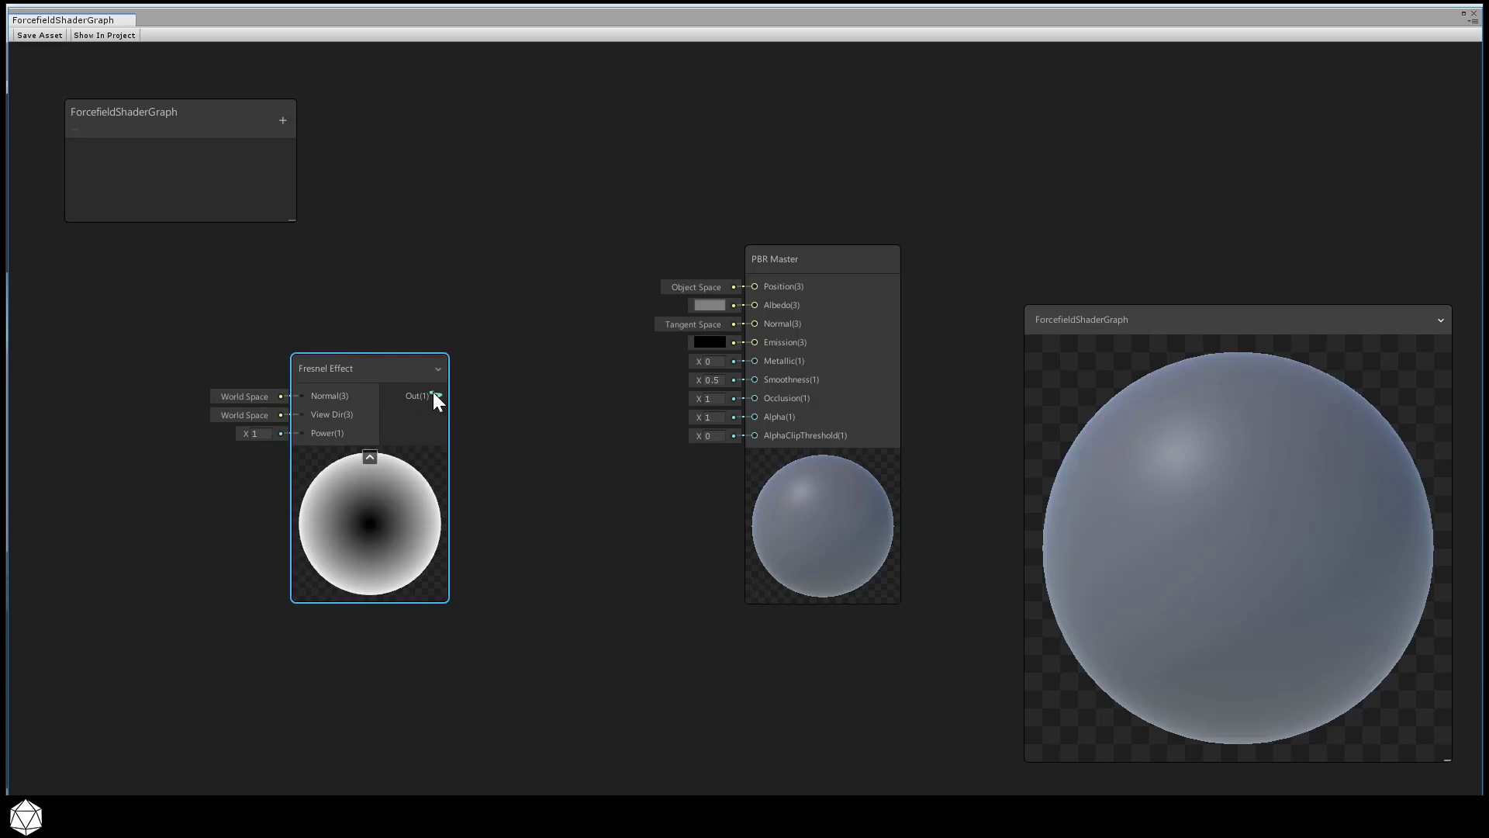
left_click_drag(435, 395, 750, 342)
type("2")
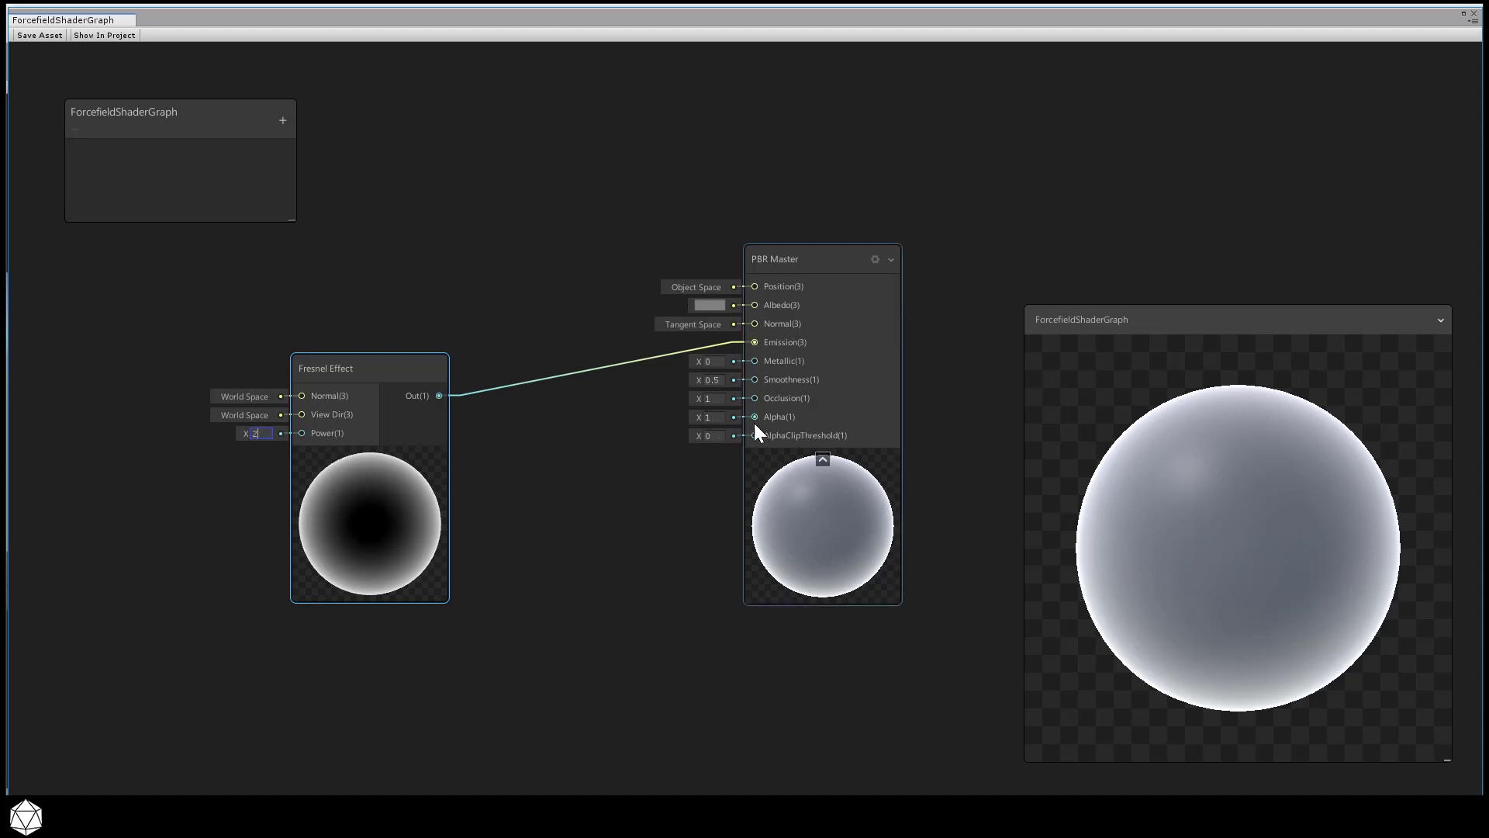
Step: Set the PBR Master surface to Transparent and raise the Fresnel power to 2.51
left_click(874, 259)
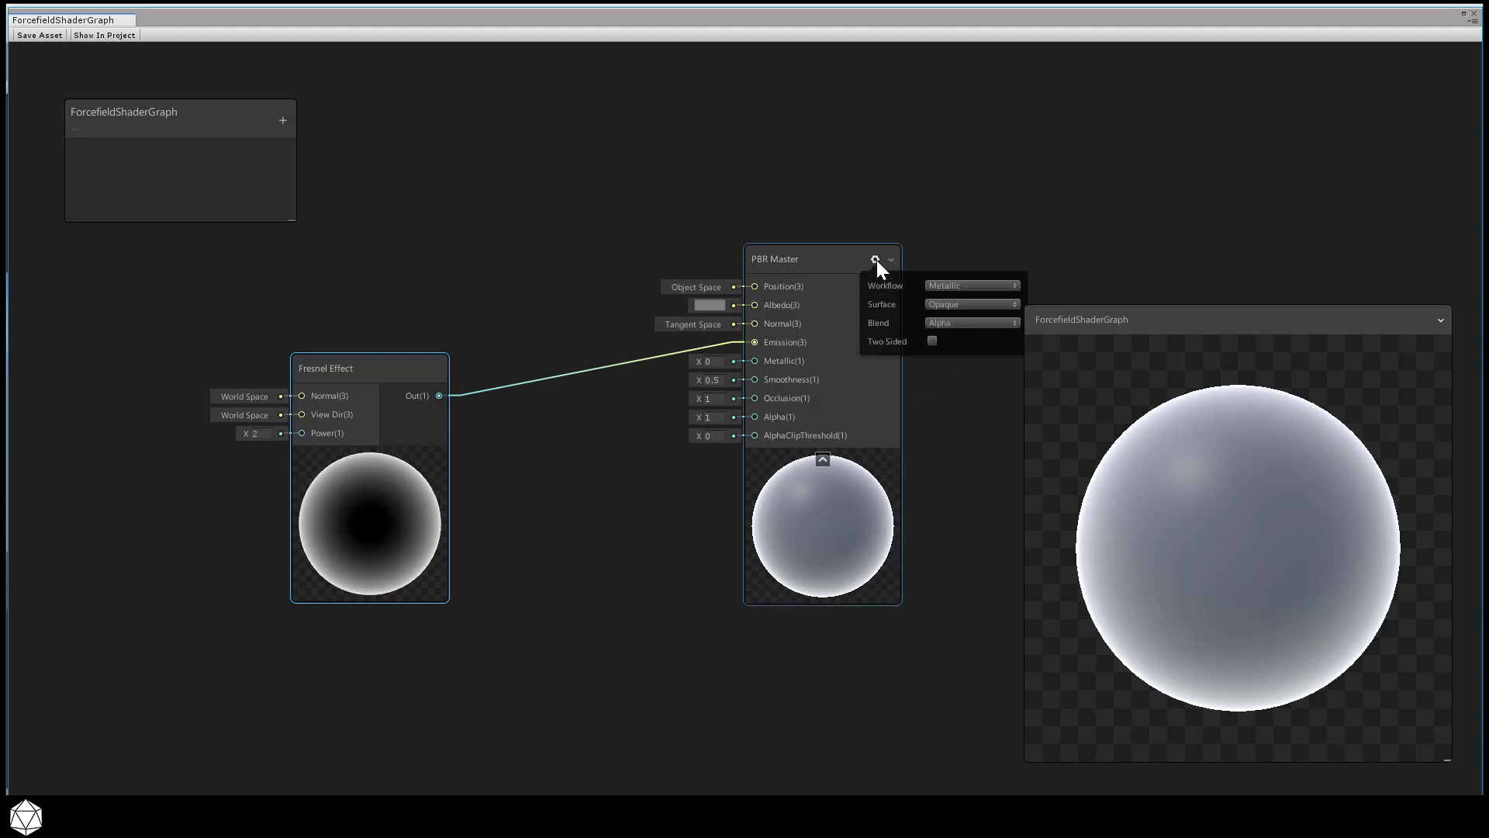
left_click(971, 304)
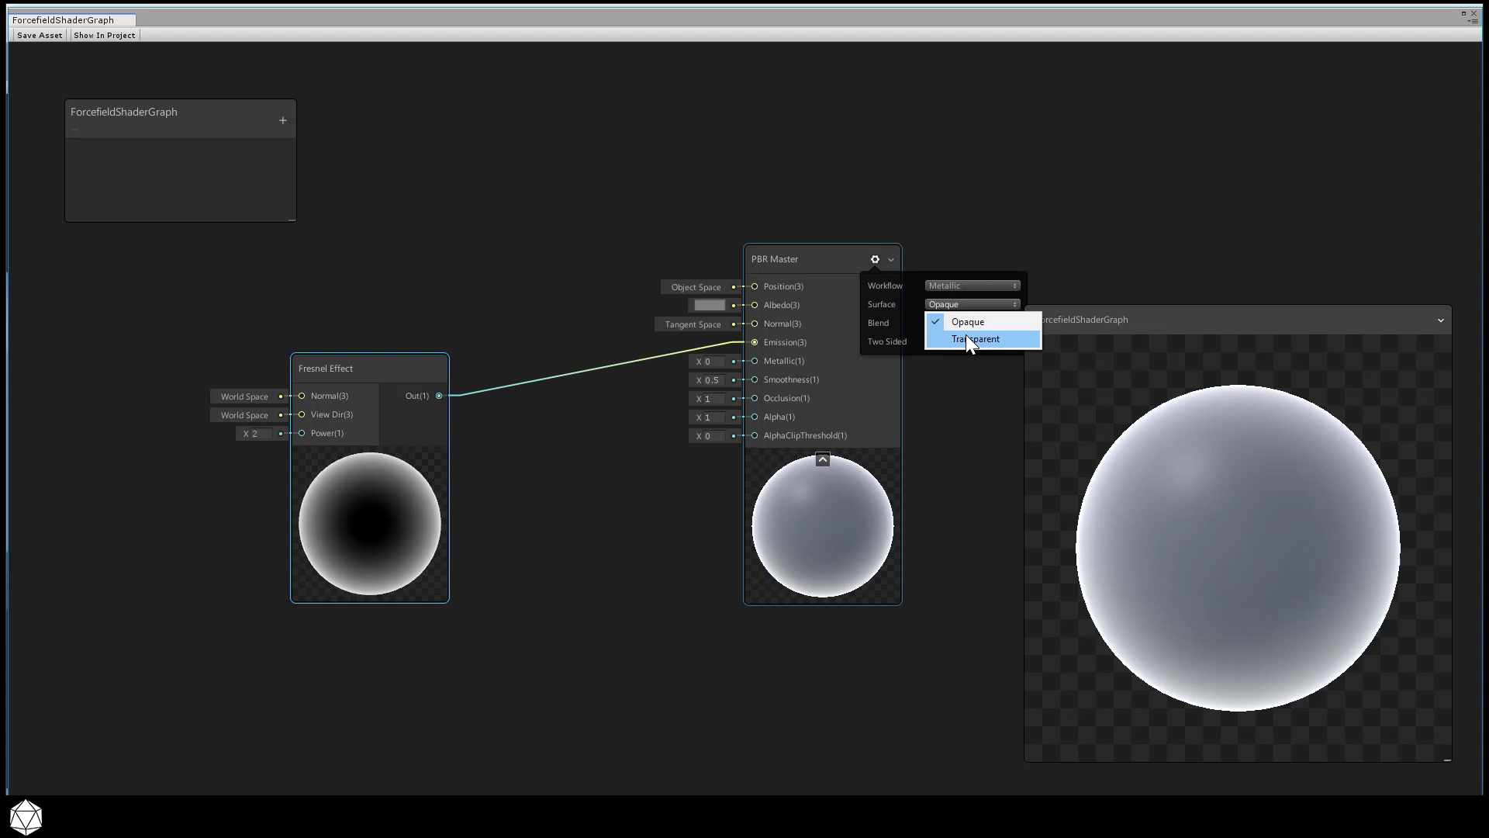
left_click(975, 339)
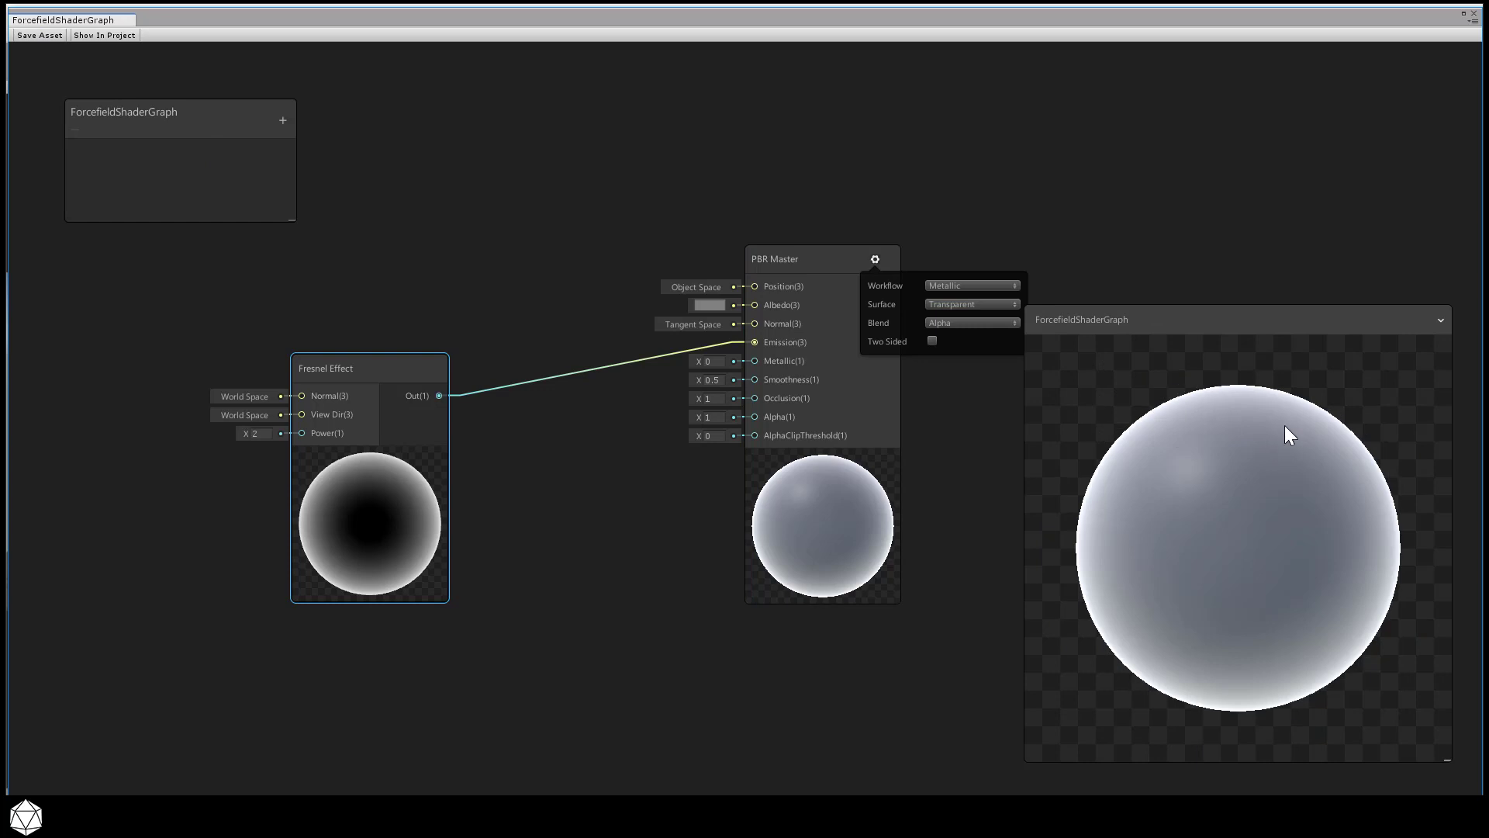
mouse_move(581, 482)
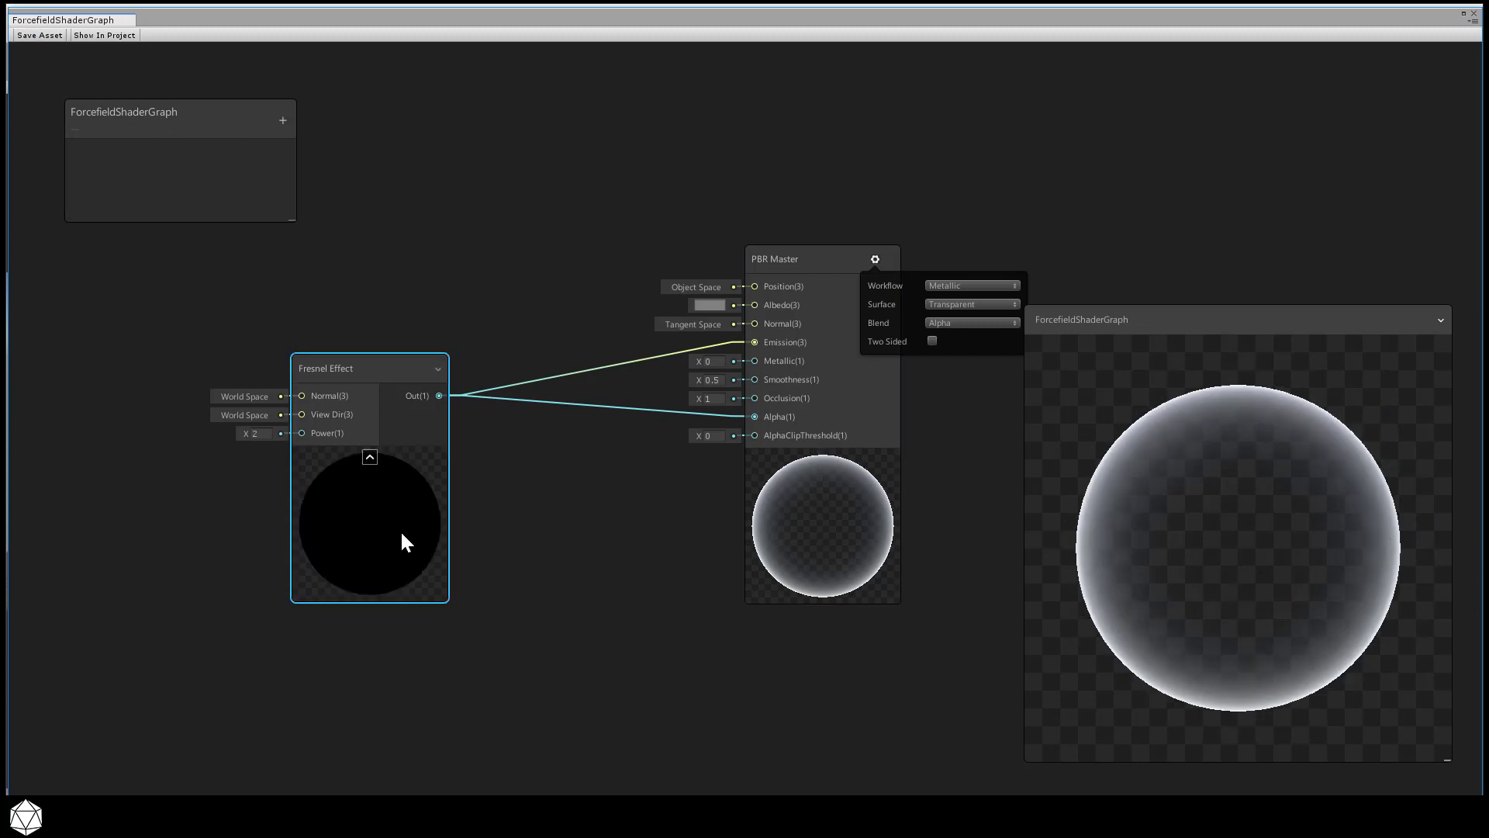
left_click(256, 433)
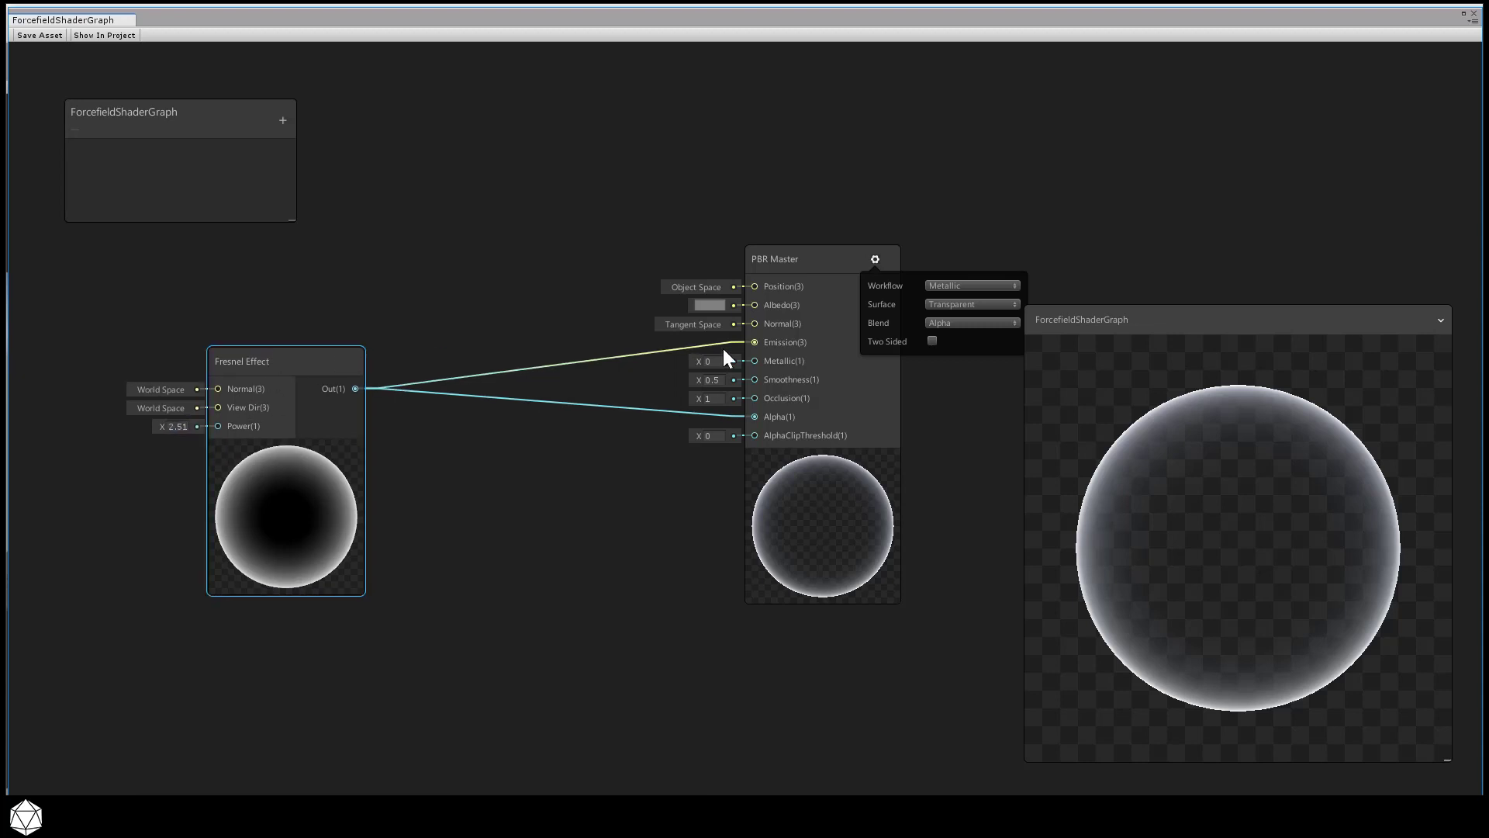
mouse_move(1093, 443)
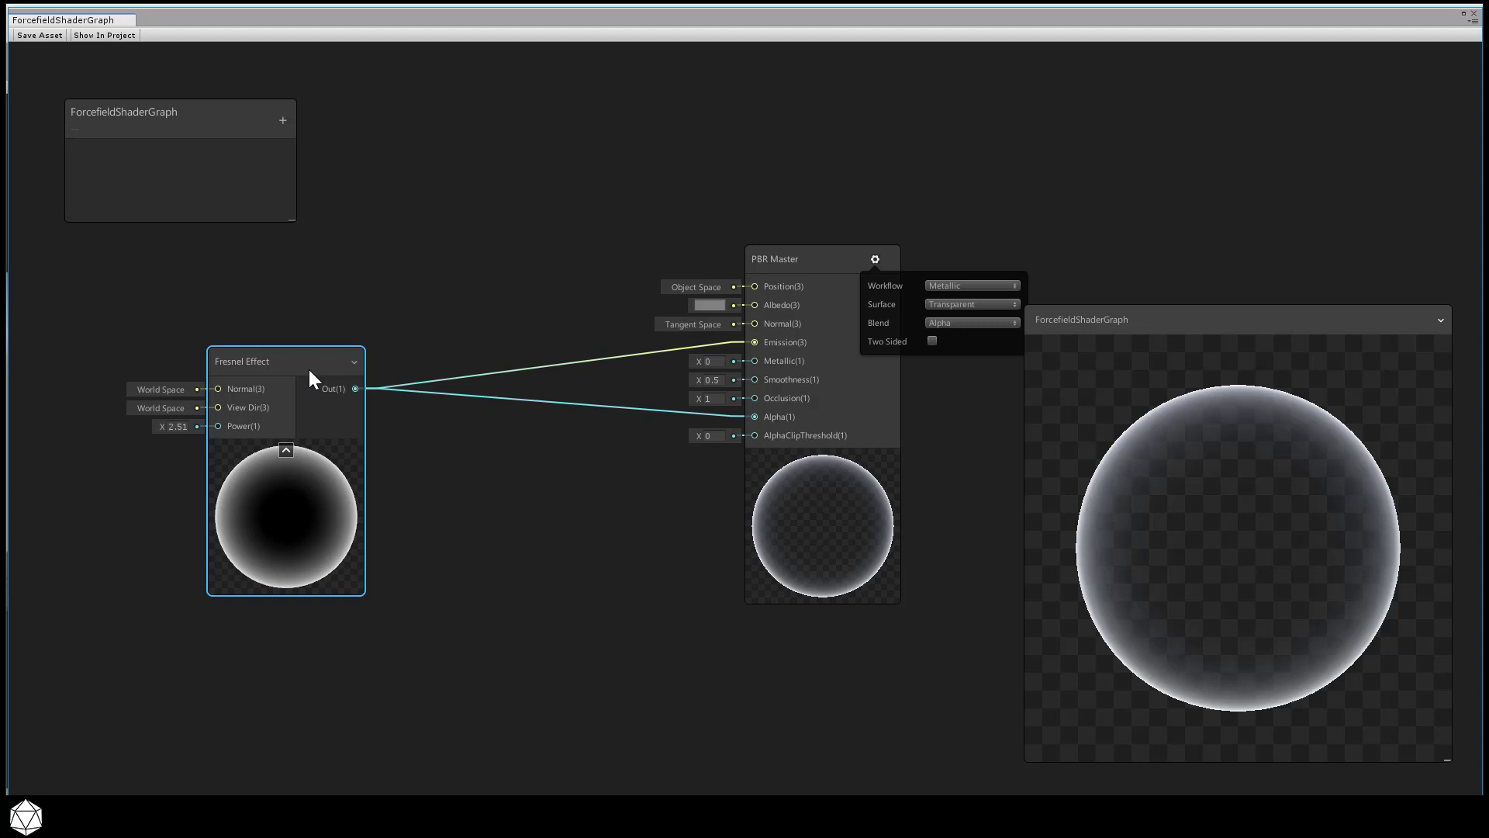
Step: Shift the Fresnel node down-left, then add a Multiply node positioned higher up
left_click_drag(284, 360, 234, 406)
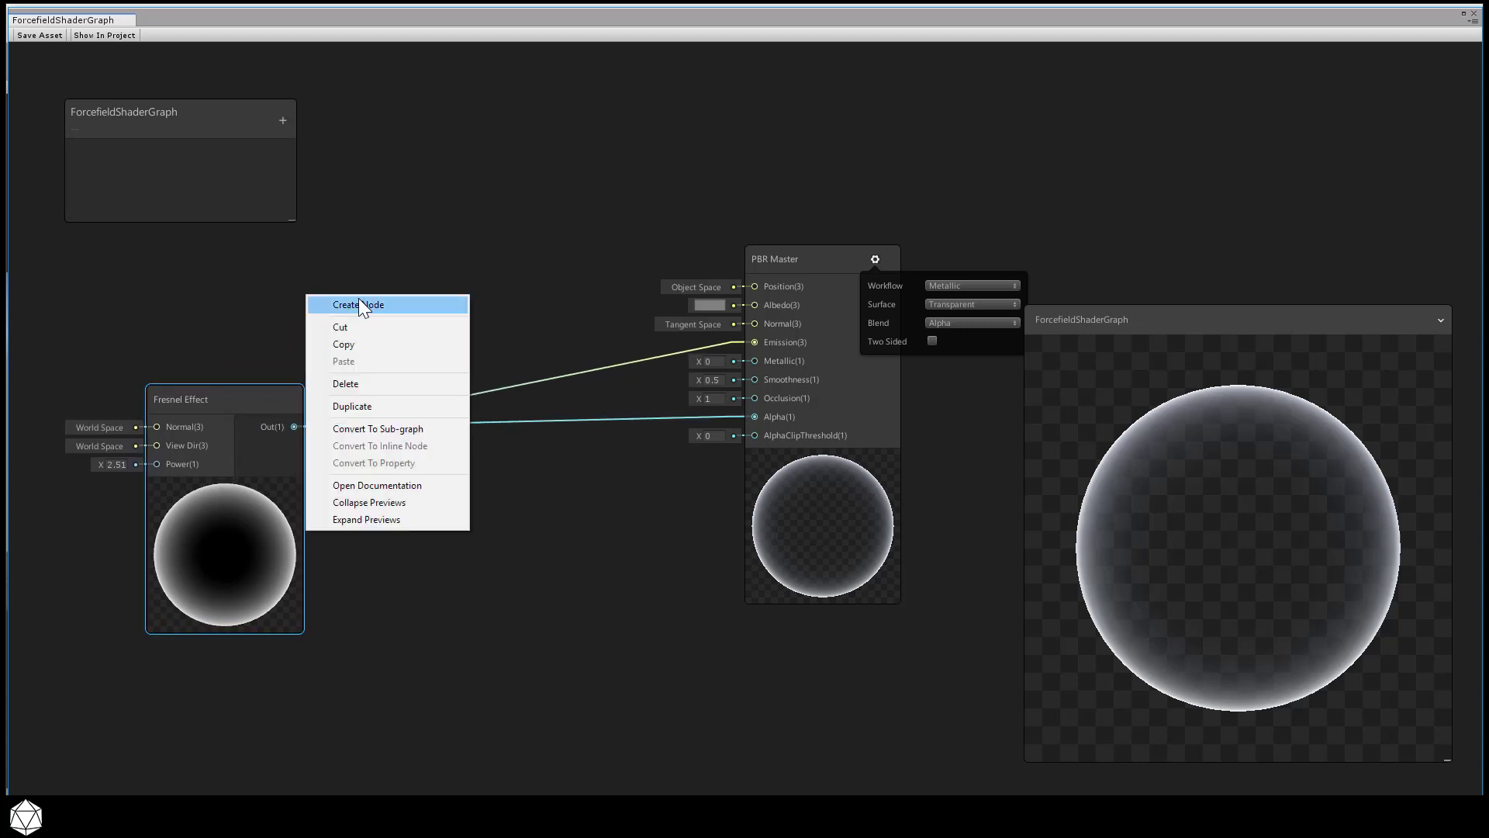
left_click(359, 304)
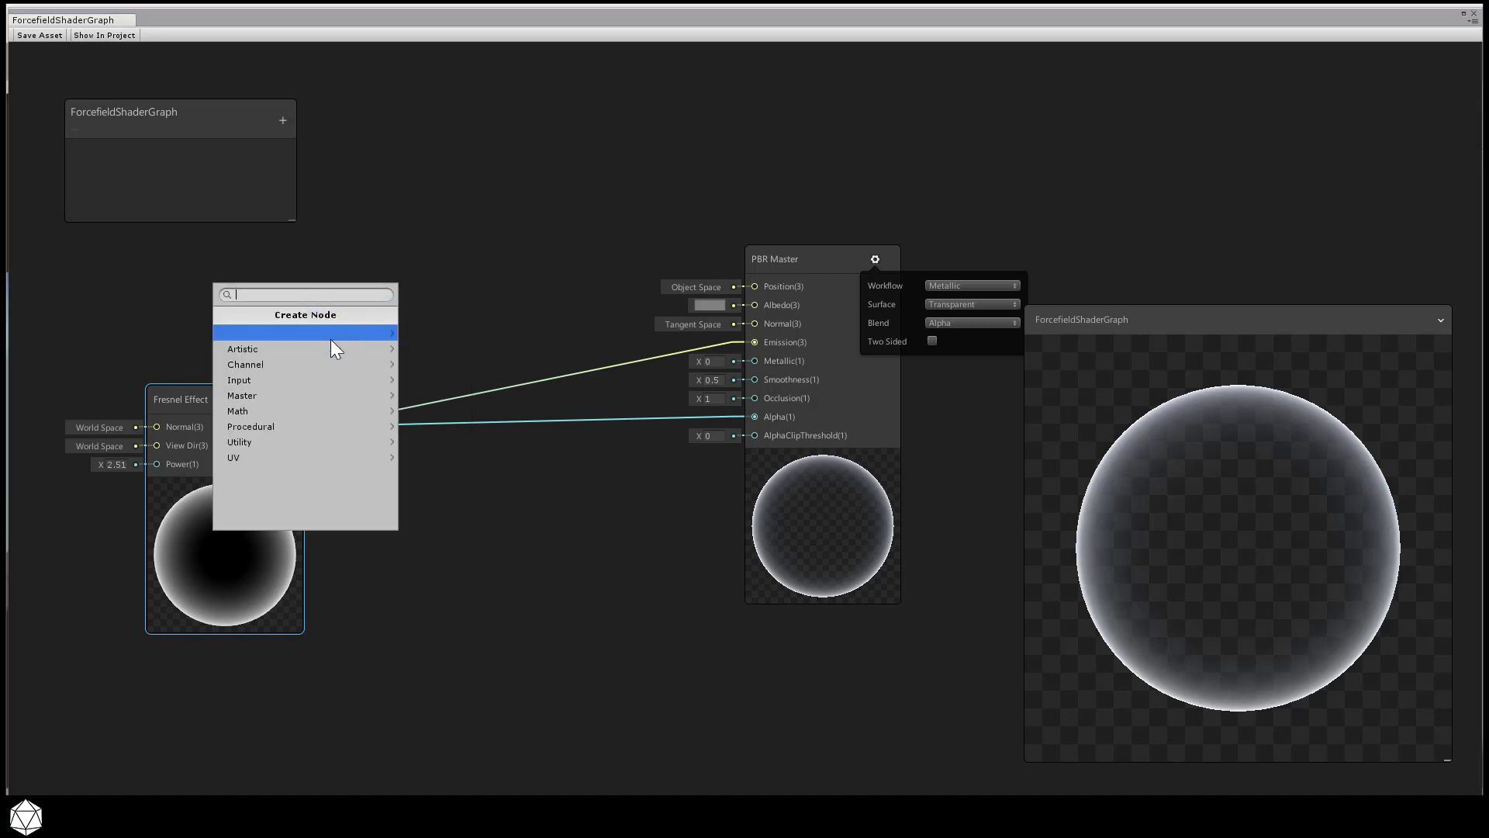
mouse_move(326, 411)
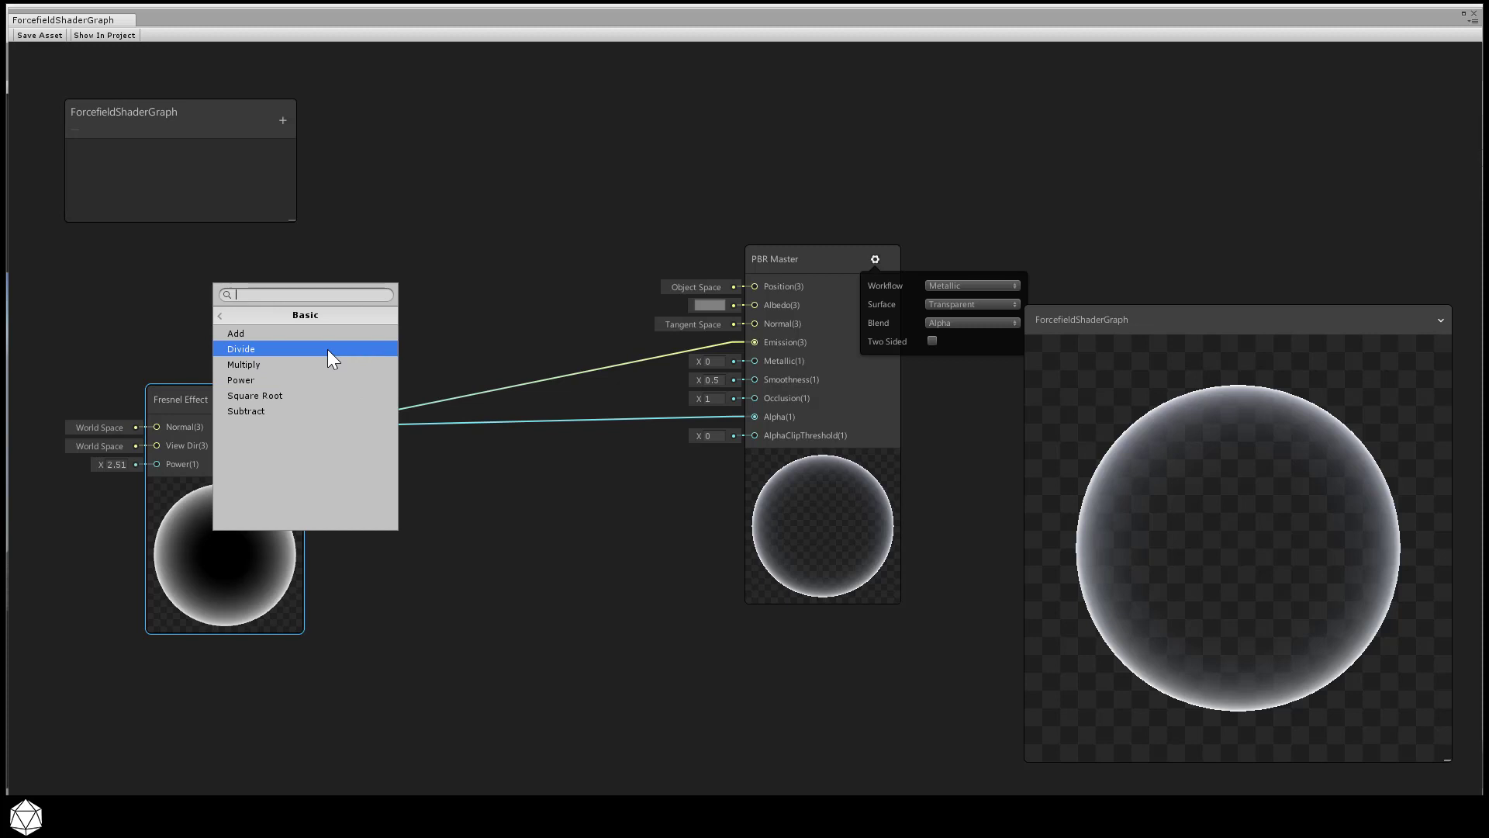
left_click(243, 363)
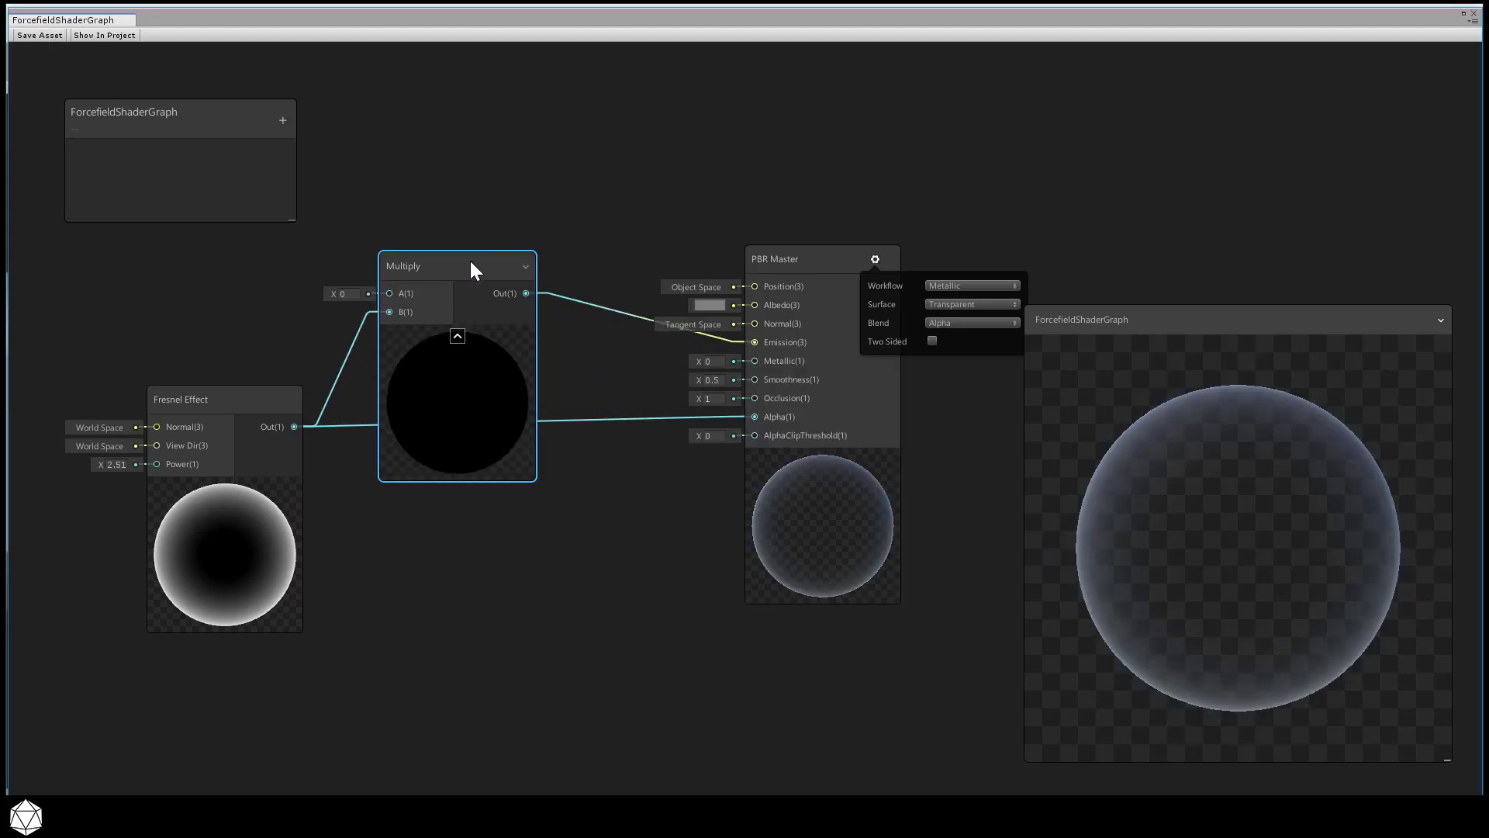
left_click_drag(470, 270, 484, 195)
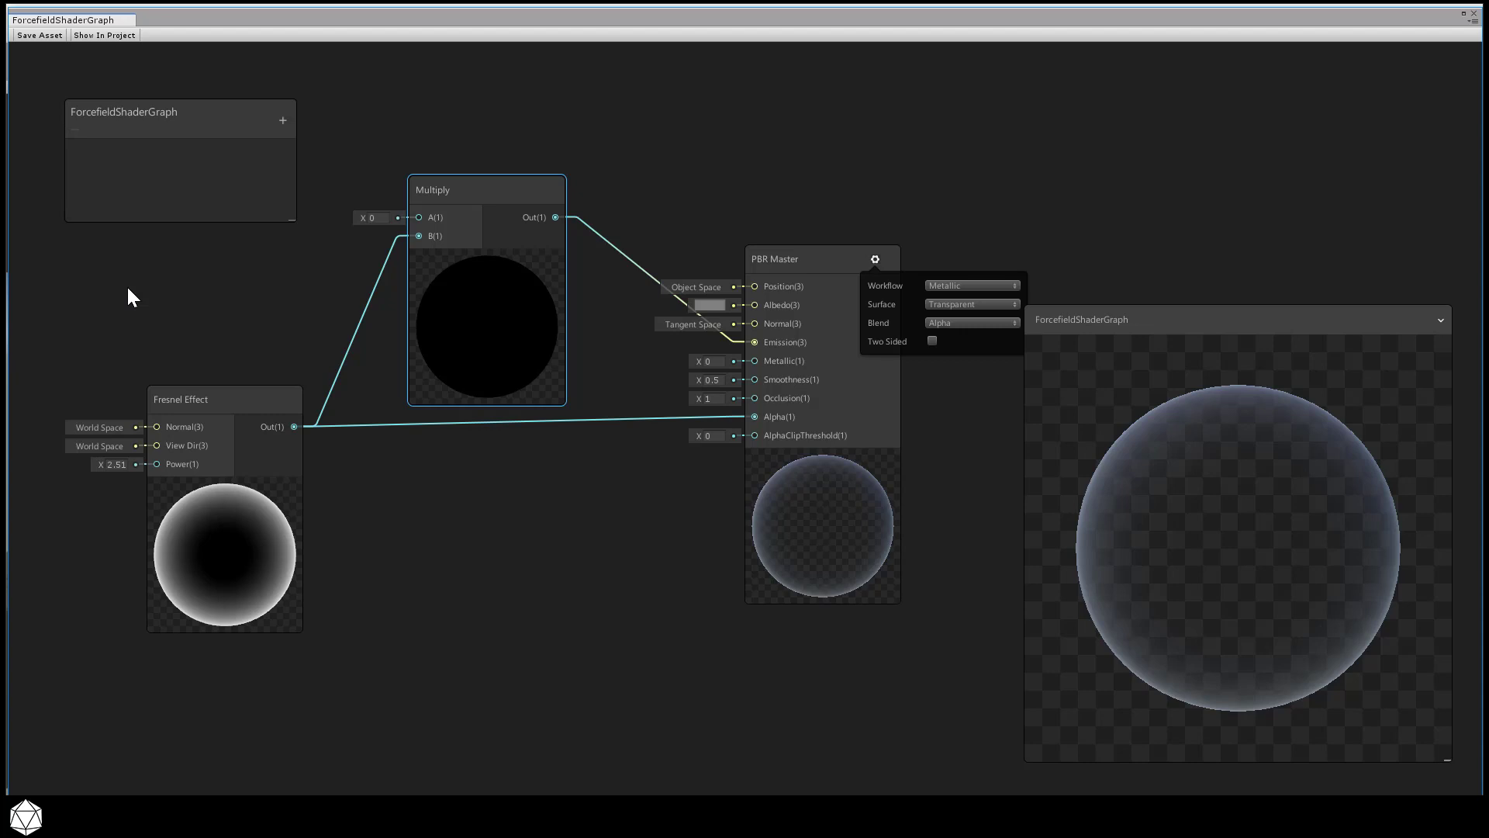
mouse_move(277, 159)
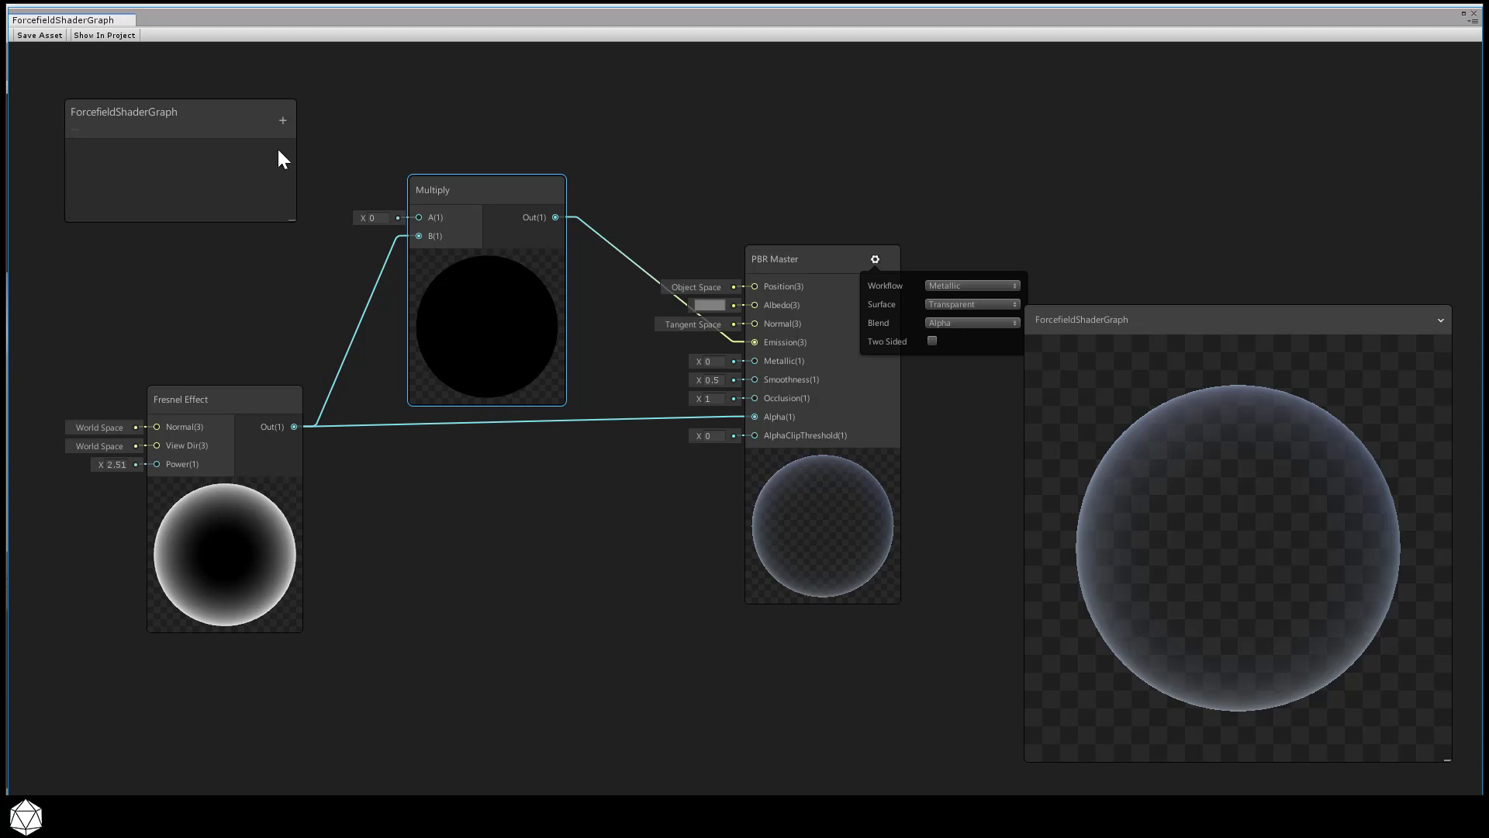
Step: Add a RimColor colour property to the graph and feed it into Multiply
left_click(281, 119)
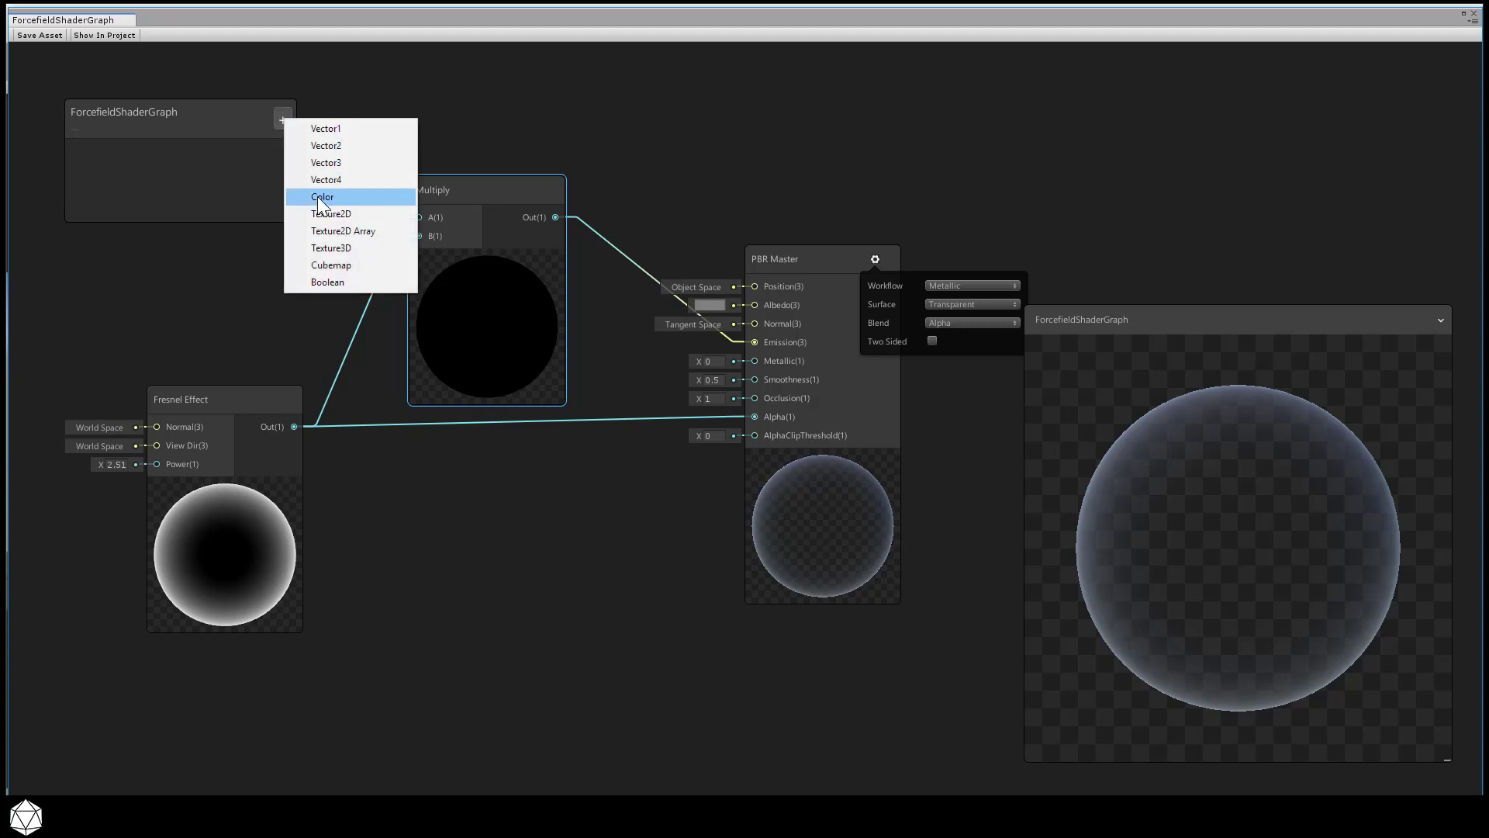
left_click(322, 196)
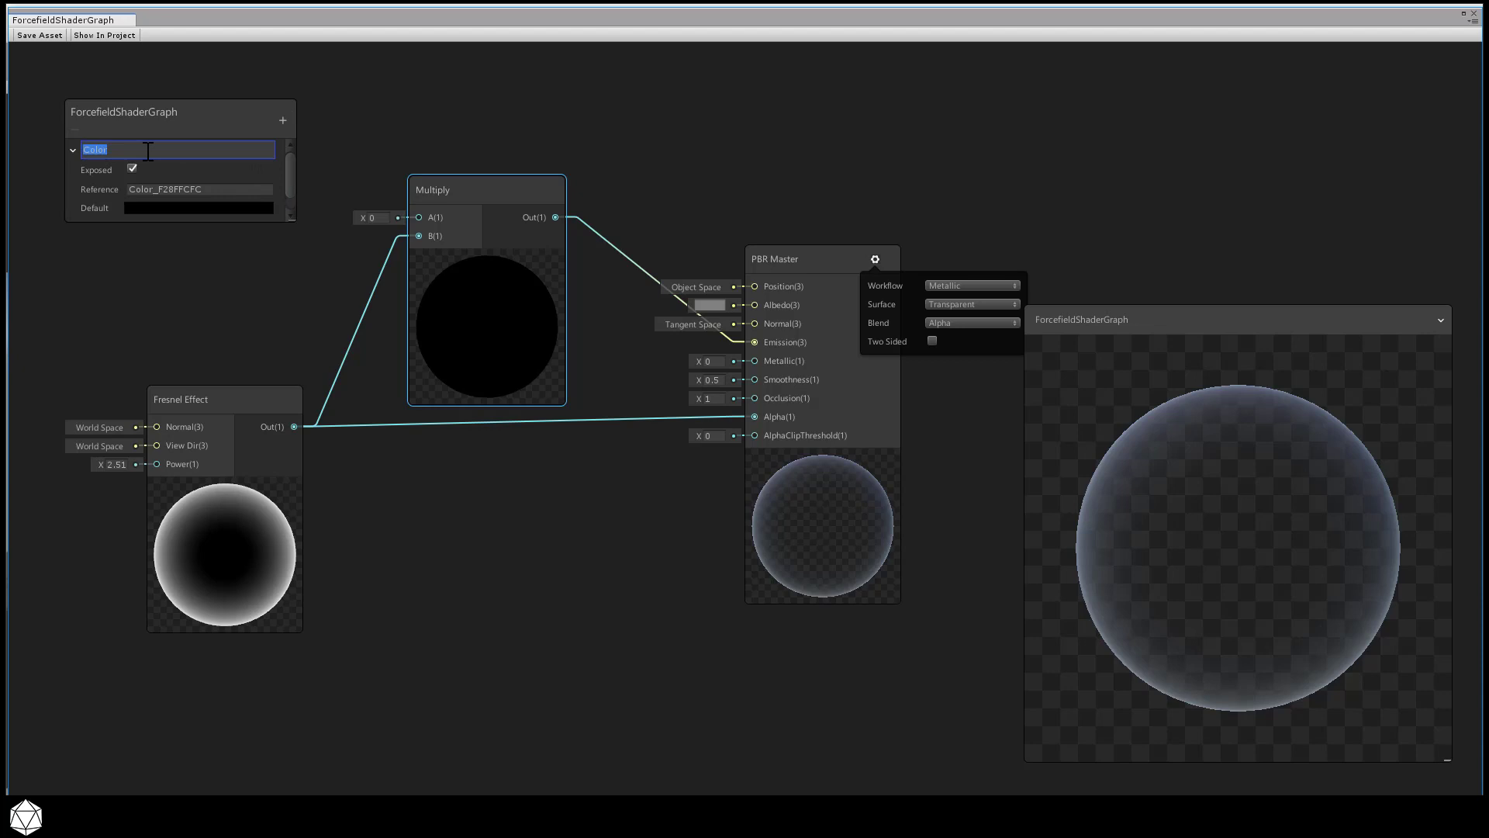
type("RimColor")
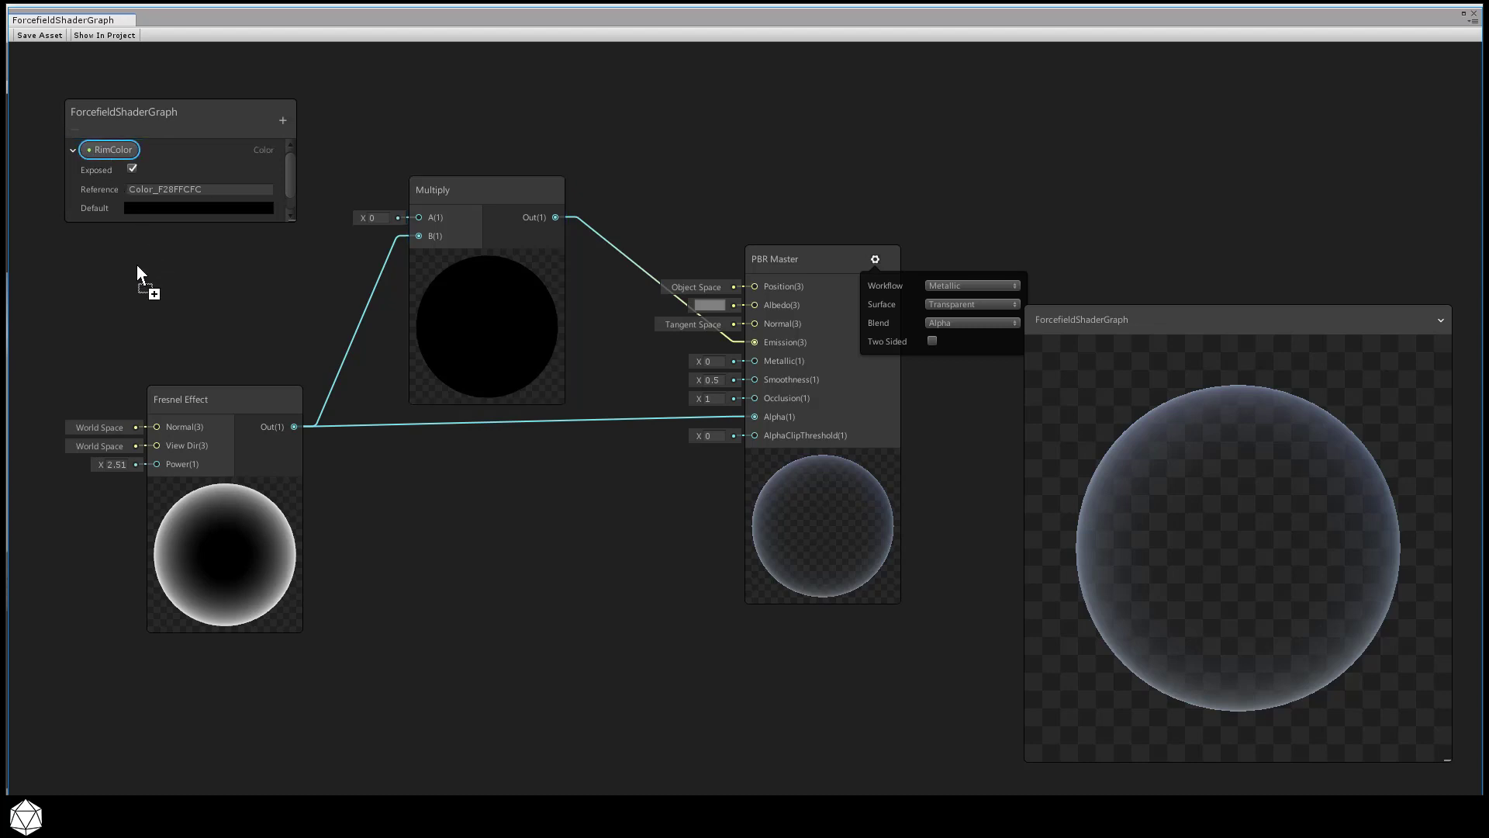
left_click_drag(114, 149, 173, 281)
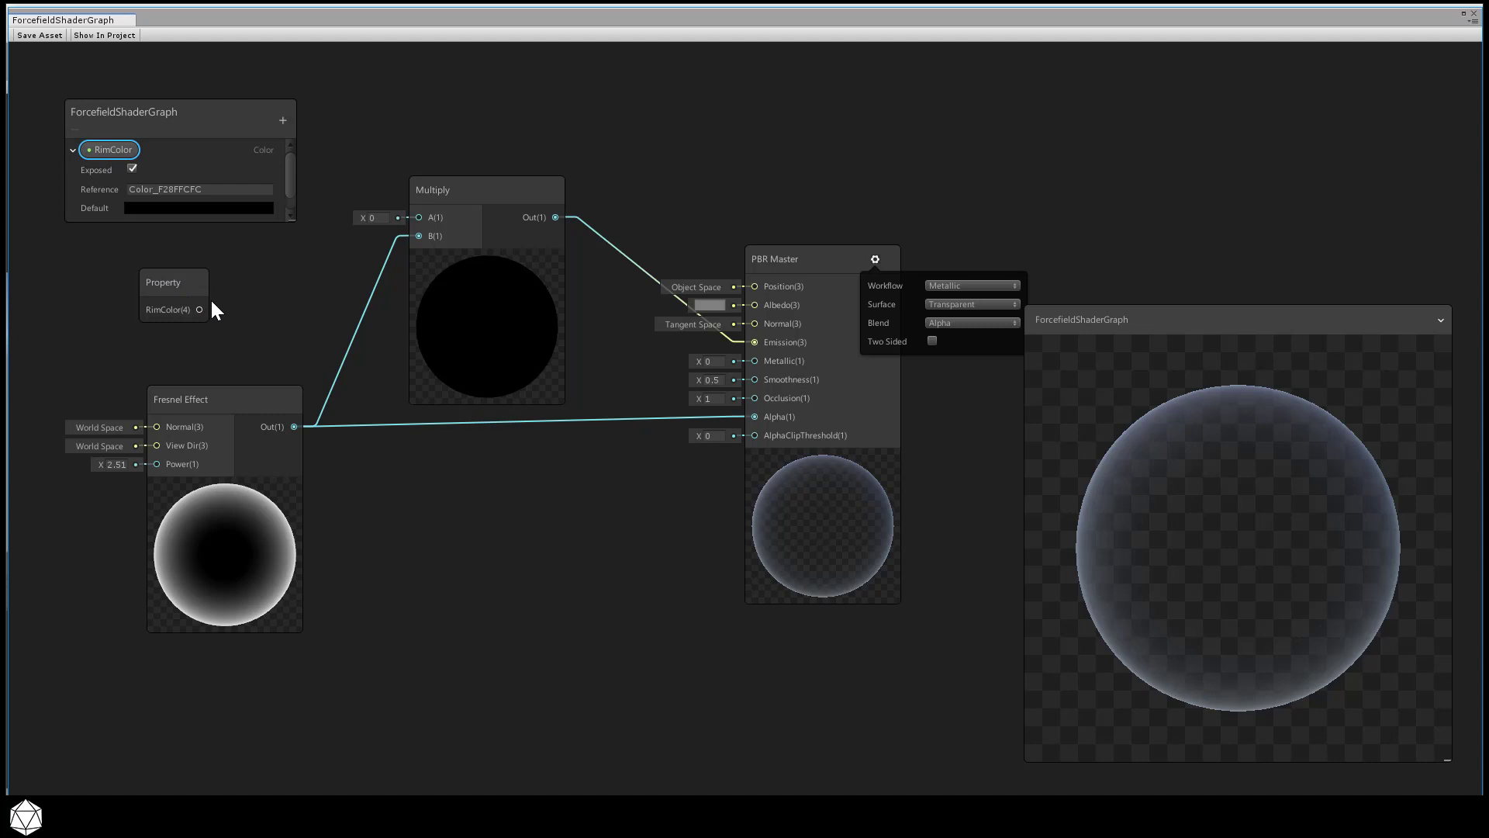
left_click_drag(199, 309, 418, 216)
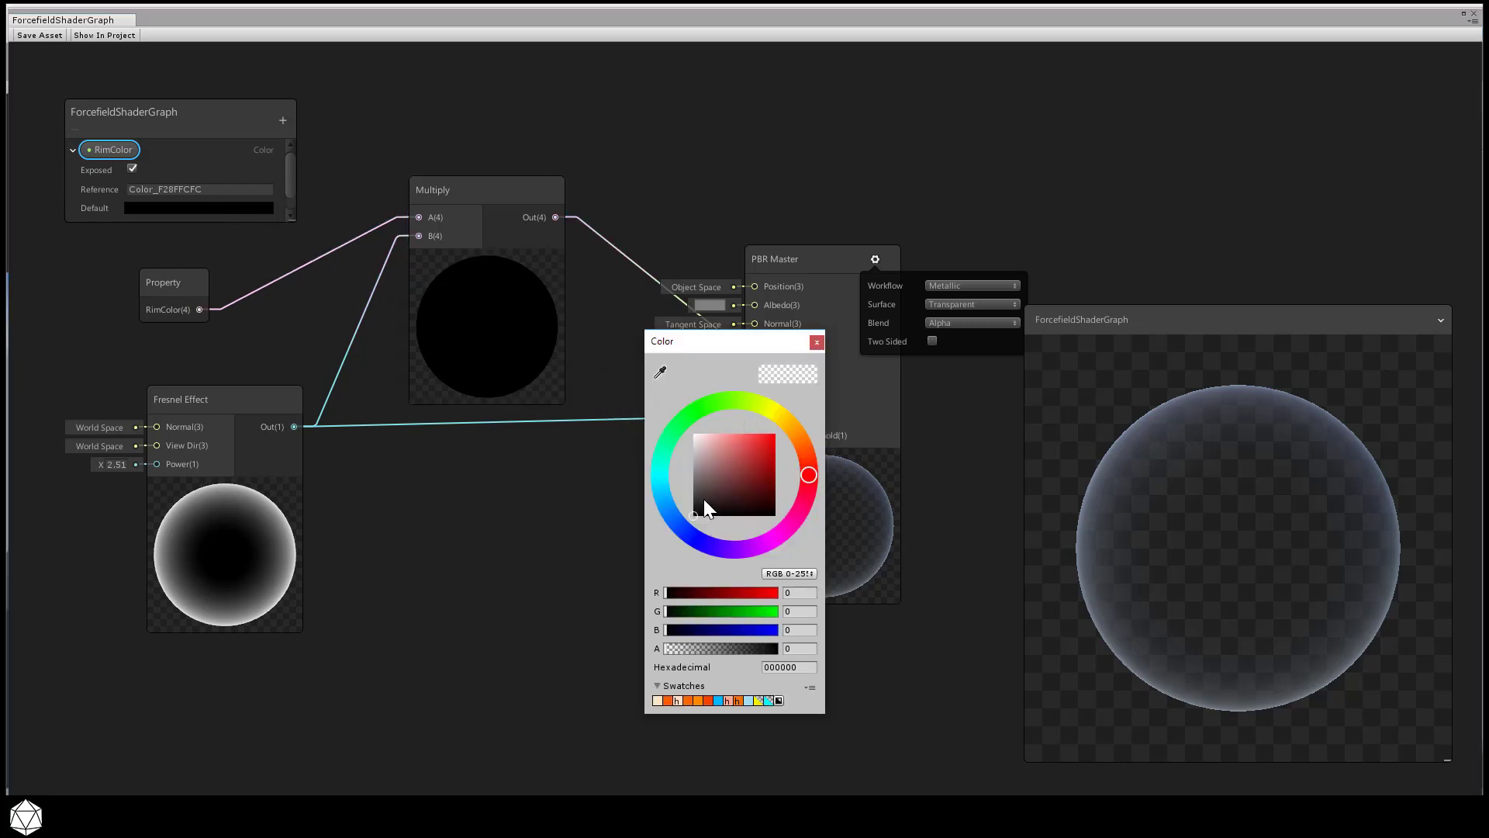
Step: Make RimColor a light blue HDR colour with increased intensity
left_click(686, 531)
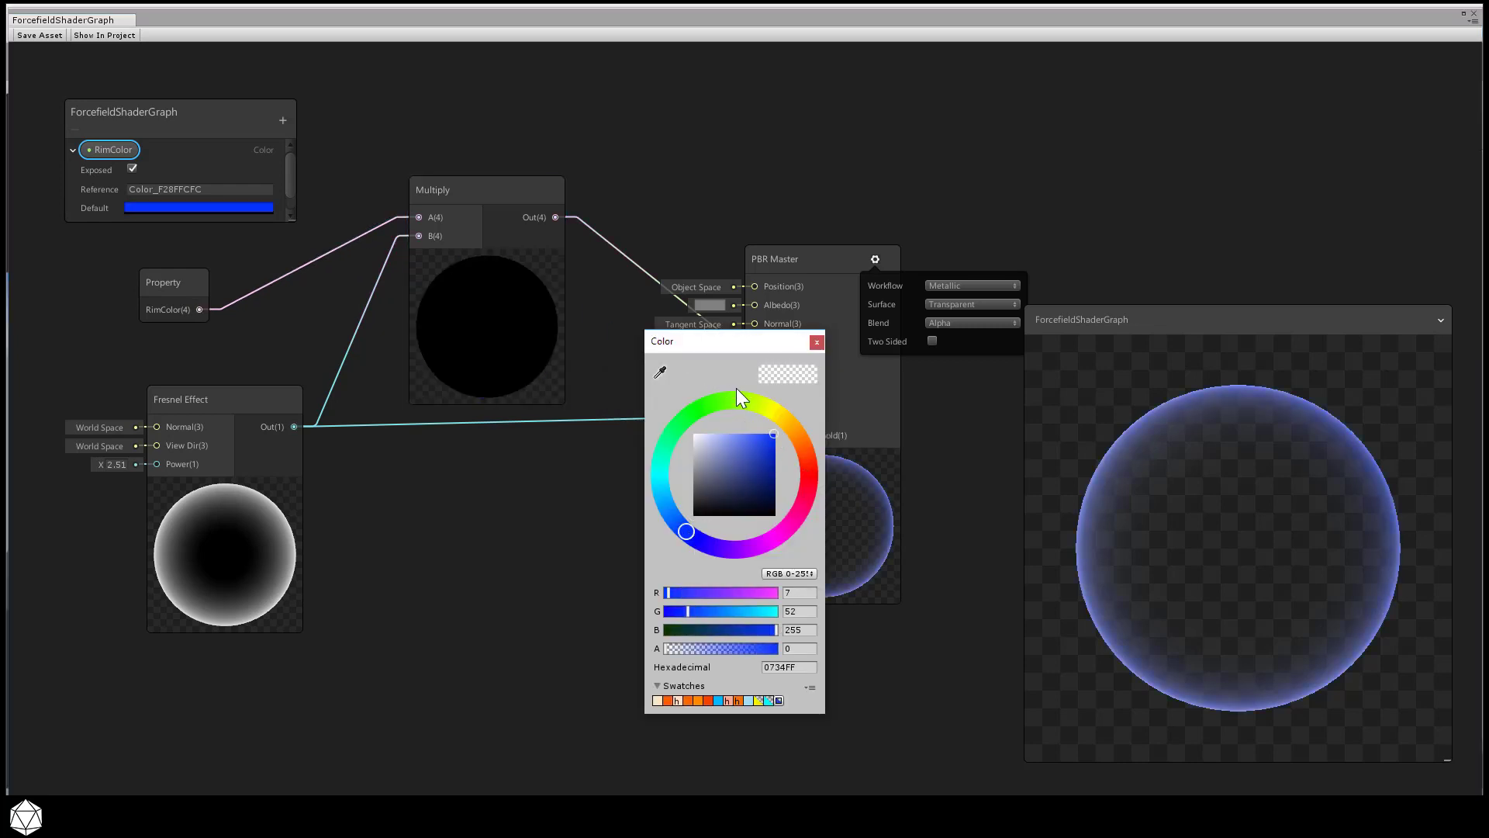
left_click_drag(685, 531, 672, 518)
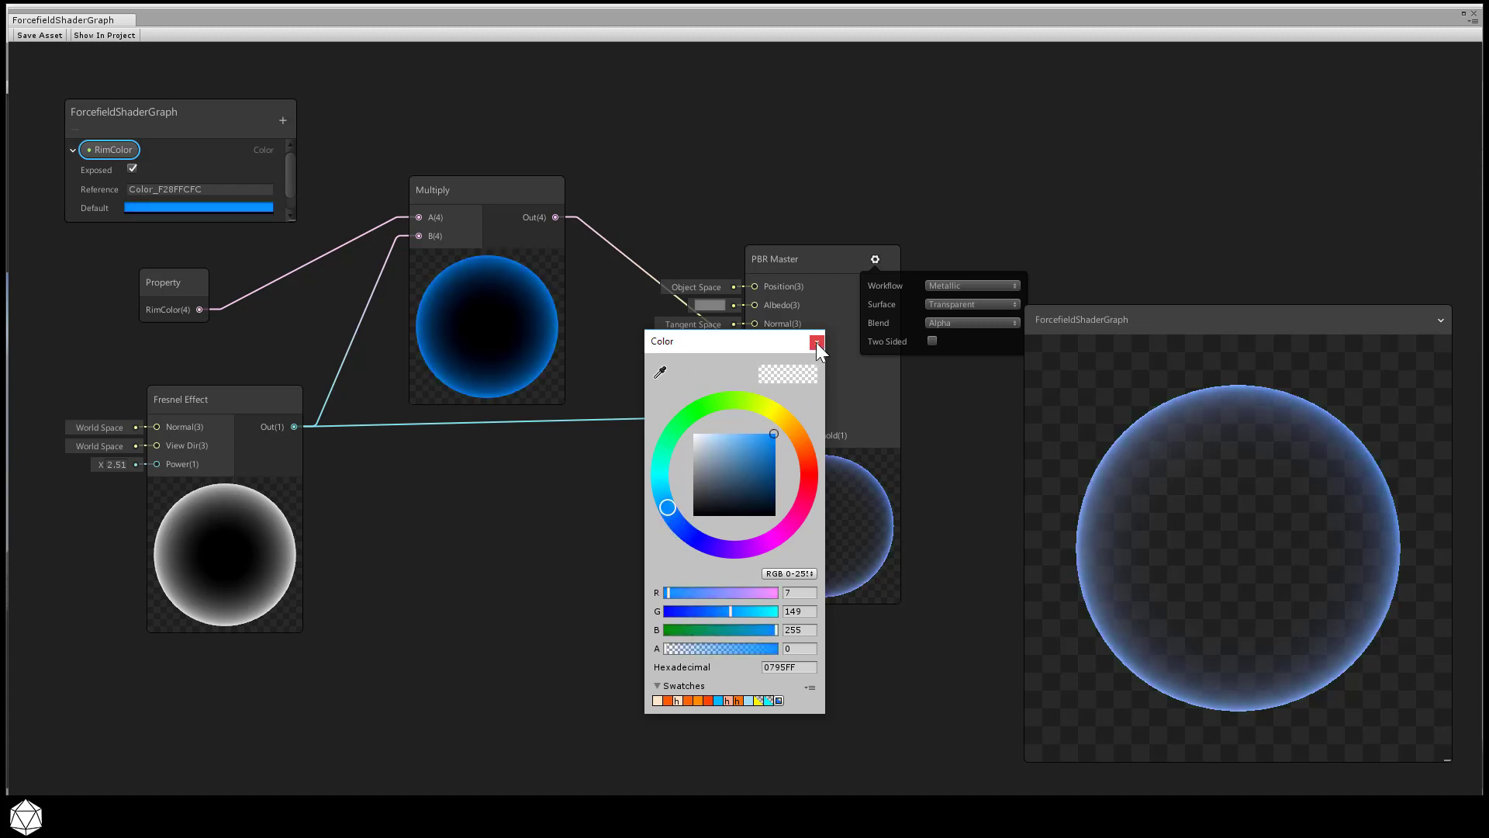
left_click(816, 342)
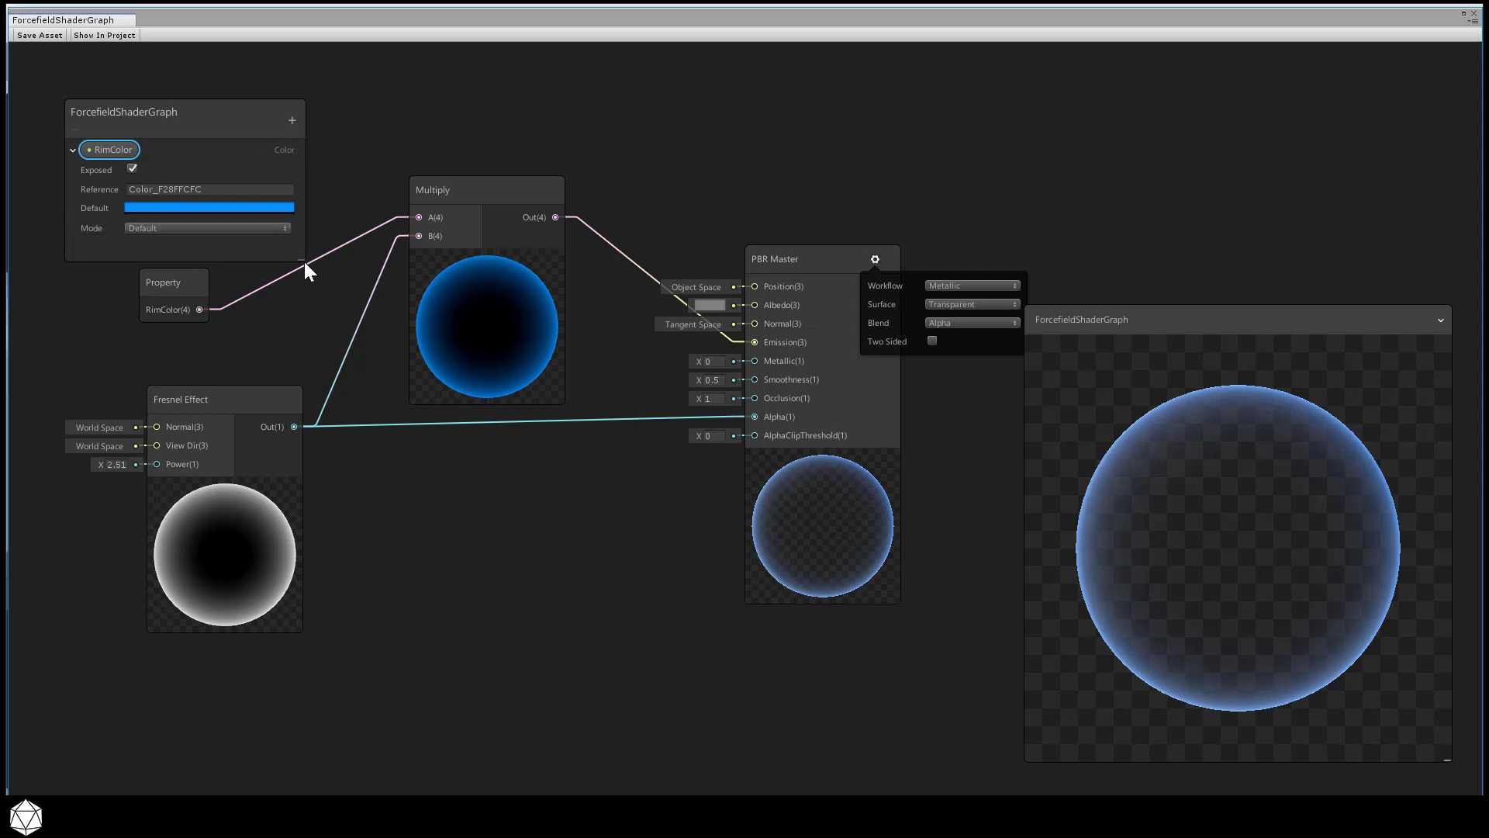
left_click(207, 227)
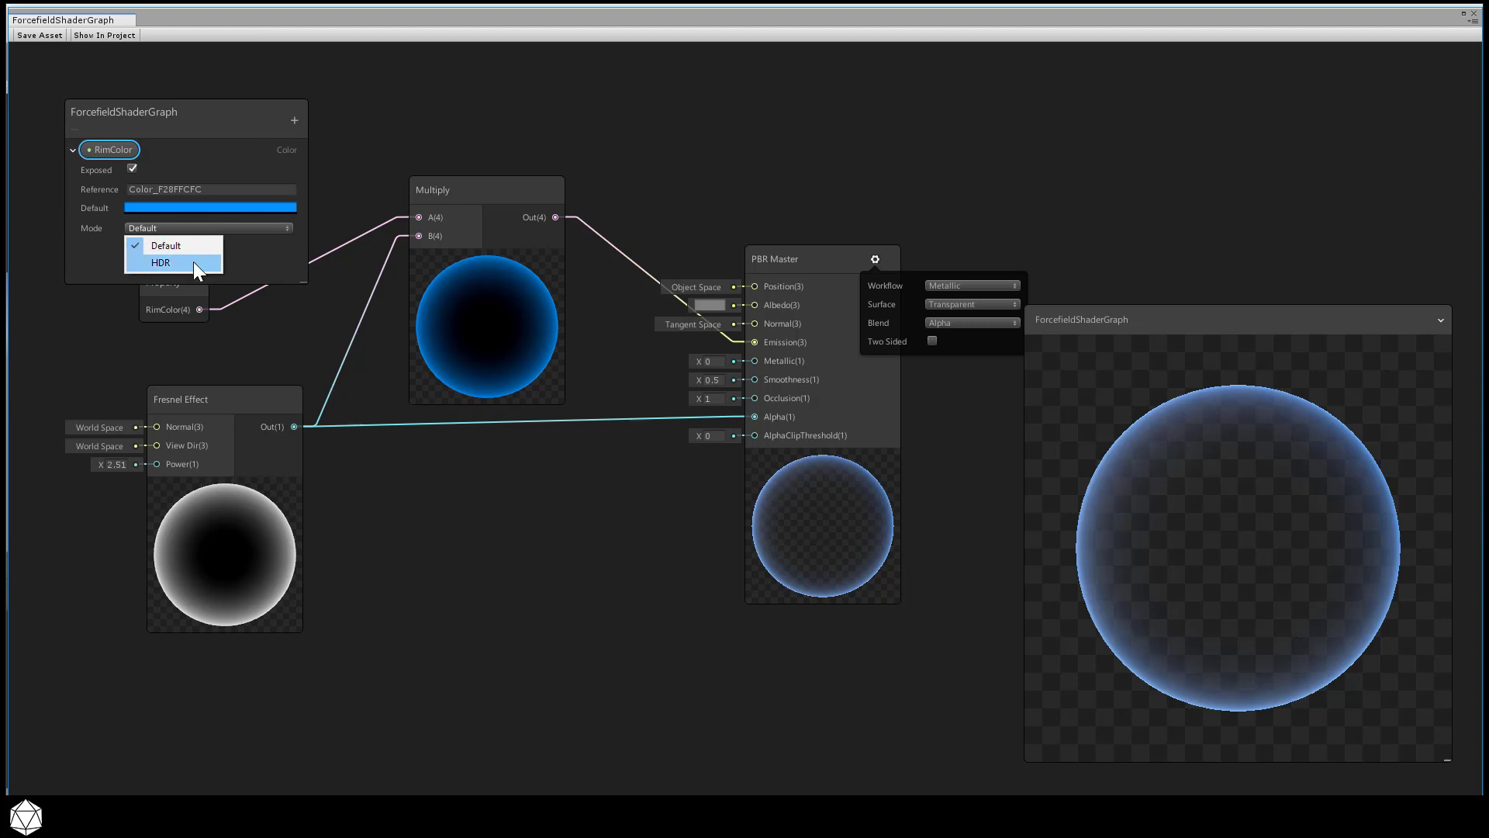
left_click(161, 262)
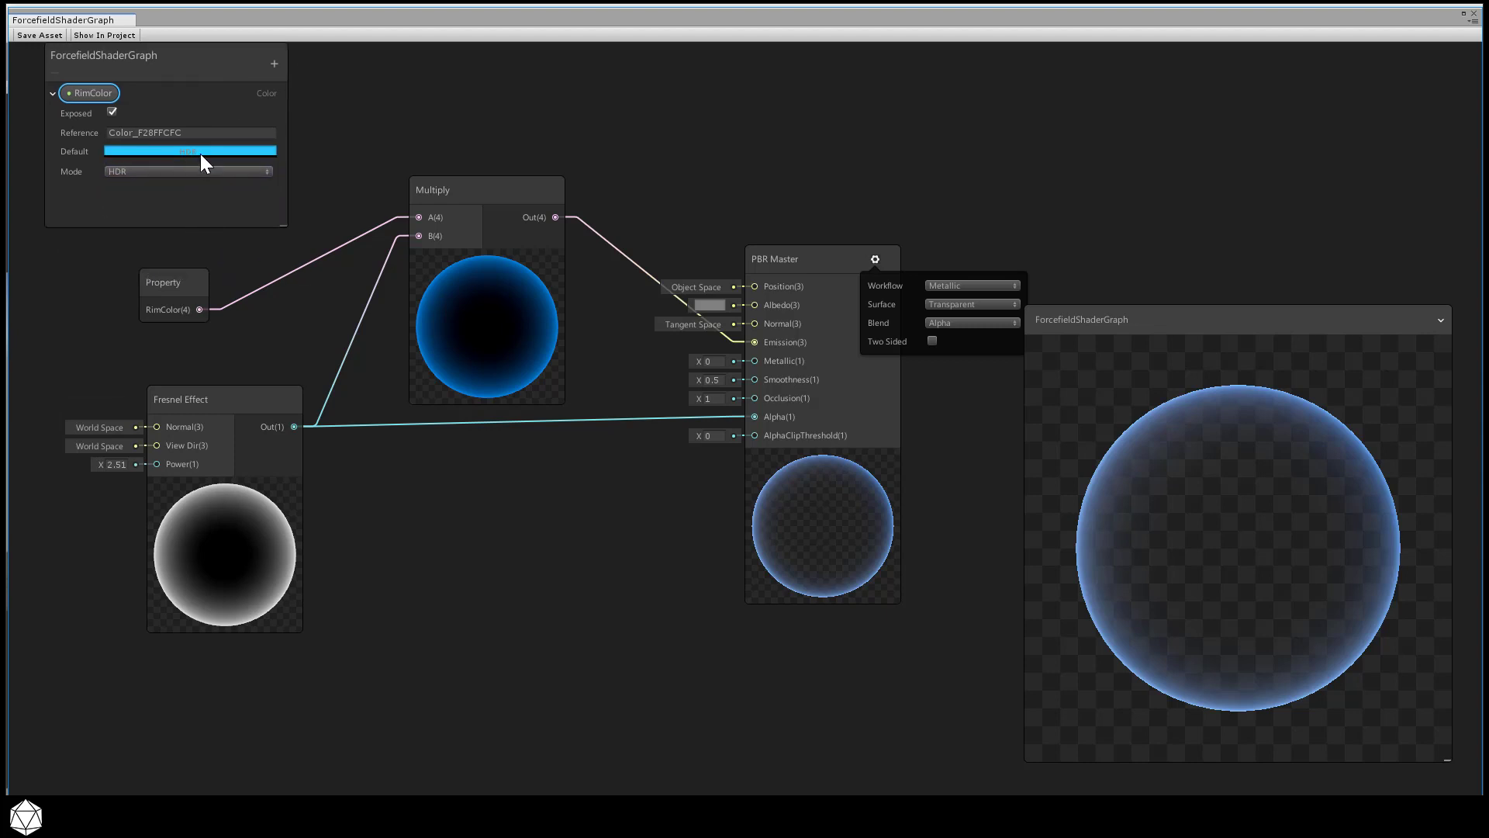
left_click(189, 150)
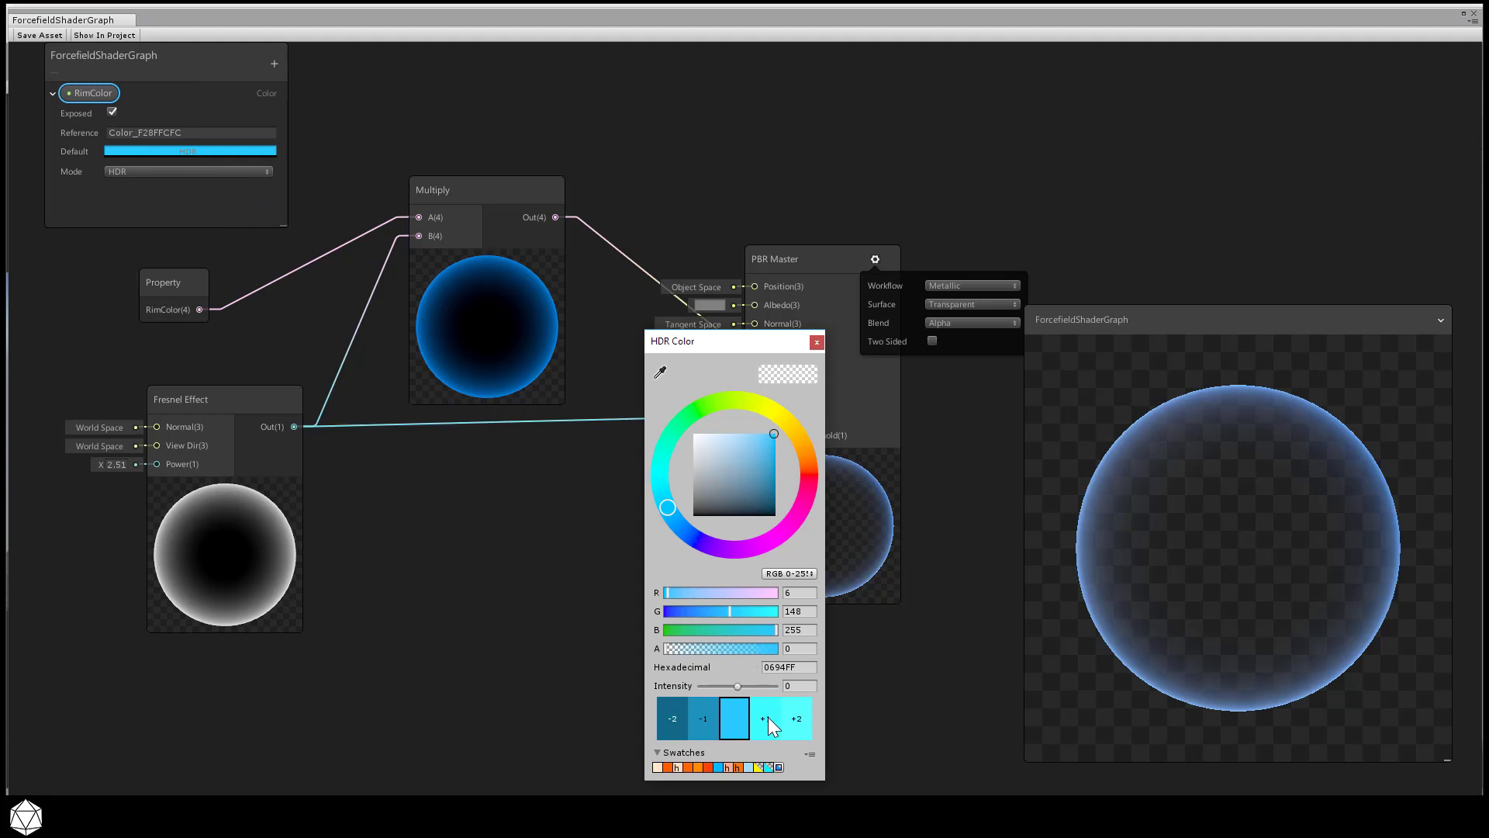
left_click(764, 718)
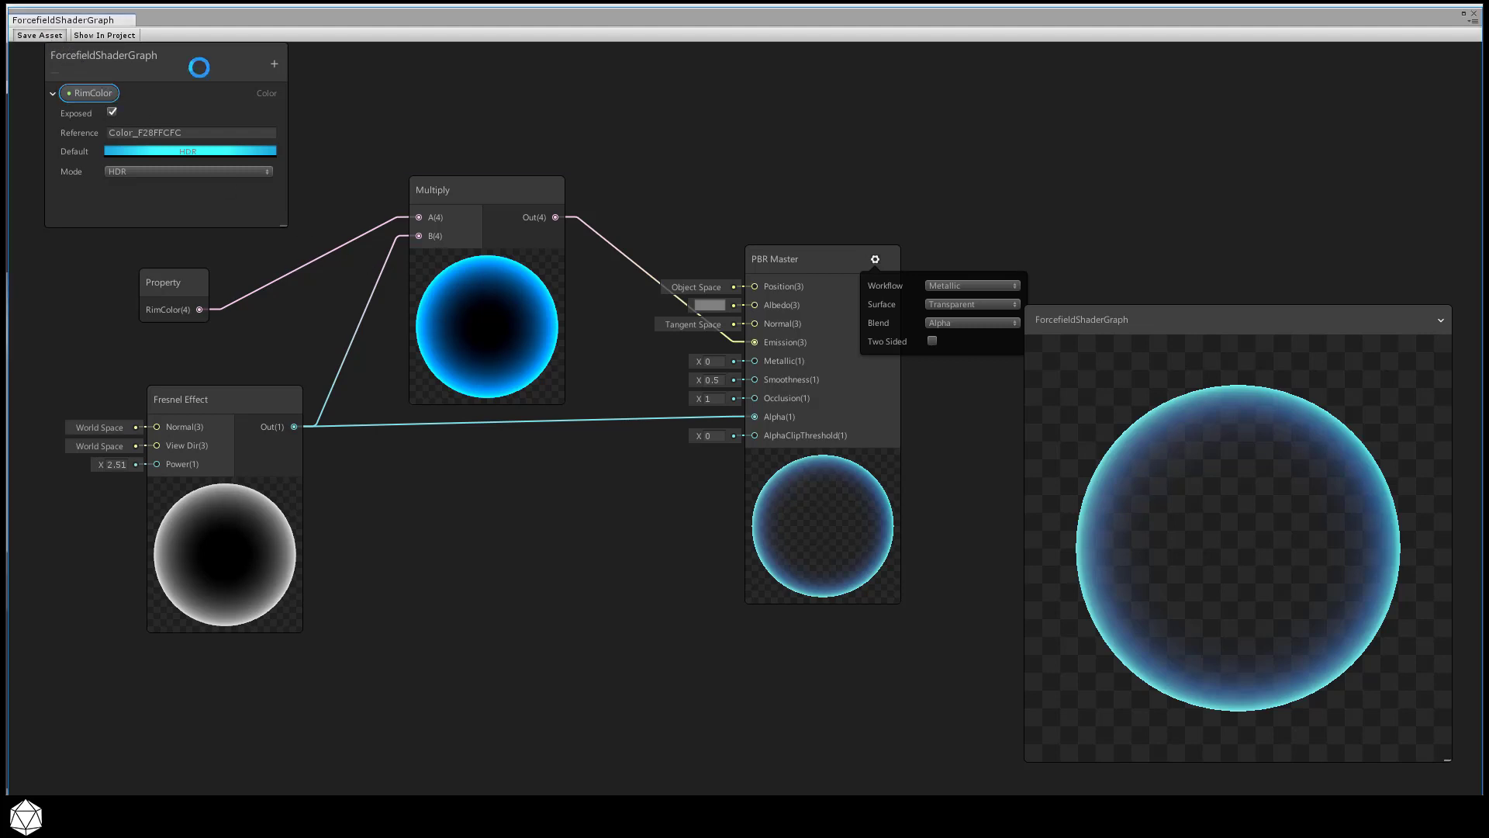
mouse_move(1190, 61)
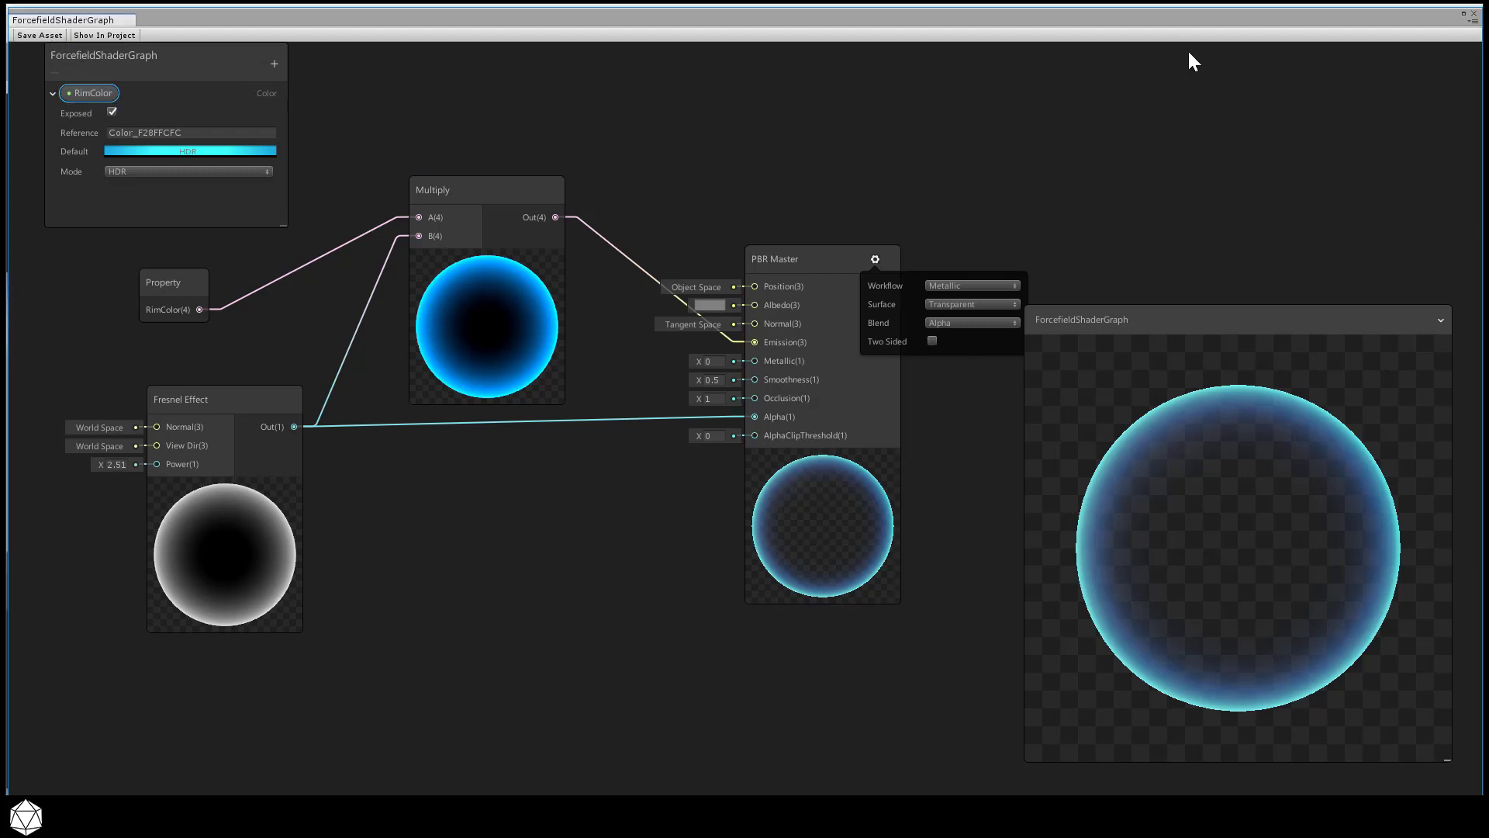
mouse_move(1352, 26)
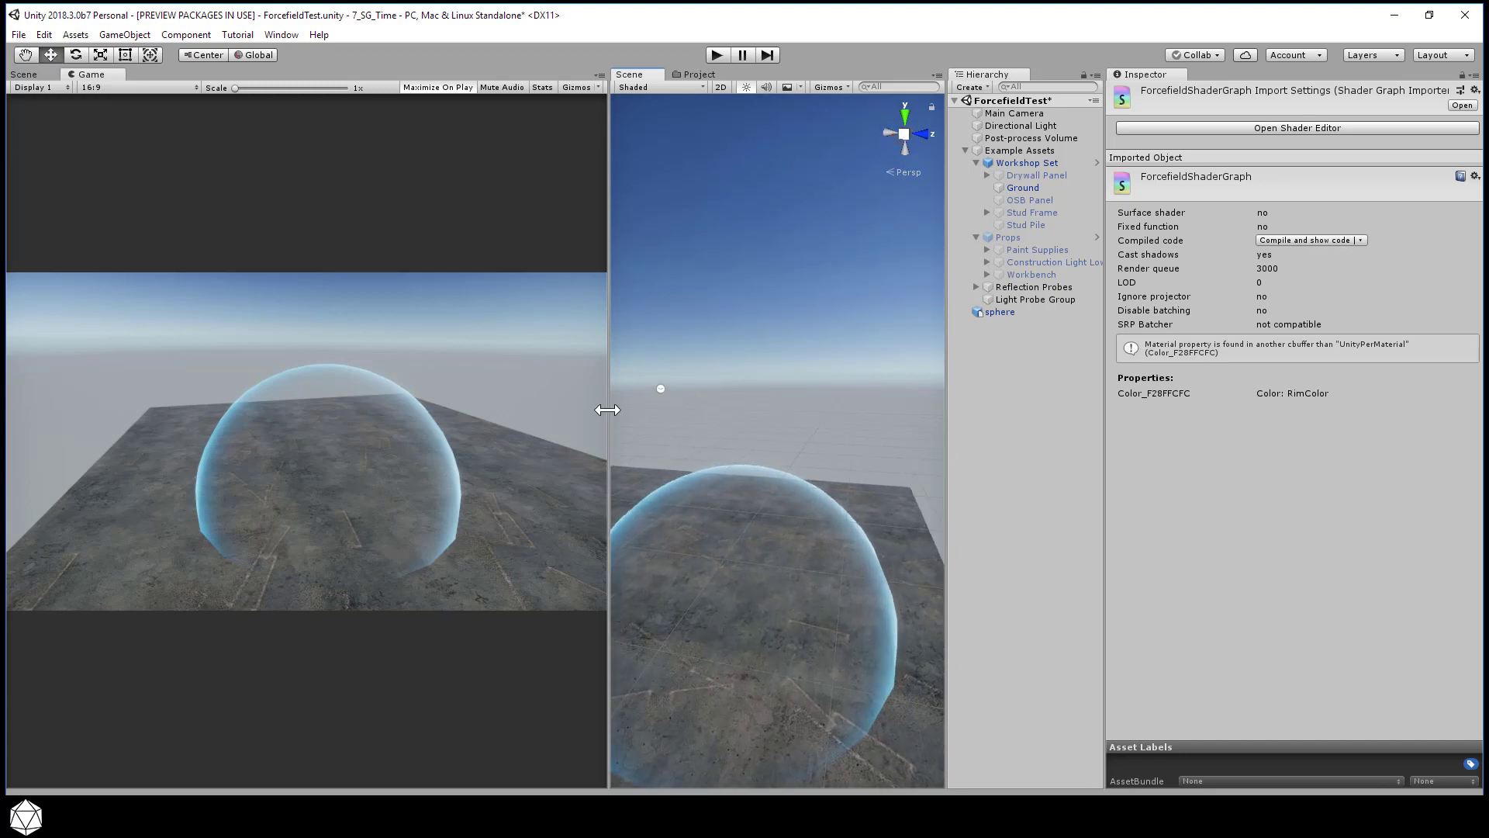
left_click_drag(608, 409, 879, 407)
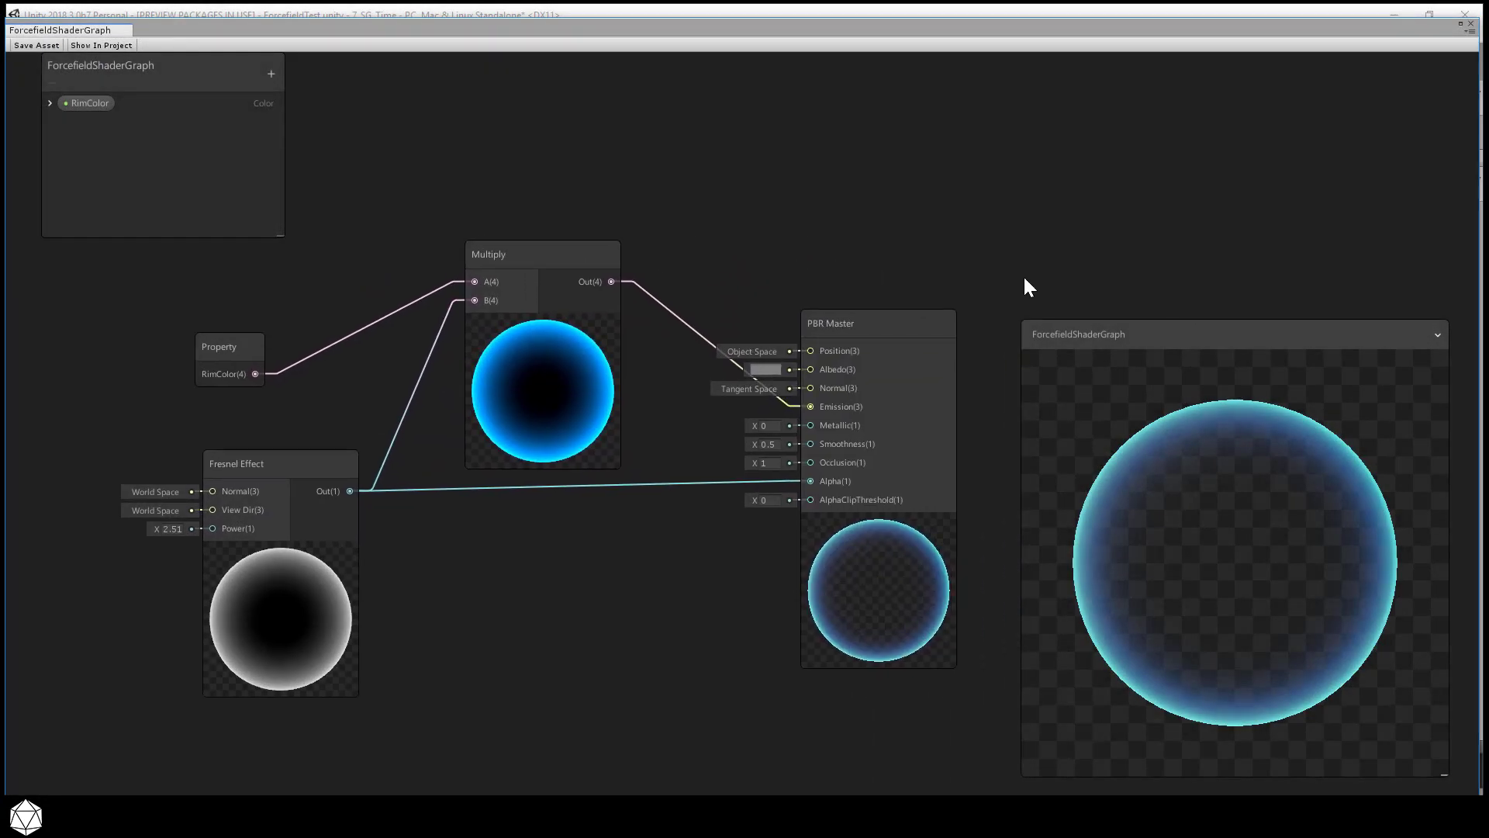
mouse_move(1334, 323)
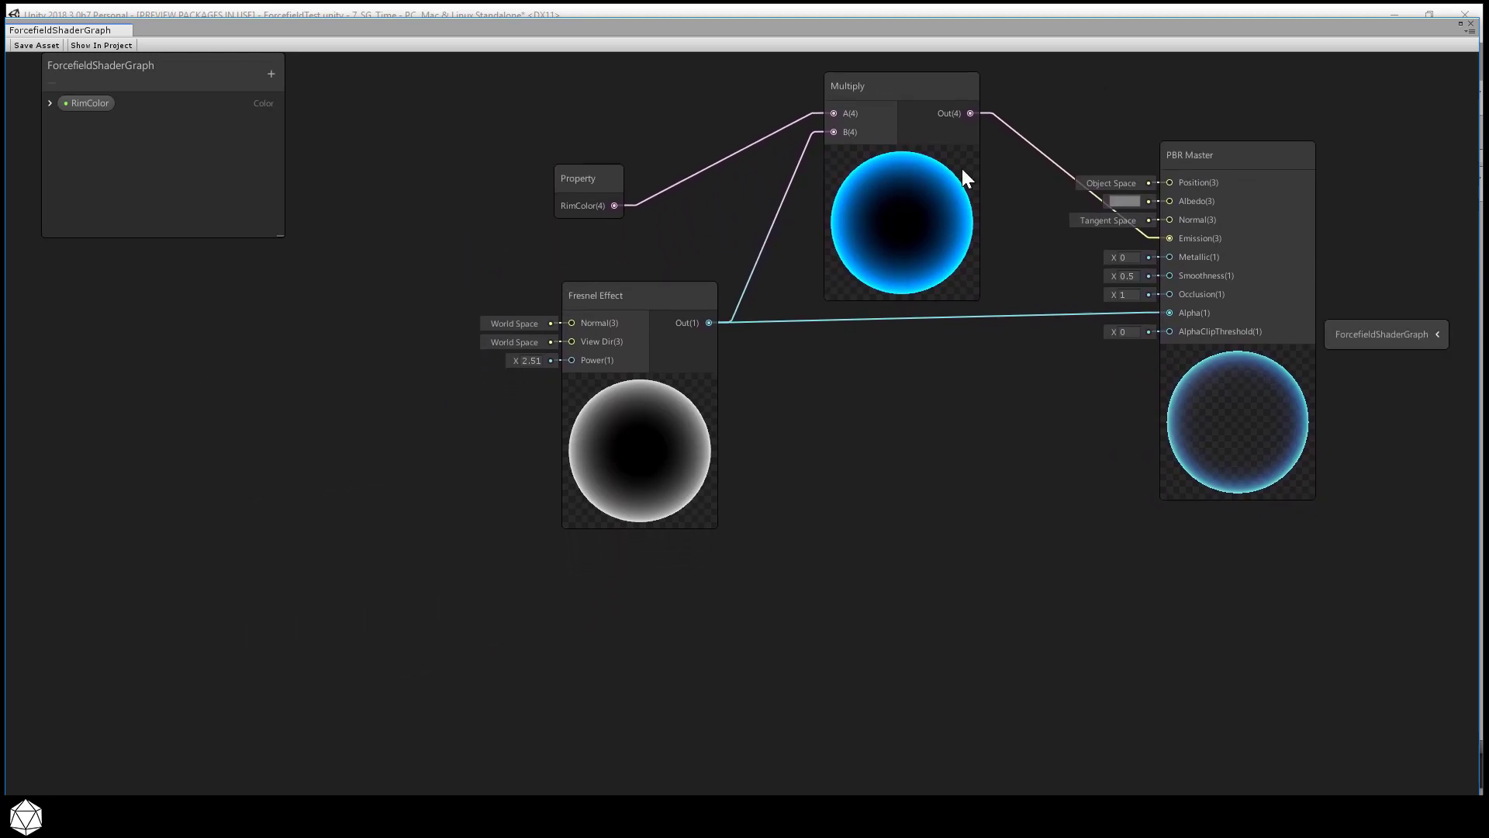
mouse_move(612, 258)
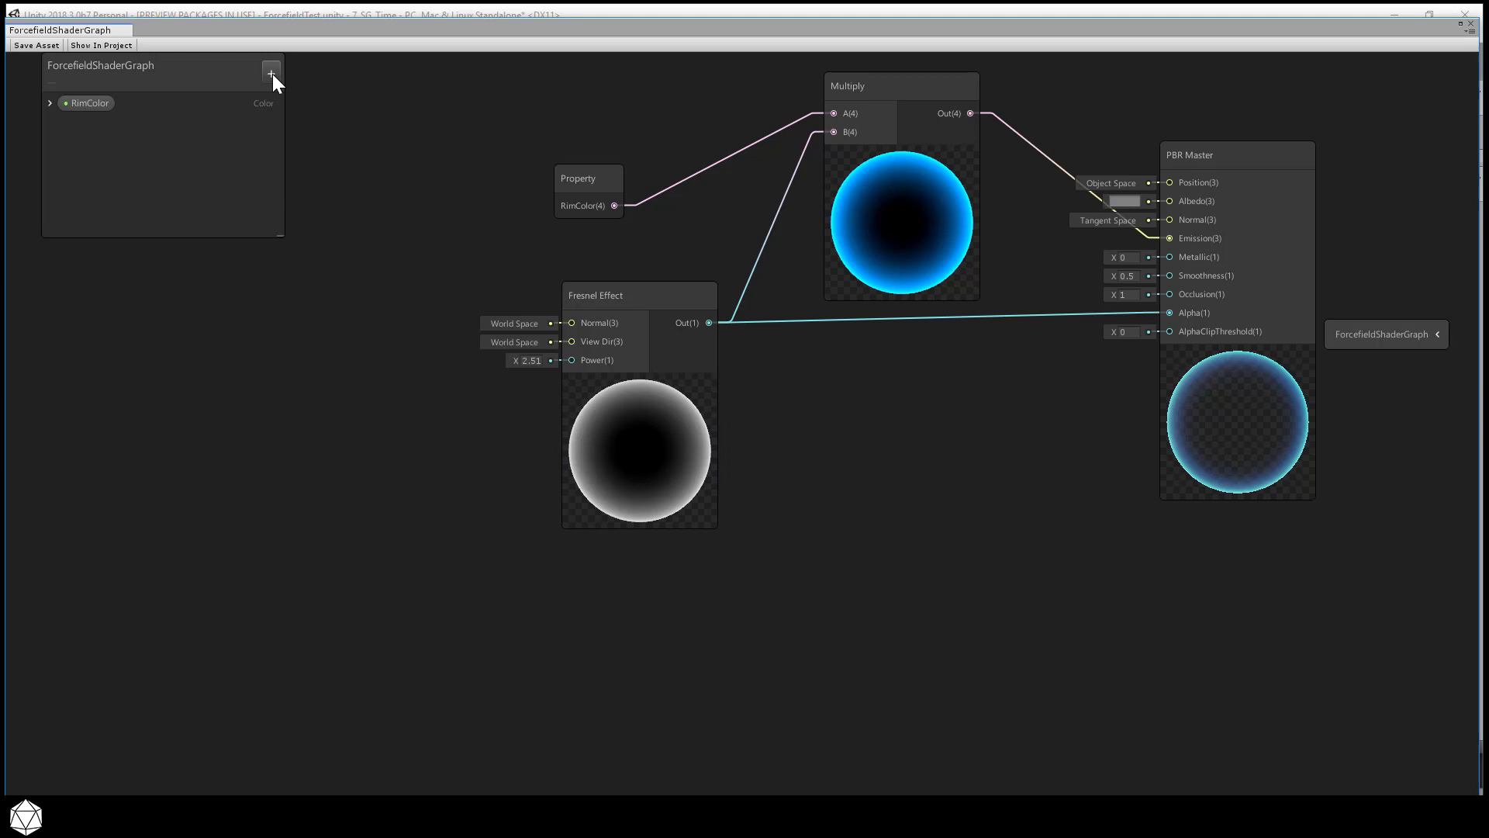
Step: Create an exposed Vector1 RimPower property, default 2, and wire it into the Fresnel power
left_click(269, 72)
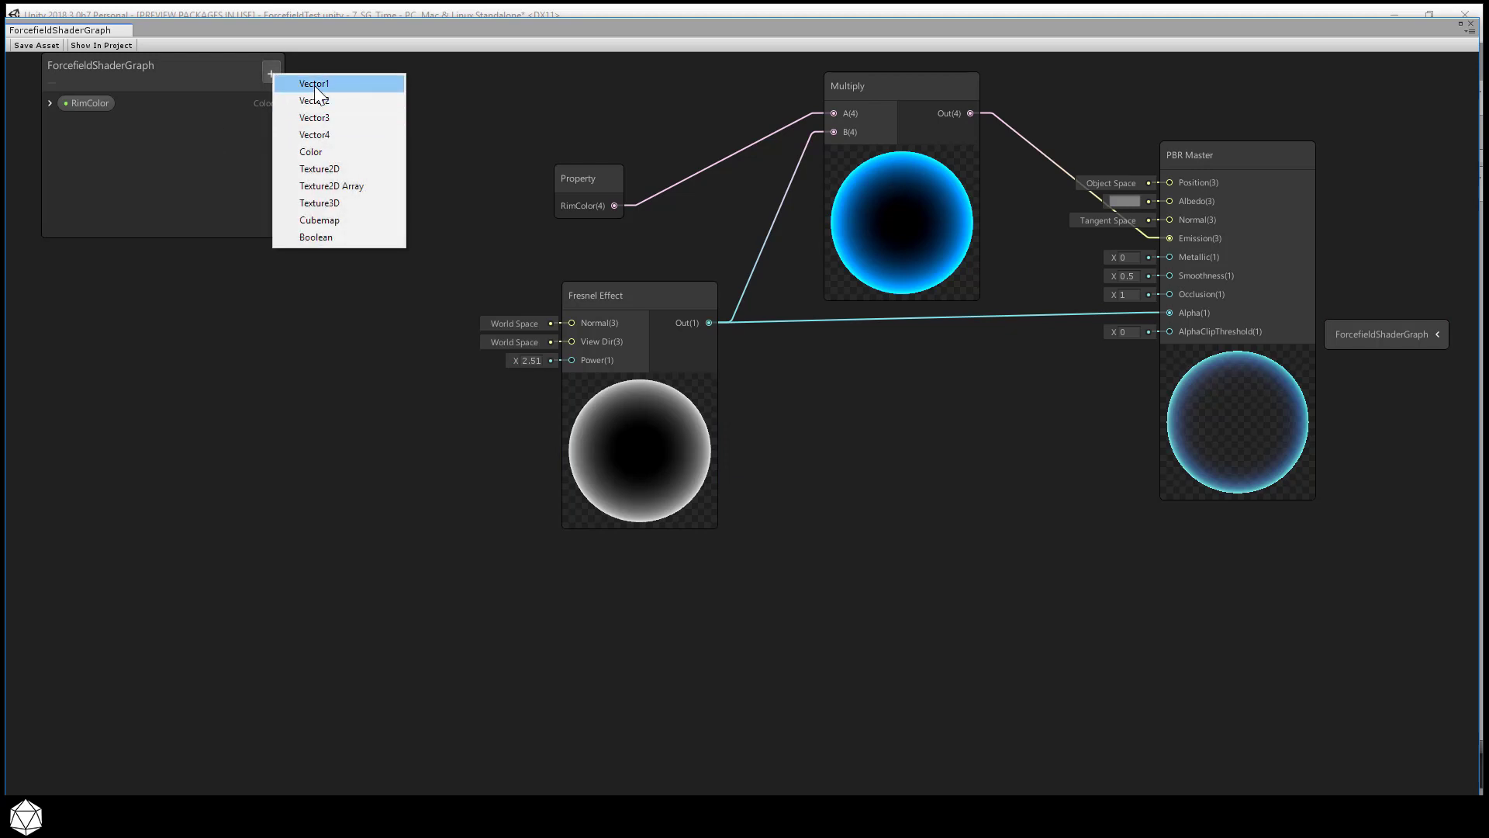
left_click(314, 83)
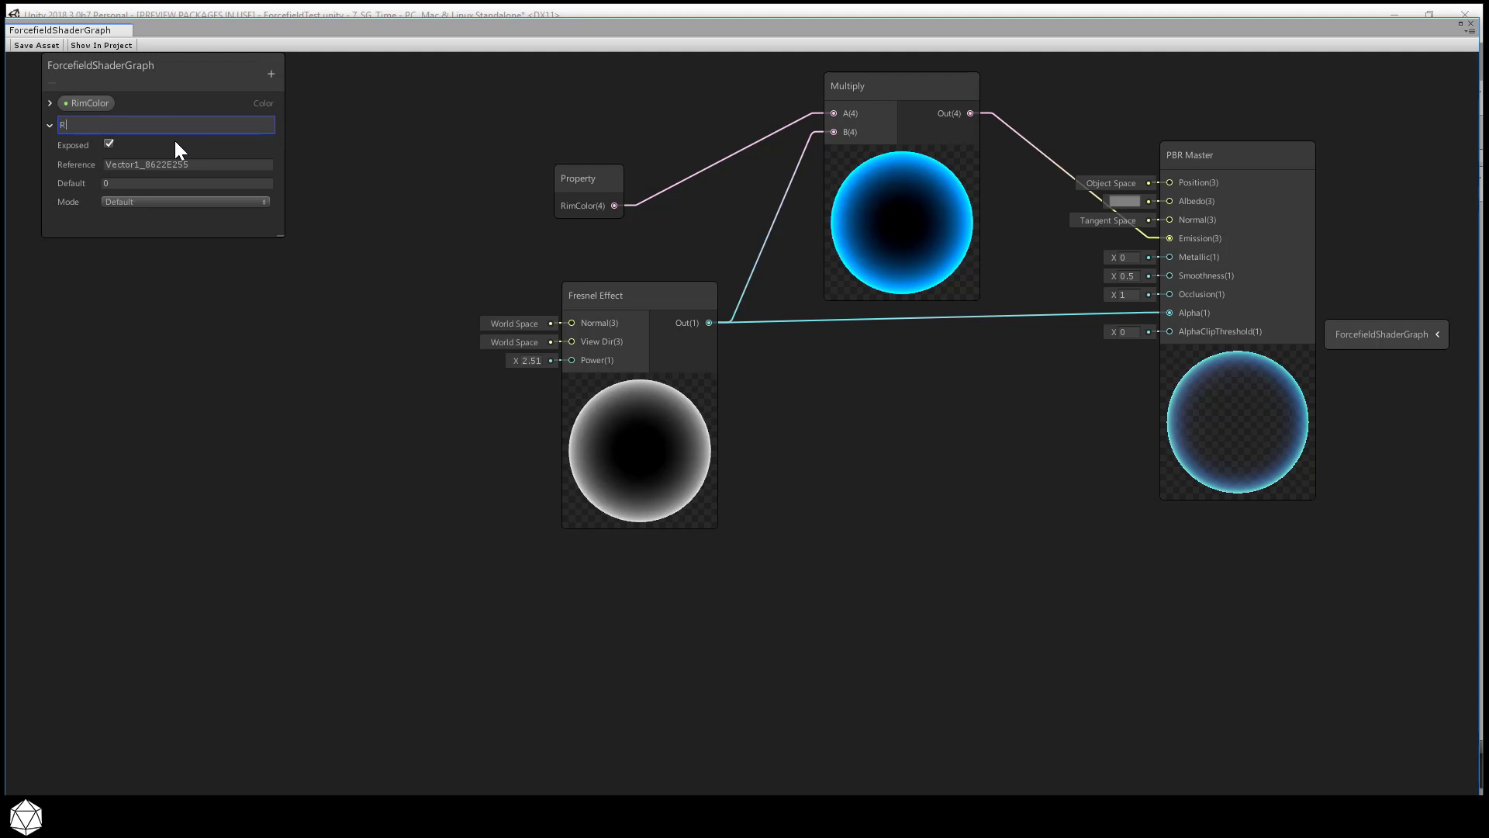
type("imPower")
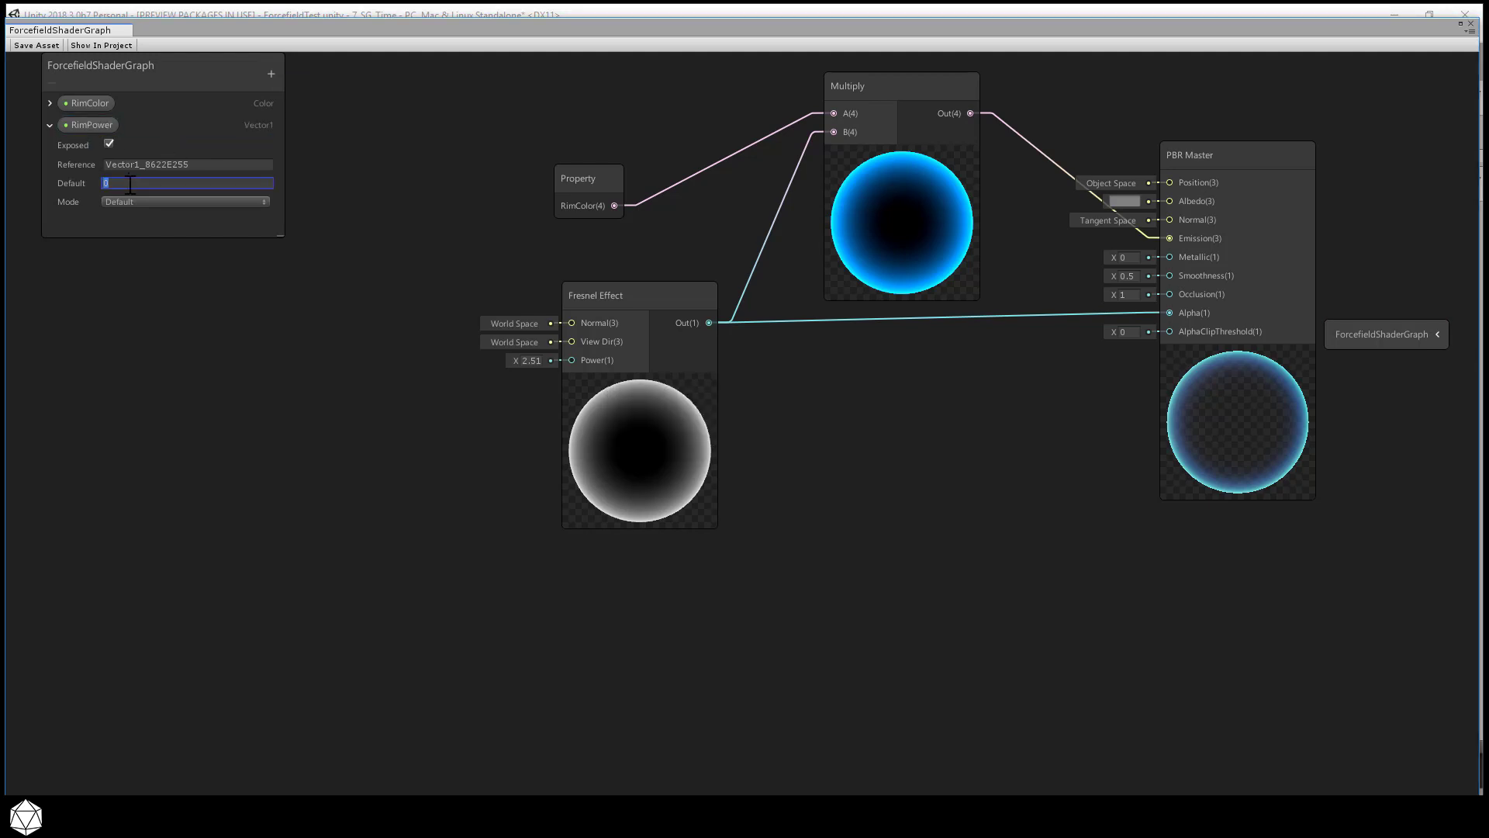
type("2.5")
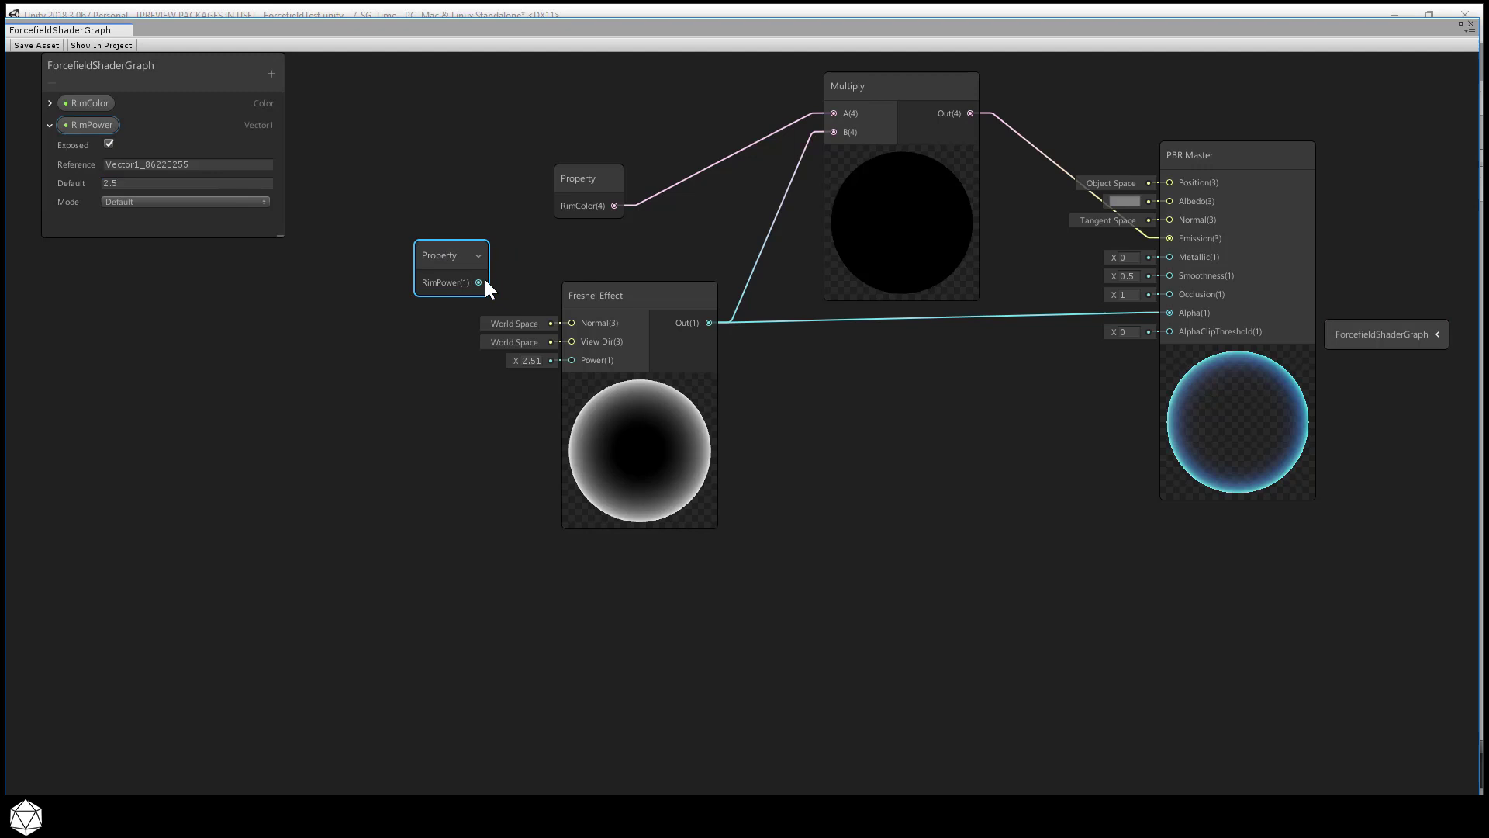
left_click_drag(478, 282, 571, 360)
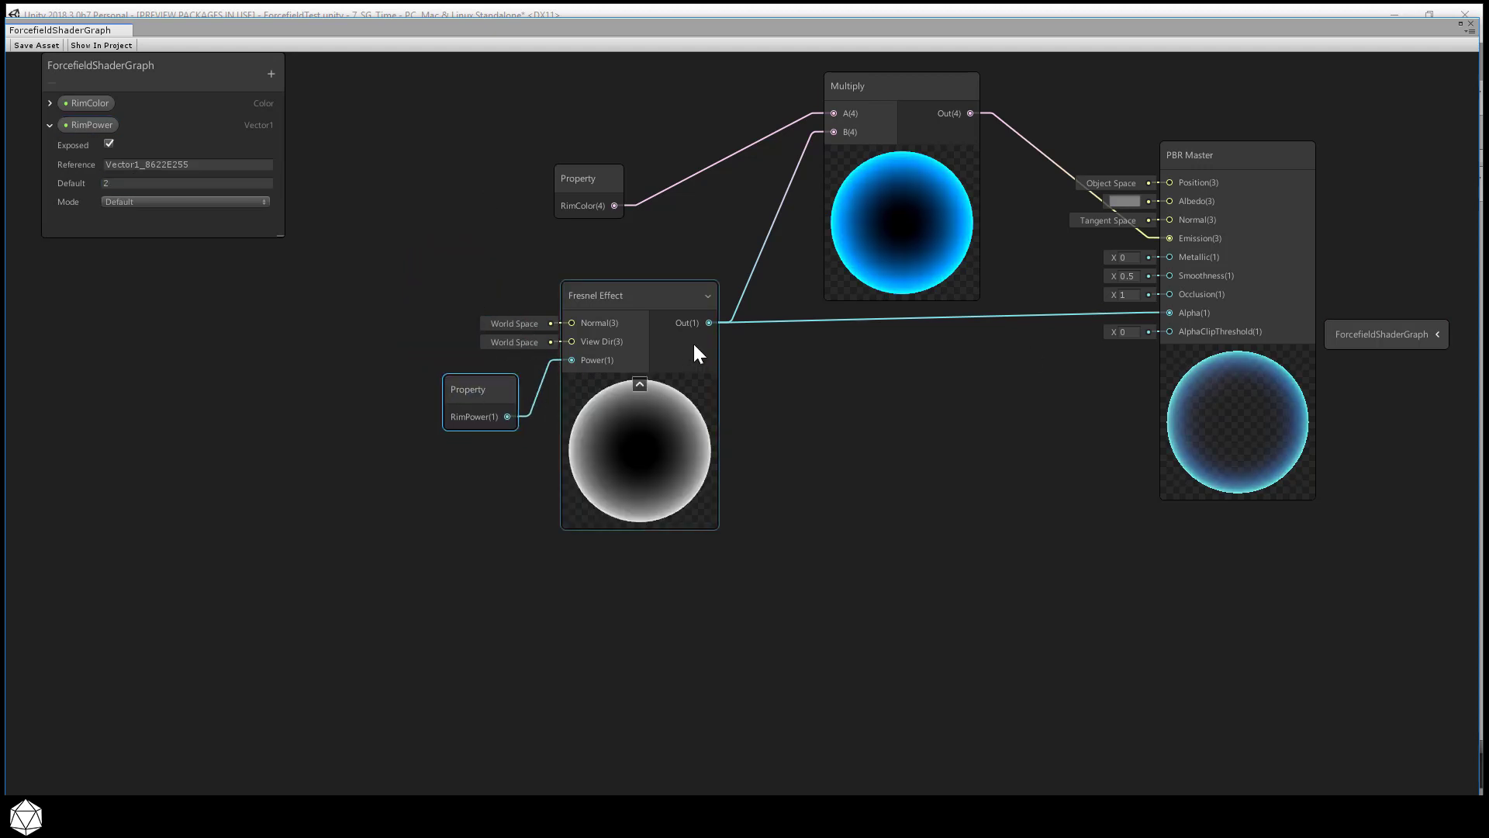
left_click_drag(466, 388, 143, 388)
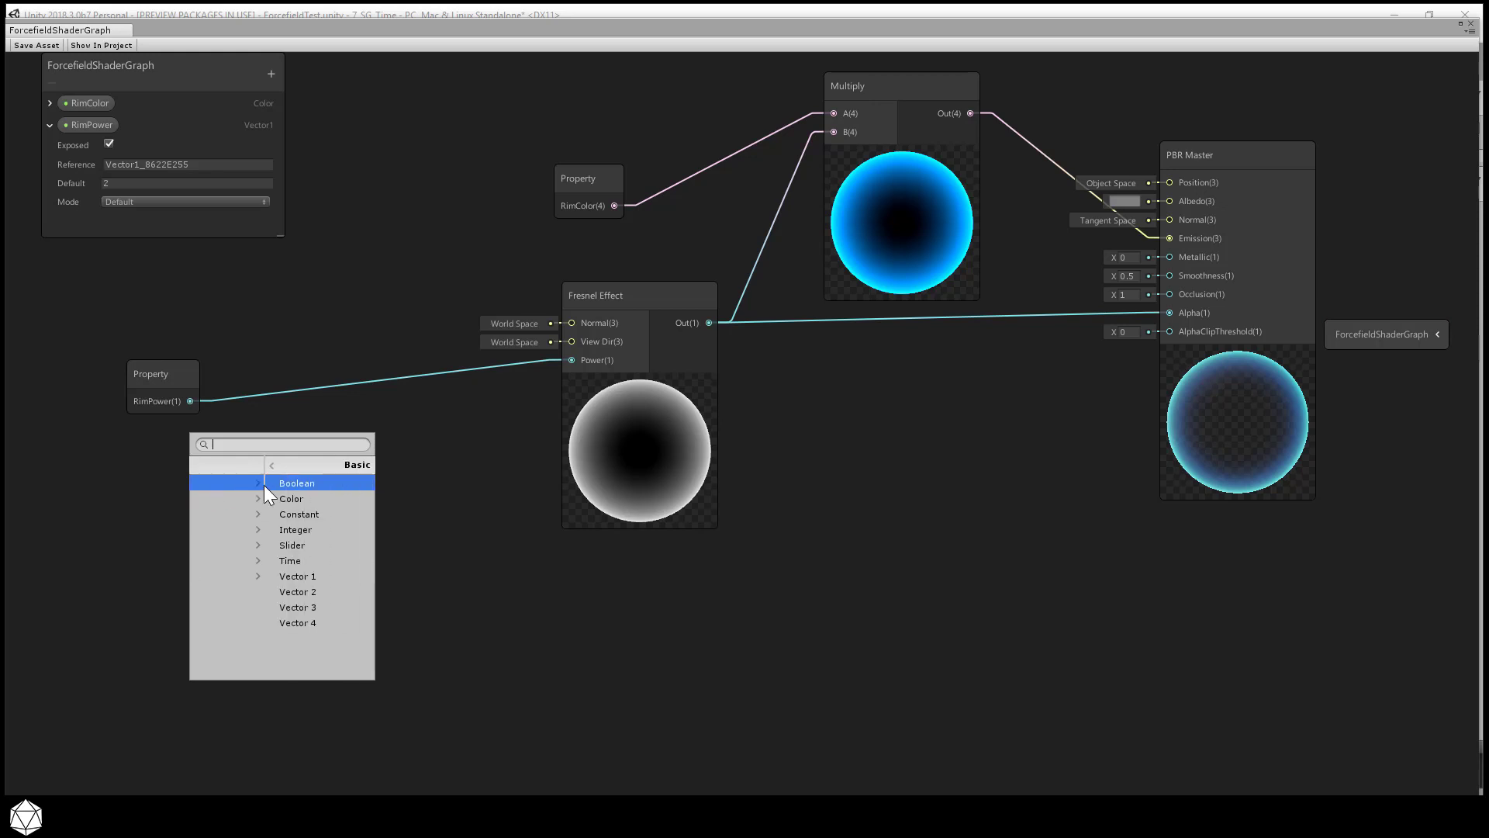
mouse_move(256, 569)
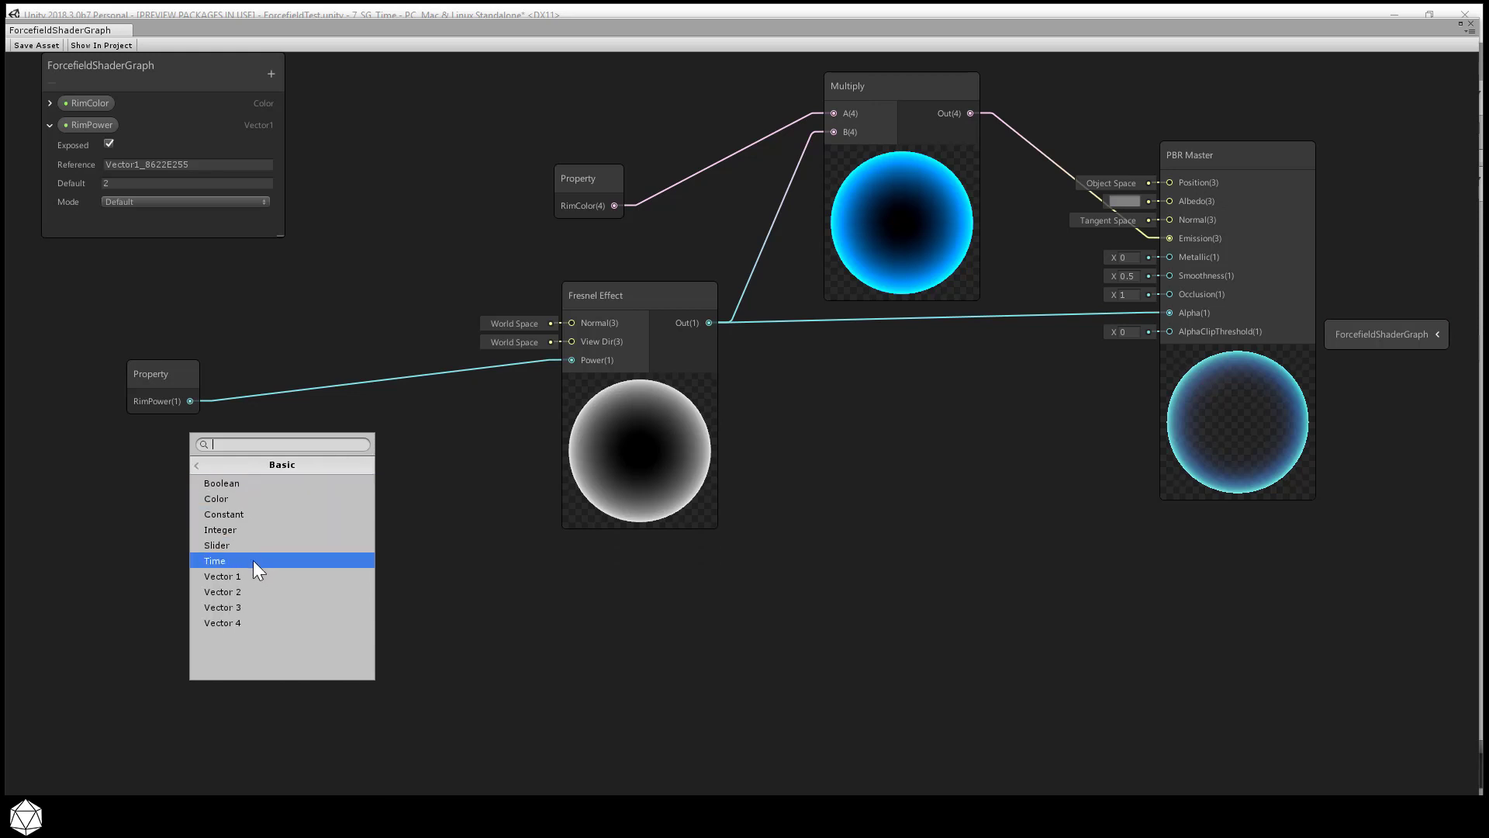
Step: Add a Time node and place it below the RimPower property
left_click(214, 560)
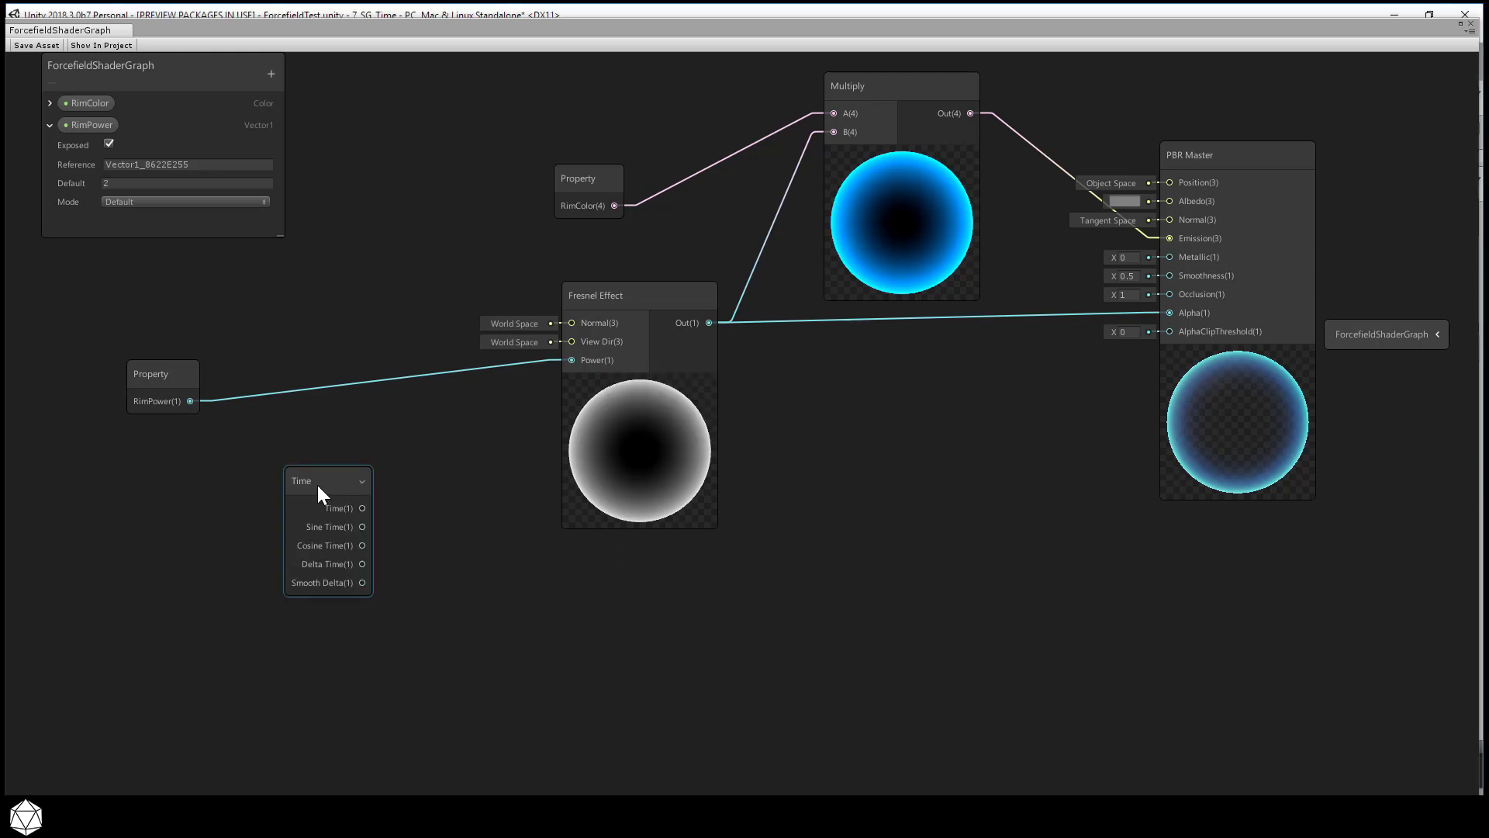
left_click_drag(327, 479, 224, 486)
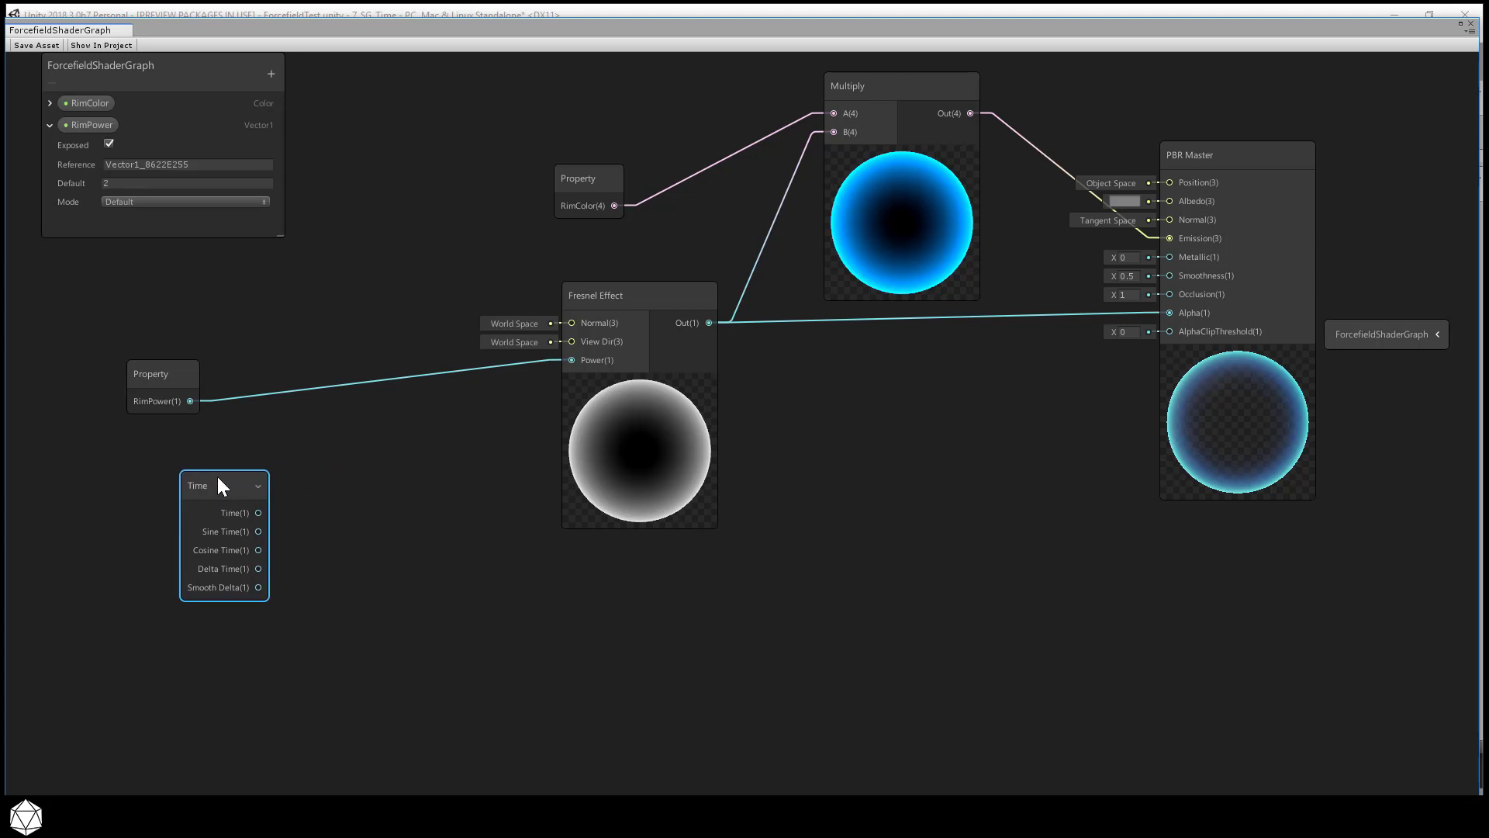
mouse_move(235, 495)
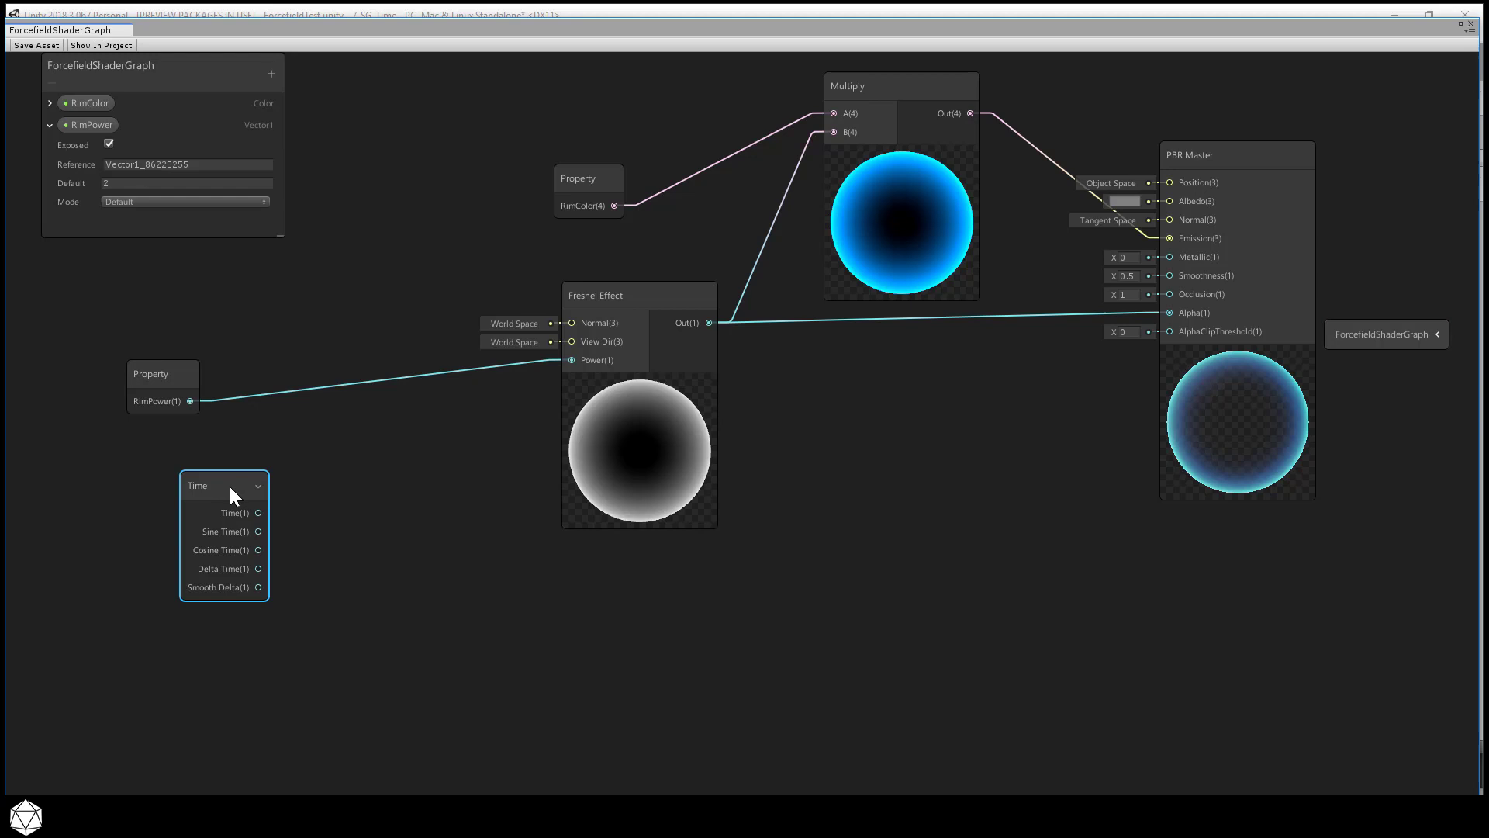
mouse_move(263, 523)
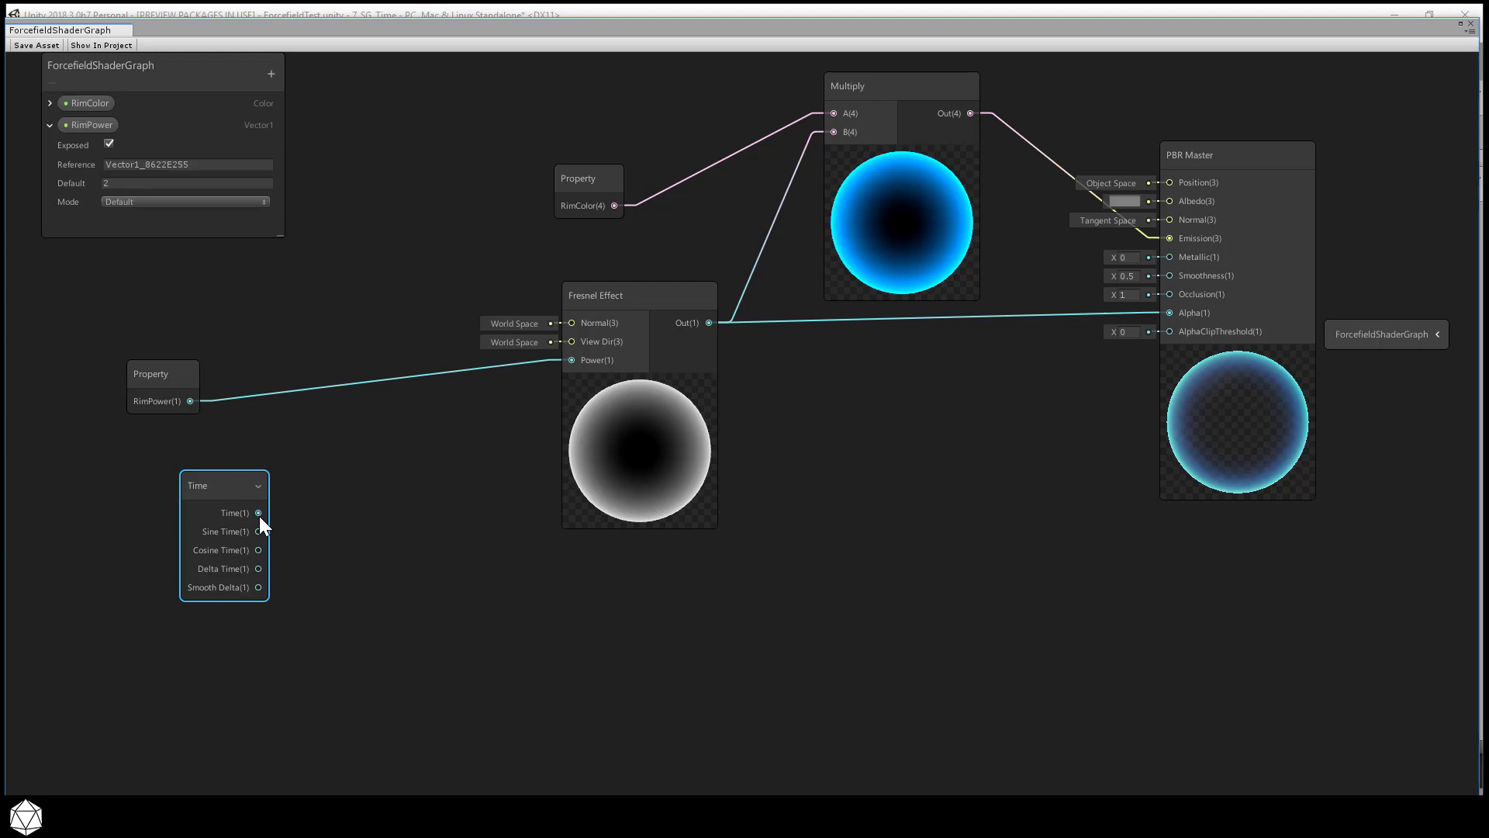
Step: Reroute the Fresnel power input from RimPower to the Time node's sine output
left_click_drag(258, 512, 572, 360)
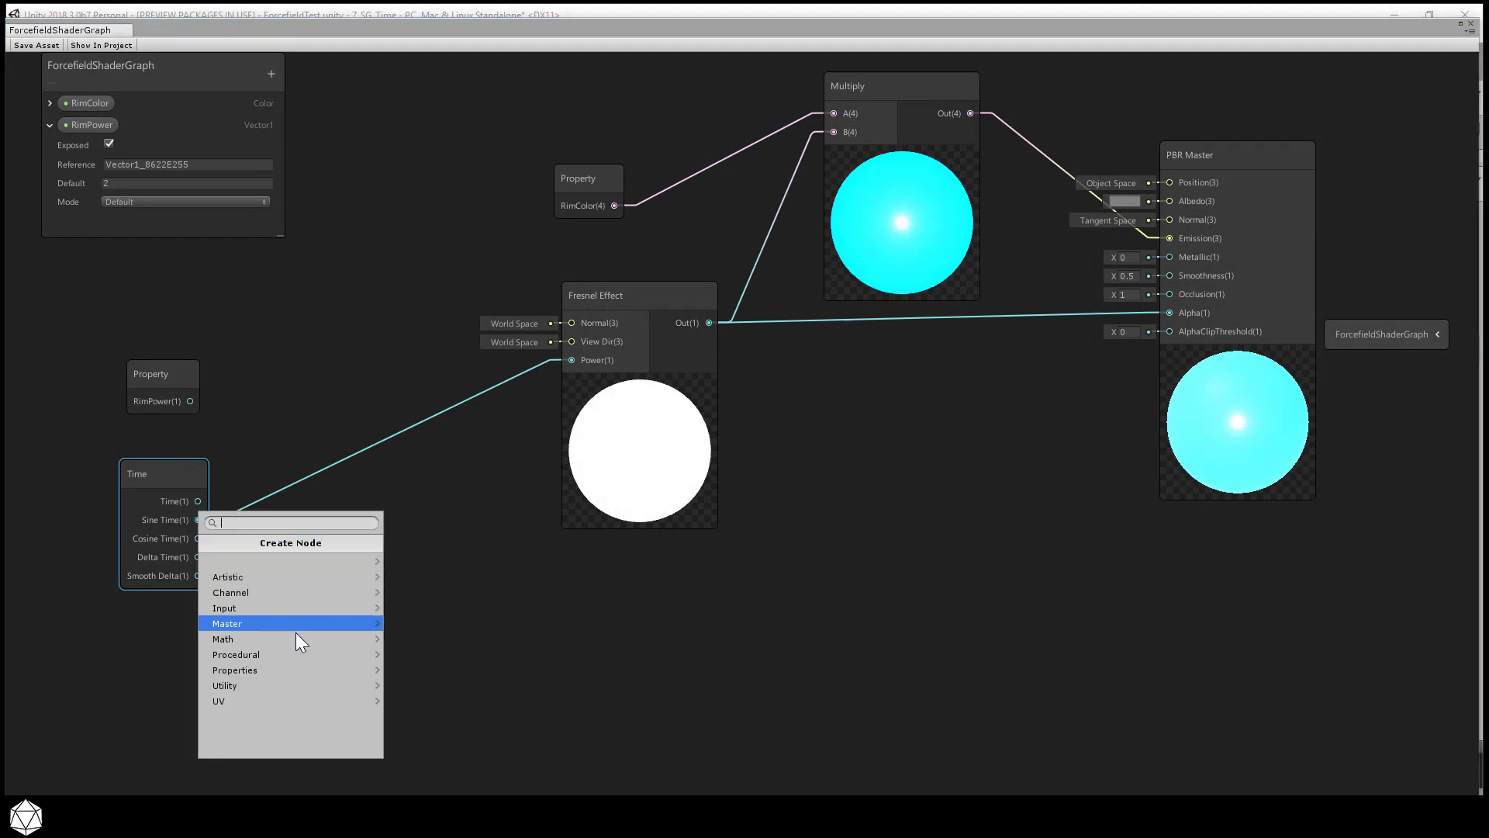
left_click(224, 639)
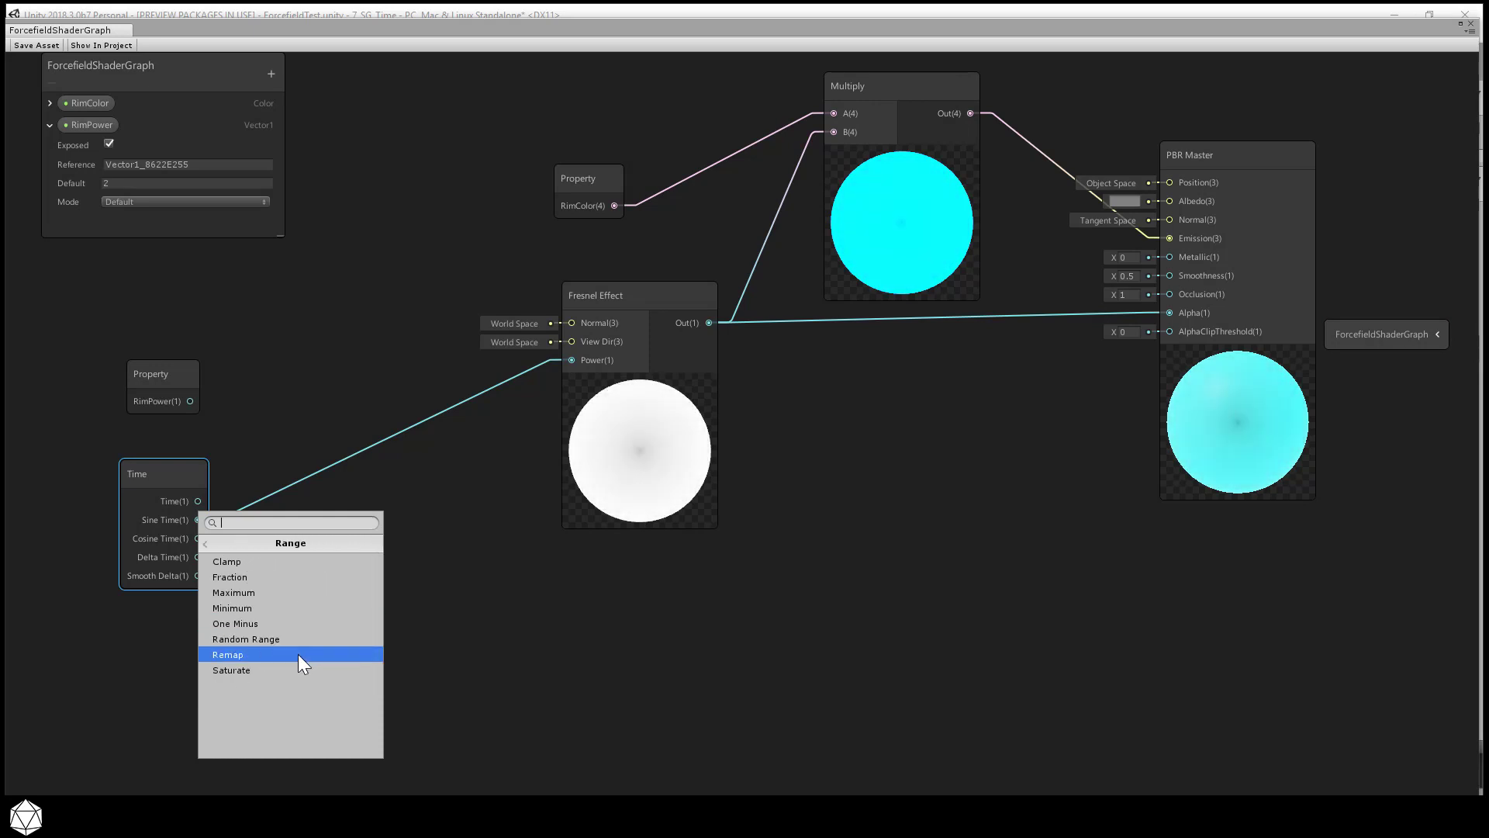
Step: Add a Remap node between Time's Sine Time and the Fresnel power
left_click(228, 655)
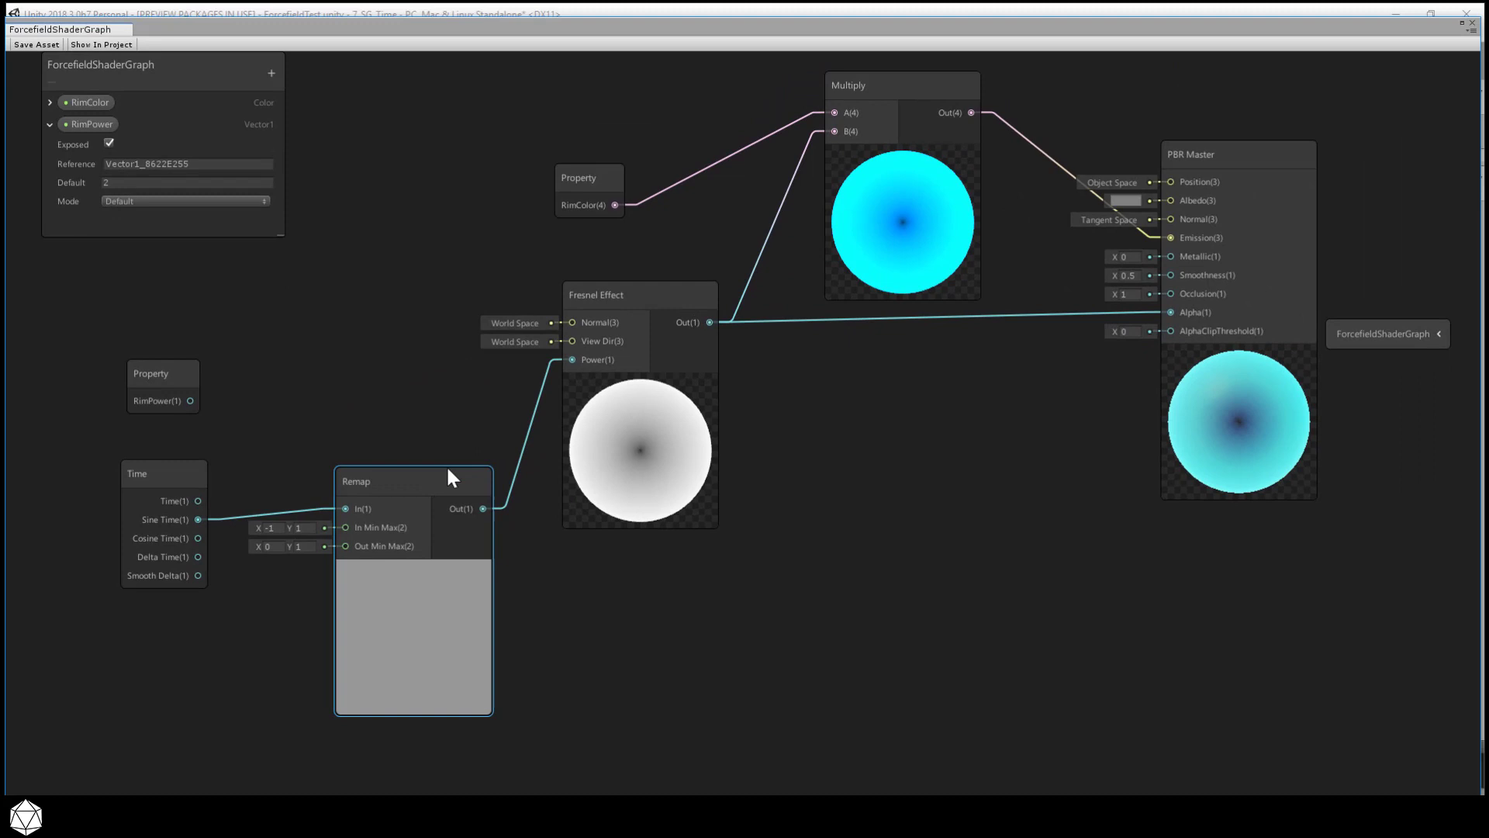
left_click_drag(449, 477, 412, 423)
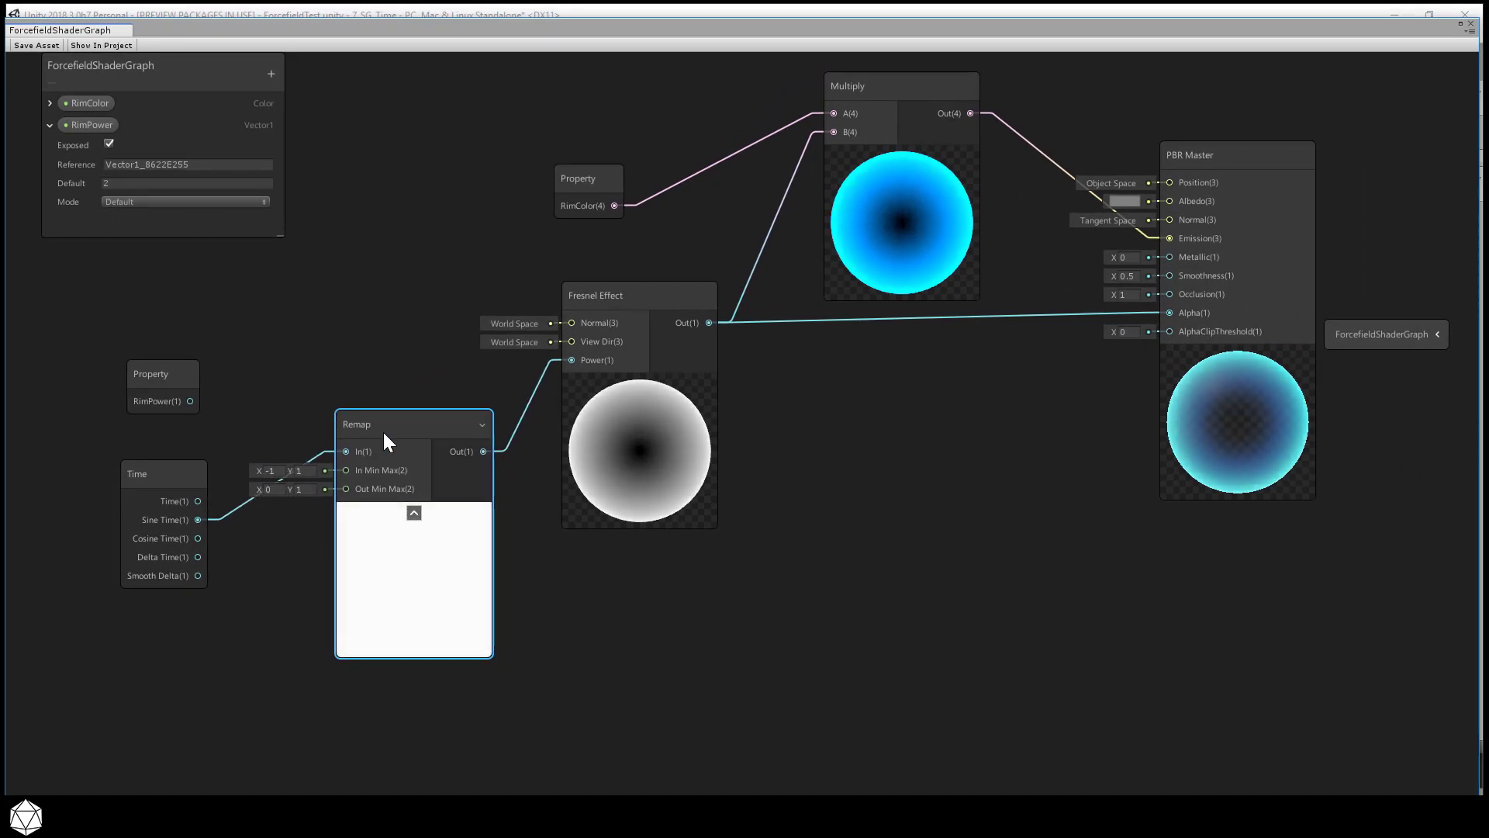
Step: Set the Remap output range to 1–5 and save the shader asset
left_click_drag(413, 423, 429, 481)
type("5")
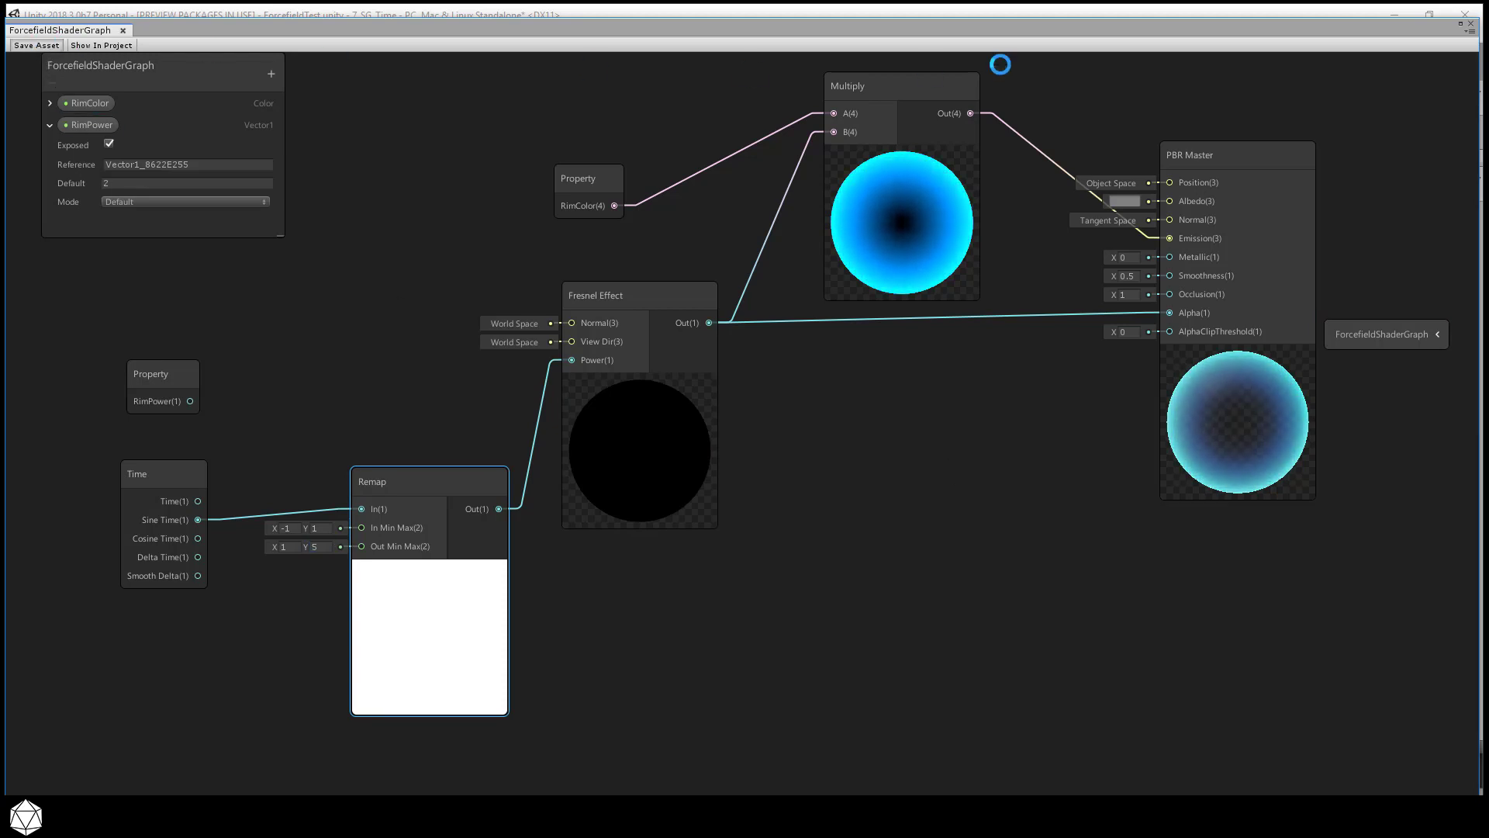
left_click(311, 546)
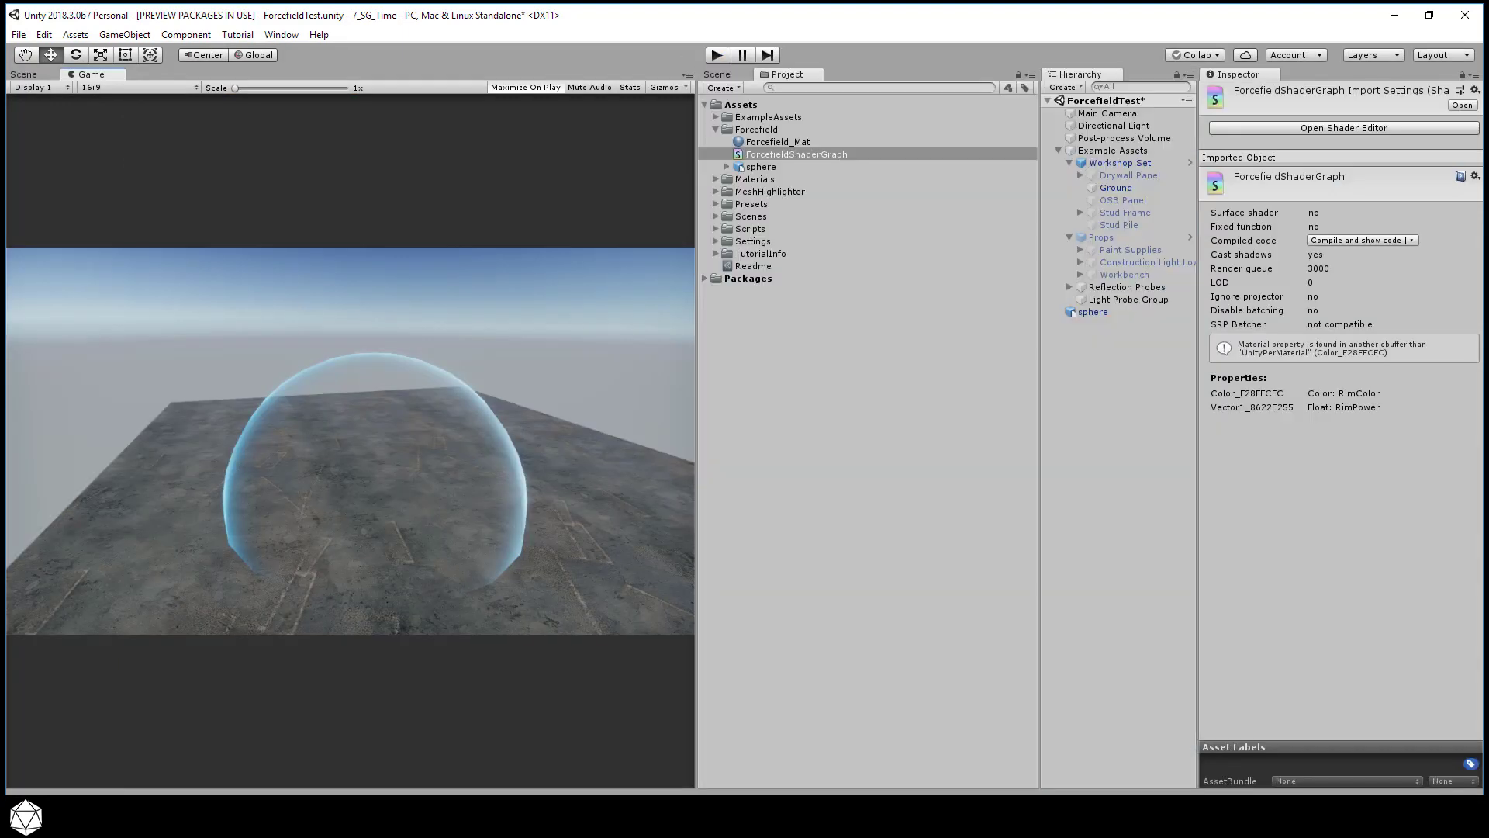
Step: Reopen the force-field shader graph from the Inspector
left_click(1343, 128)
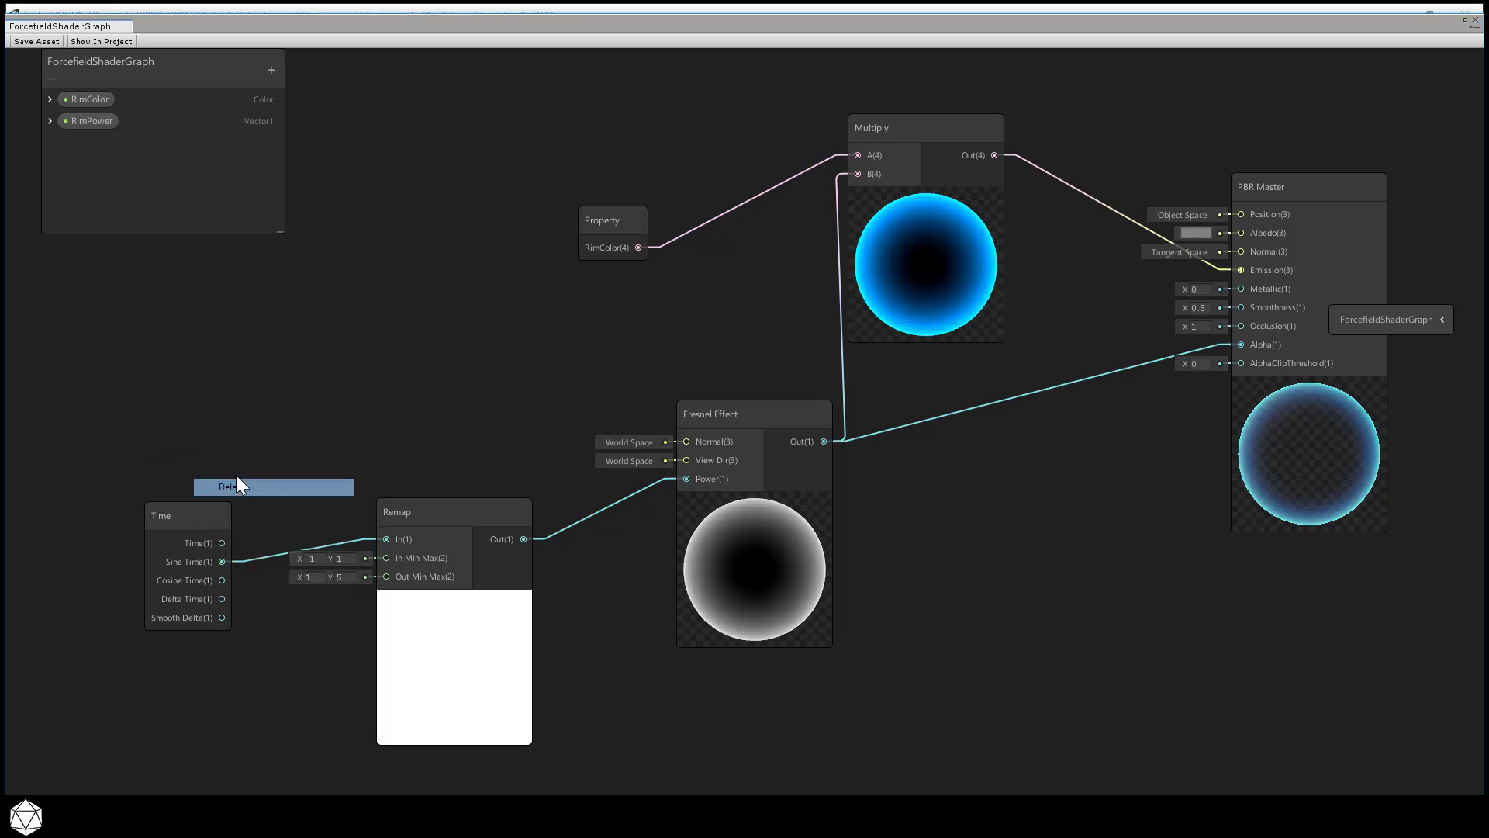
Step: Replace RimPower with a Vector2 property defaulting to (1, 5) feeding the Remap range
right_click(88, 120)
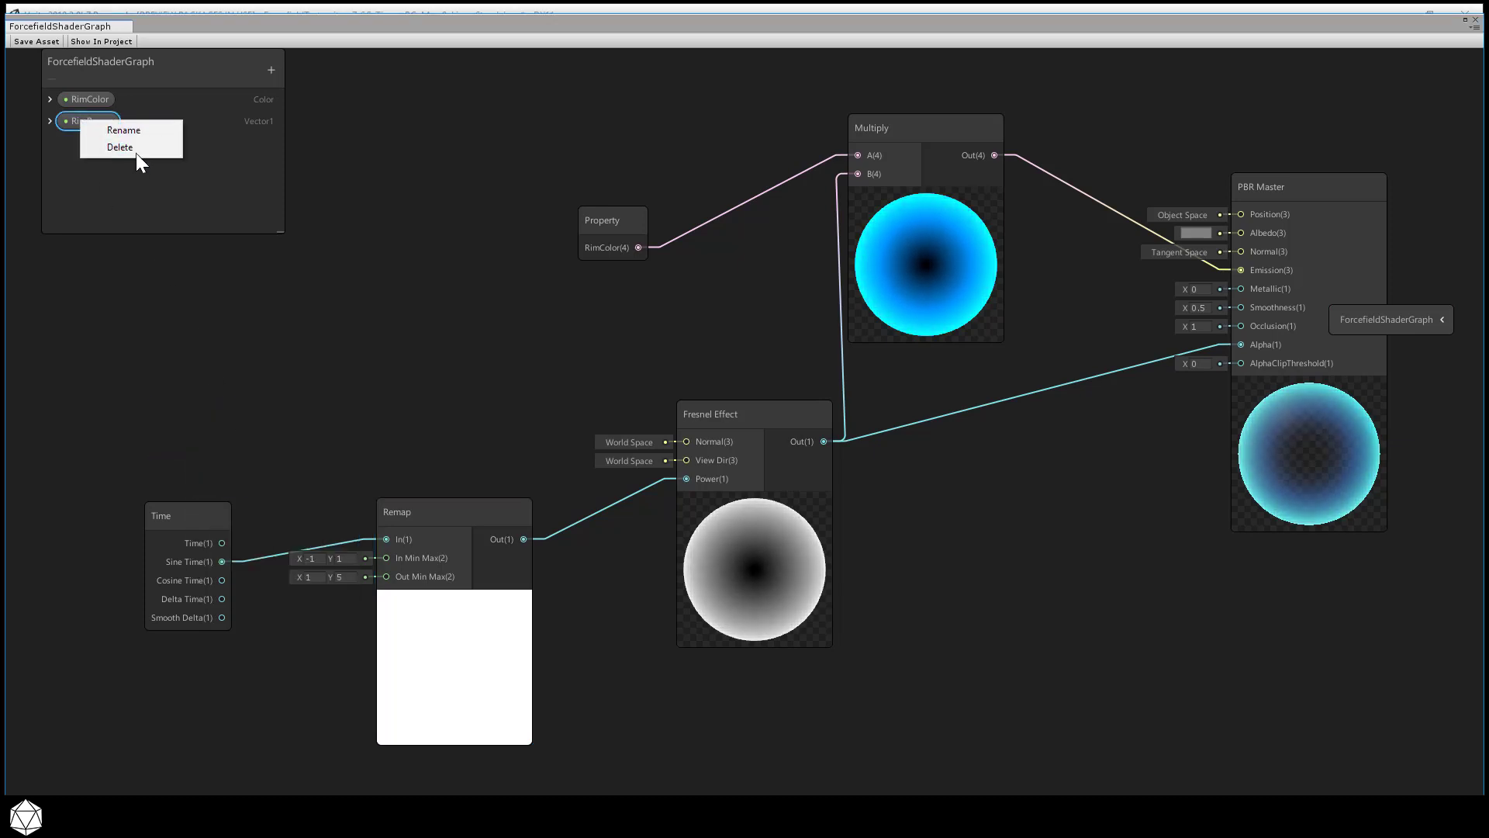
left_click(120, 147)
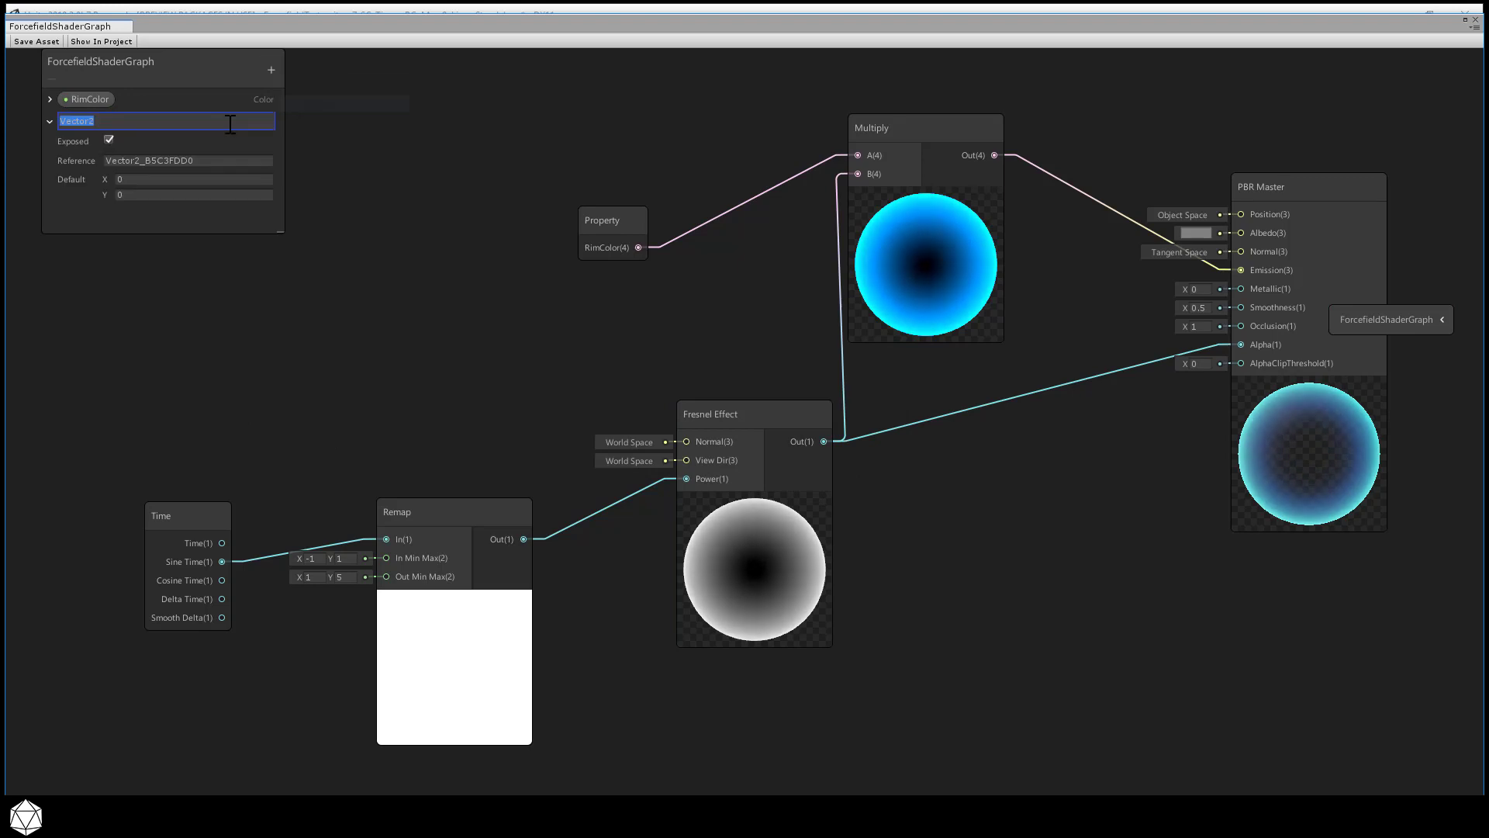
type("RimPower")
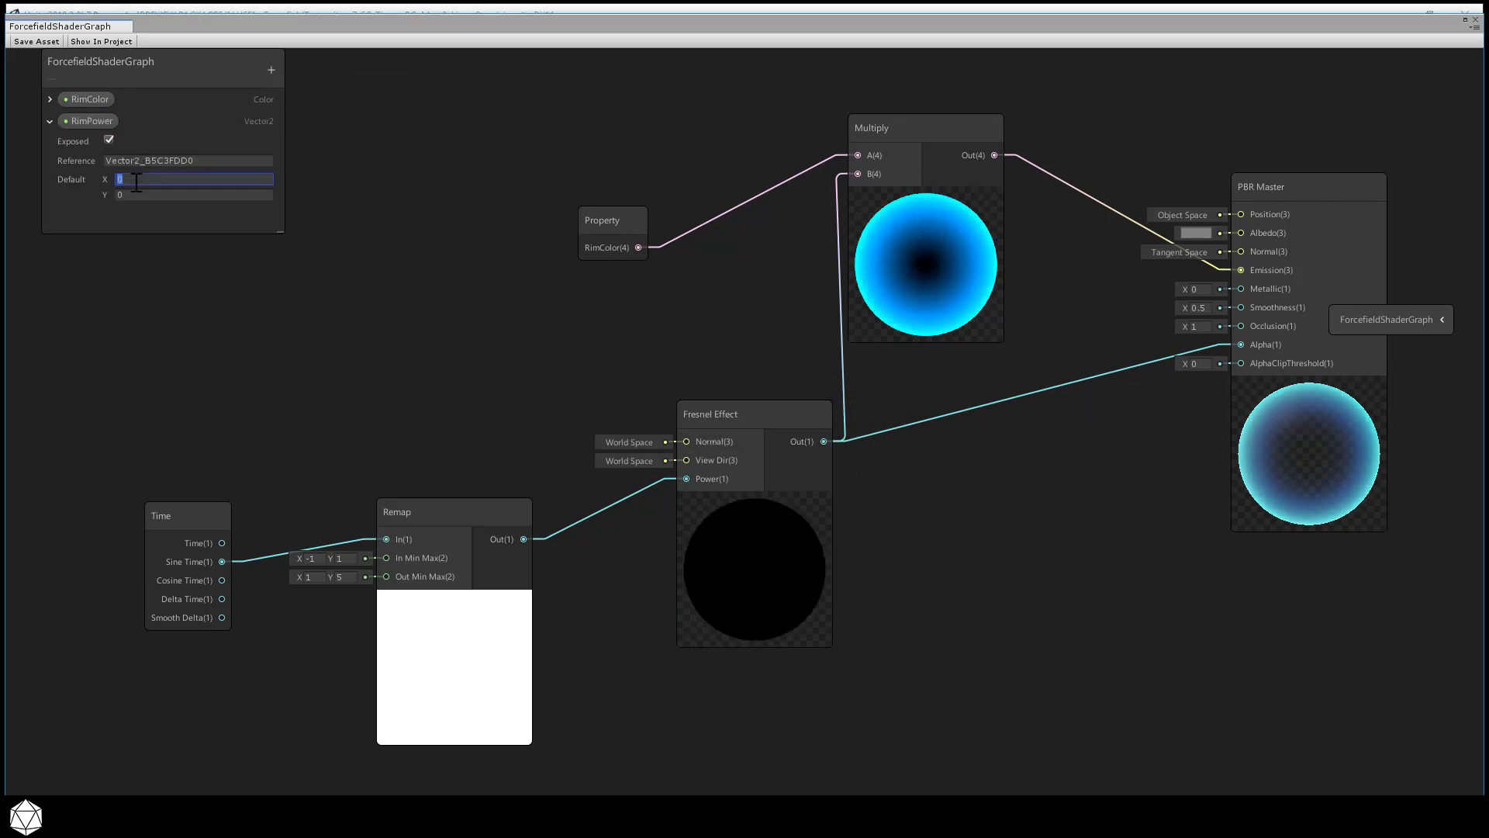
key("Tab")
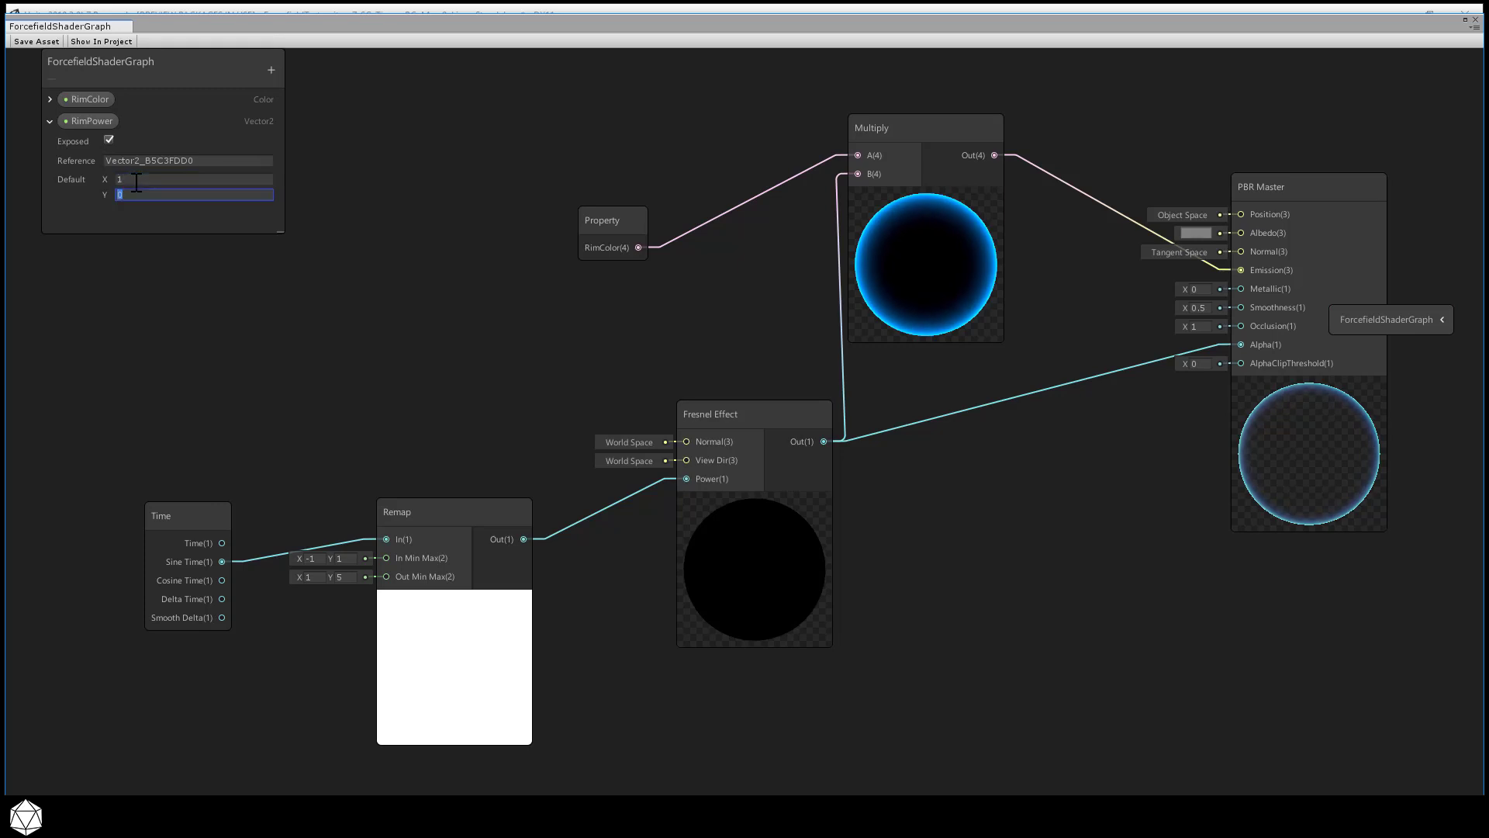
type("5")
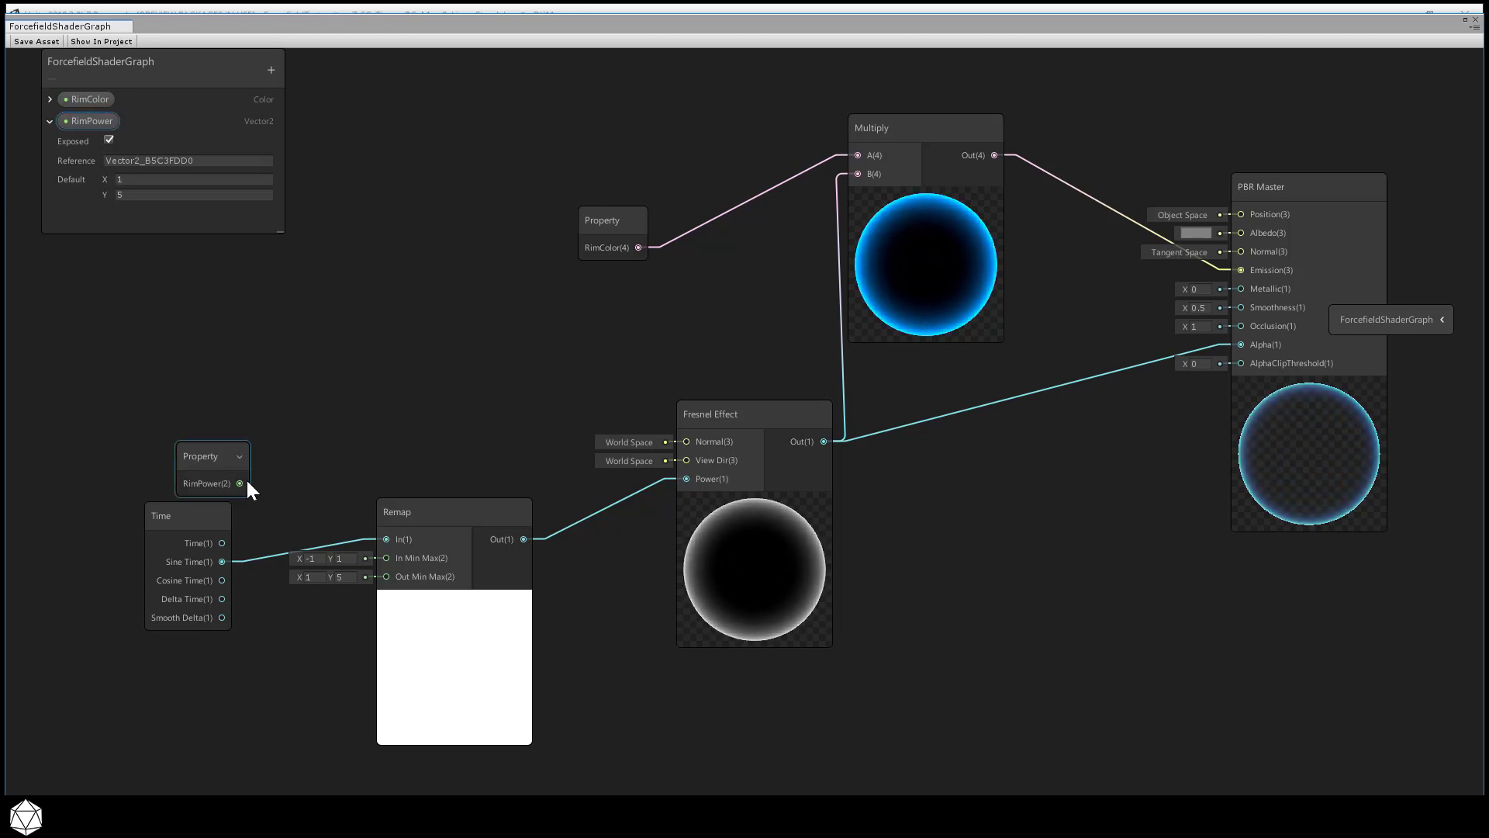
left_click_drag(240, 482, 386, 576)
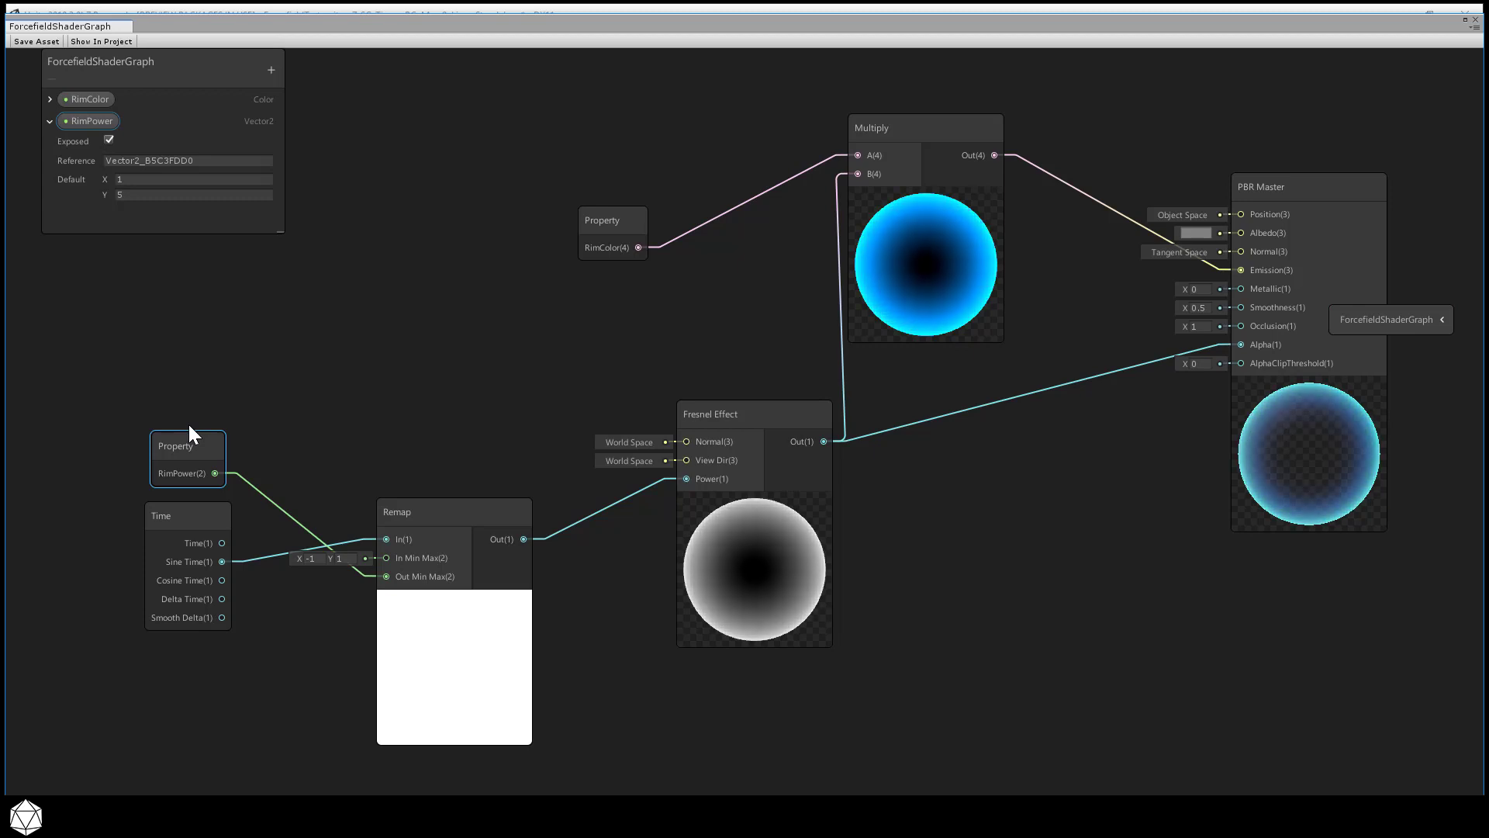
left_click(180, 536)
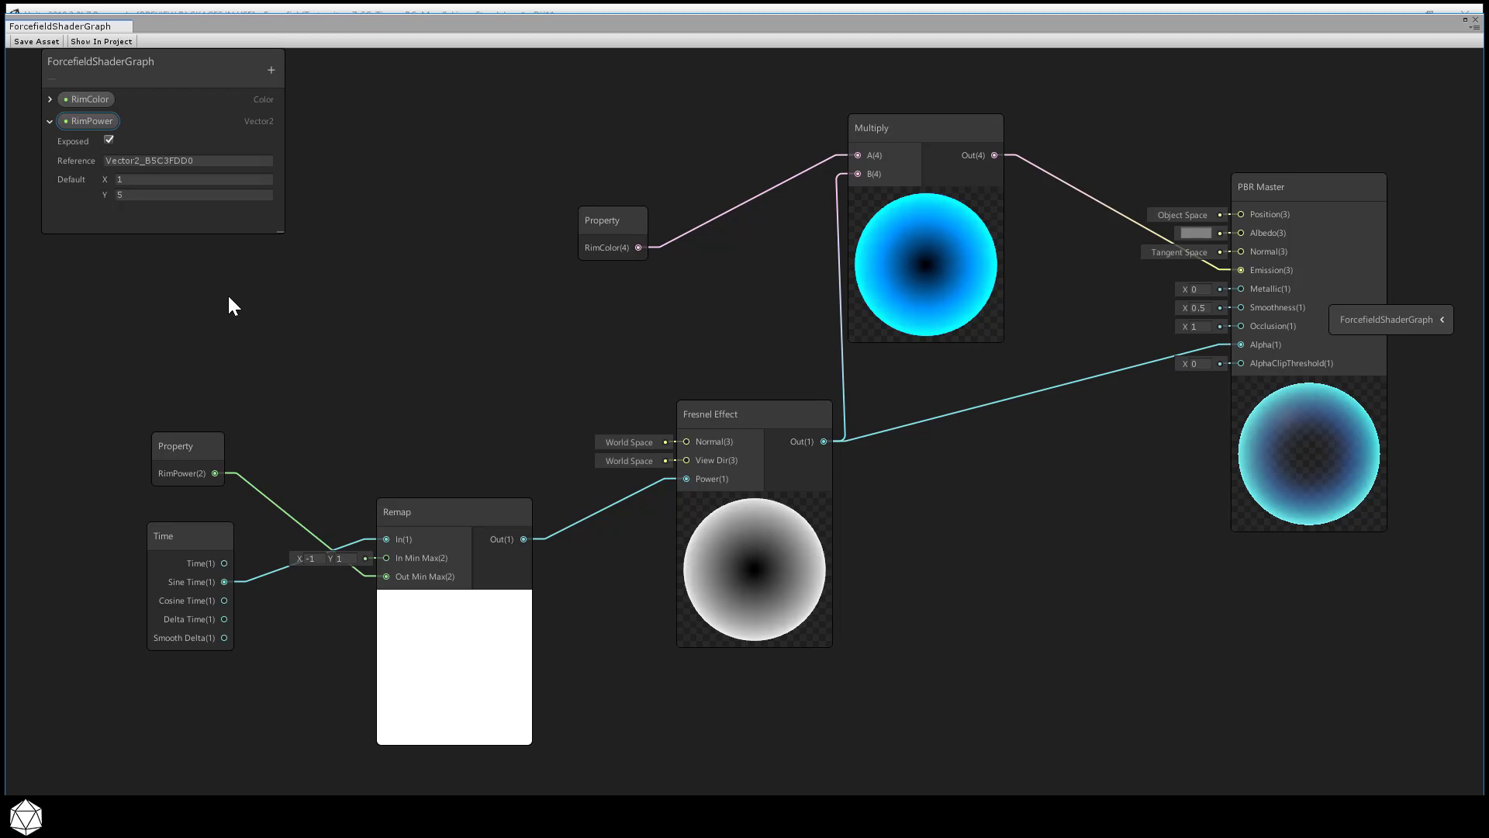
Step: Add a Sine node taking the Time output and feeding Remap In
right_click(233, 305)
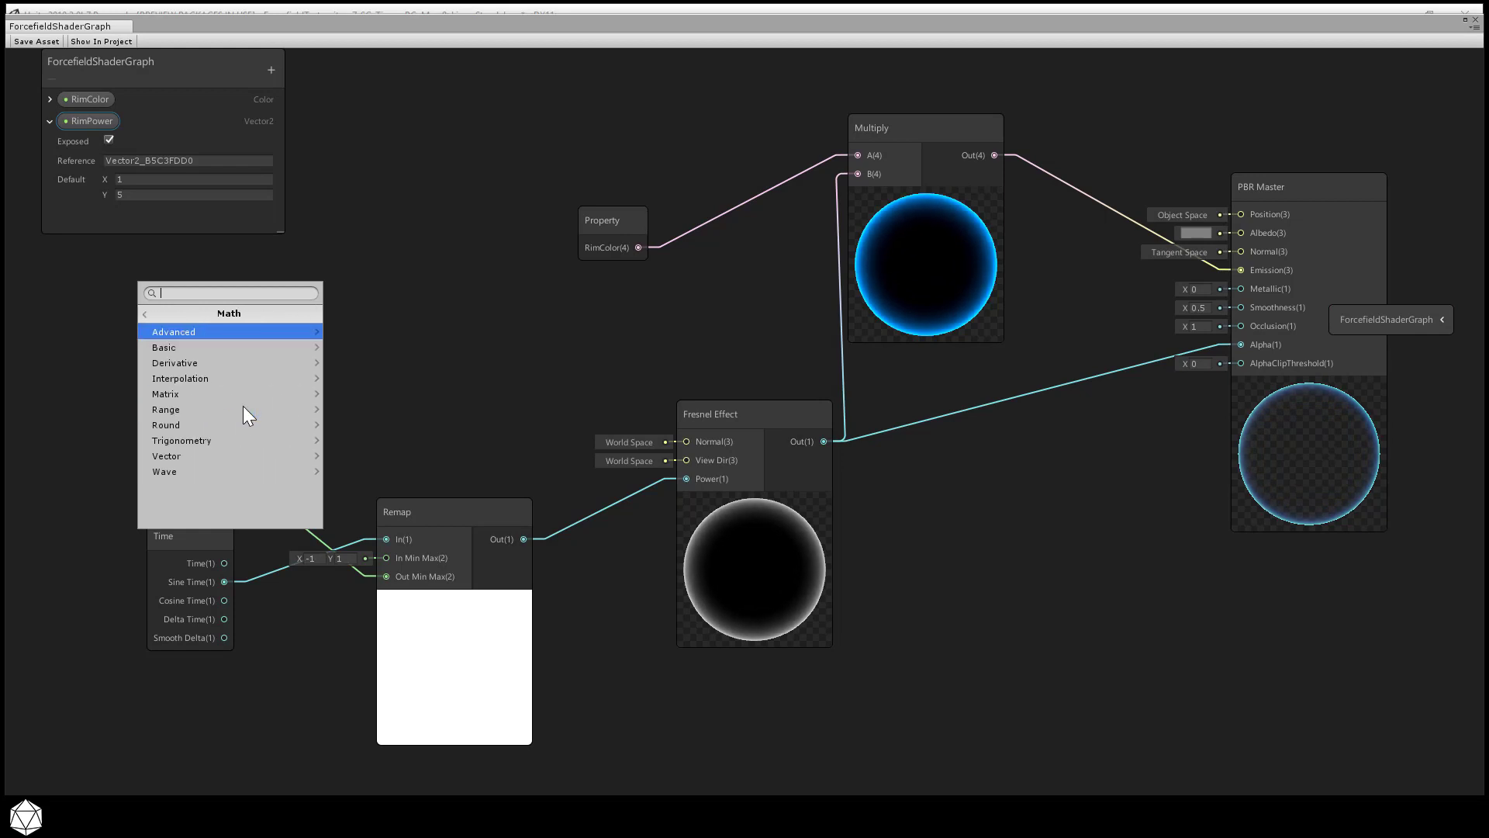
mouse_move(235, 441)
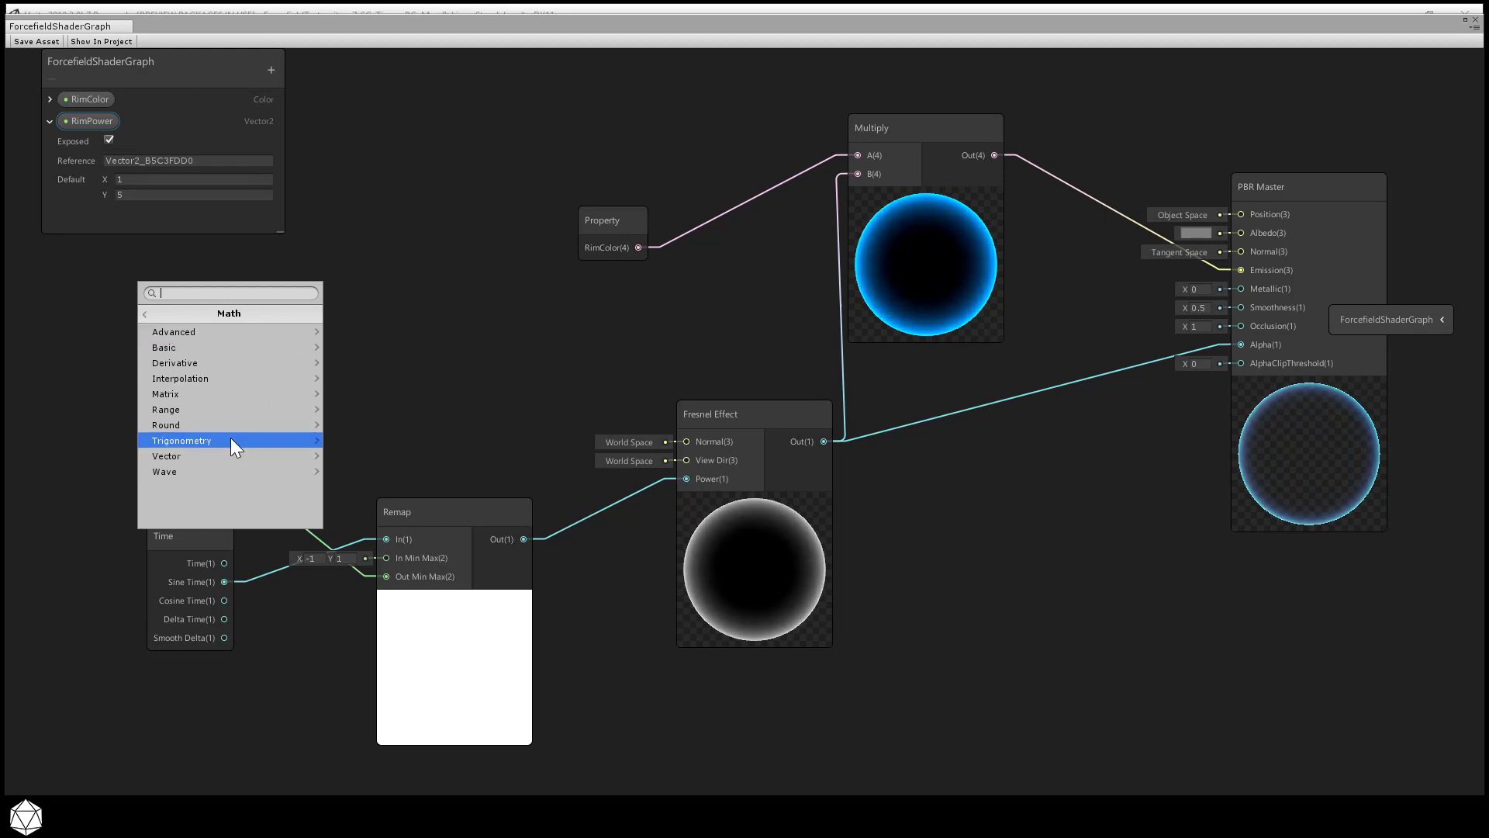
left_click(180, 439)
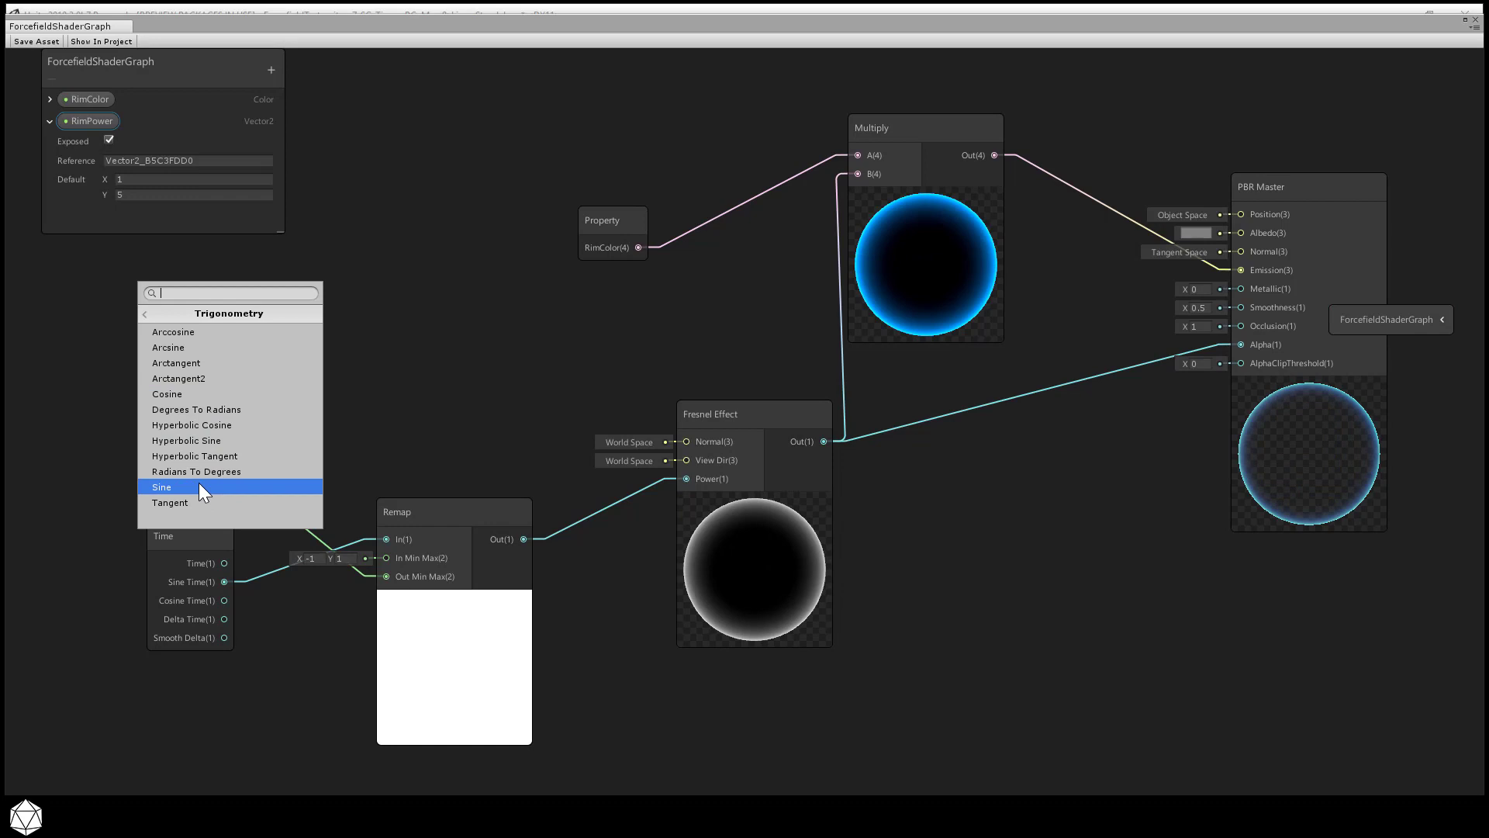
left_click(161, 486)
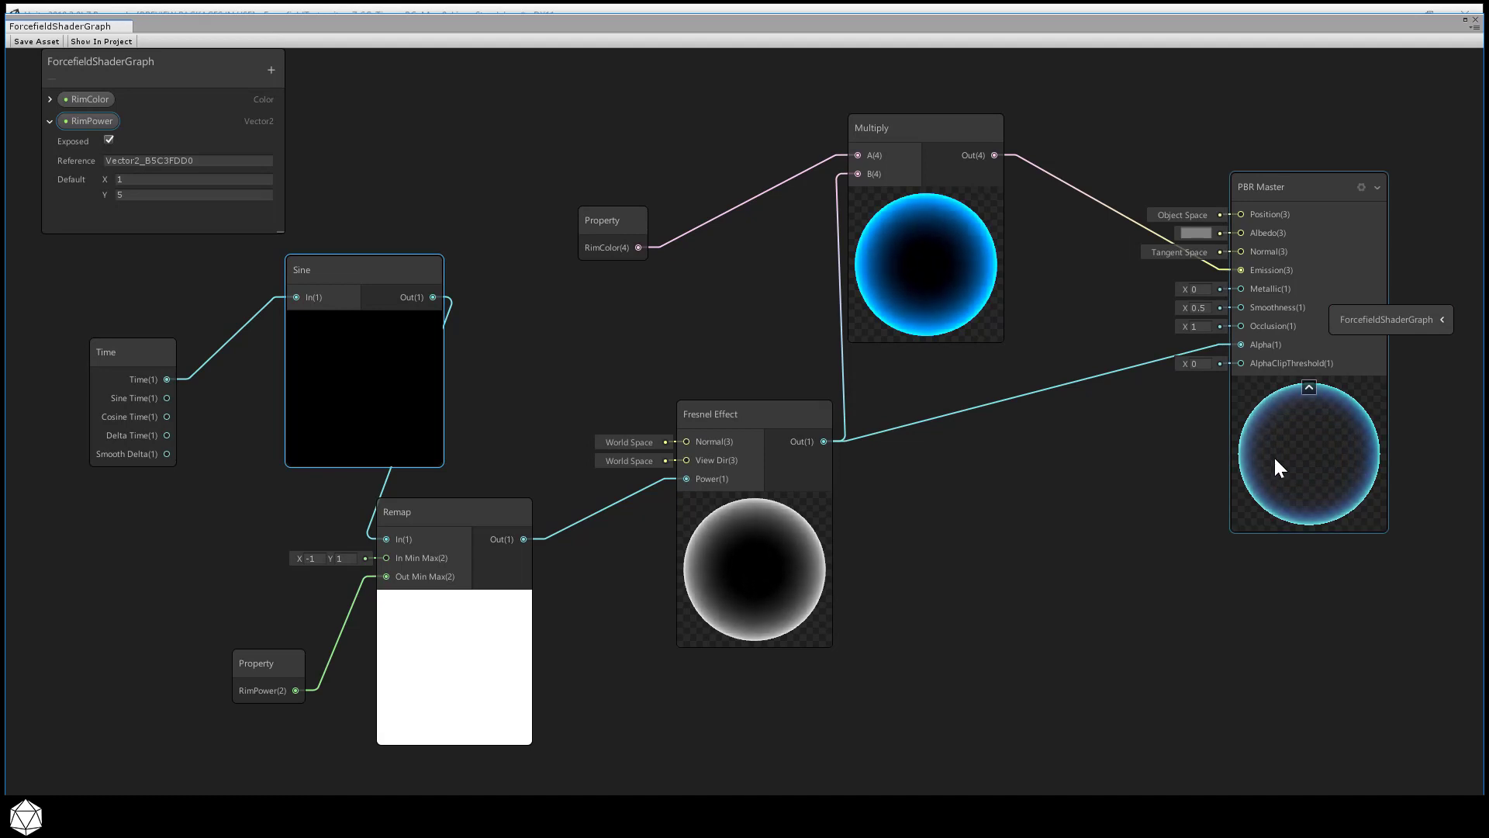
left_click_drag(364, 269, 309, 280)
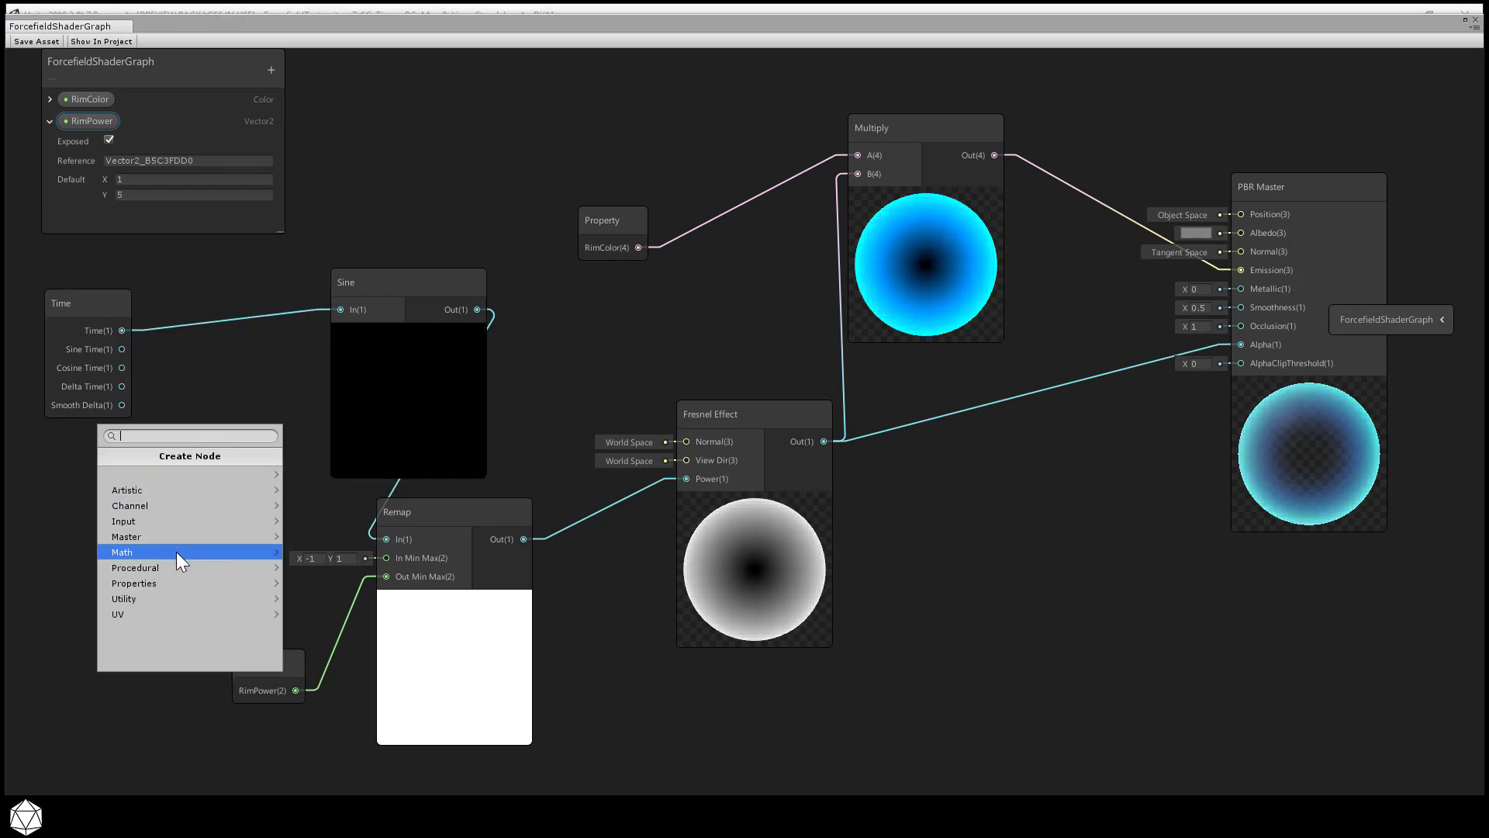
Step: Insert a Multiply node with B set to 4 between Time and Sine
left_click(122, 552)
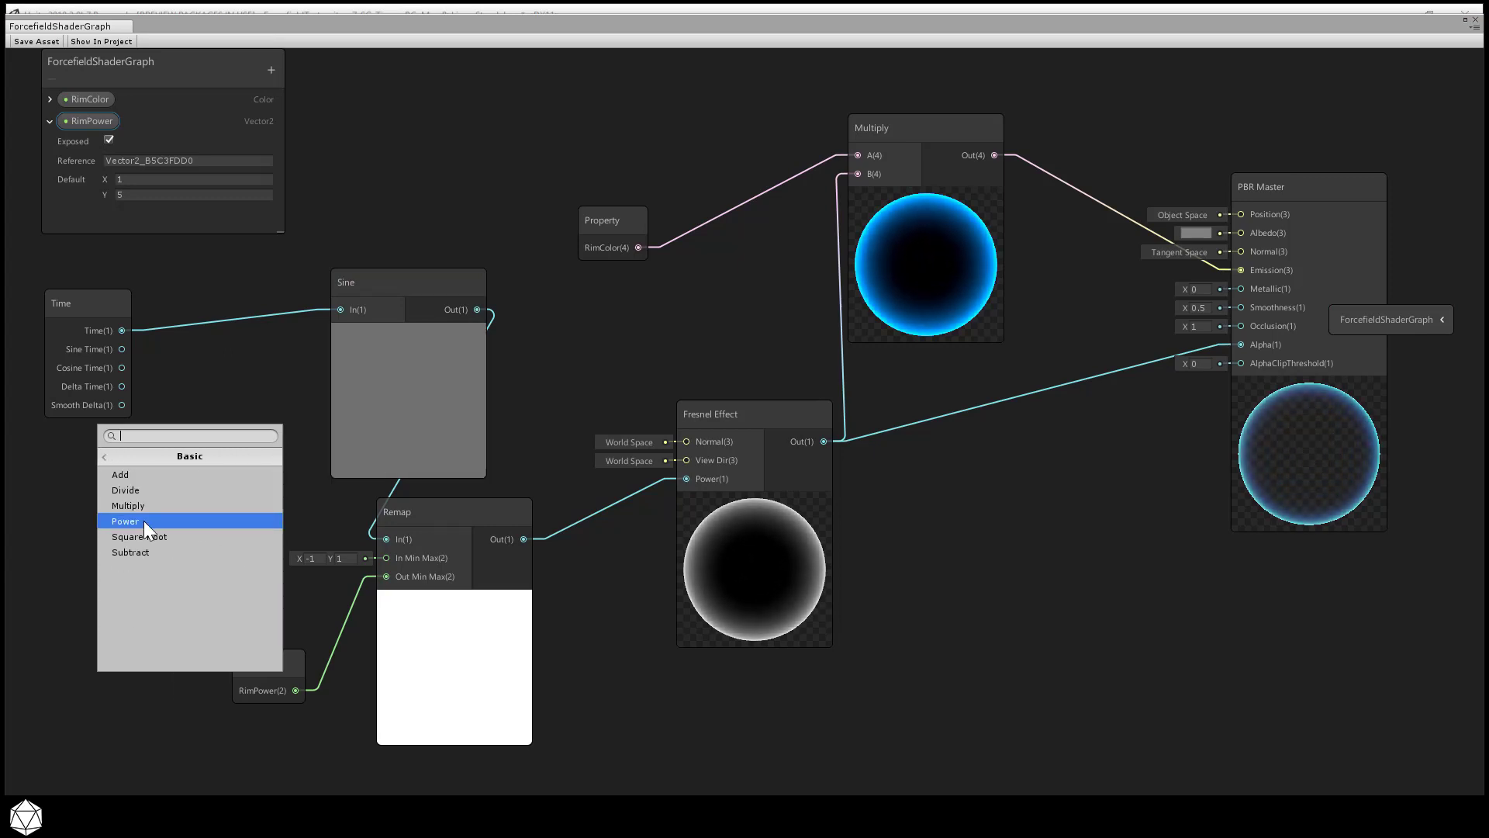
left_click(125, 521)
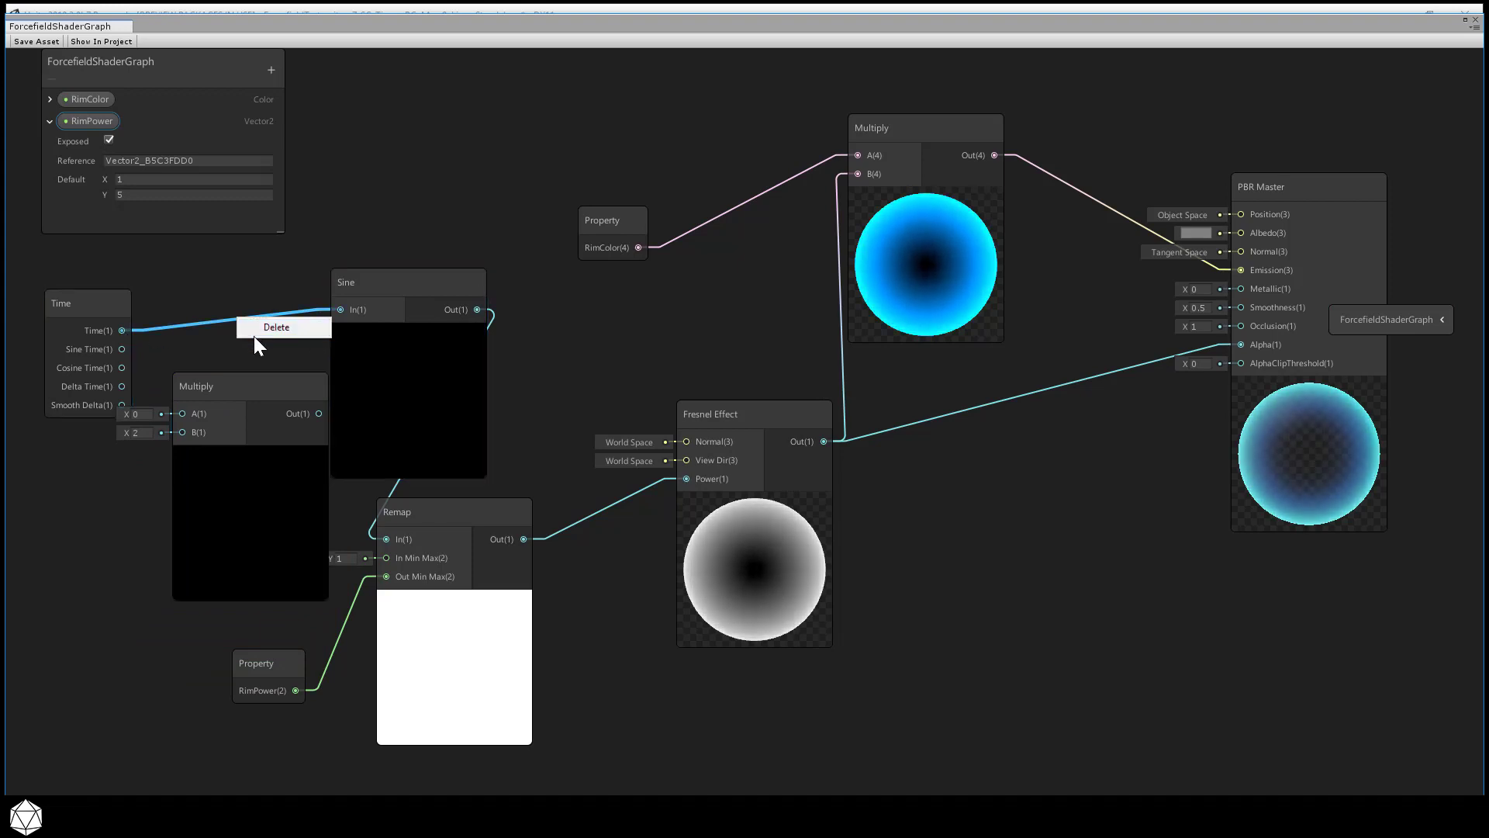
left_click(276, 326)
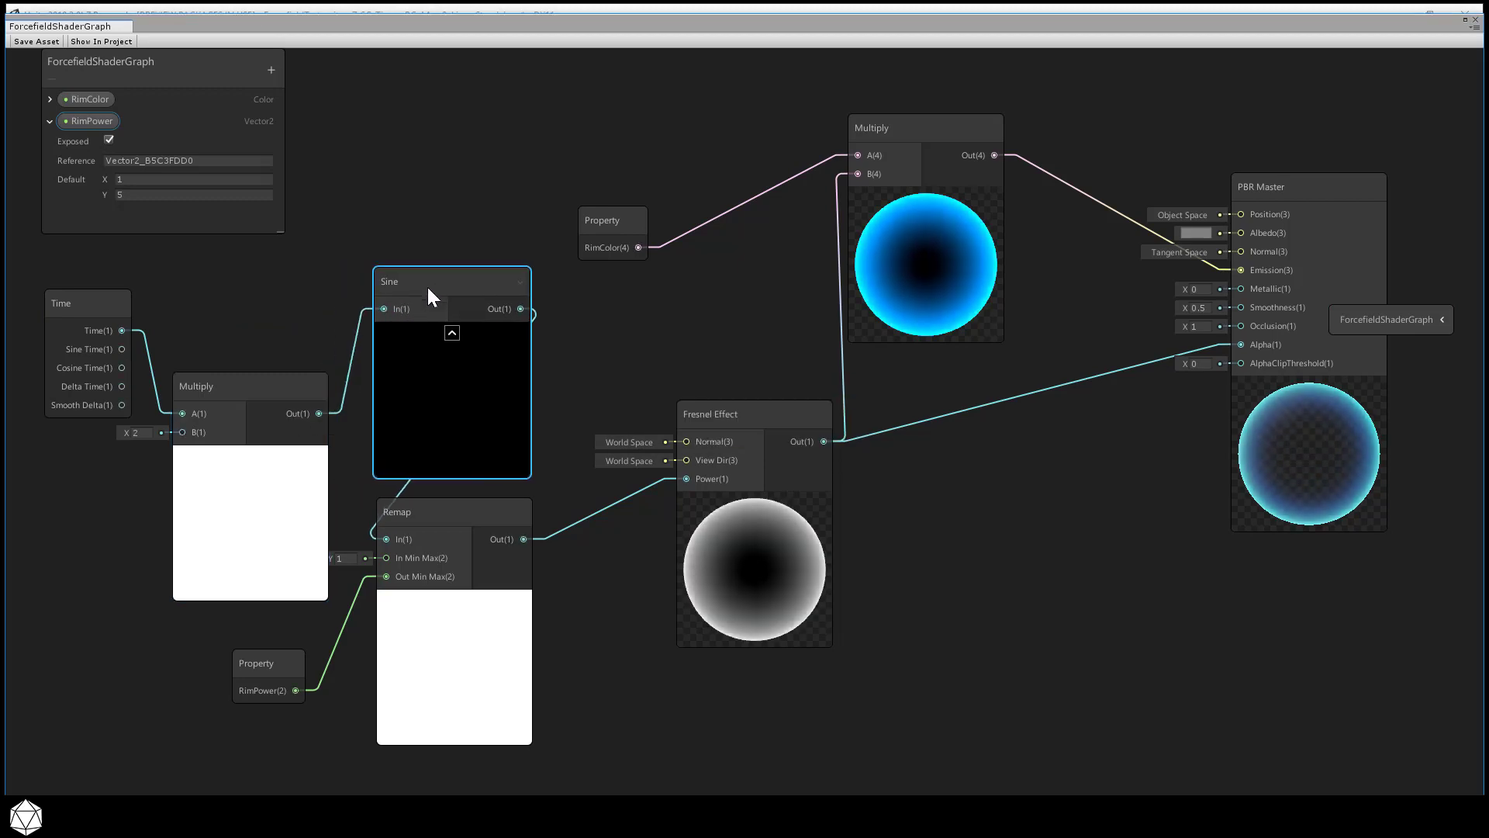
left_click_drag(250, 386, 267, 317)
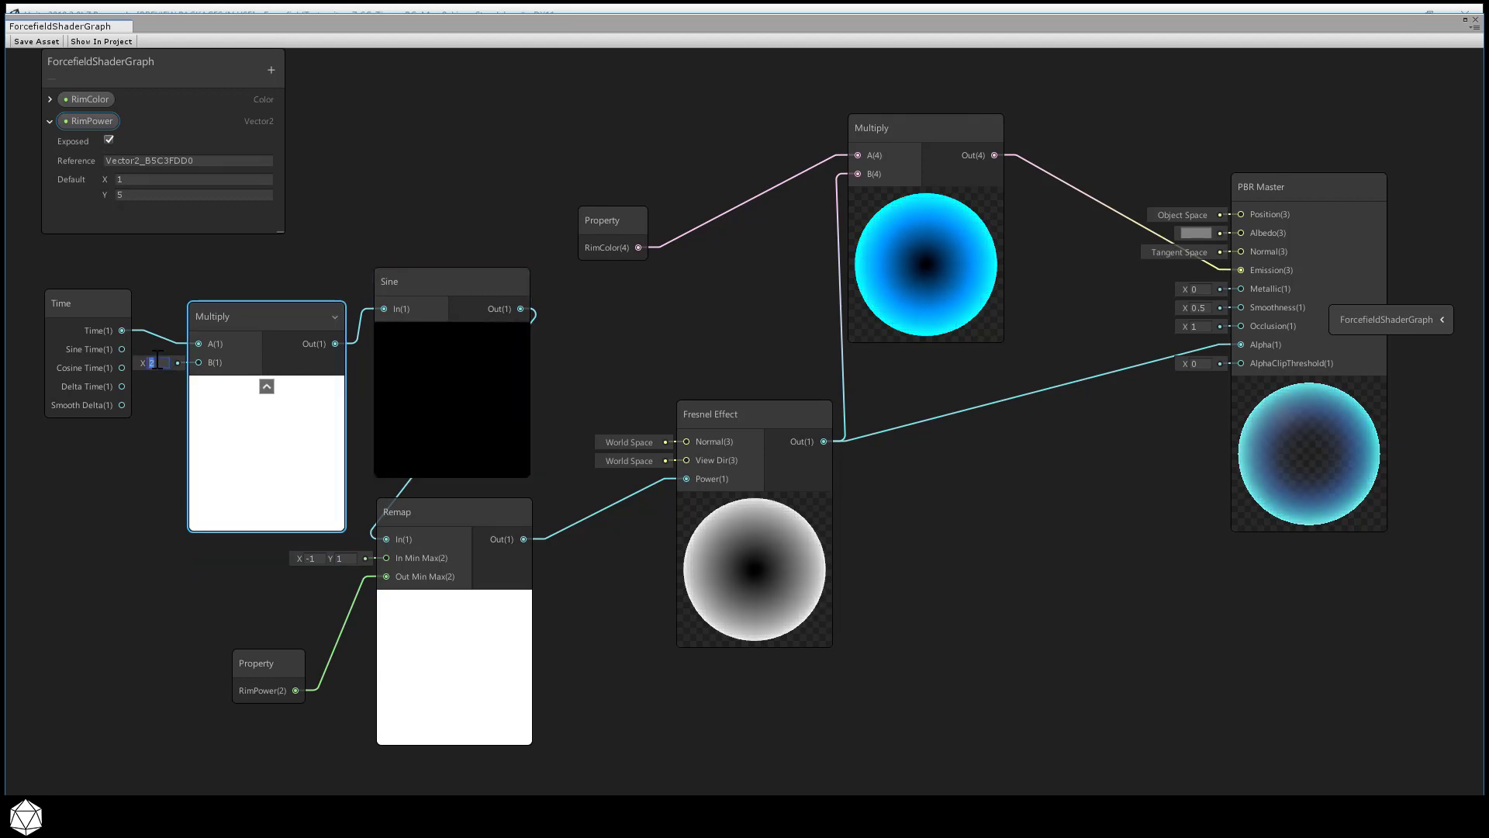
type("3")
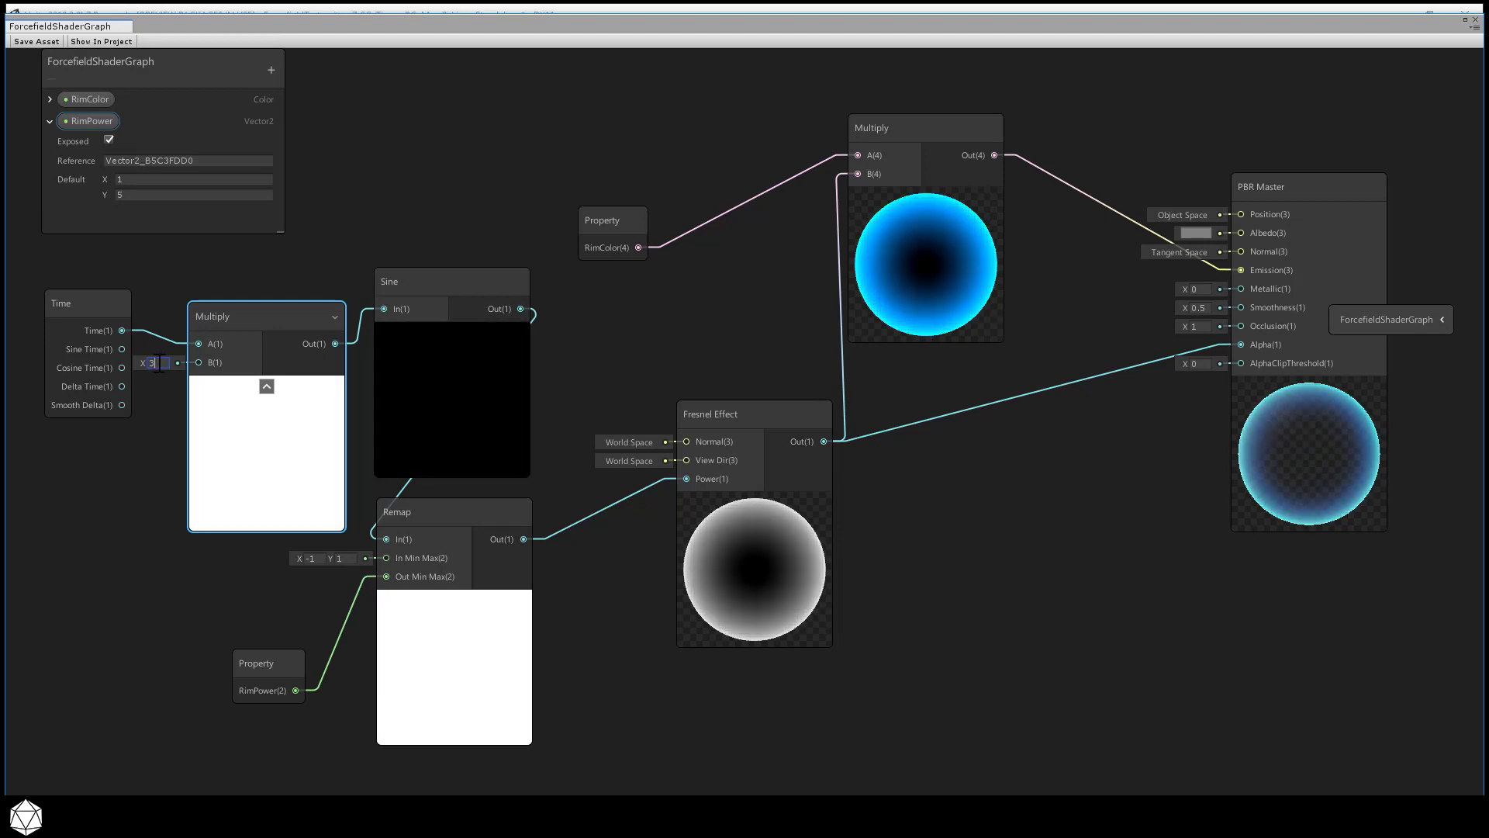
type("4")
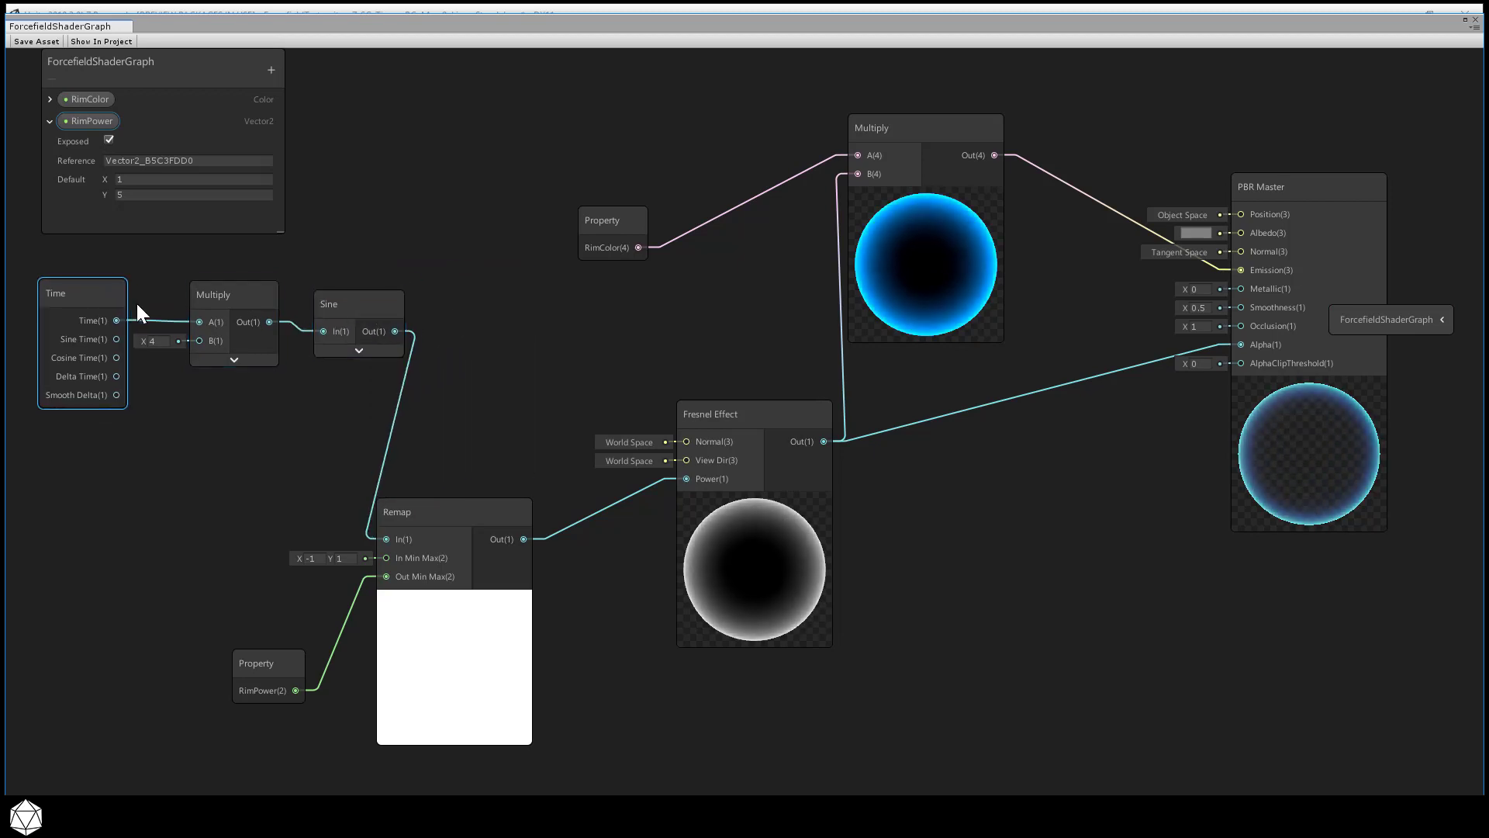
Step: Add an exposed PulseSpeed property (default 3) driving Multiply B, and save the shader
left_click(233, 295)
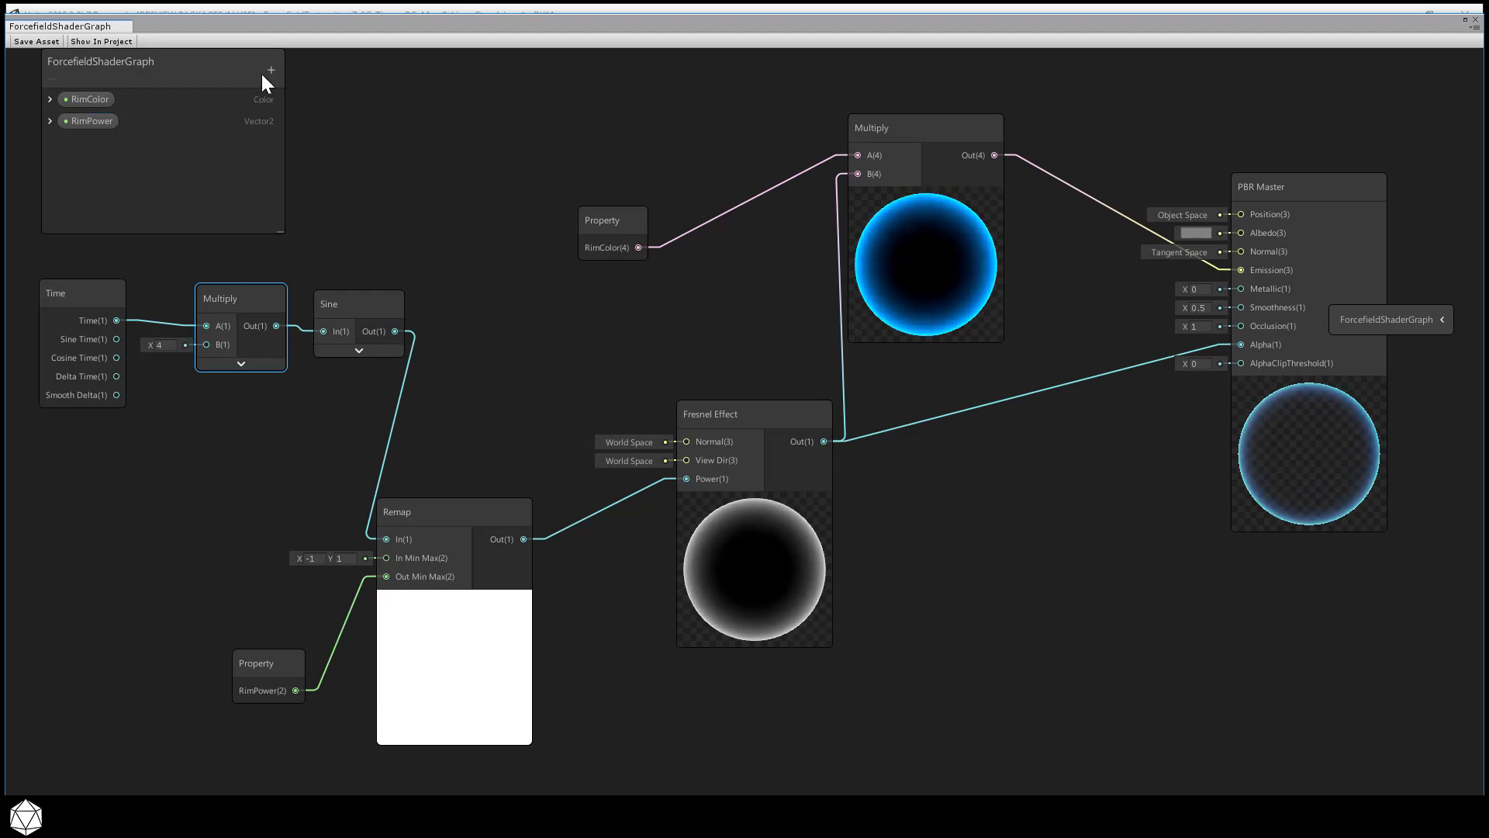
left_click(270, 70)
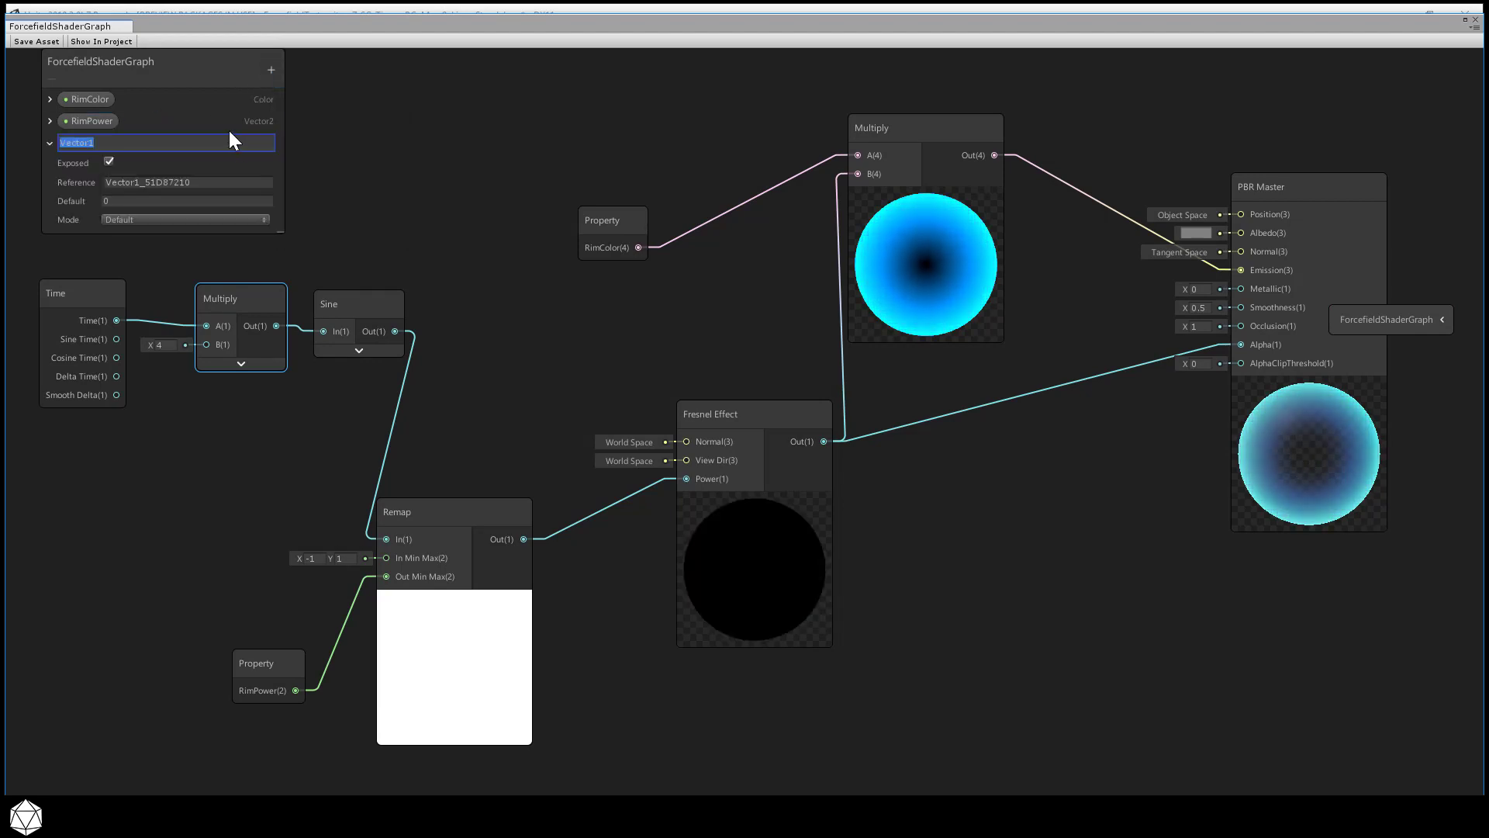
type("PulseSpeed")
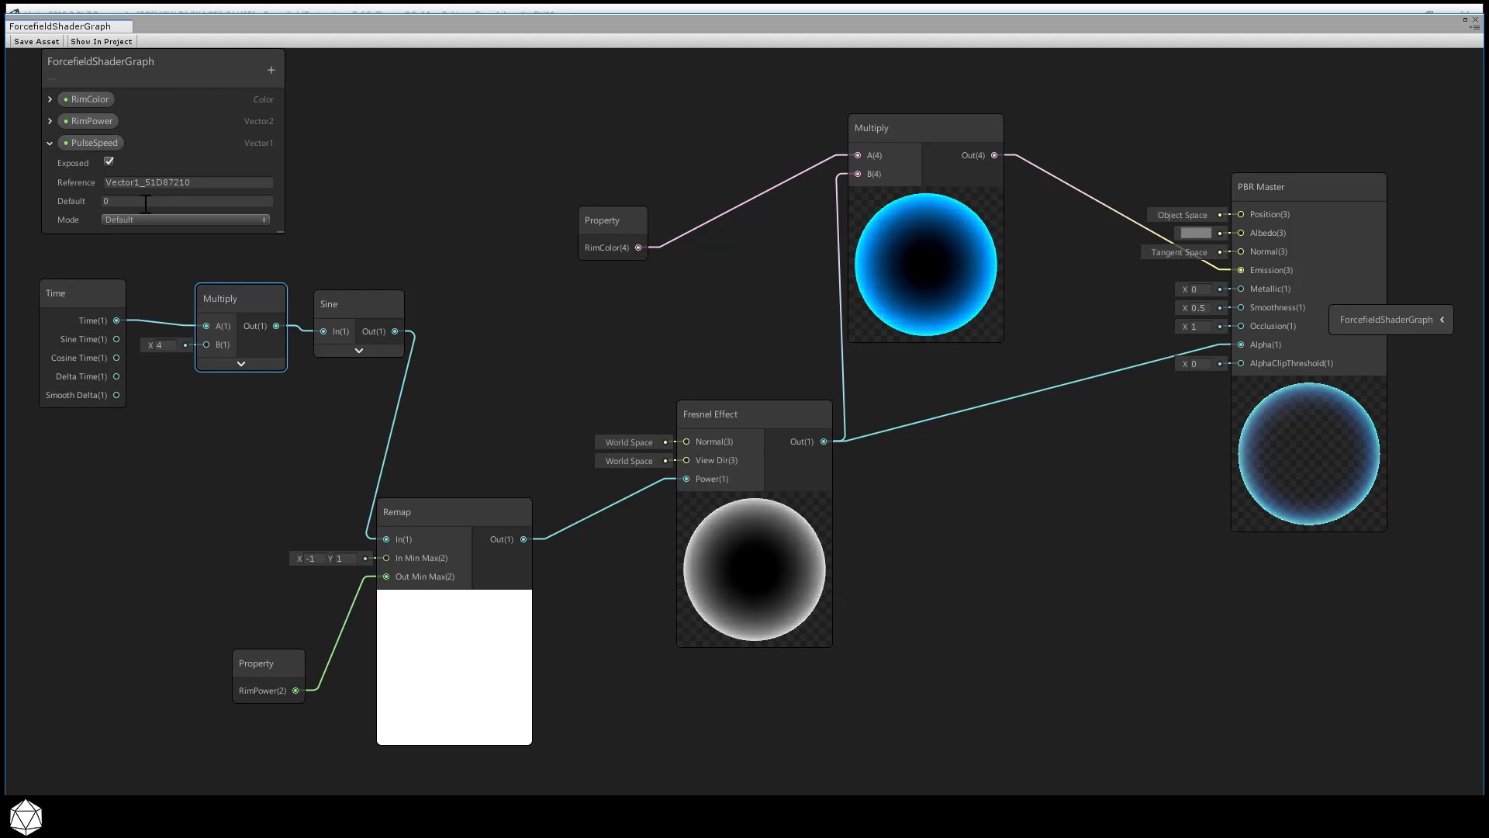
type("3")
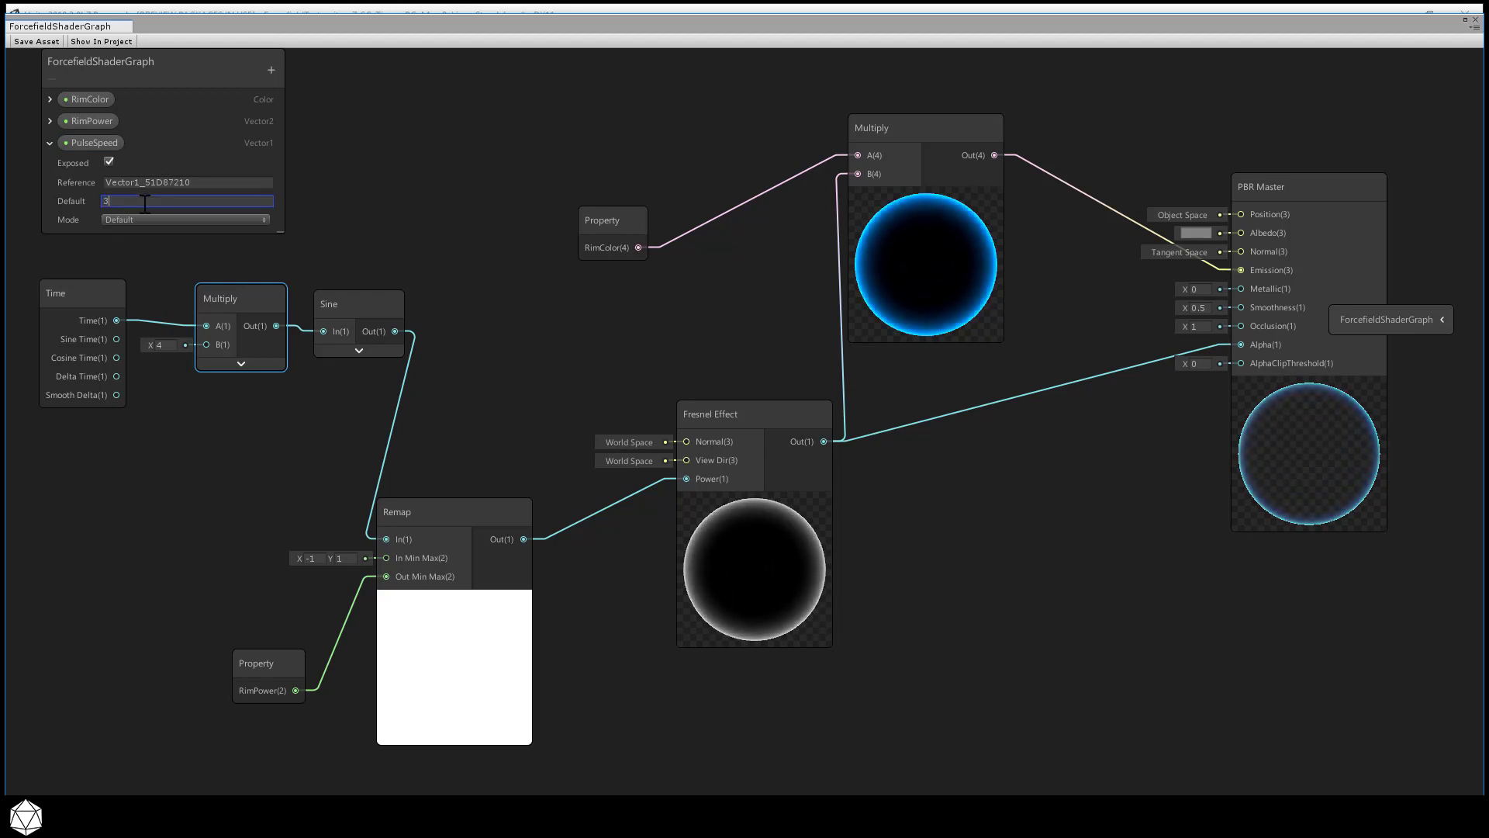
mouse_move(99, 159)
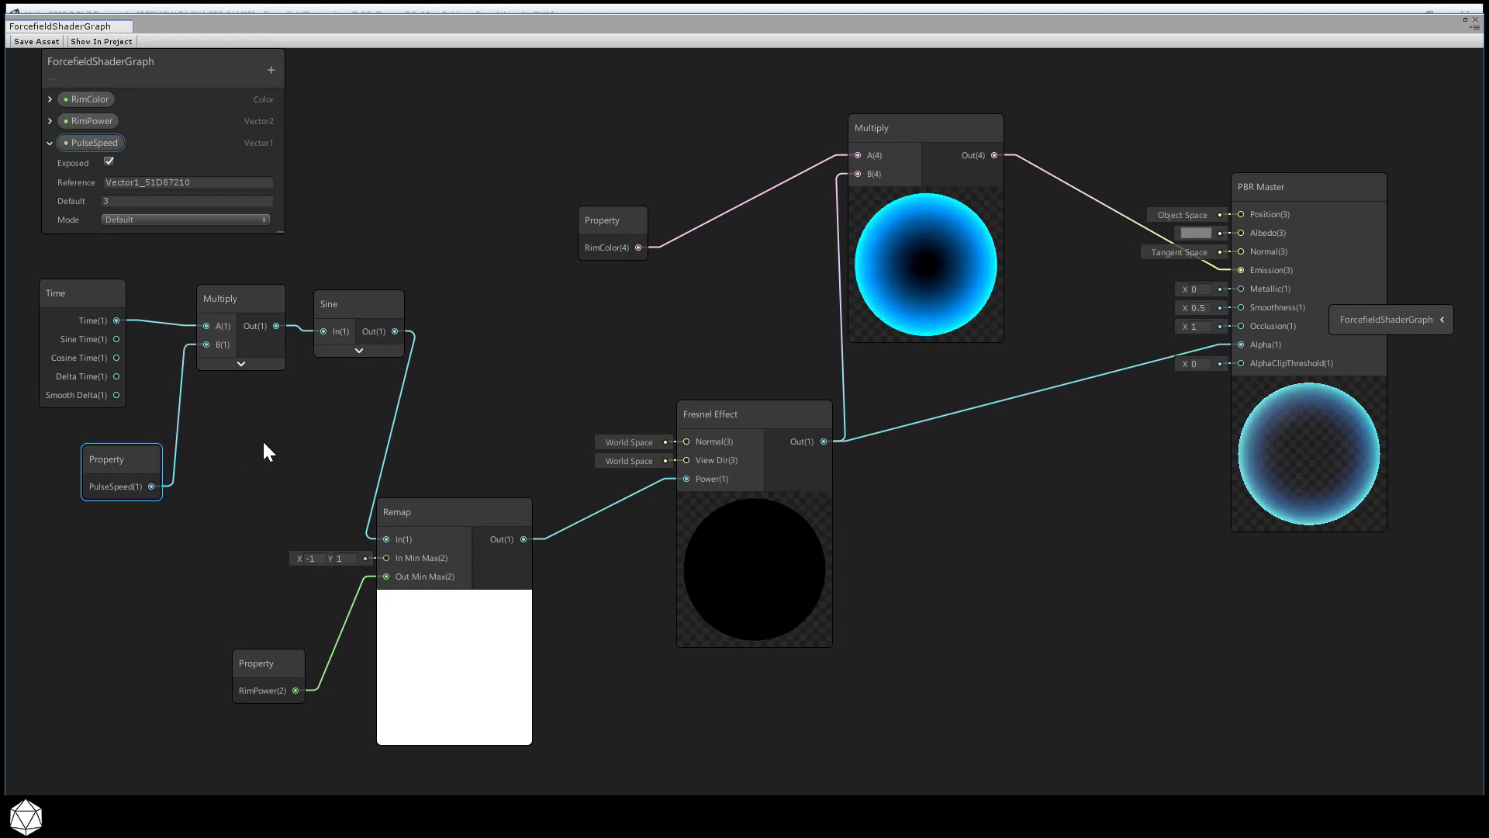
left_click(40, 42)
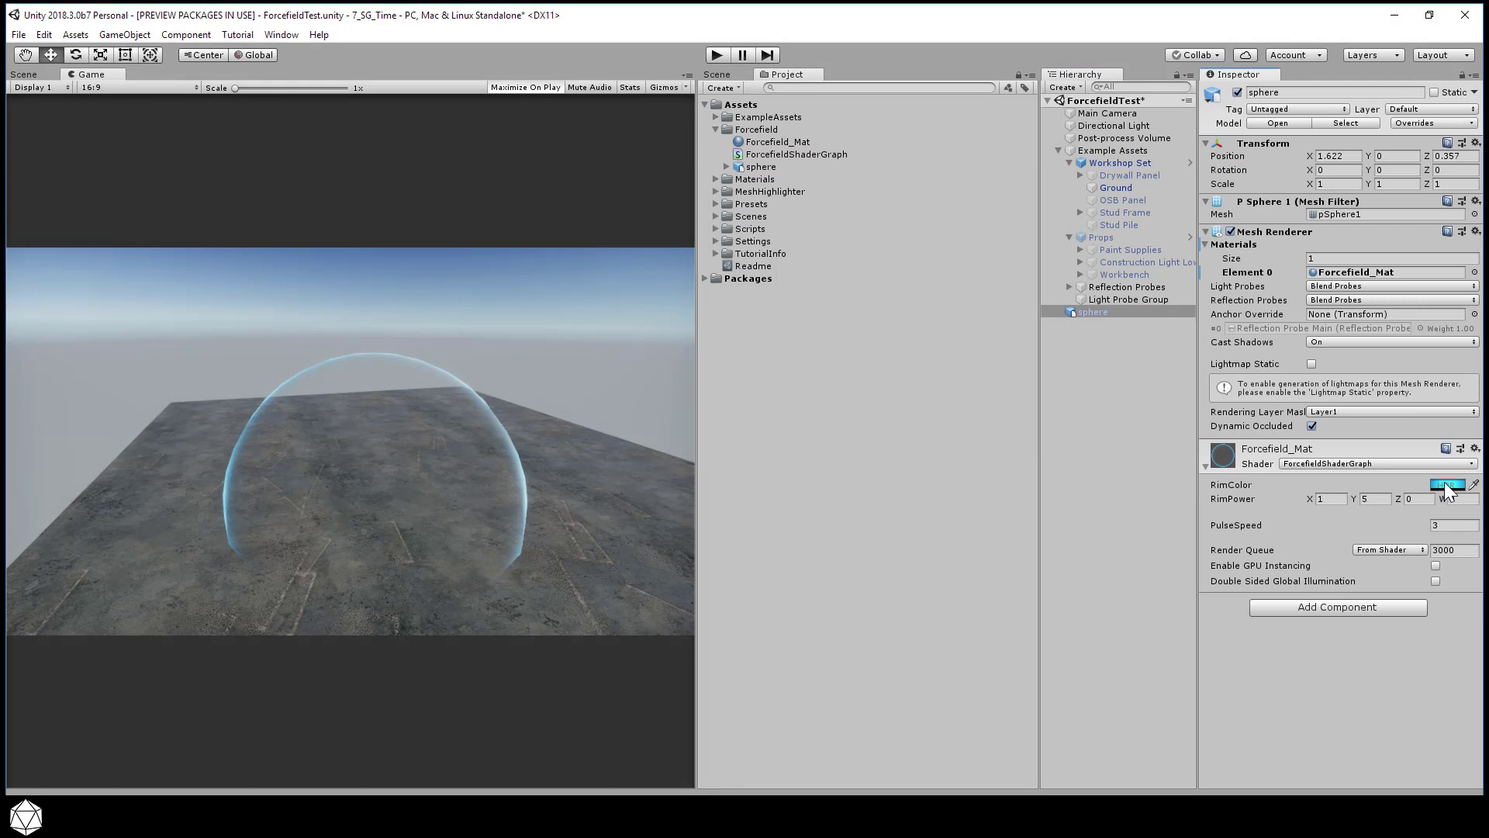
Step: Pick orange-red BF1305 as the dome material's RimColor in the HDR colour picker
left_click(1457, 484)
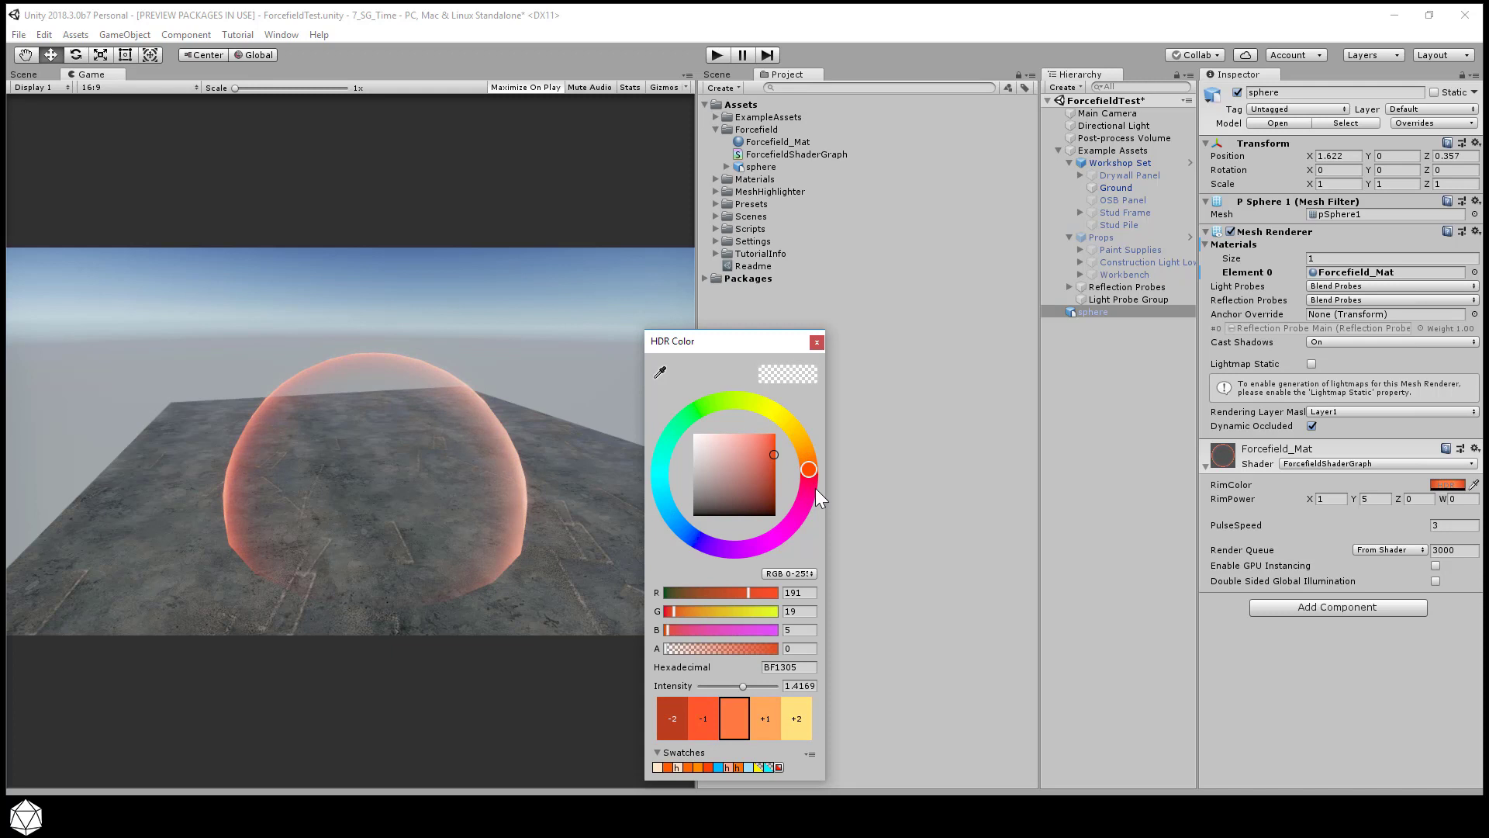
mouse_move(813, 436)
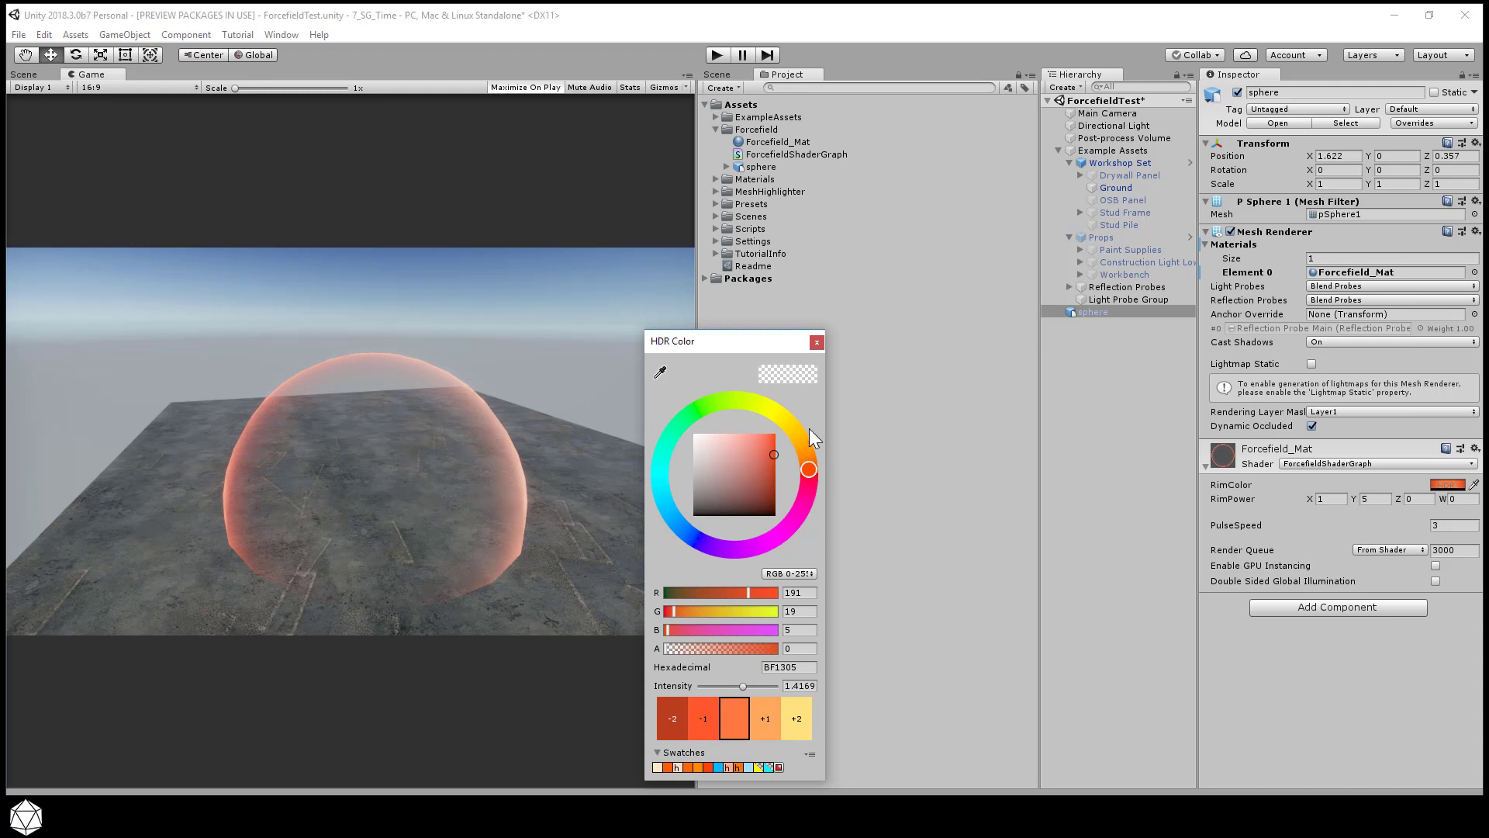
left_click(817, 341)
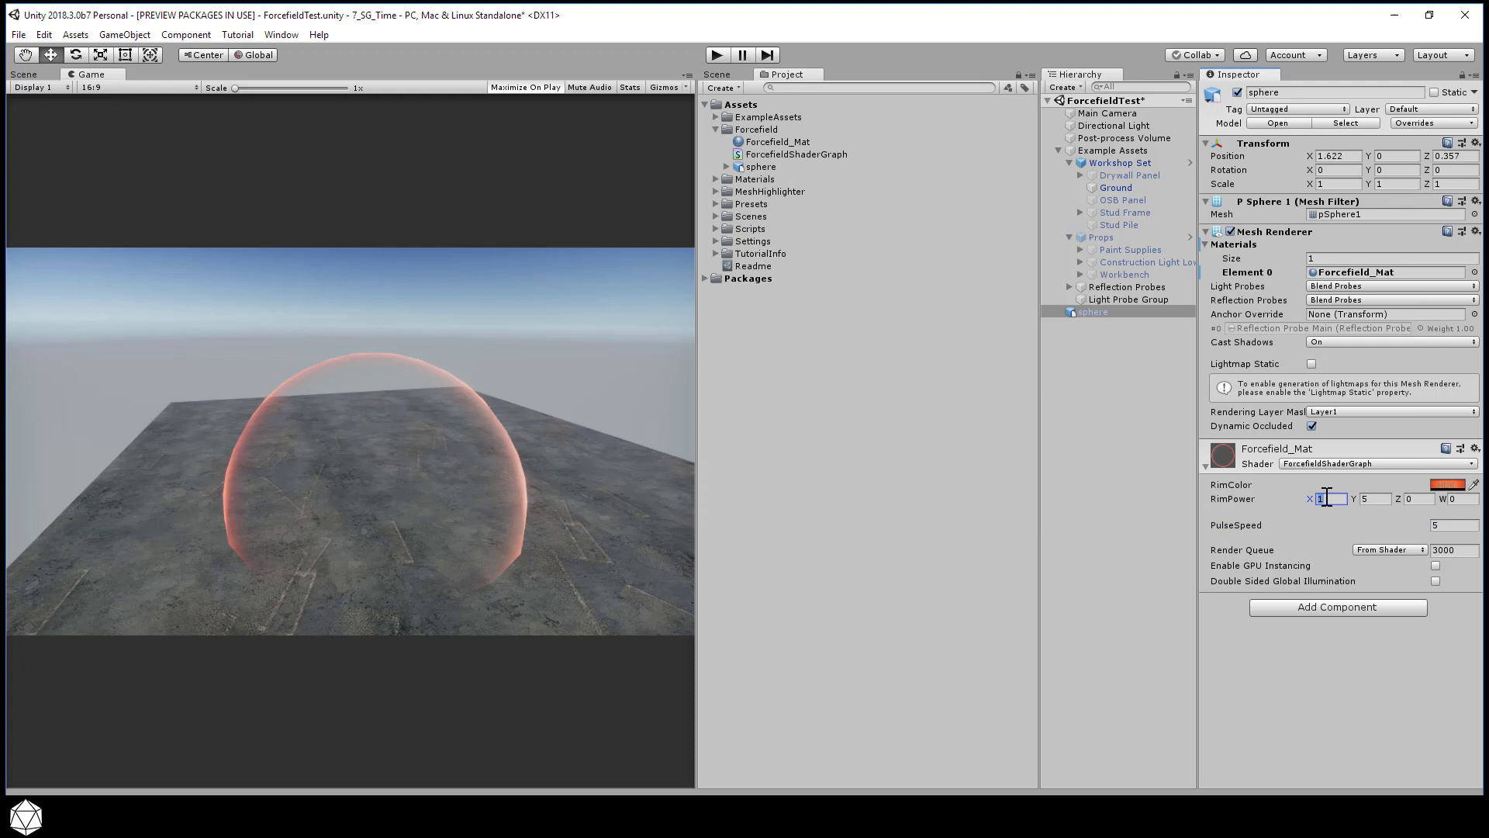
Step: Enter 2 as the lower and 5 as the upper RimPower value on the dome material
type("0")
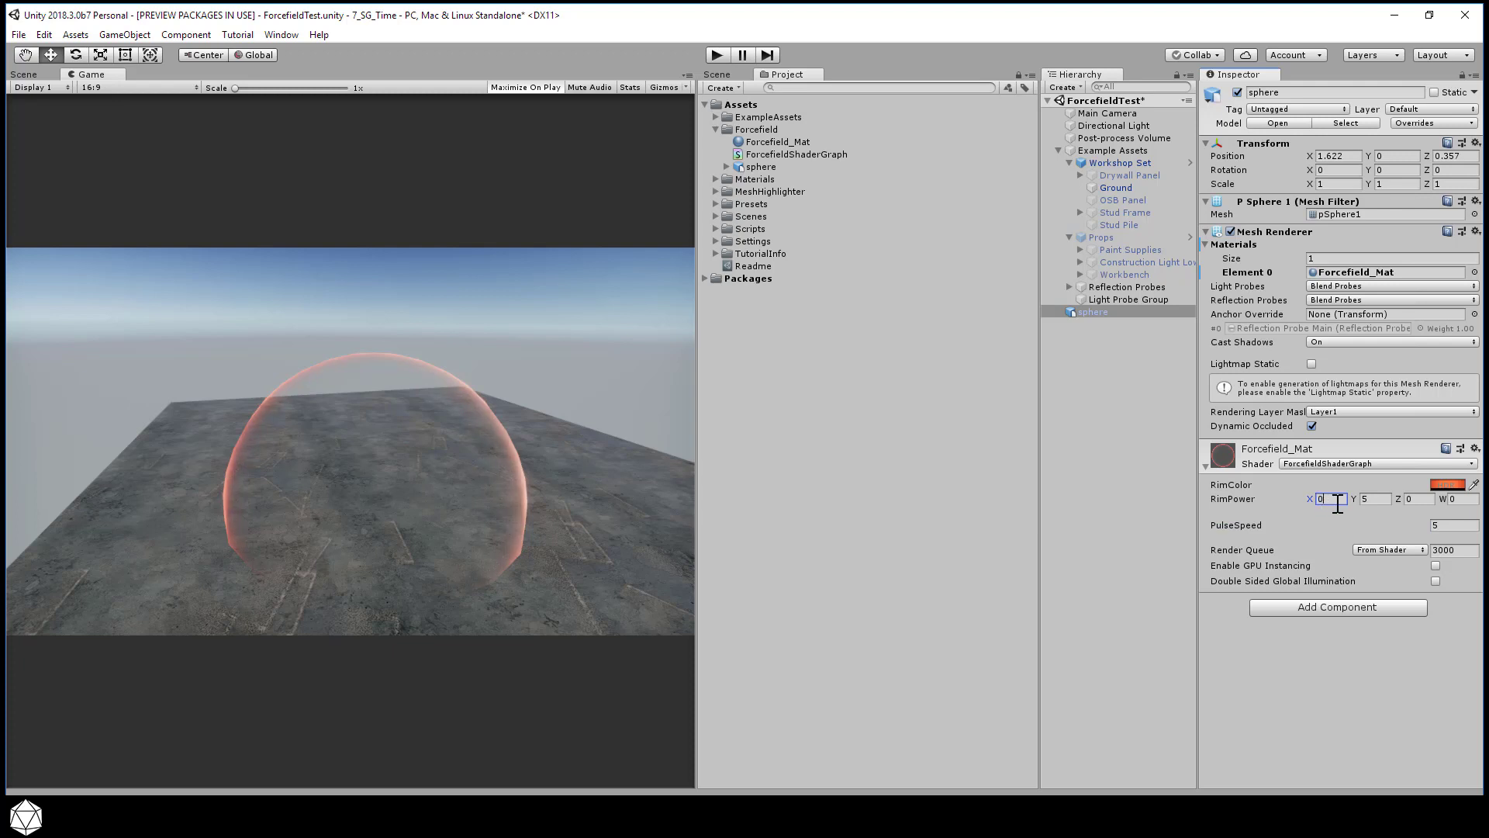
left_click(1370, 499)
type("2")
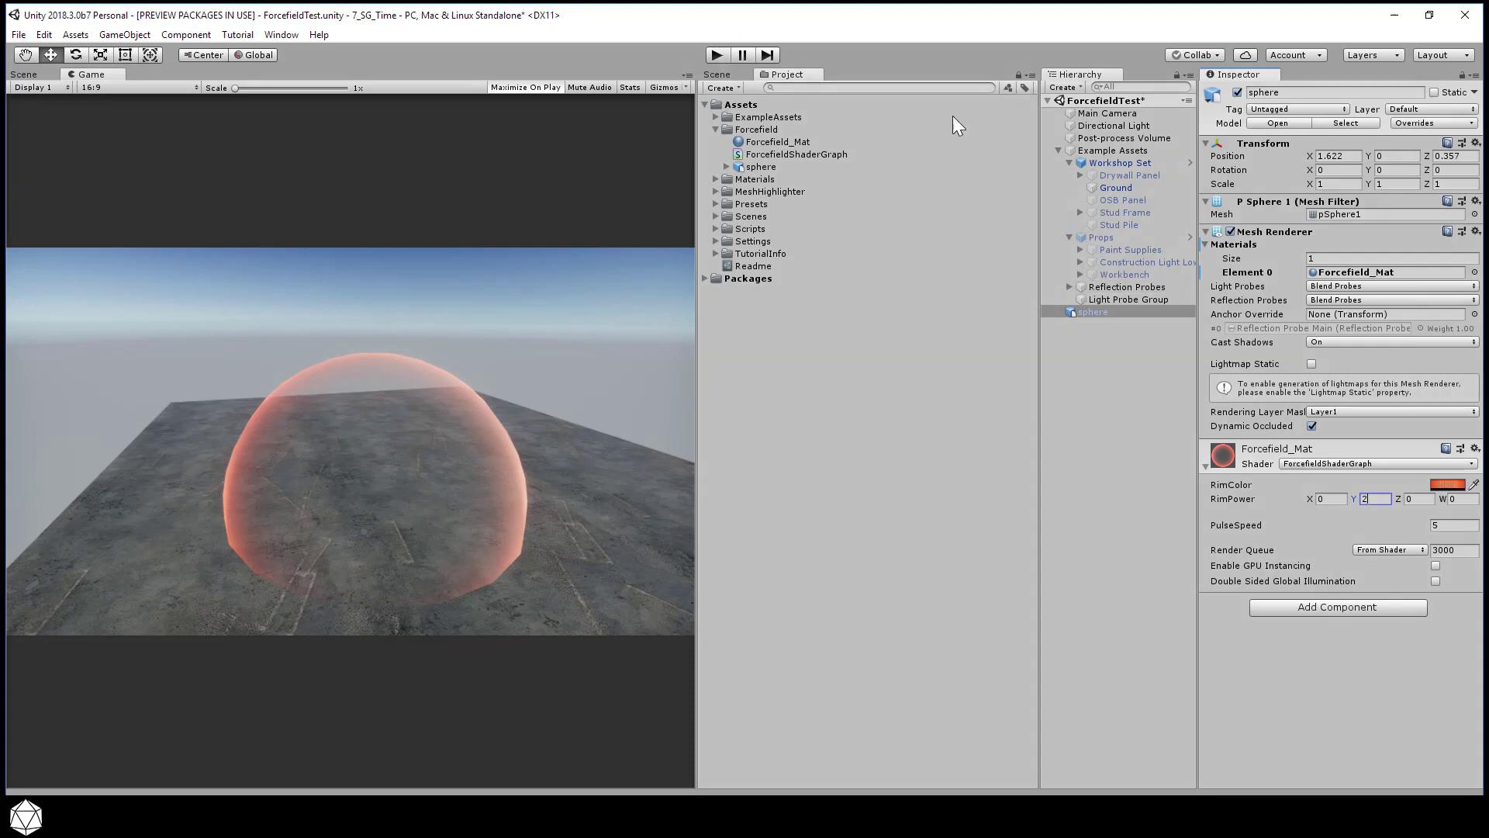
left_click(716, 55)
type("2")
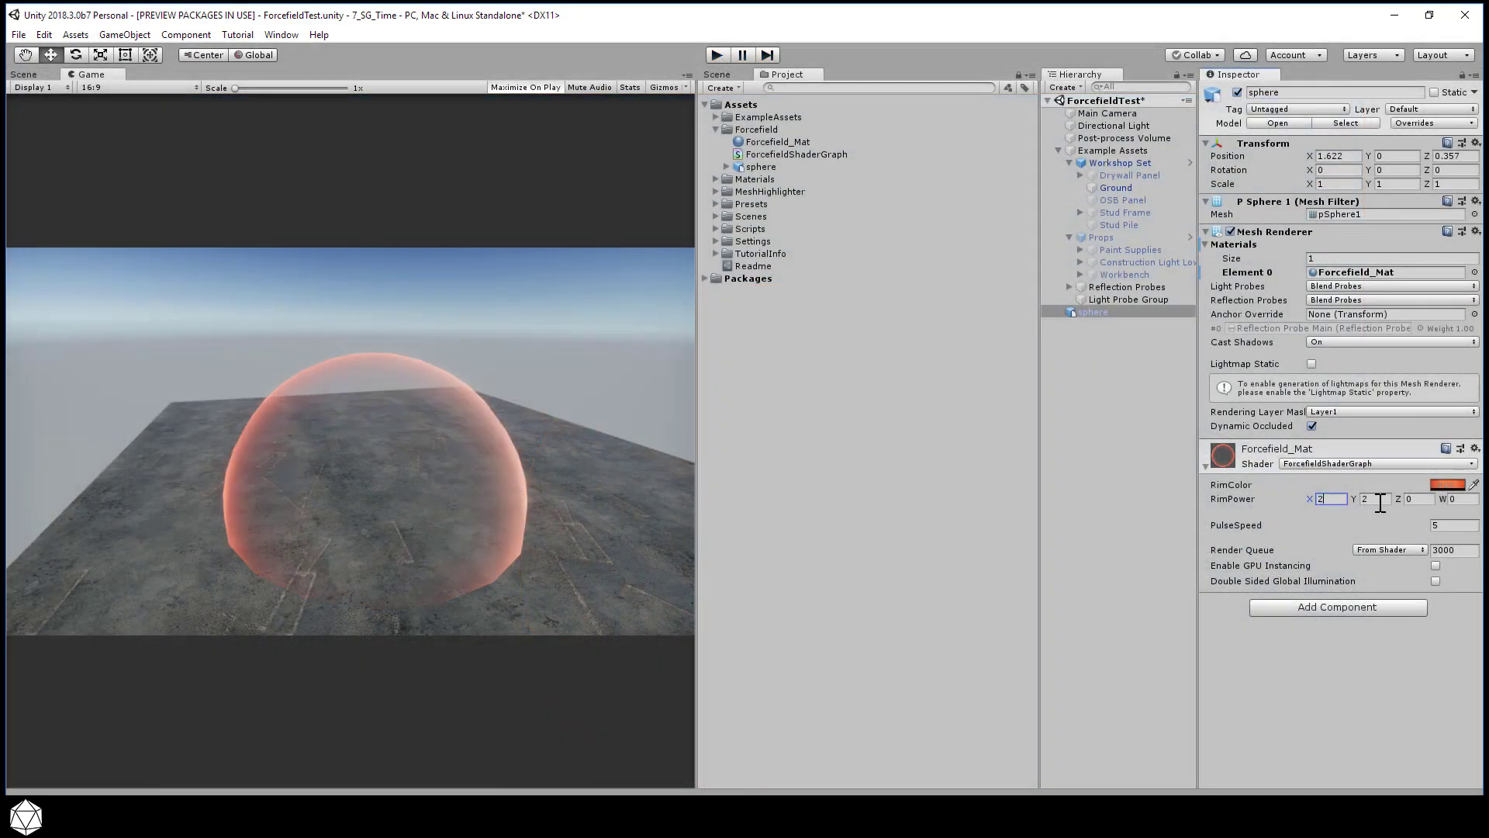
type("5")
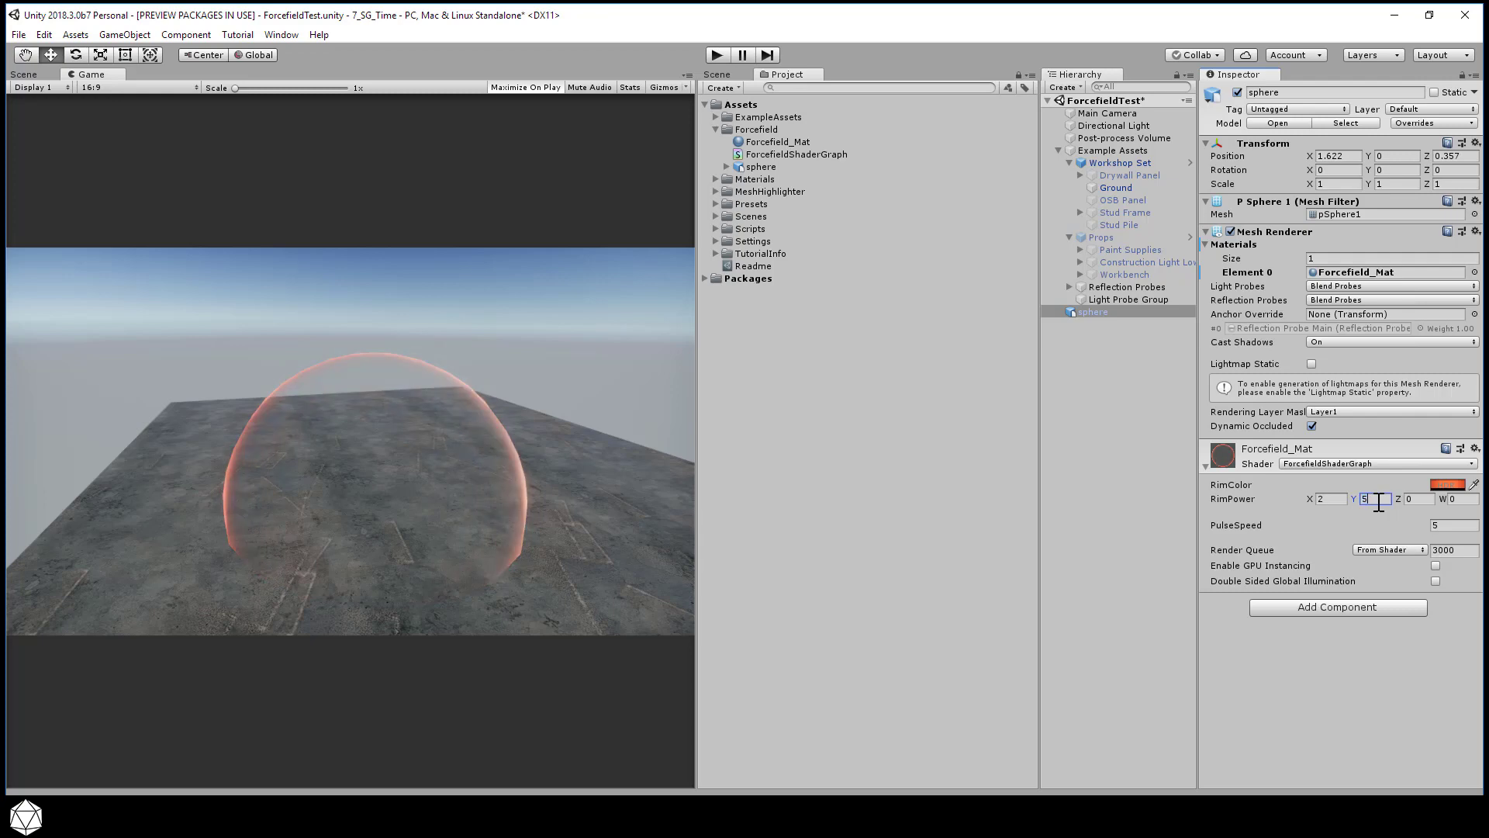
left_click(712, 54)
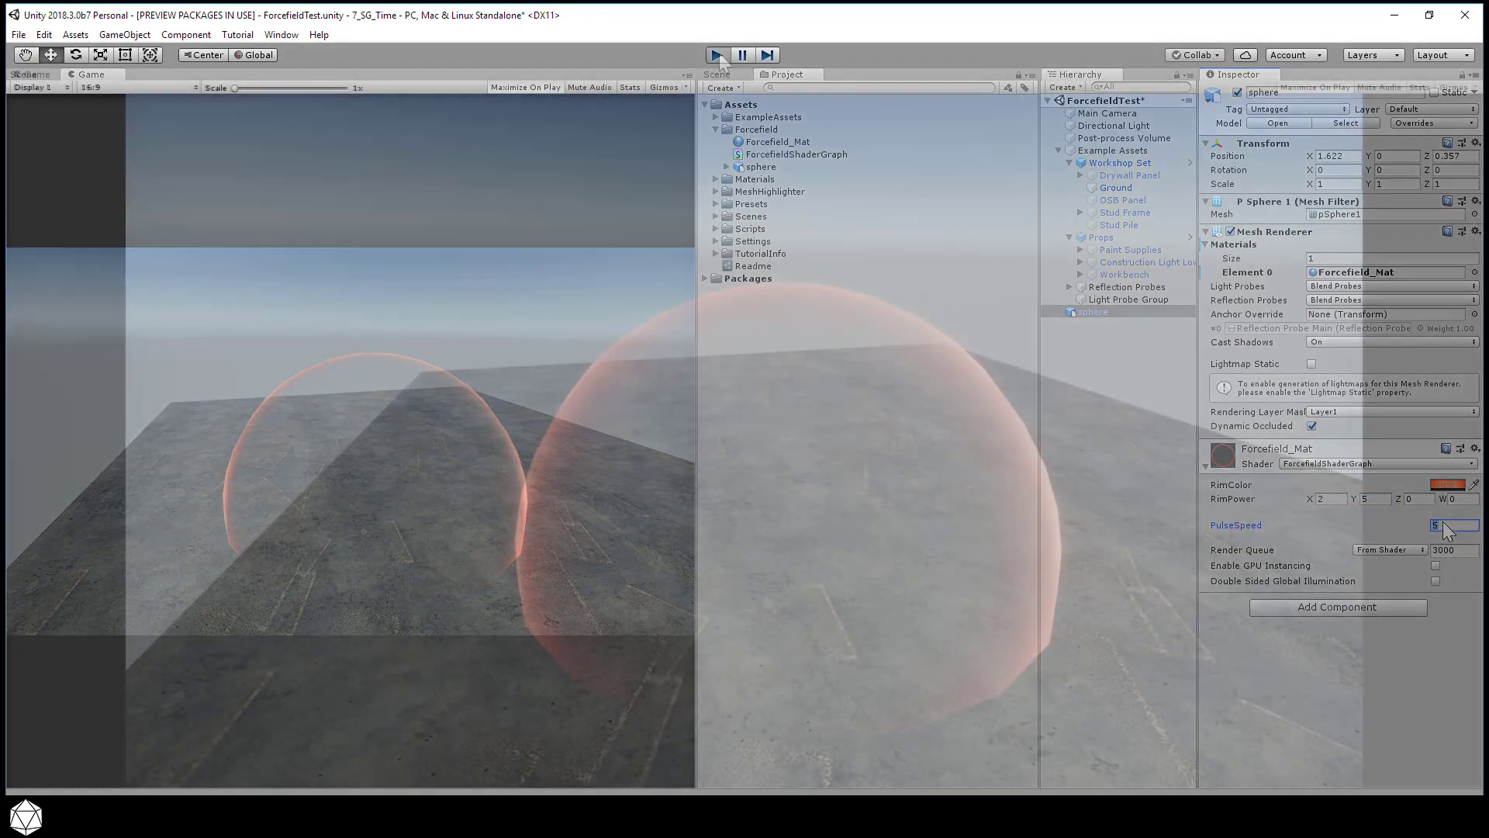
Step: Enter Play mode to watch the reddish force-field dome pulse in the Game view
left_click(714, 54)
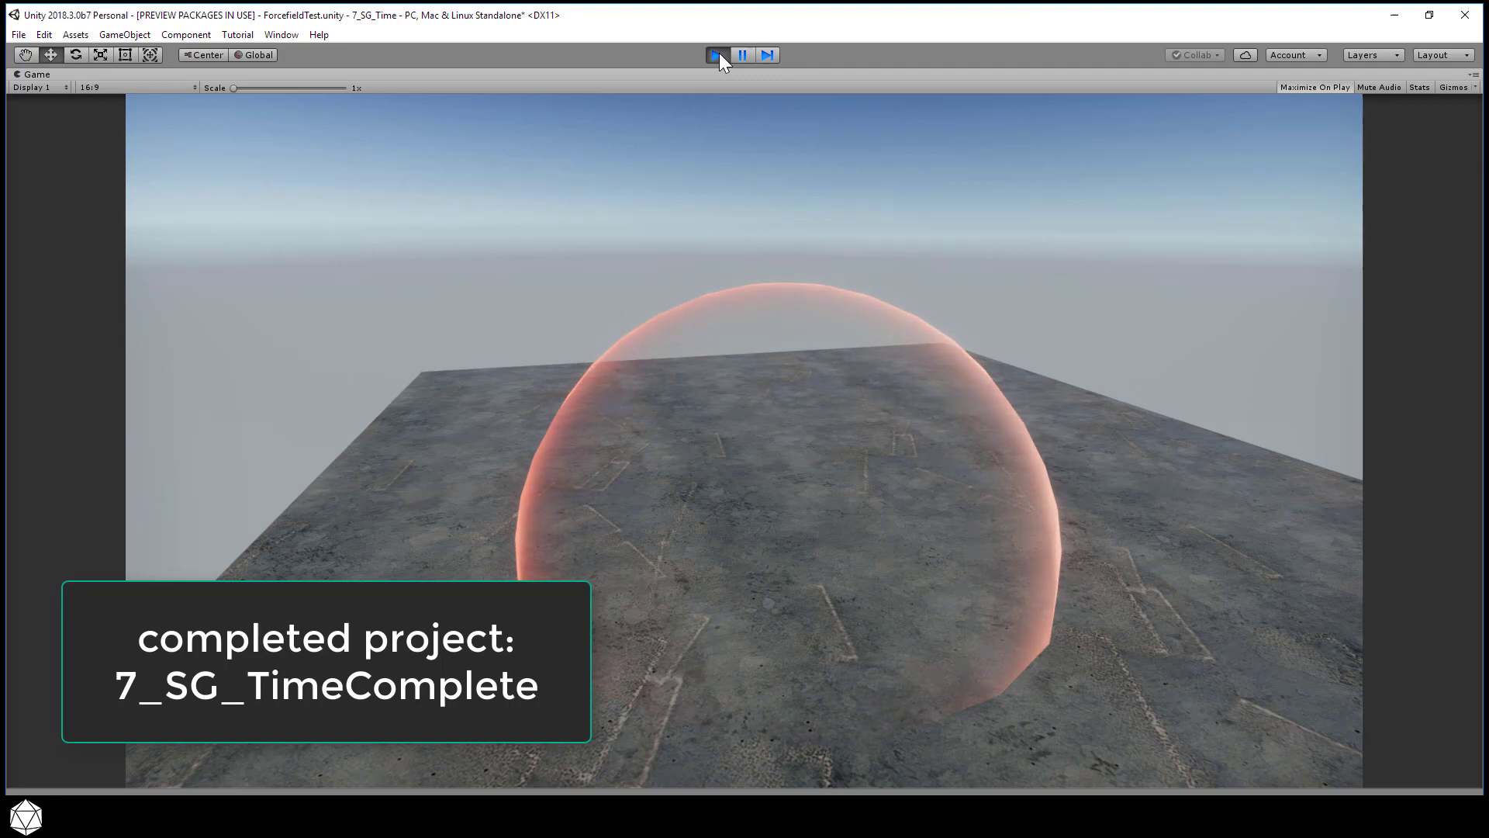
left_click(718, 54)
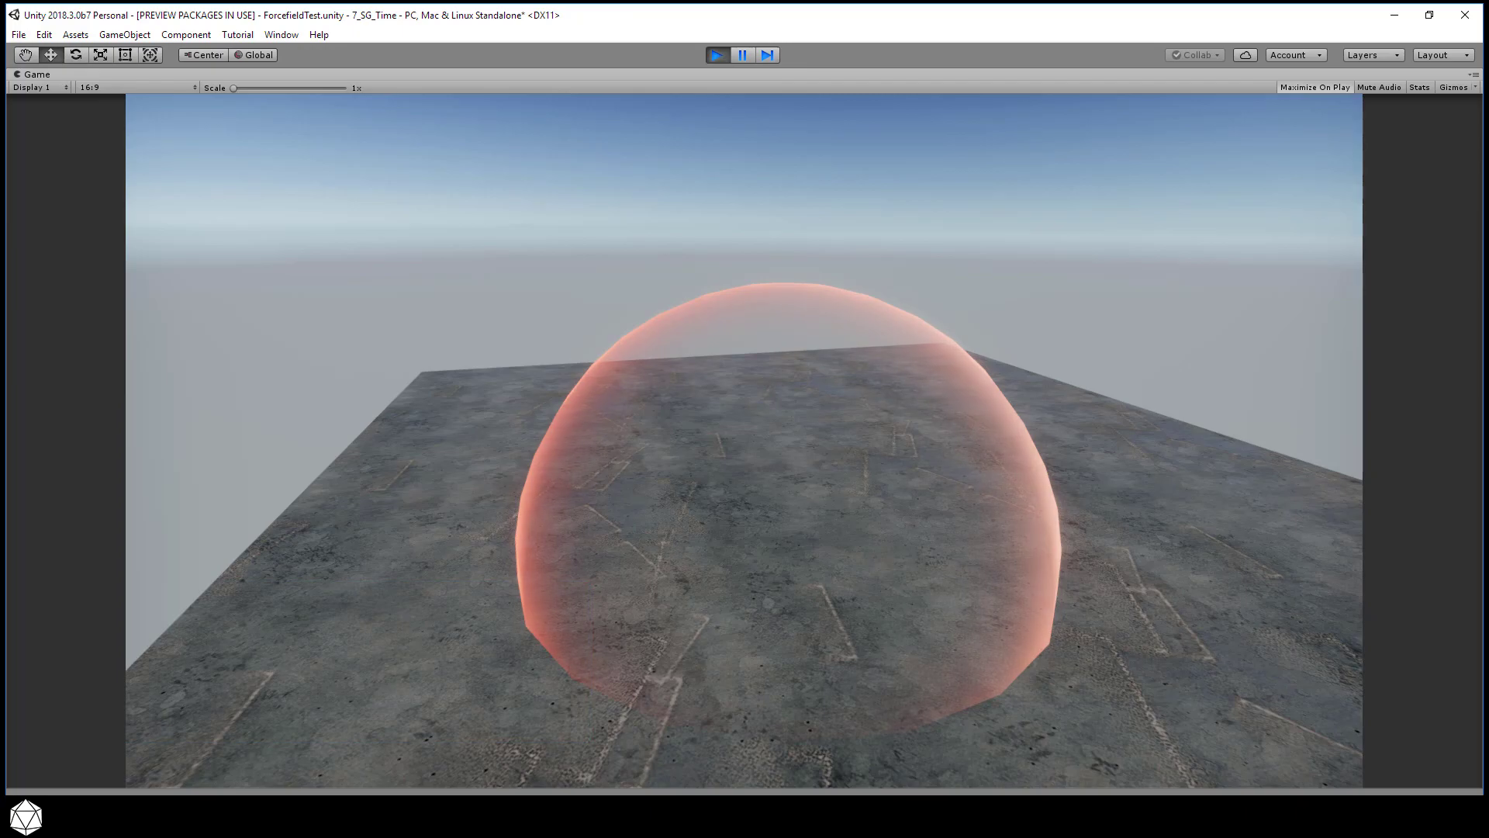